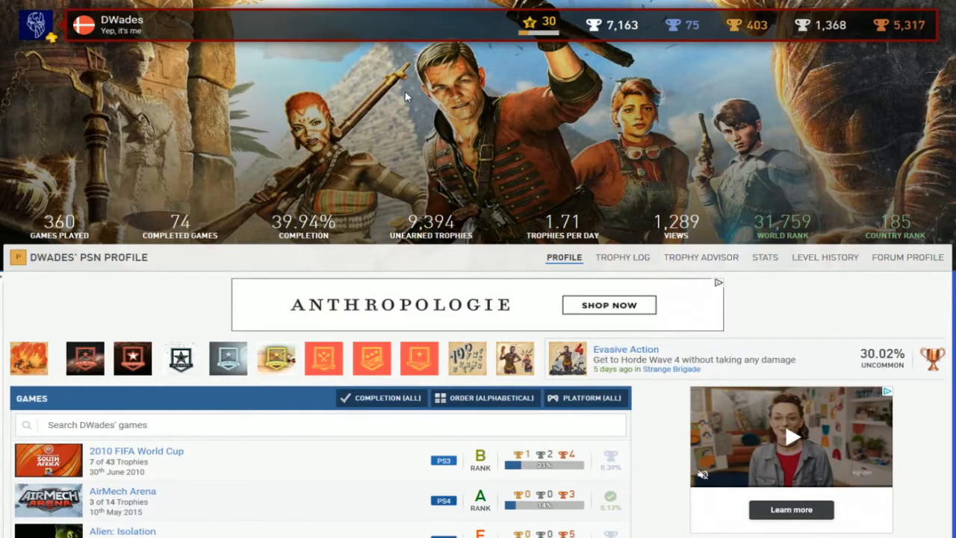
scroll(down, 3)
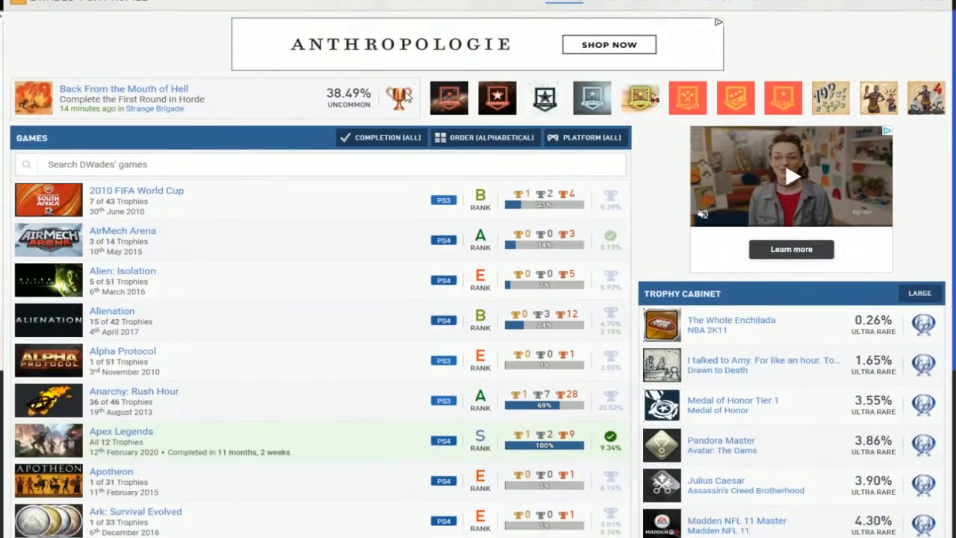
scroll(down, 3)
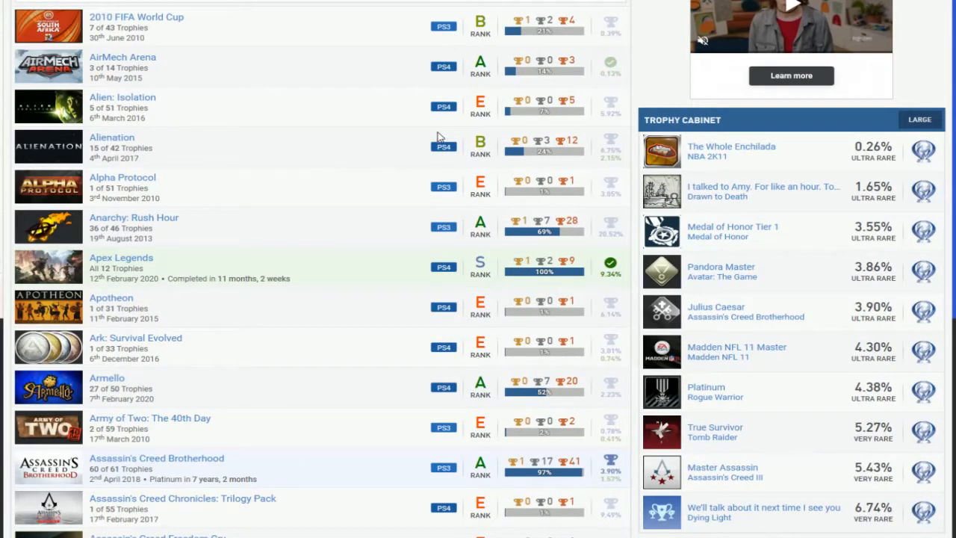
mouse_move(236, 248)
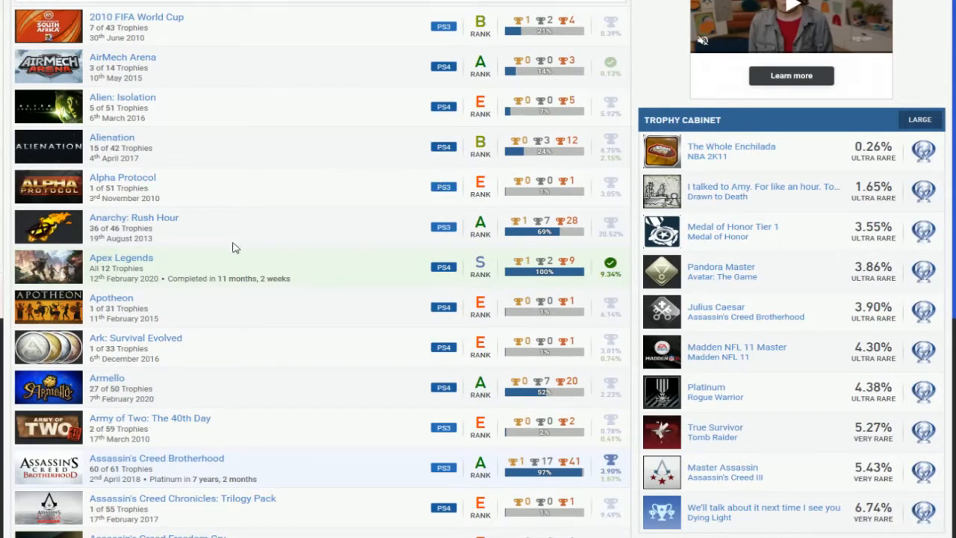
scroll(down, 3)
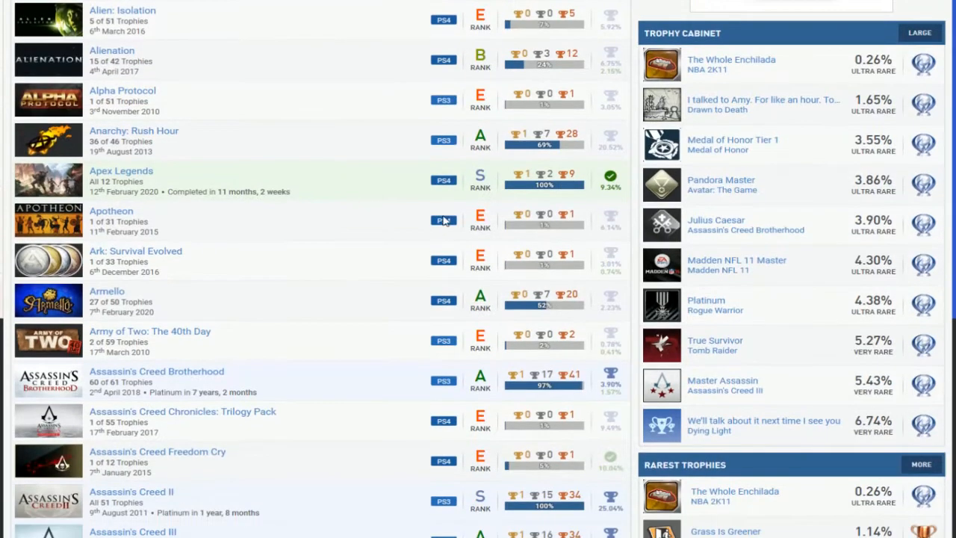
scroll(down, 3)
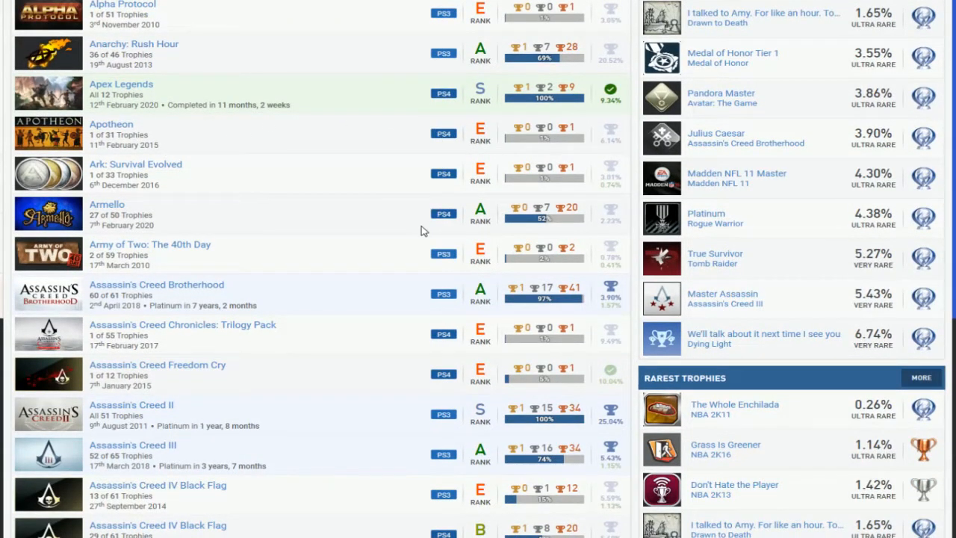
scroll(down, 3)
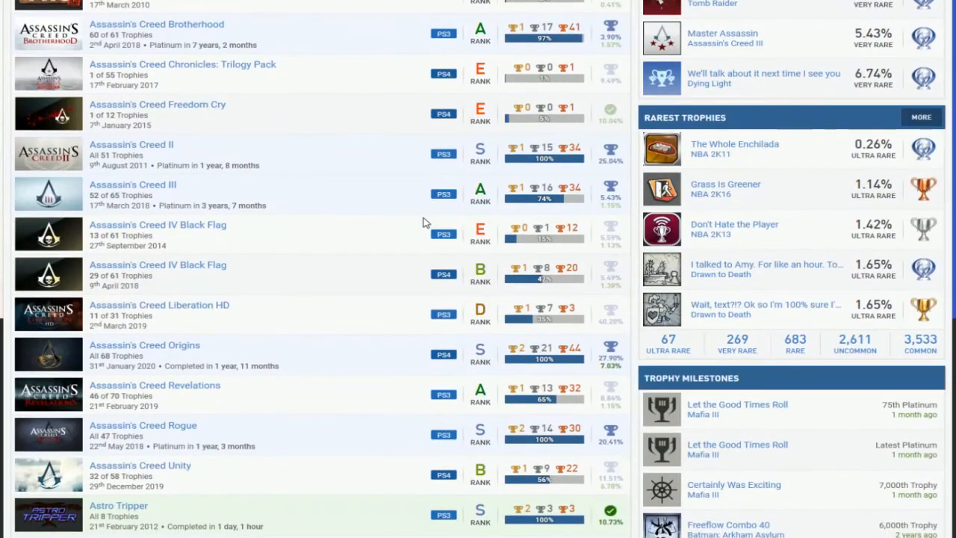
mouse_move(540, 32)
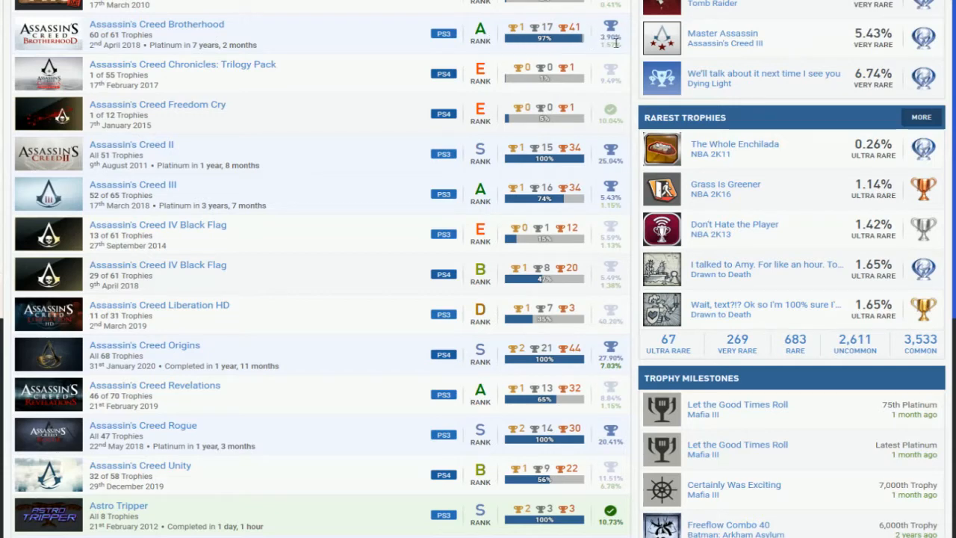
mouse_move(219, 86)
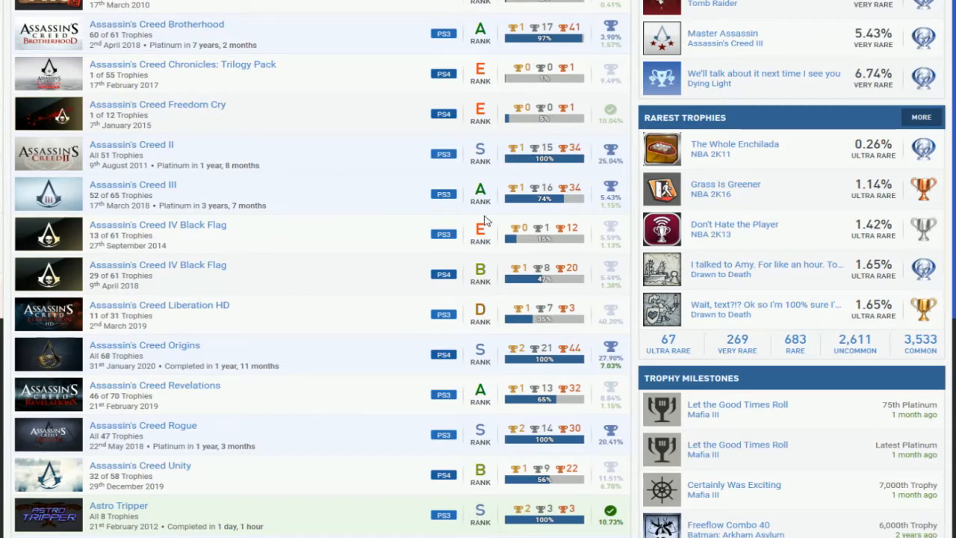
mouse_move(591, 203)
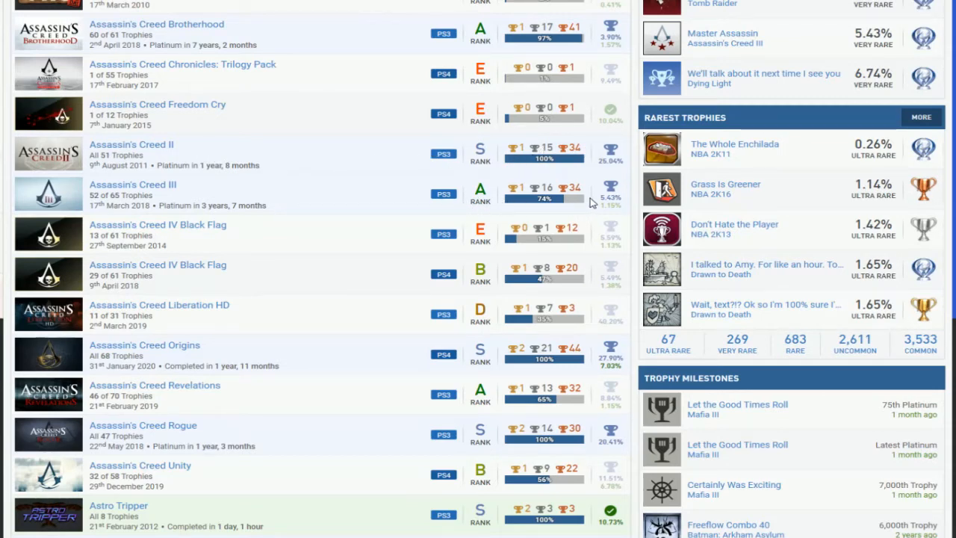
mouse_move(448, 269)
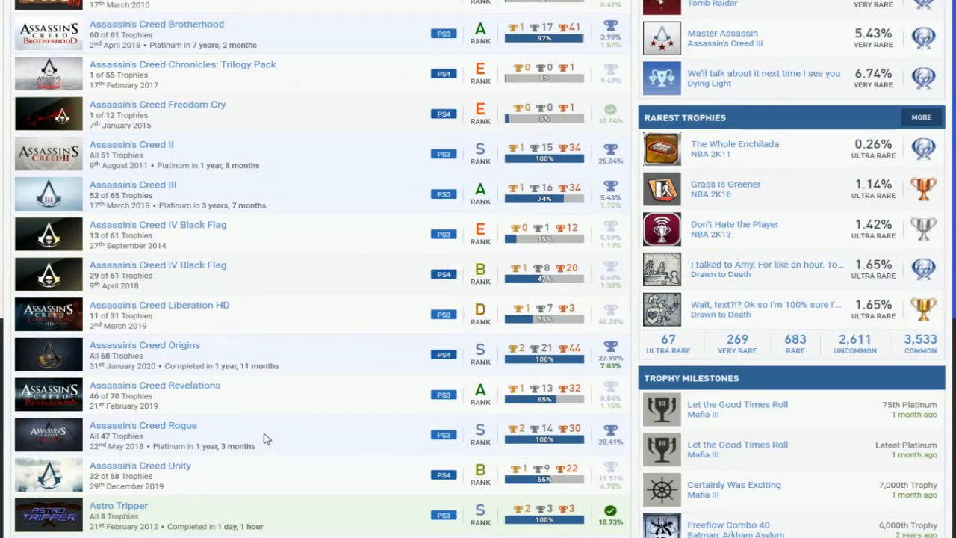
mouse_move(369, 102)
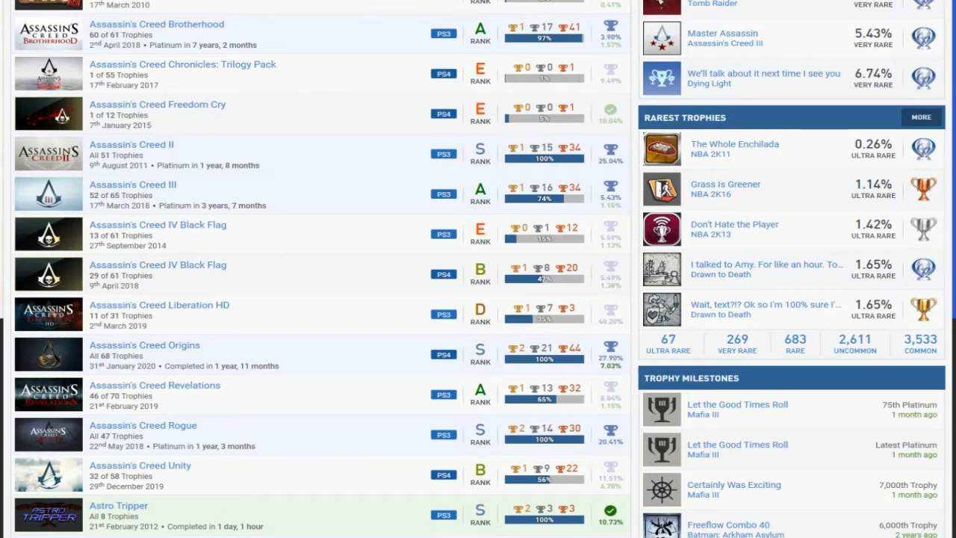
mouse_move(507, 251)
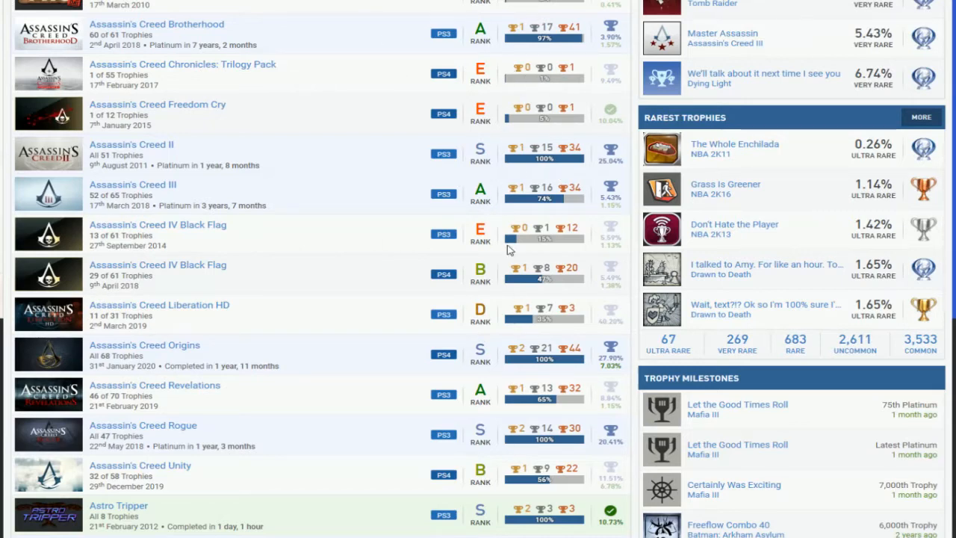
mouse_move(463, 202)
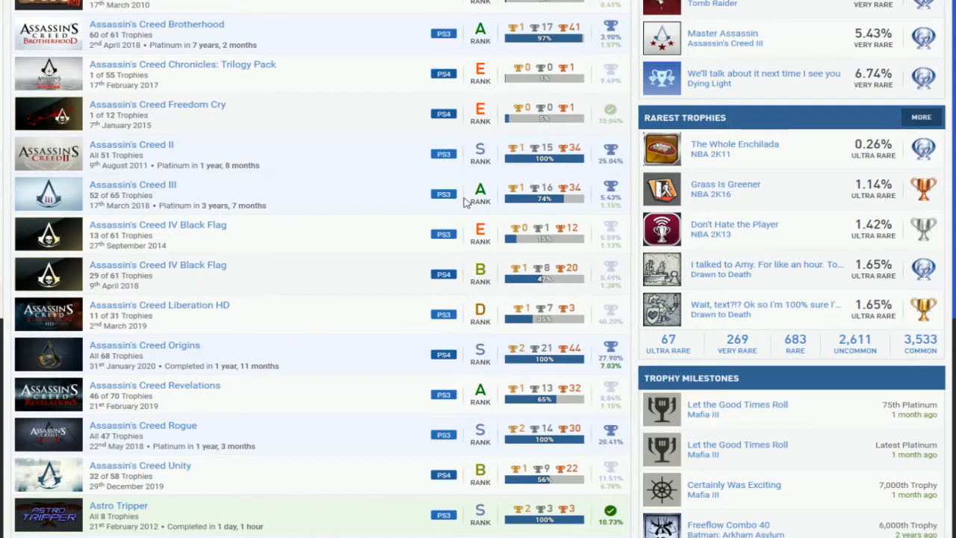
scroll(down, 3)
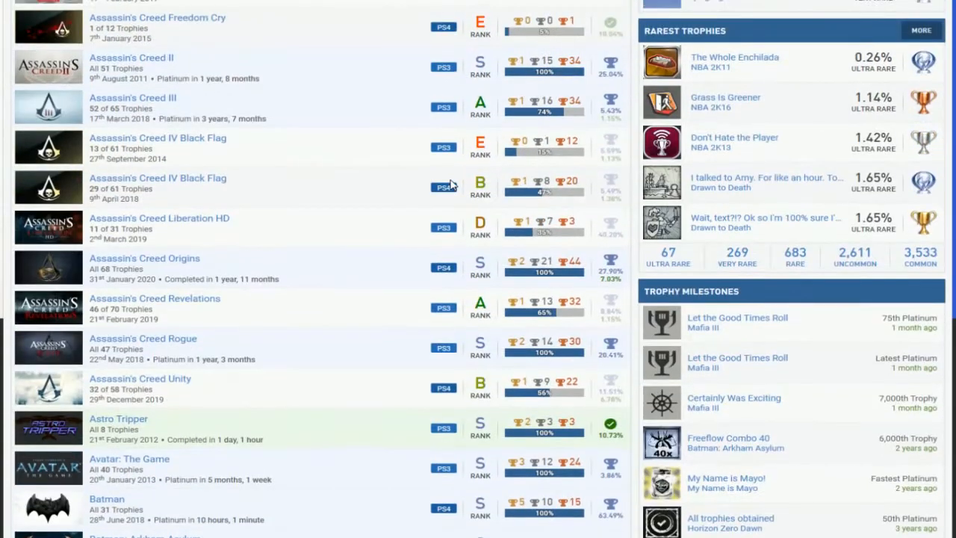
scroll(up, 3)
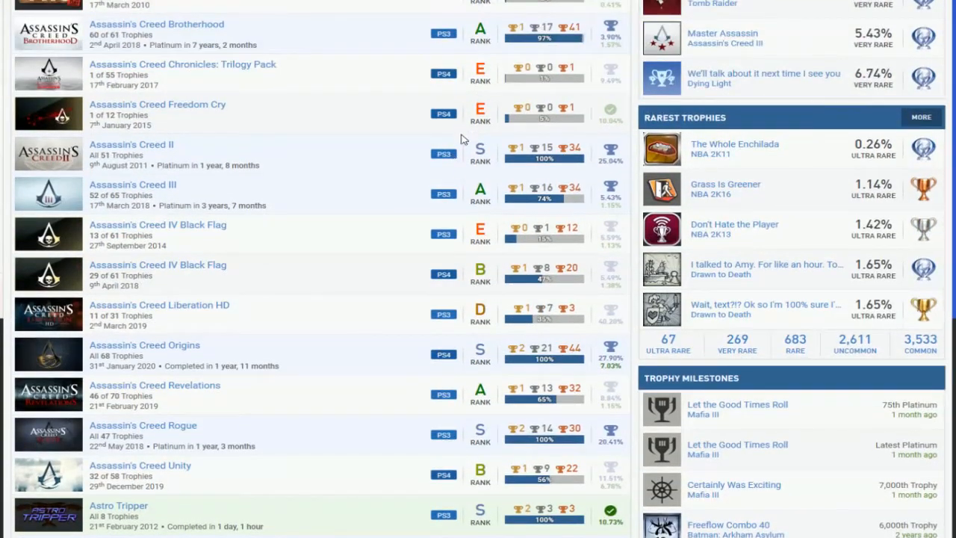
mouse_move(379, 113)
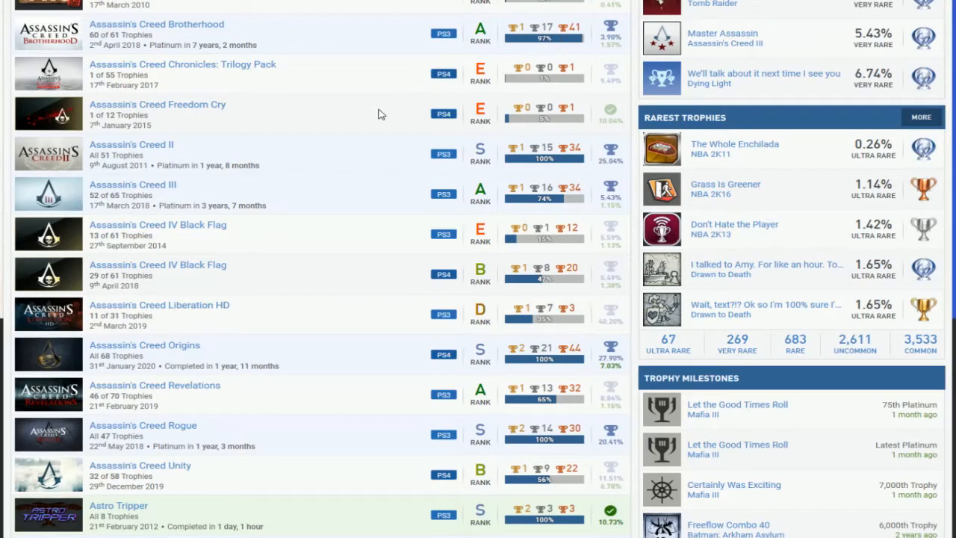
scroll(down, 3)
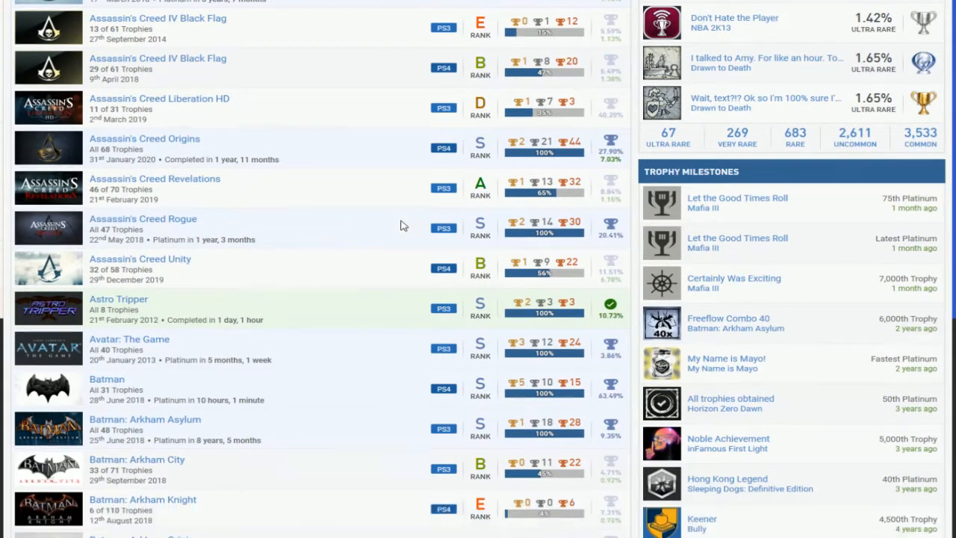
scroll(down, 3)
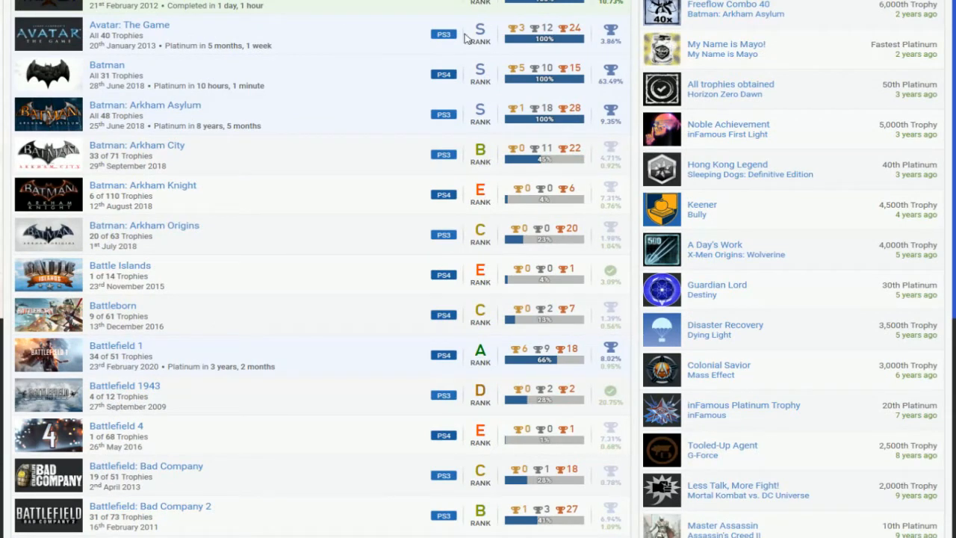
mouse_move(206, 125)
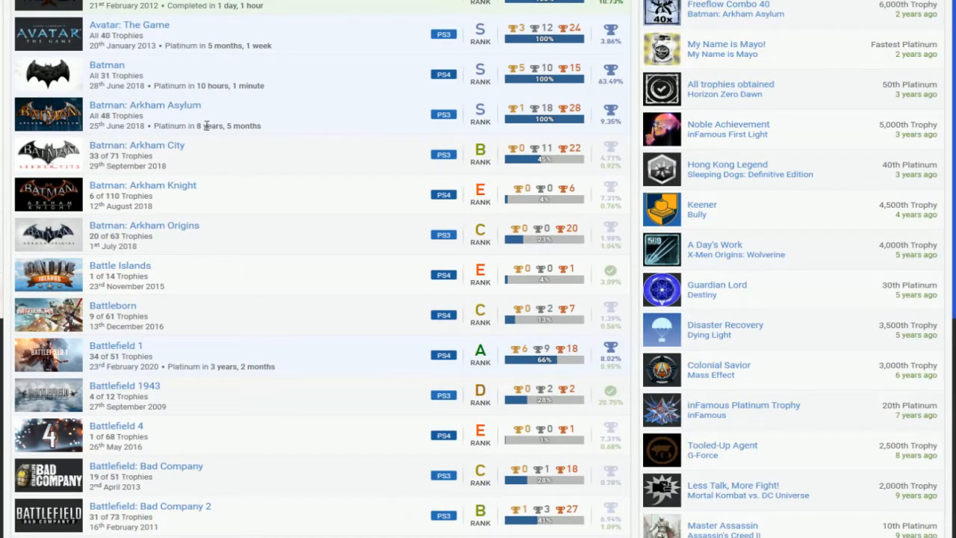
scroll(down, 3)
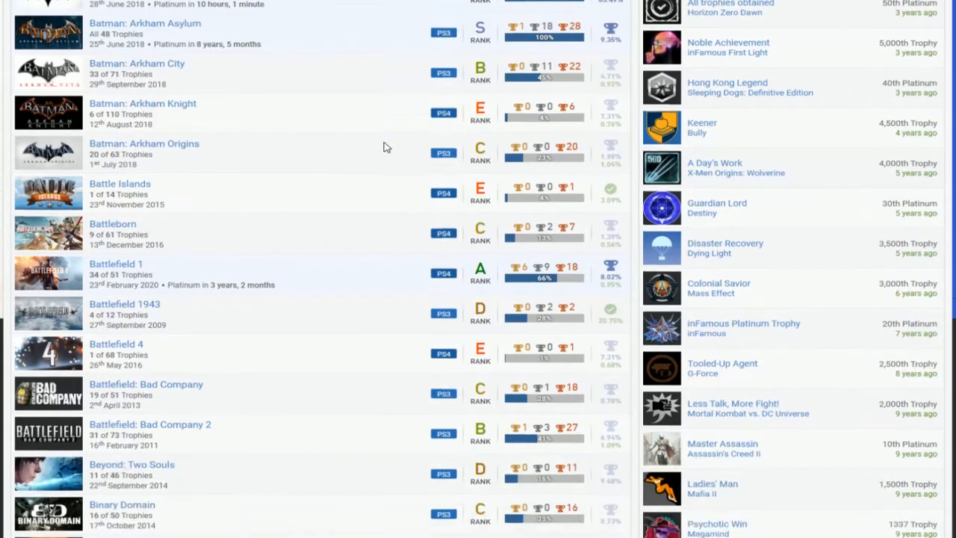
scroll(down, 3)
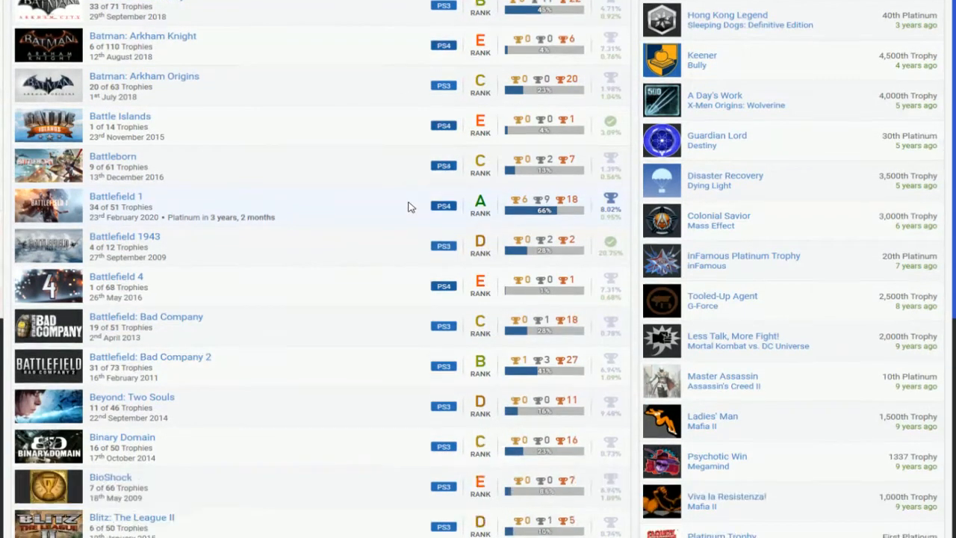
scroll(down, 3)
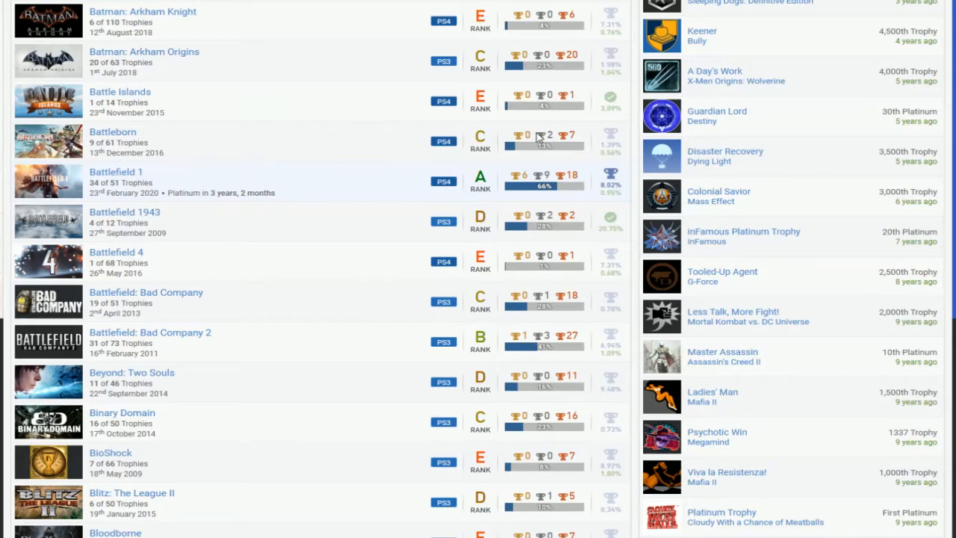
mouse_move(461, 197)
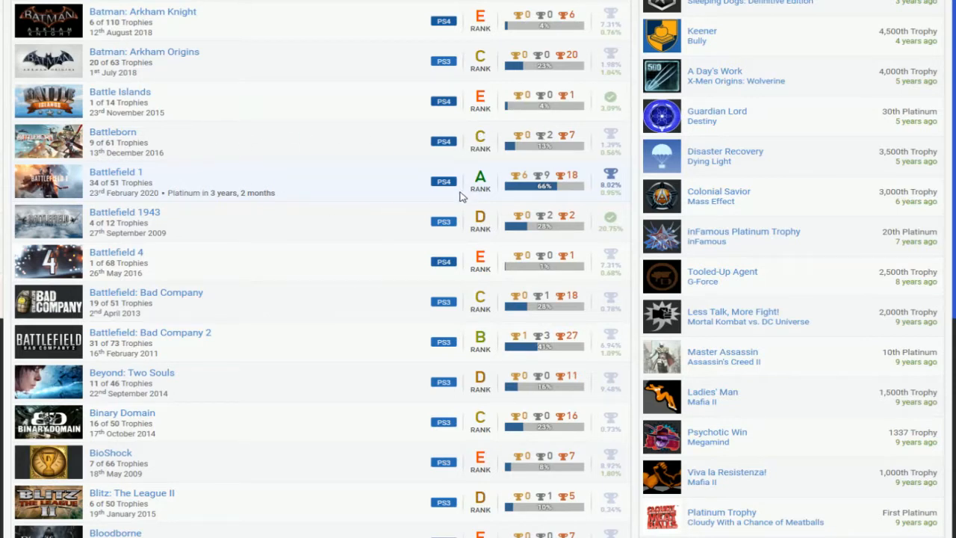
mouse_move(403, 237)
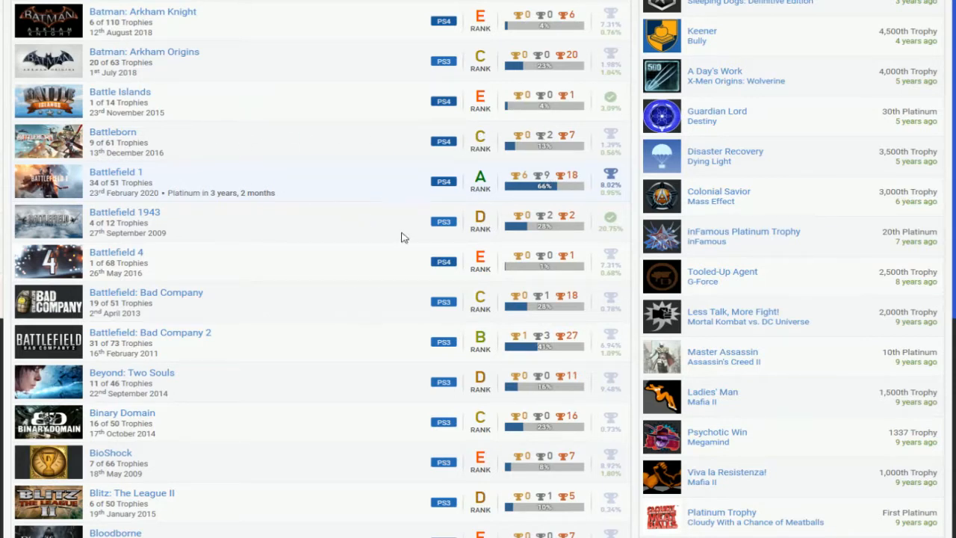
mouse_move(461, 230)
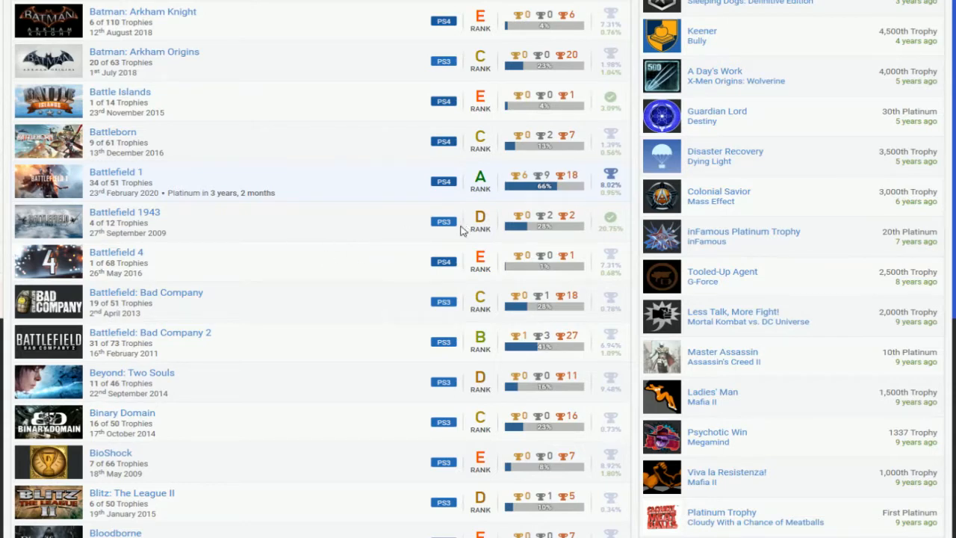
scroll(down, 3)
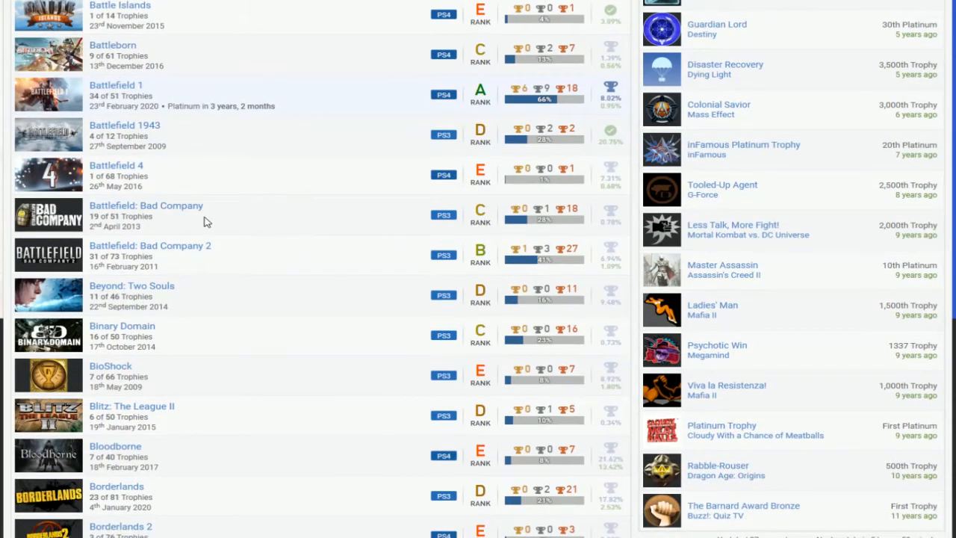
mouse_move(272, 246)
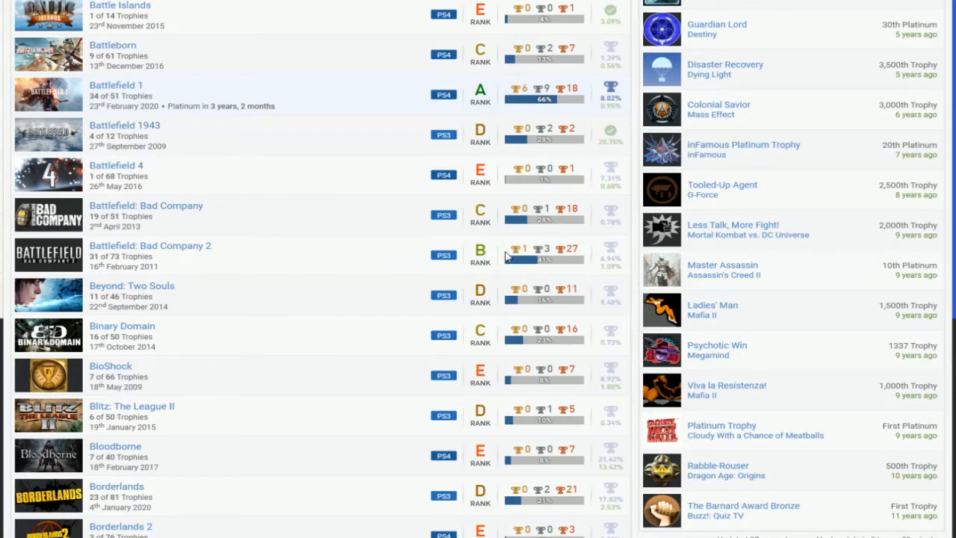
mouse_move(343, 221)
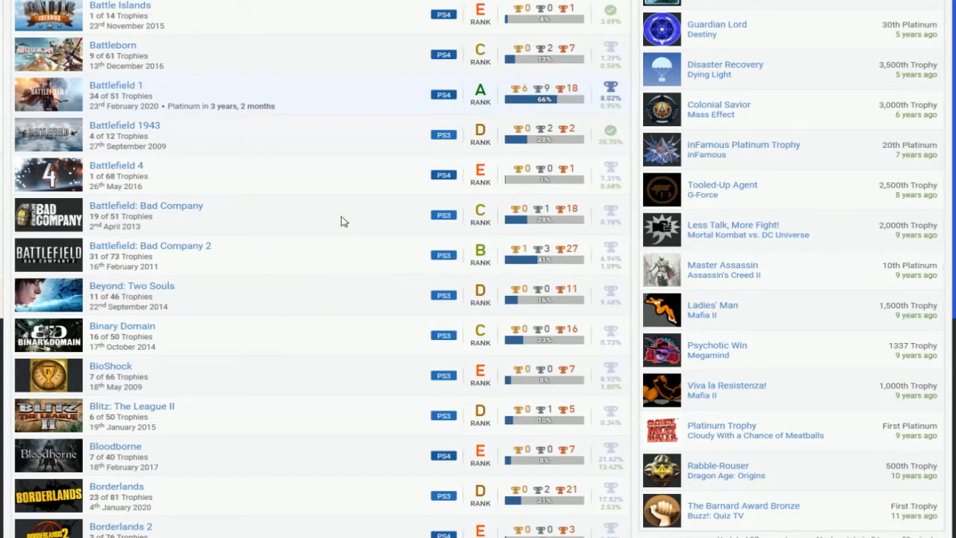
mouse_move(257, 196)
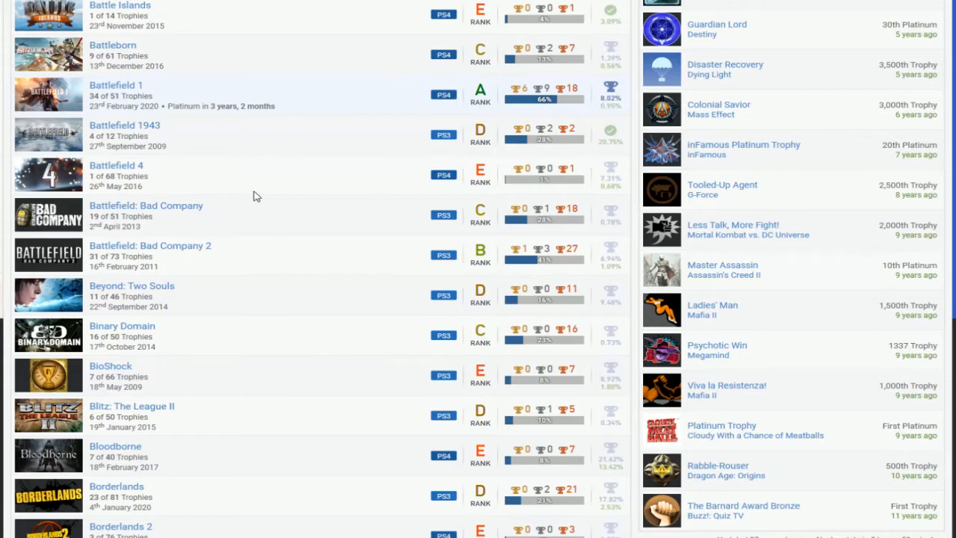
mouse_move(317, 181)
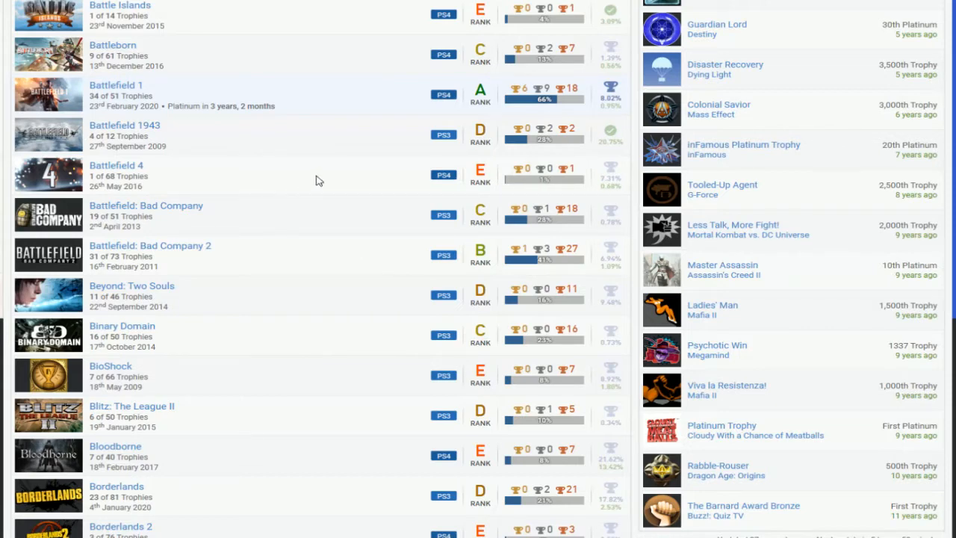
scroll(down, 3)
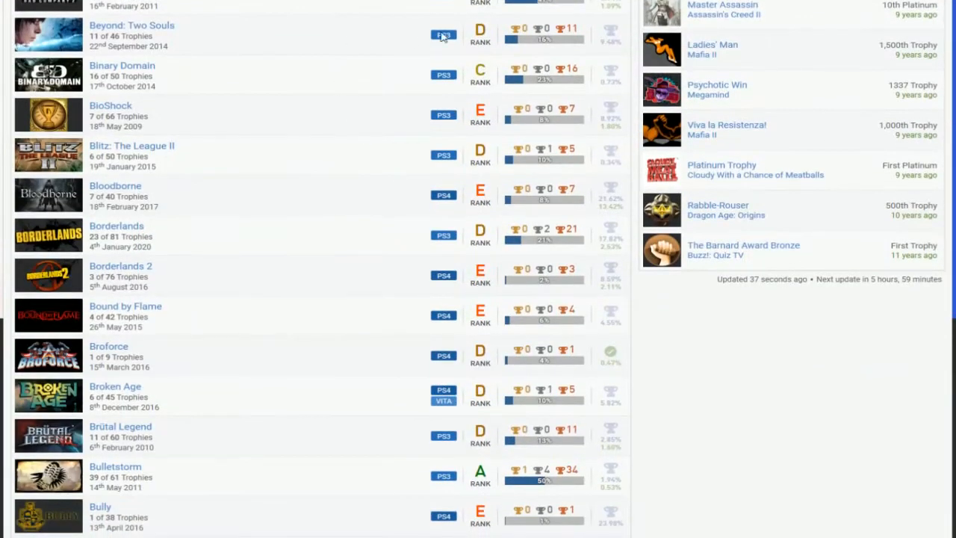
mouse_move(313, 148)
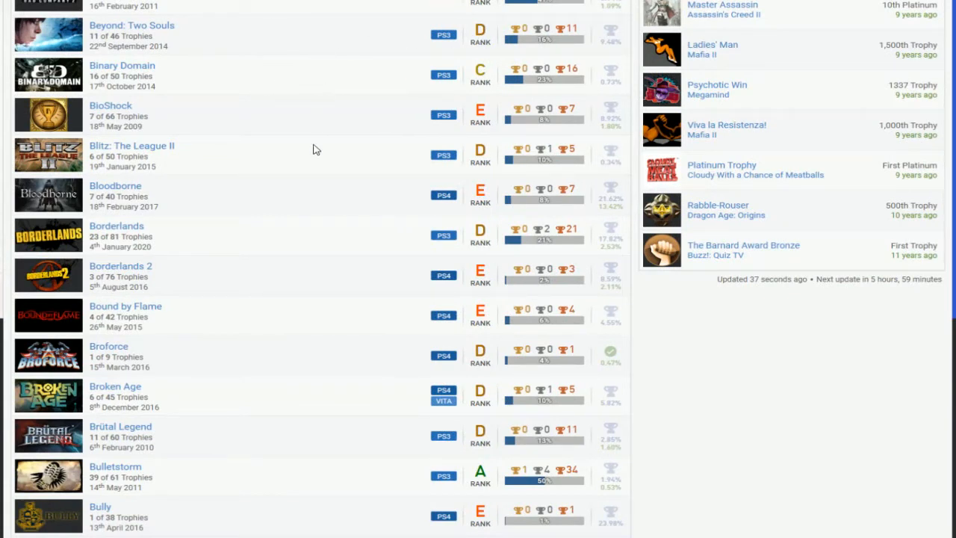
mouse_move(471, 157)
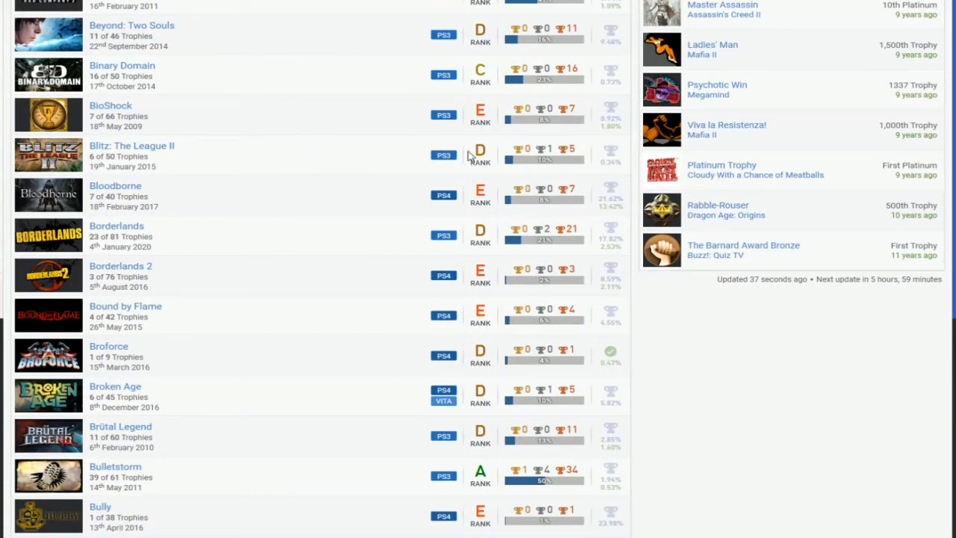
scroll(down, 3)
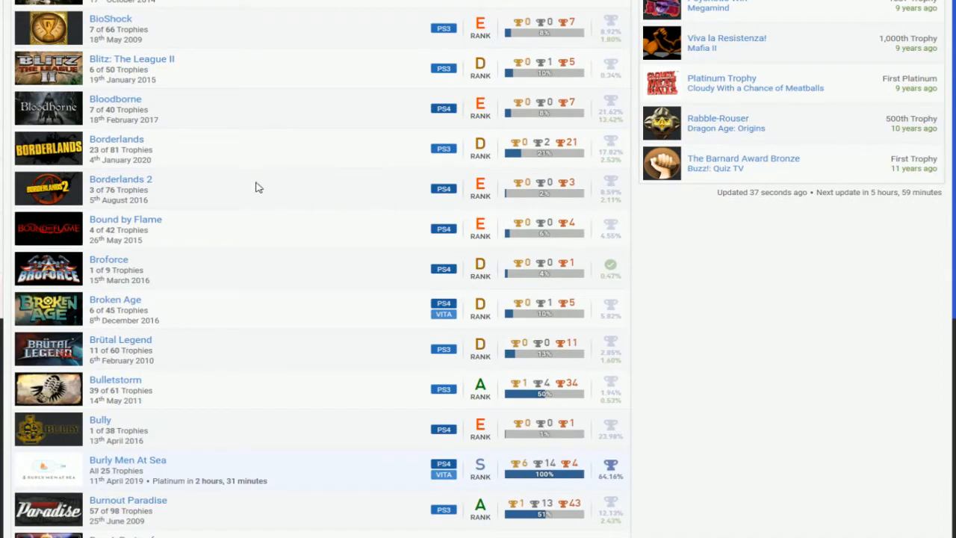
scroll(down, 3)
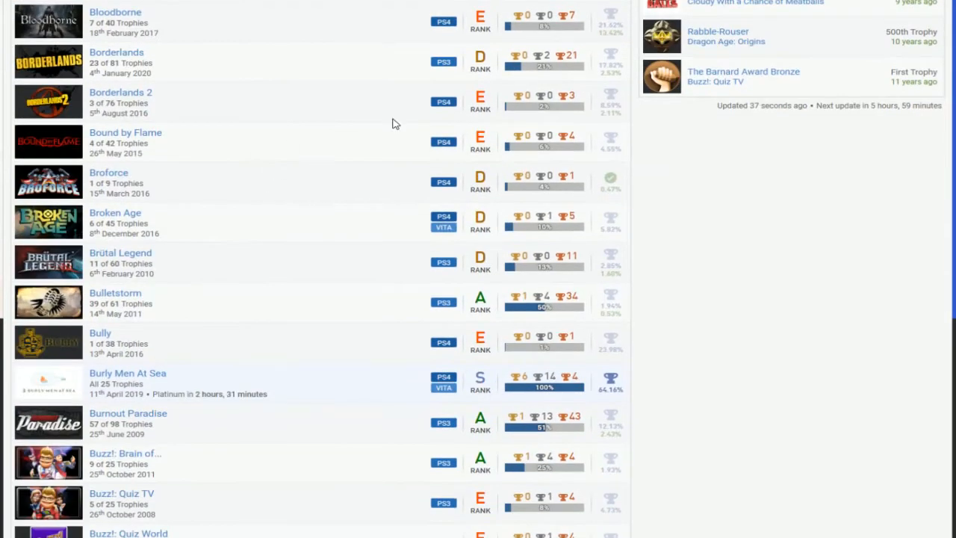
scroll(down, 3)
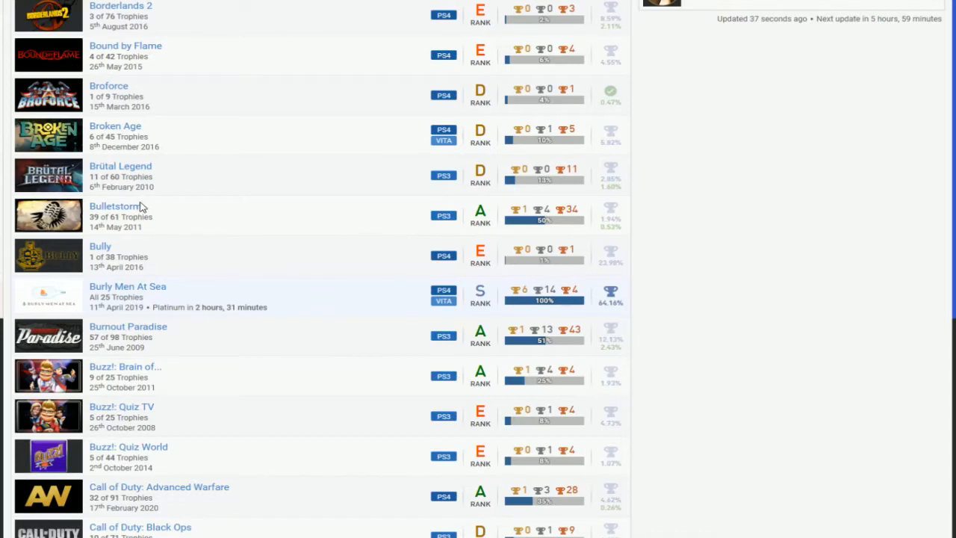
scroll(down, 3)
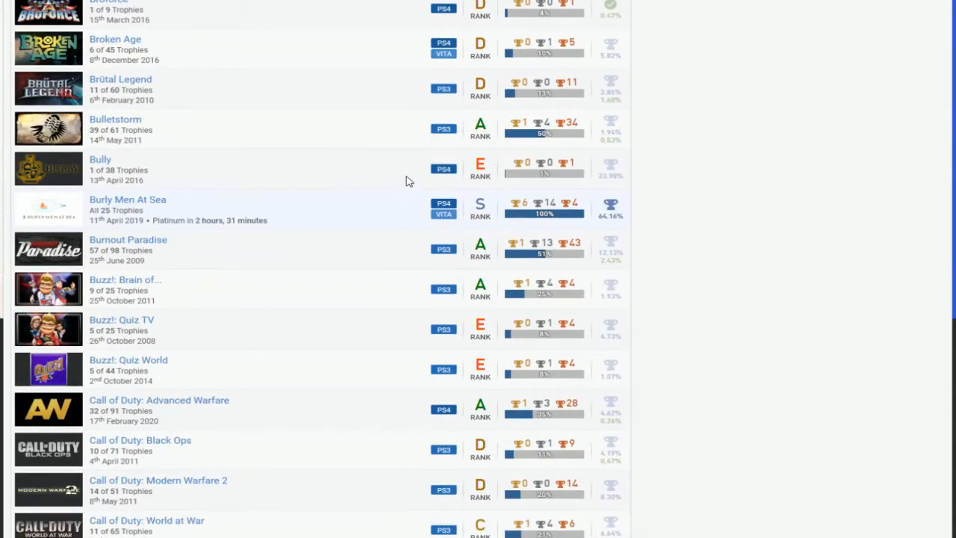
scroll(down, 3)
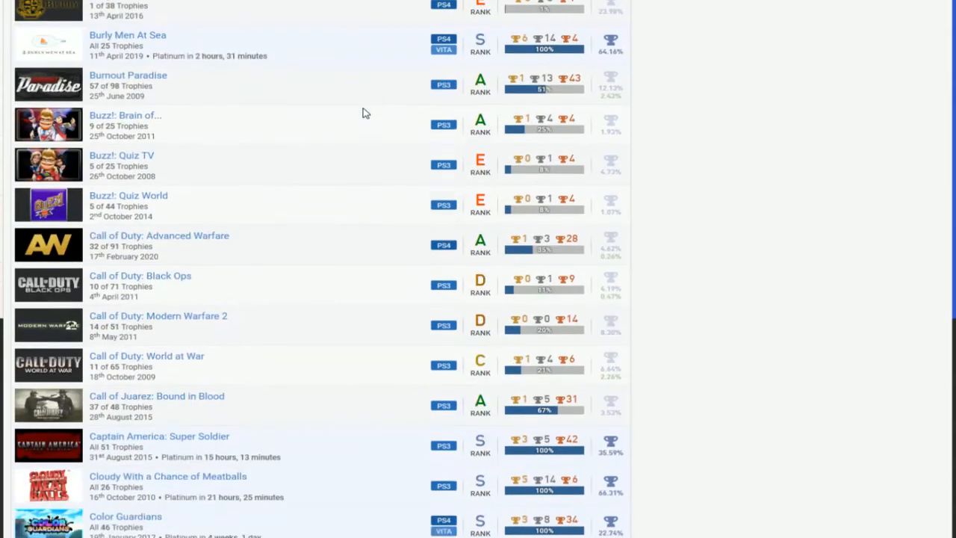
scroll(down, 3)
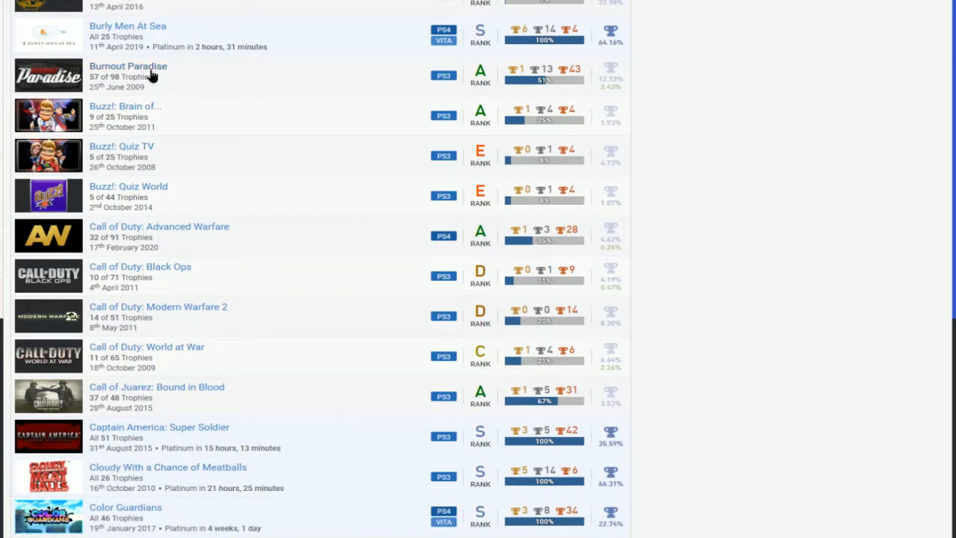
mouse_move(366, 152)
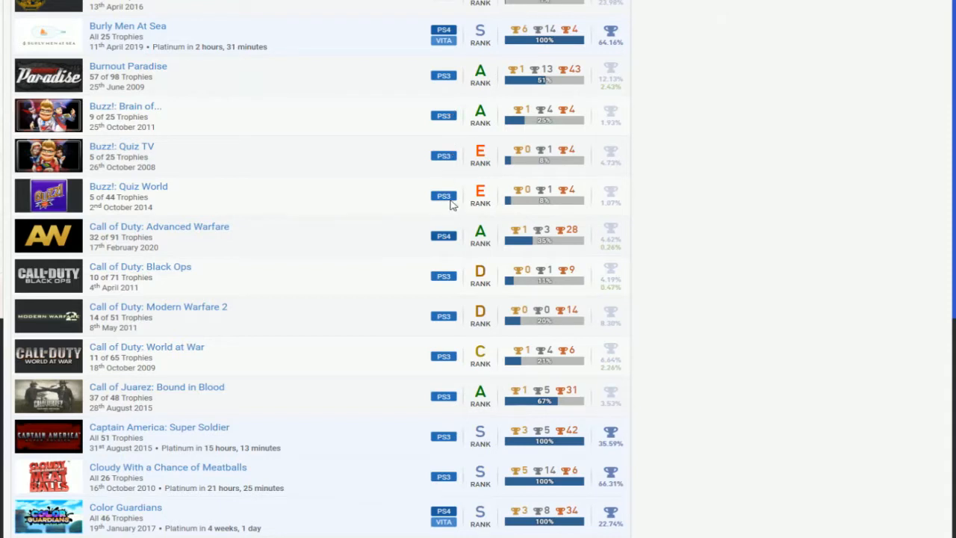
scroll(down, 3)
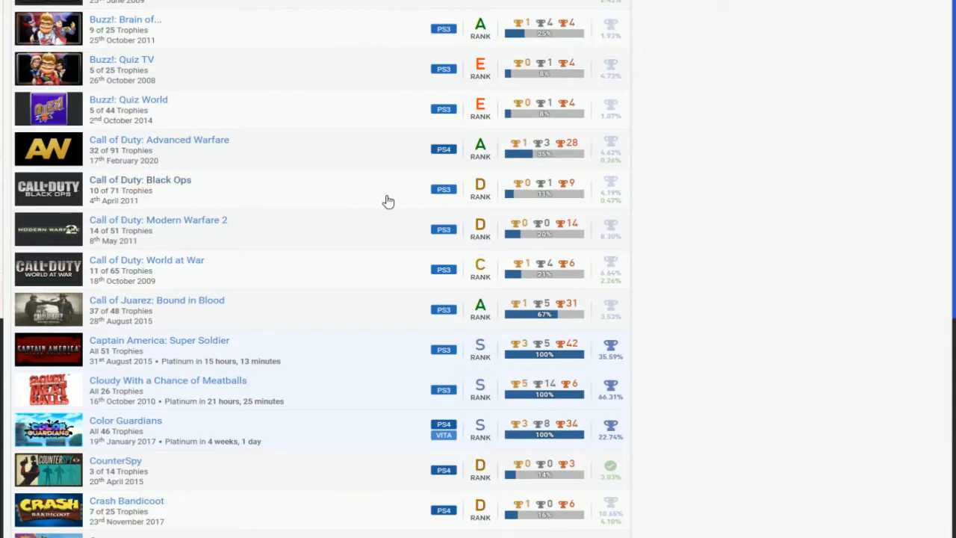
scroll(down, 3)
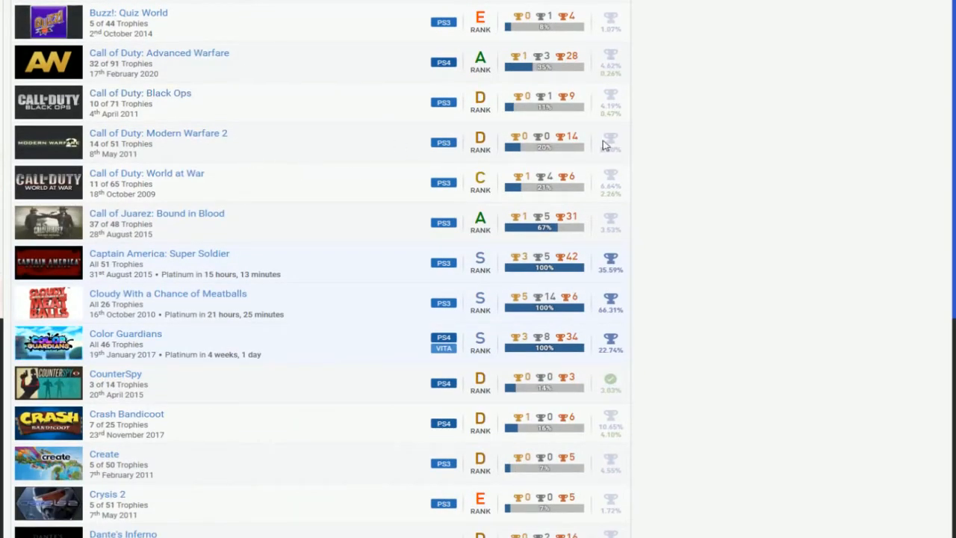
scroll(down, 3)
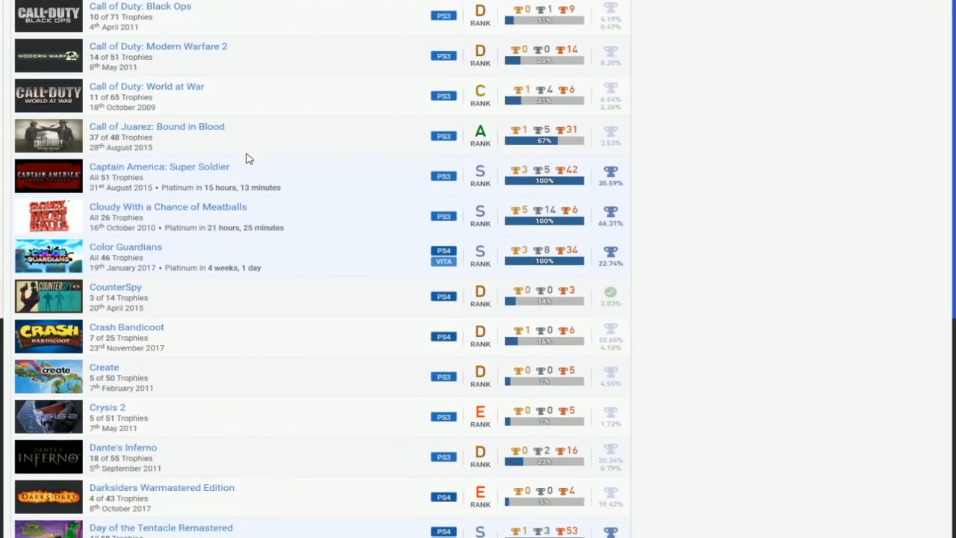
mouse_move(445, 203)
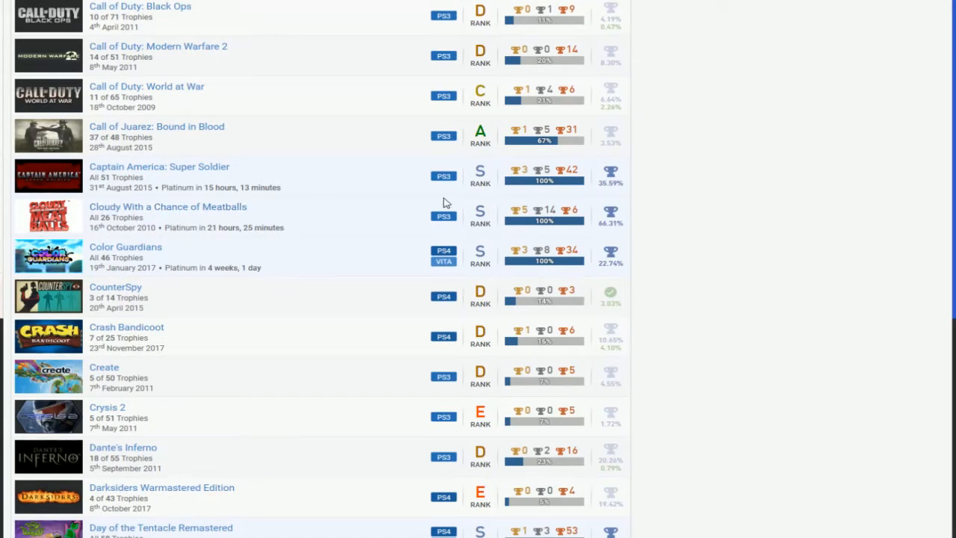
mouse_move(491, 143)
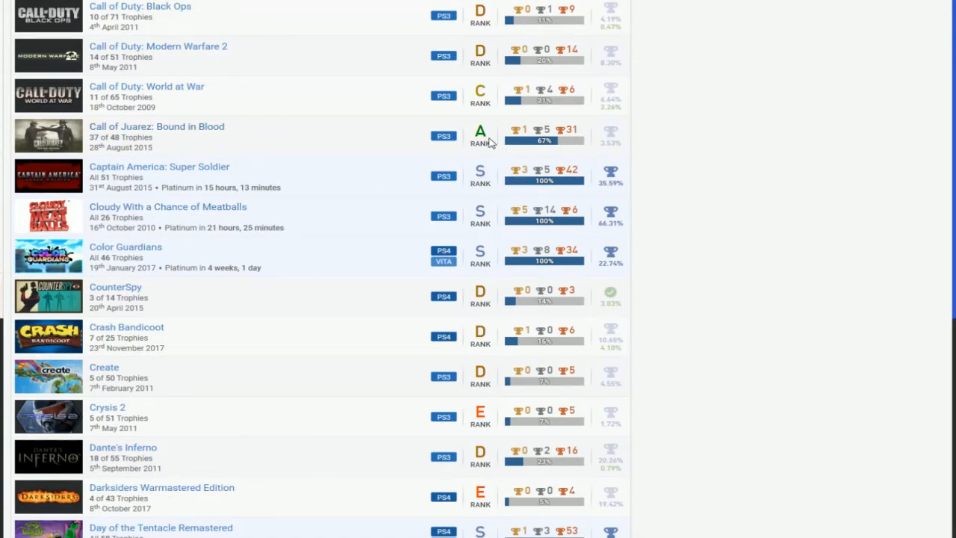
scroll(down, 3)
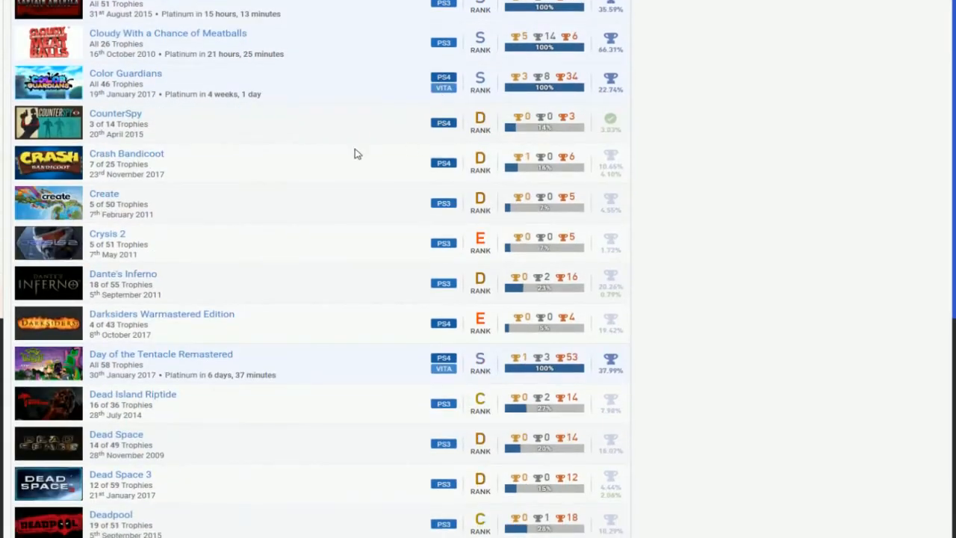
mouse_move(182, 216)
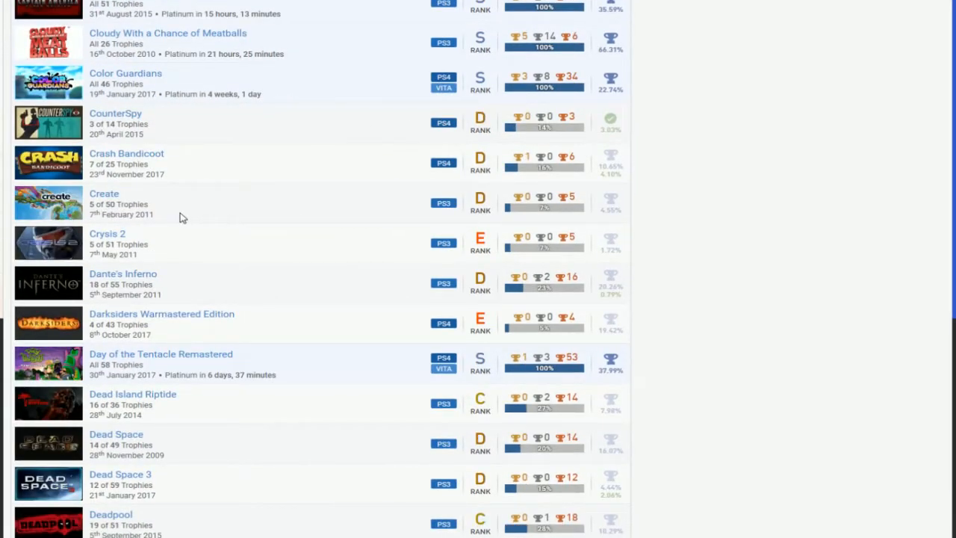
scroll(down, 3)
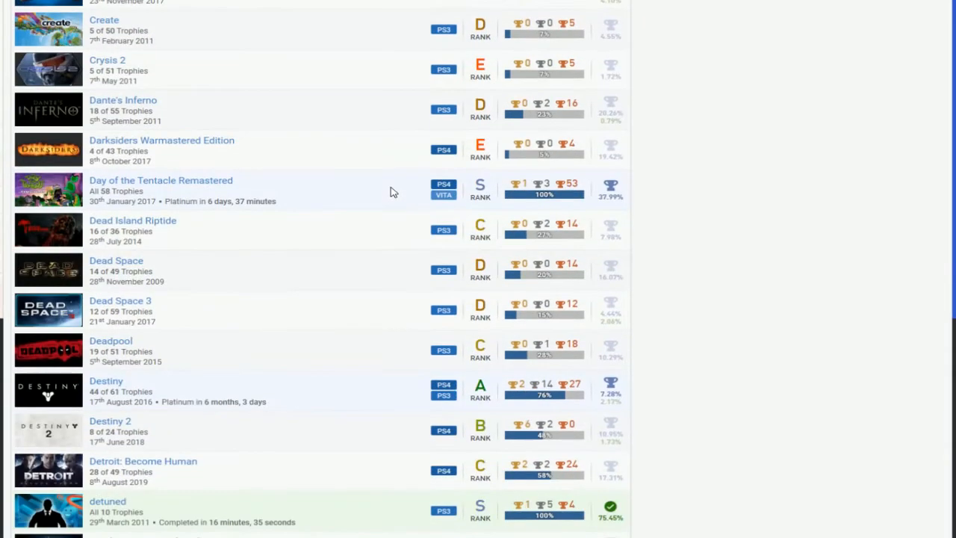
mouse_move(242, 163)
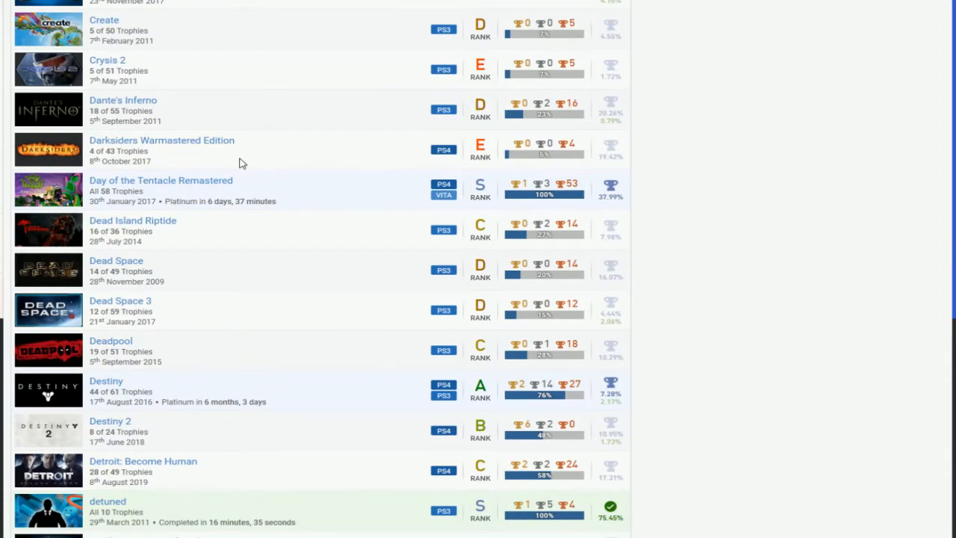
mouse_move(508, 152)
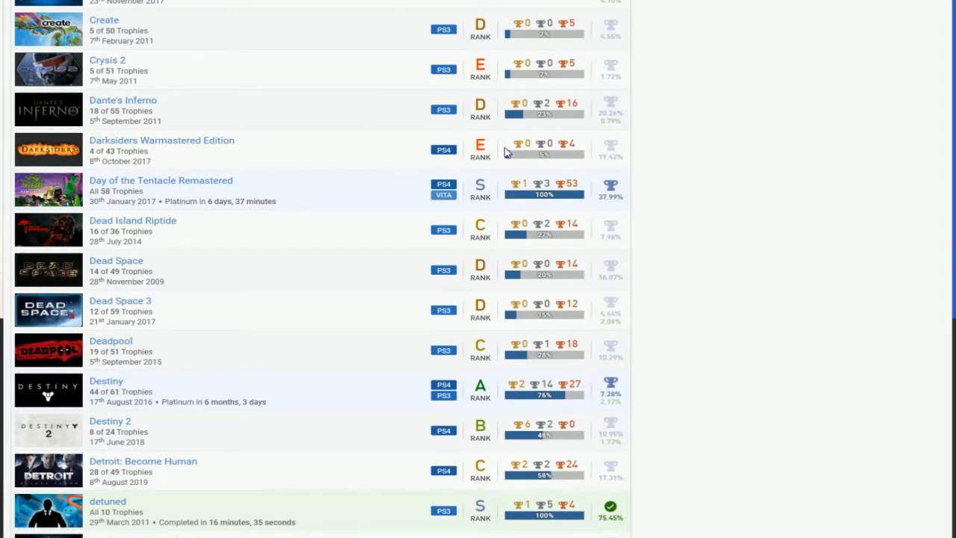
scroll(down, 3)
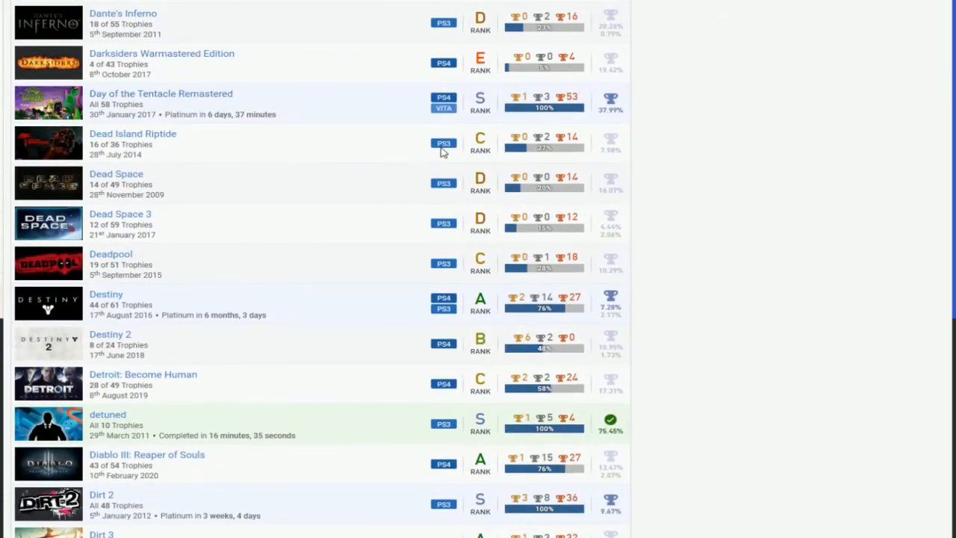
mouse_move(401, 260)
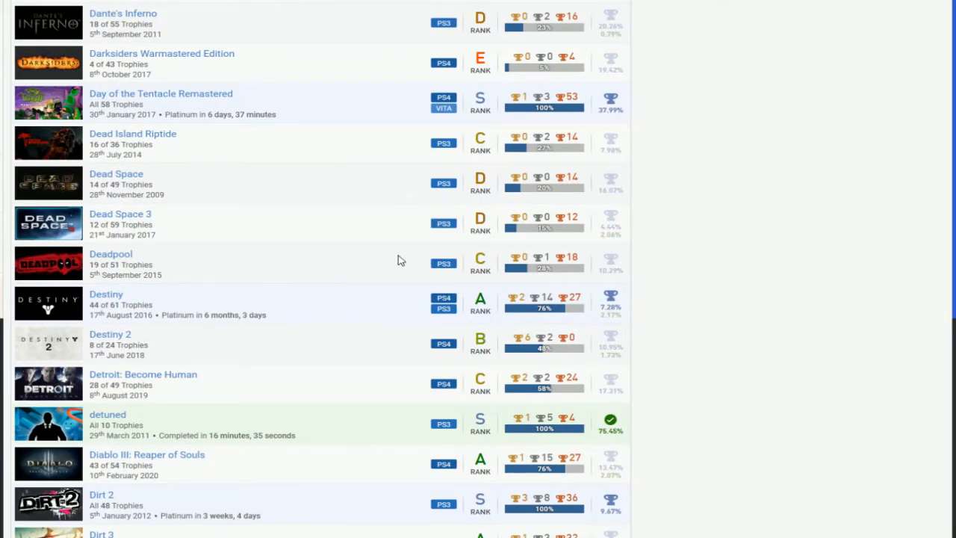
scroll(down, 3)
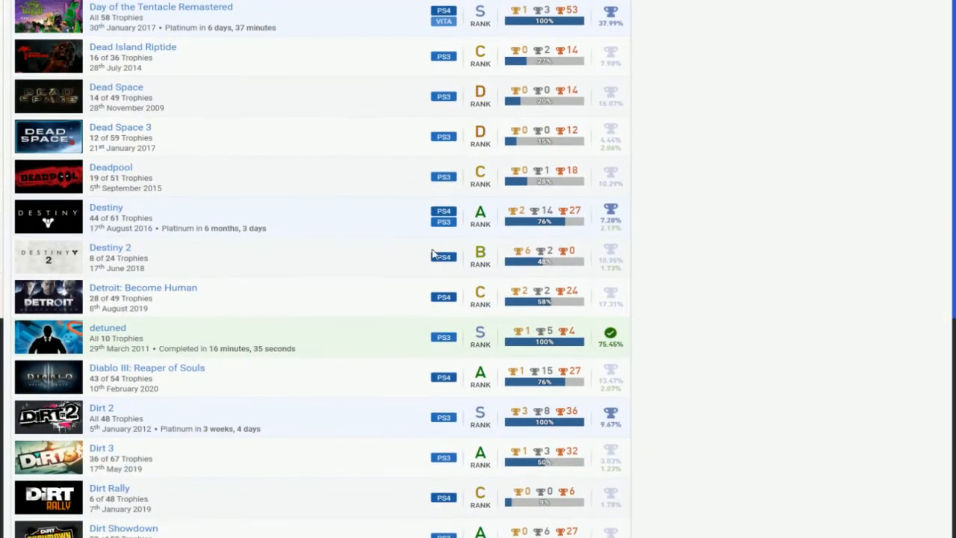
scroll(down, 3)
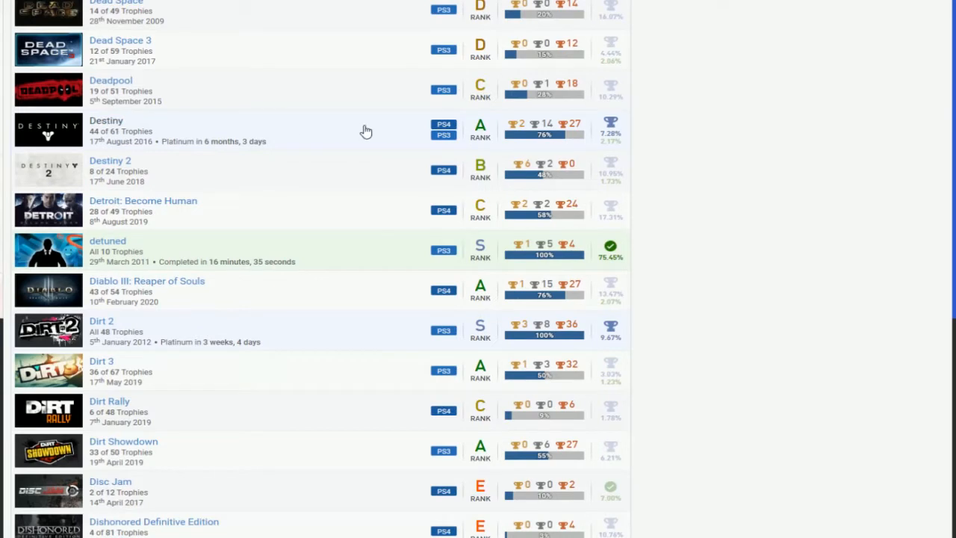
mouse_move(394, 182)
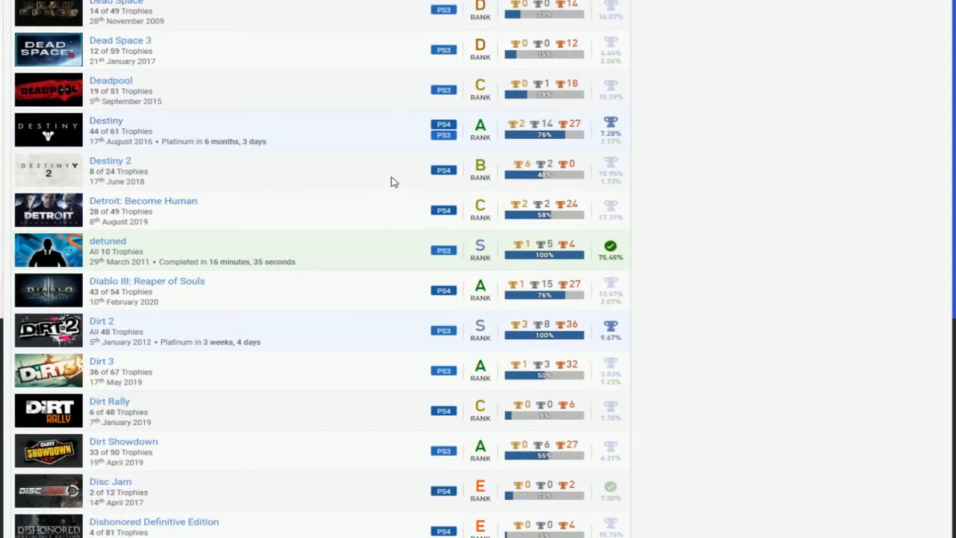
mouse_move(425, 227)
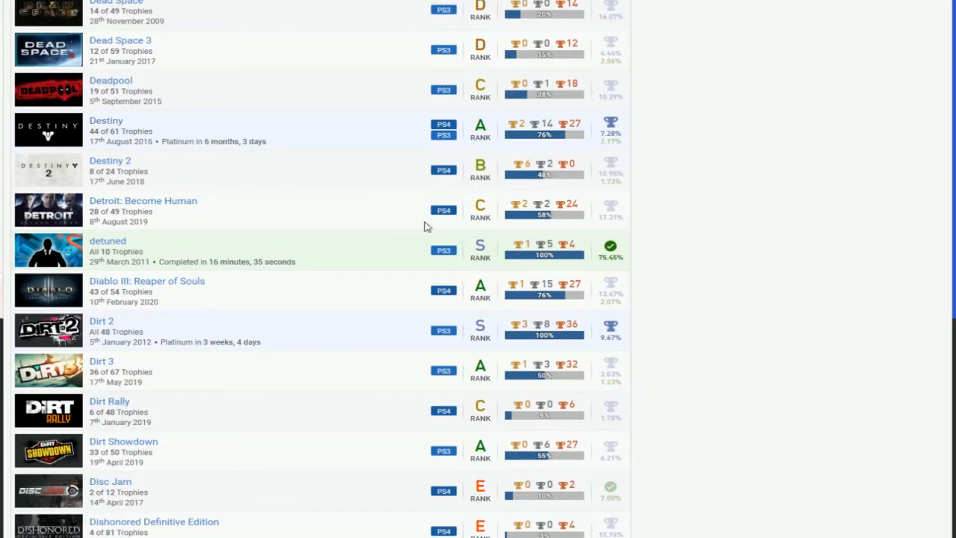
scroll(down, 3)
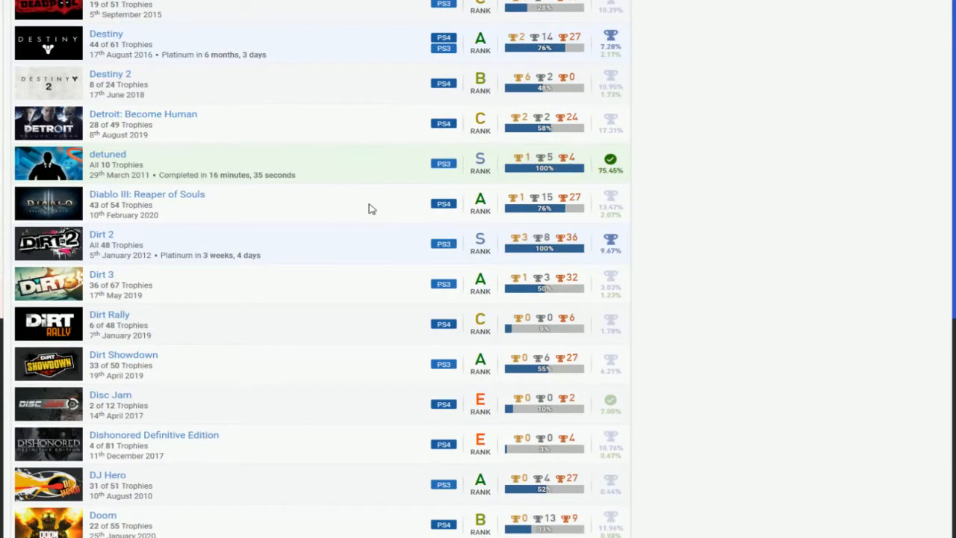
scroll(down, 3)
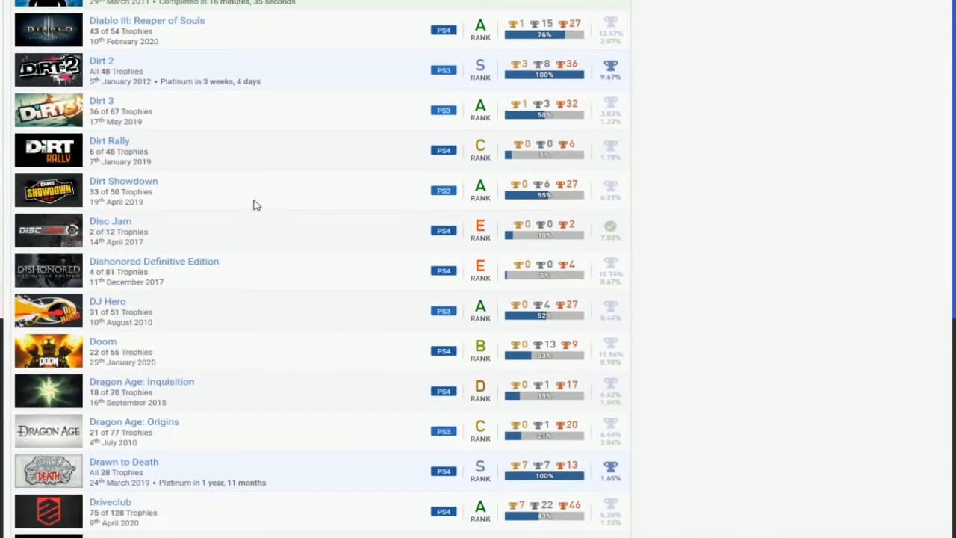
mouse_move(457, 137)
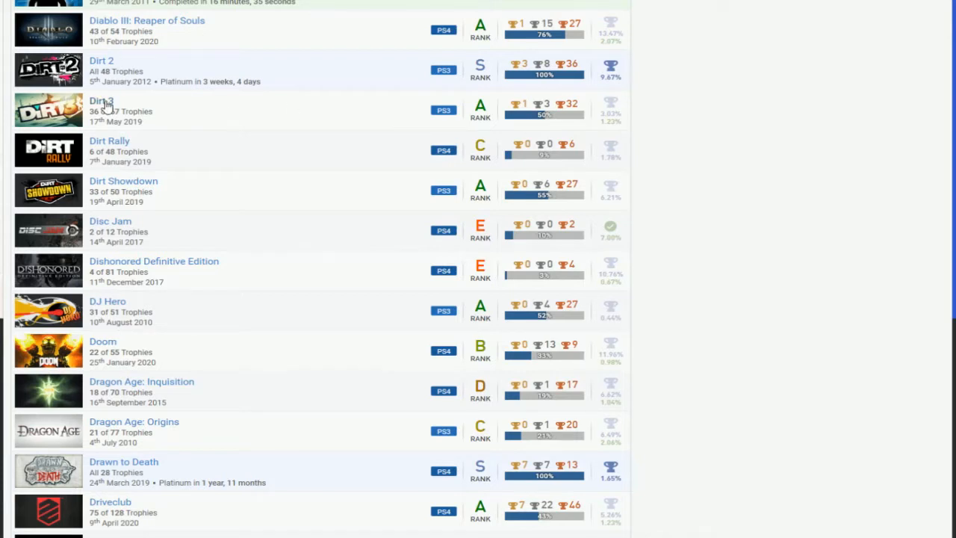
mouse_move(422, 132)
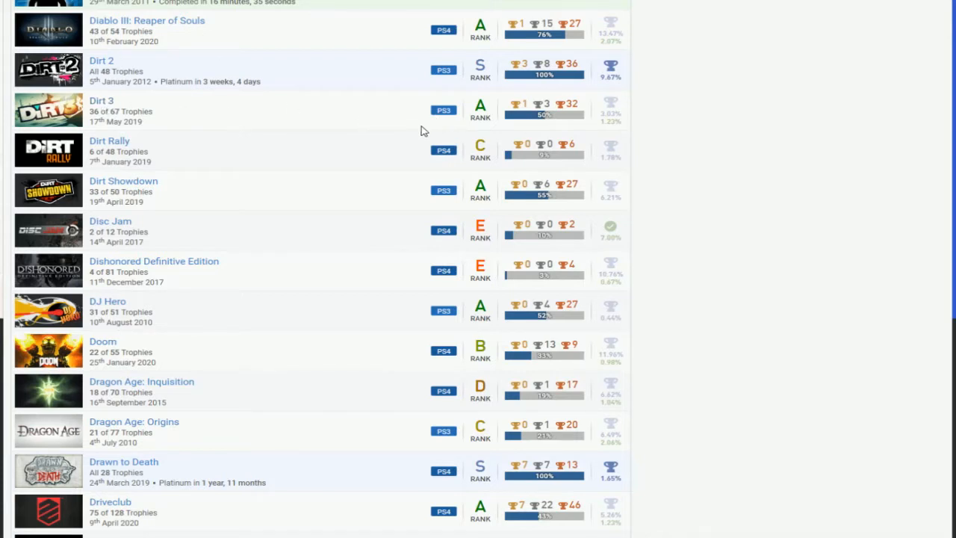
scroll(down, 3)
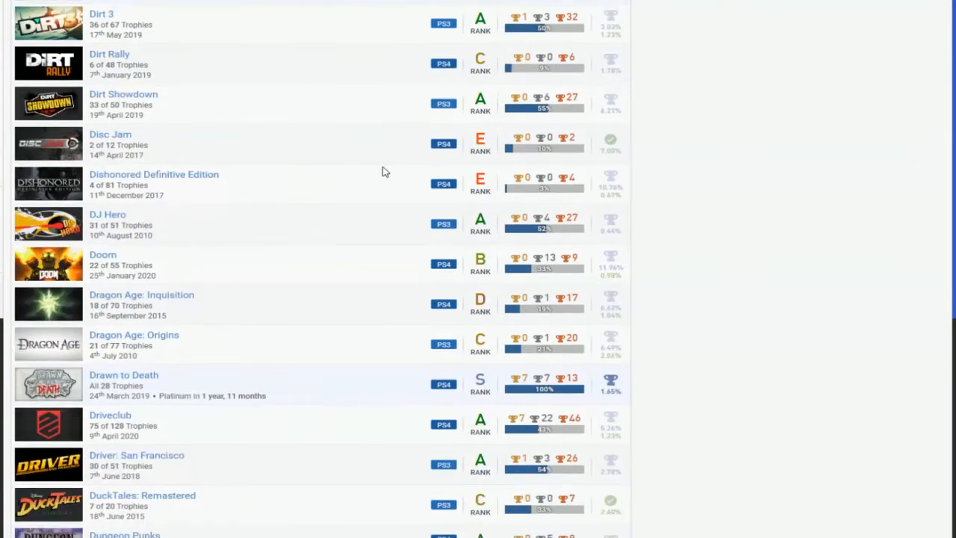
scroll(down, 3)
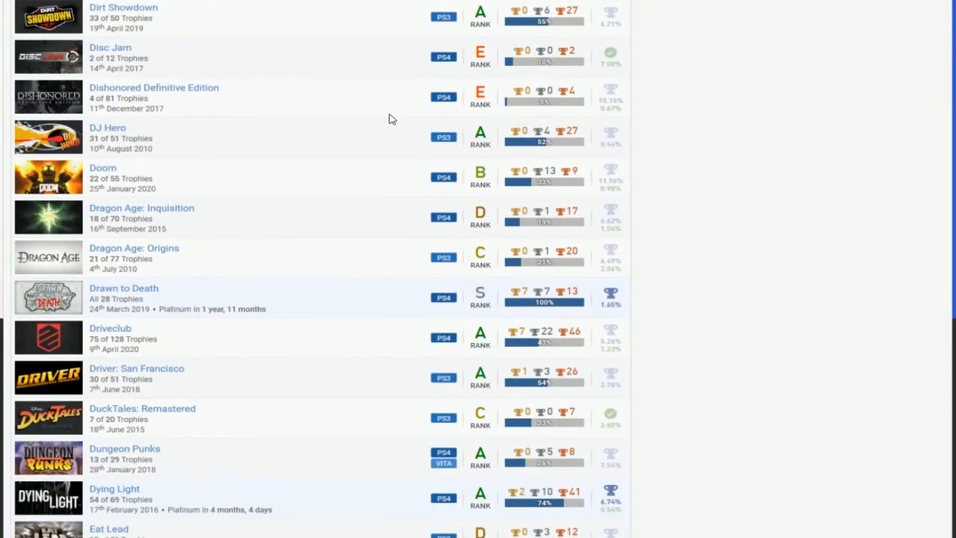
mouse_move(409, 143)
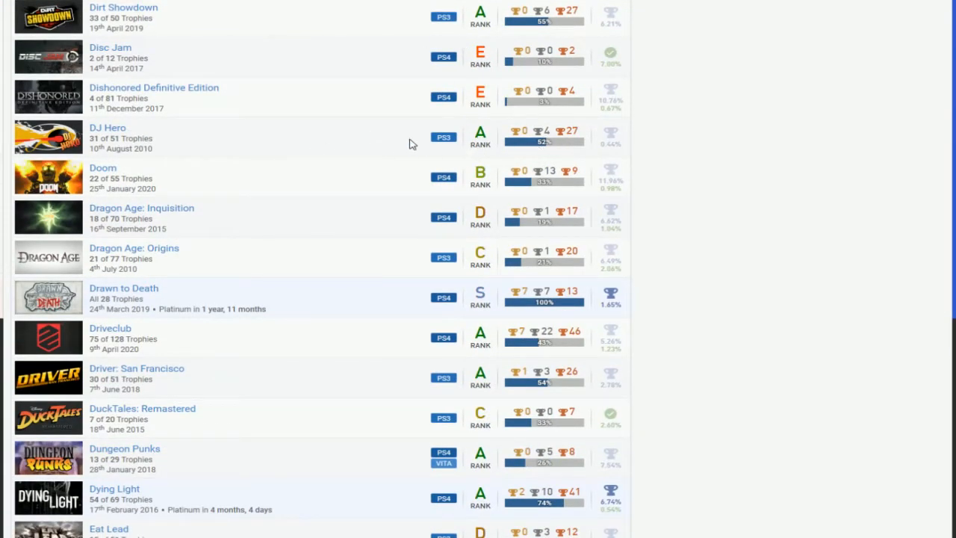
mouse_move(156, 150)
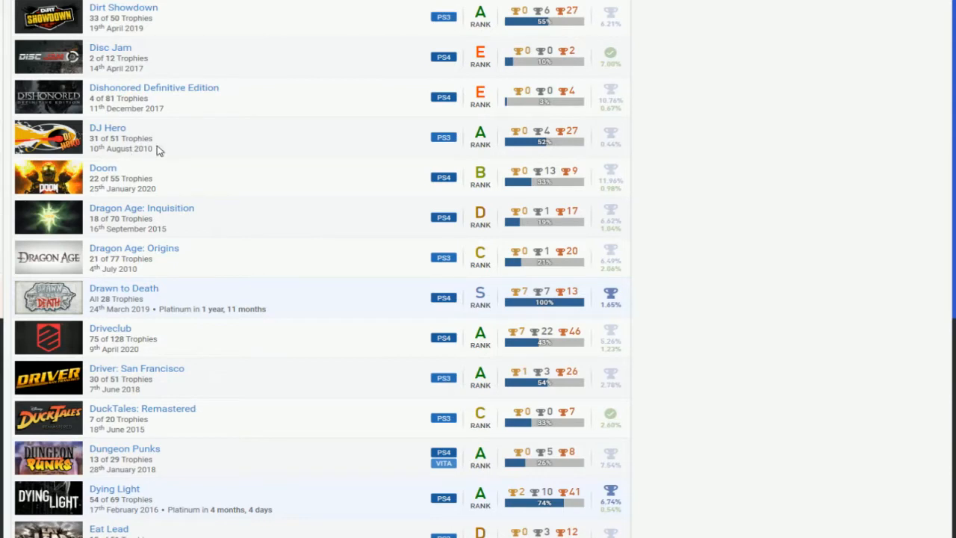
mouse_move(146, 148)
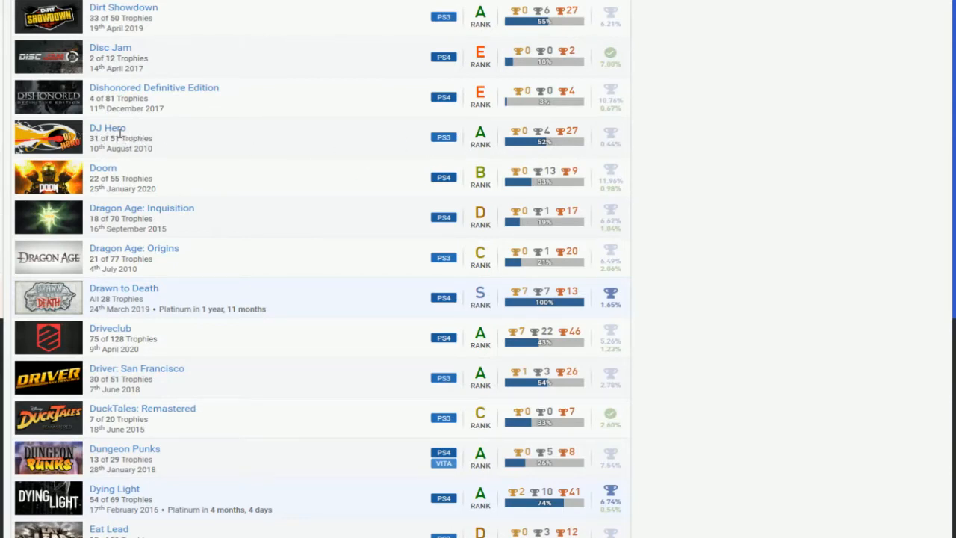
mouse_move(565, 129)
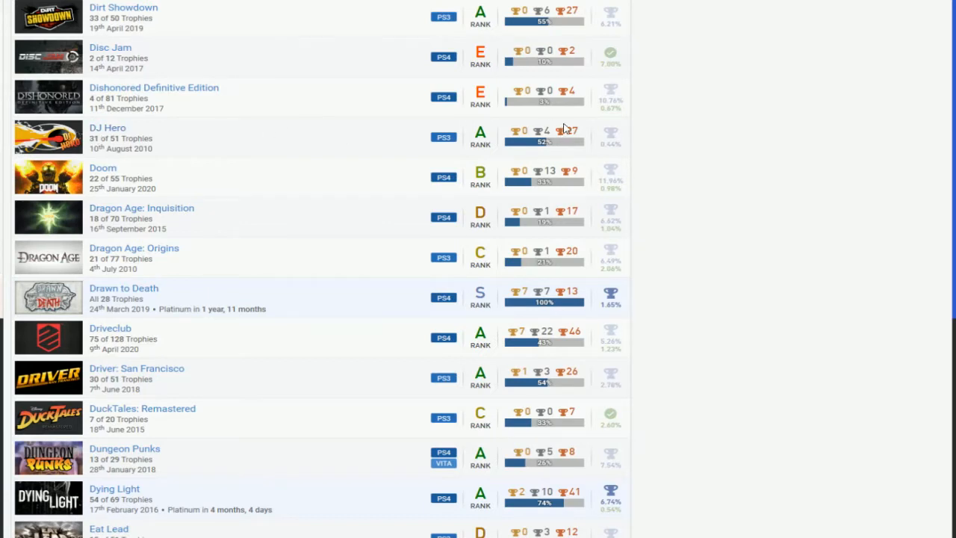
scroll(down, 3)
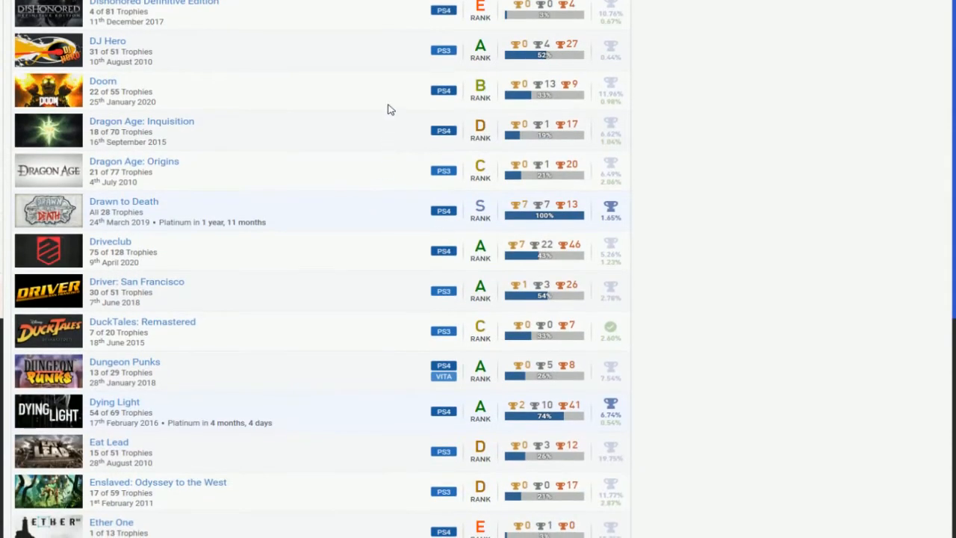
mouse_move(430, 221)
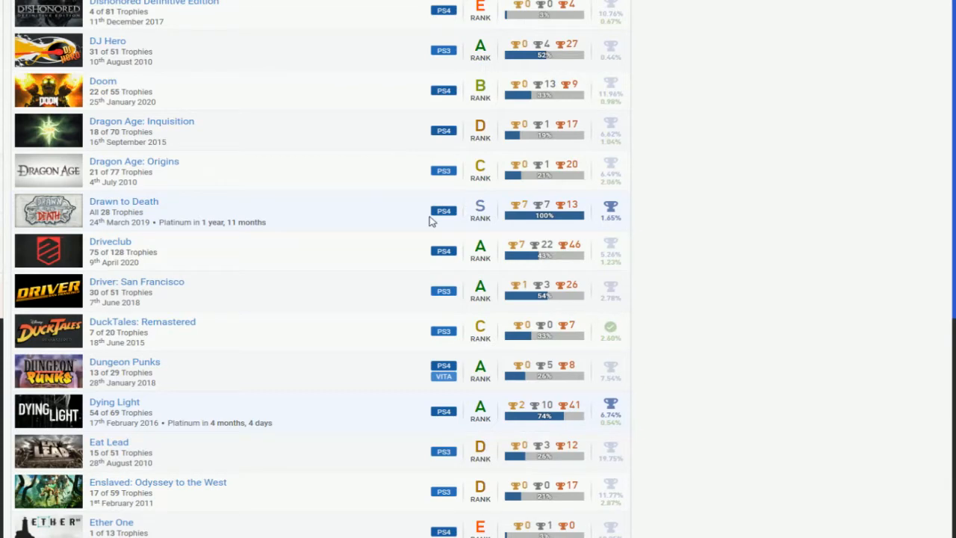
scroll(down, 3)
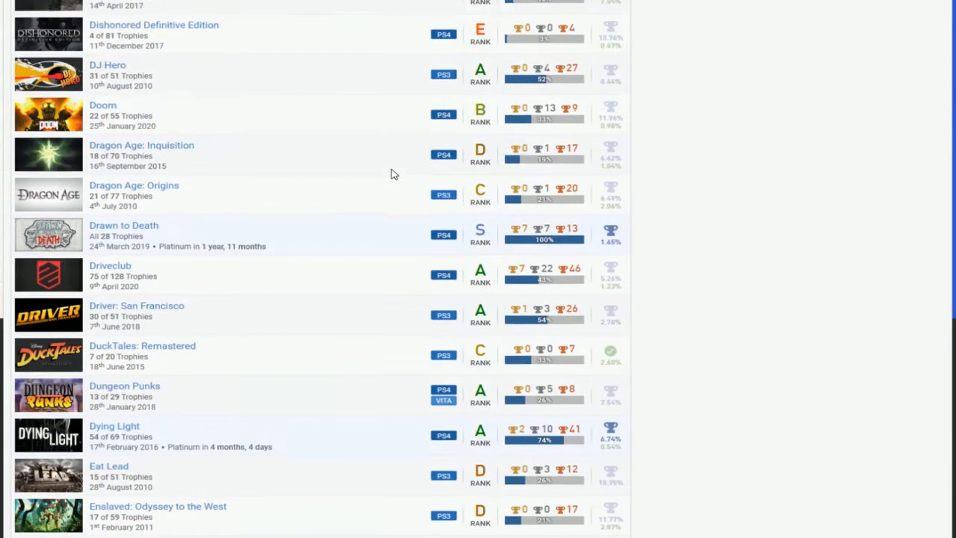
scroll(down, 3)
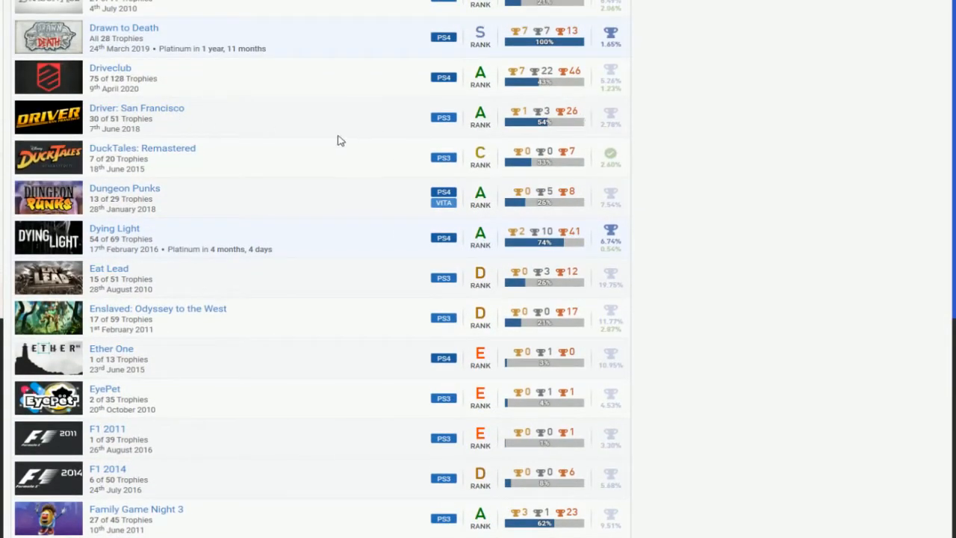
mouse_move(182, 227)
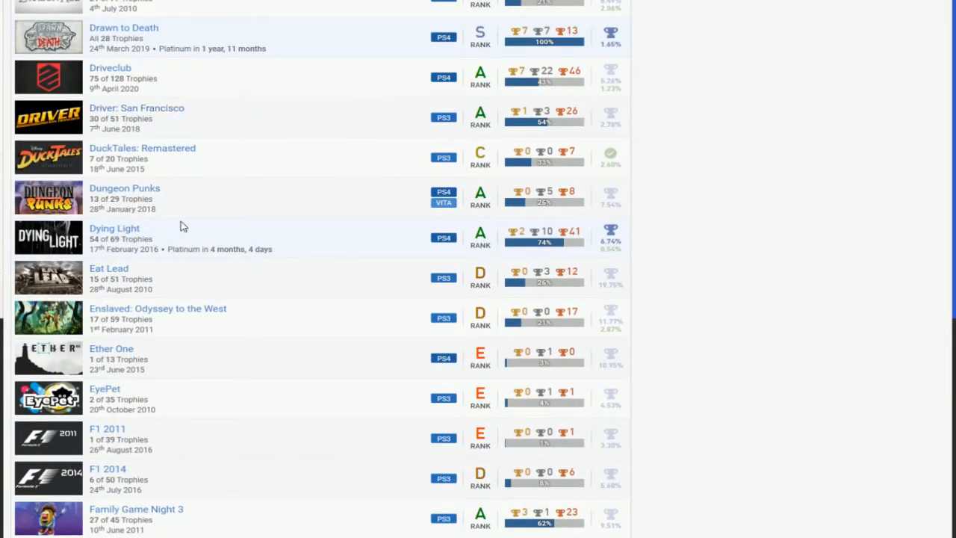
scroll(down, 3)
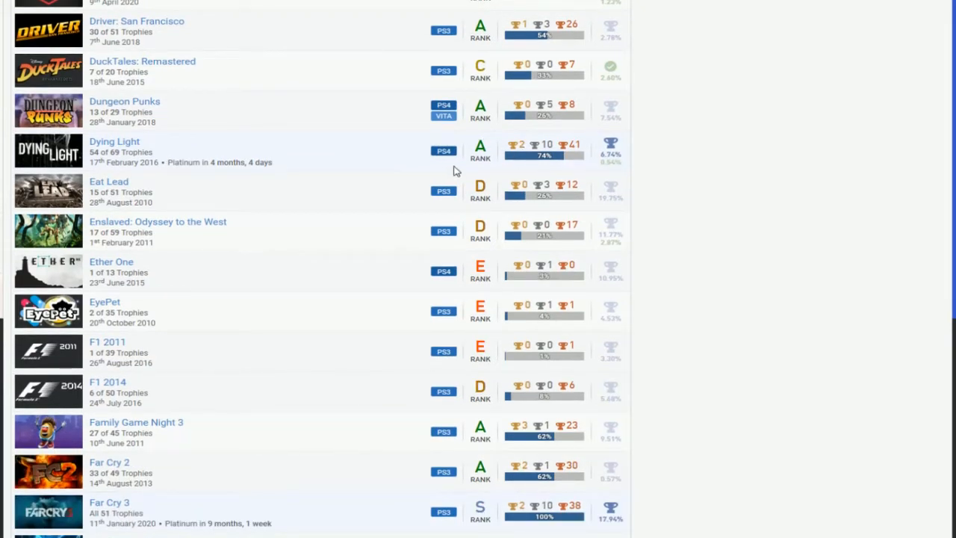
scroll(down, 3)
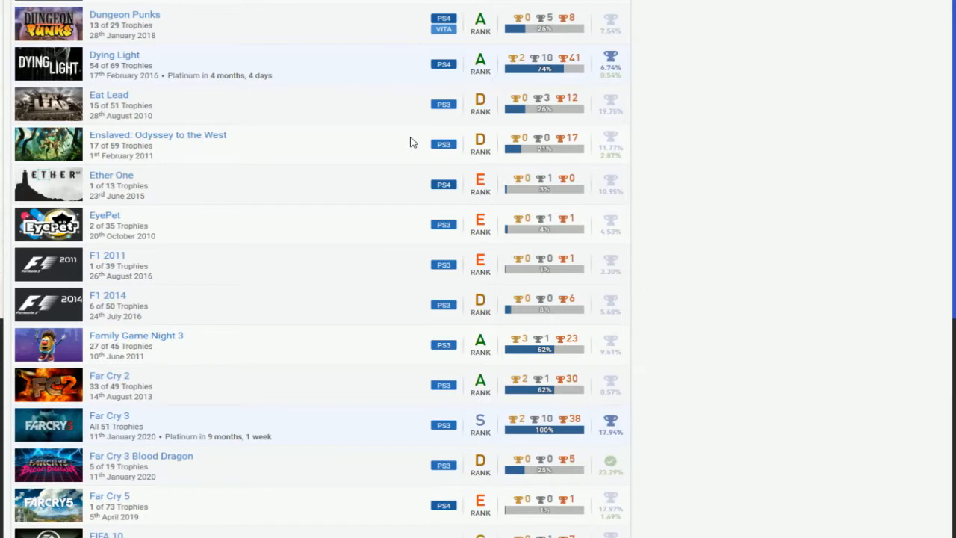
scroll(down, 3)
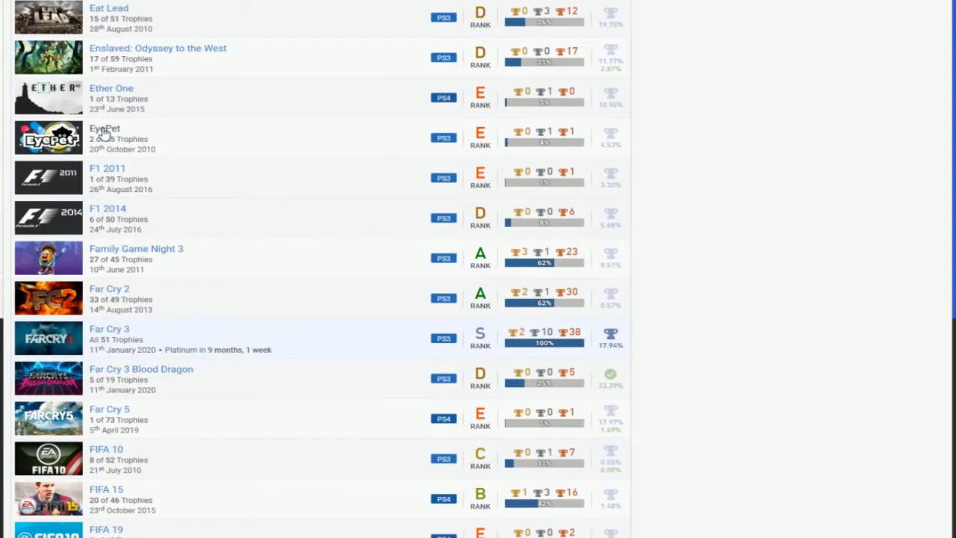
mouse_move(359, 147)
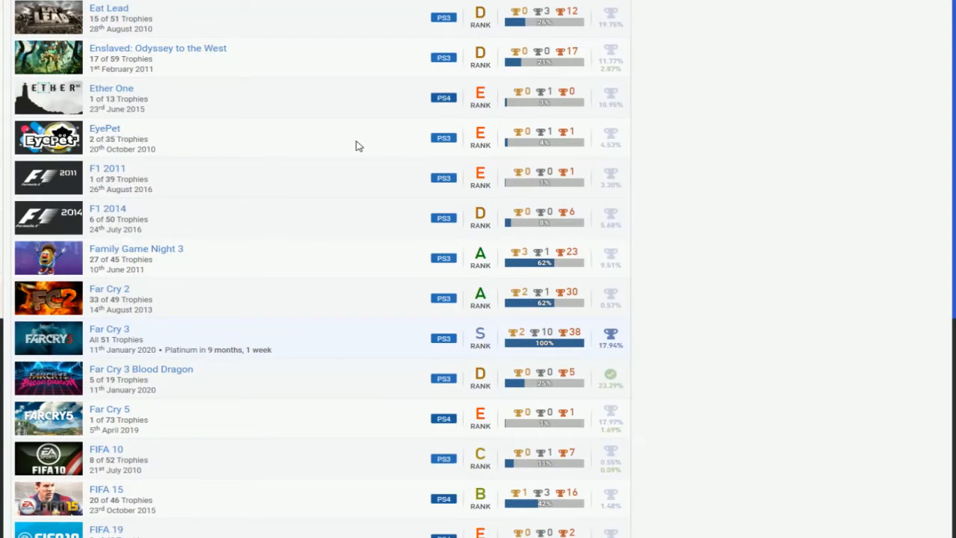
scroll(down, 3)
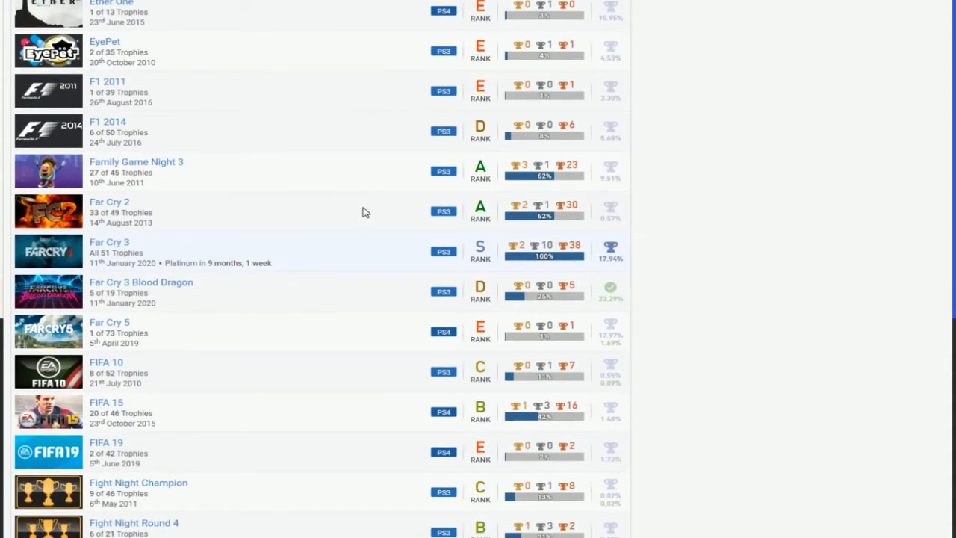
mouse_move(540, 215)
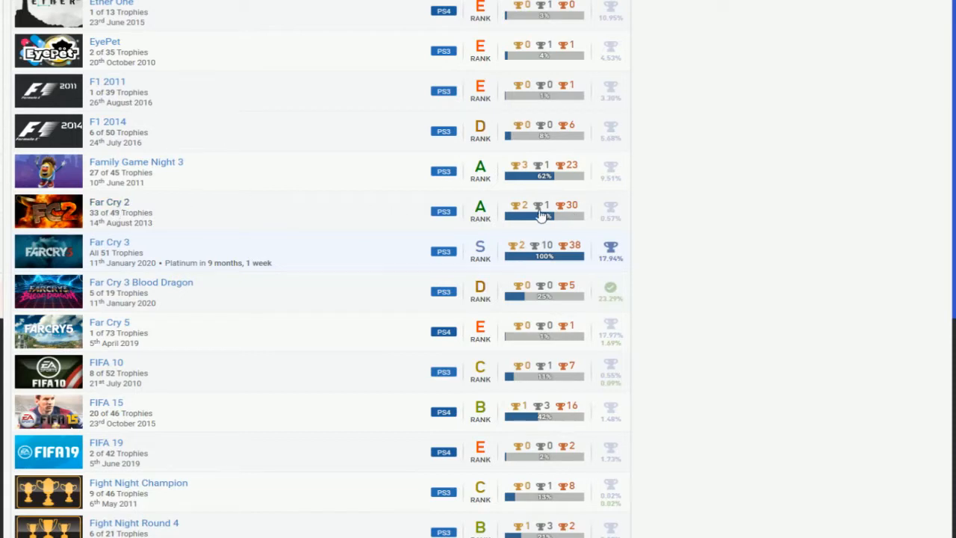
mouse_move(297, 189)
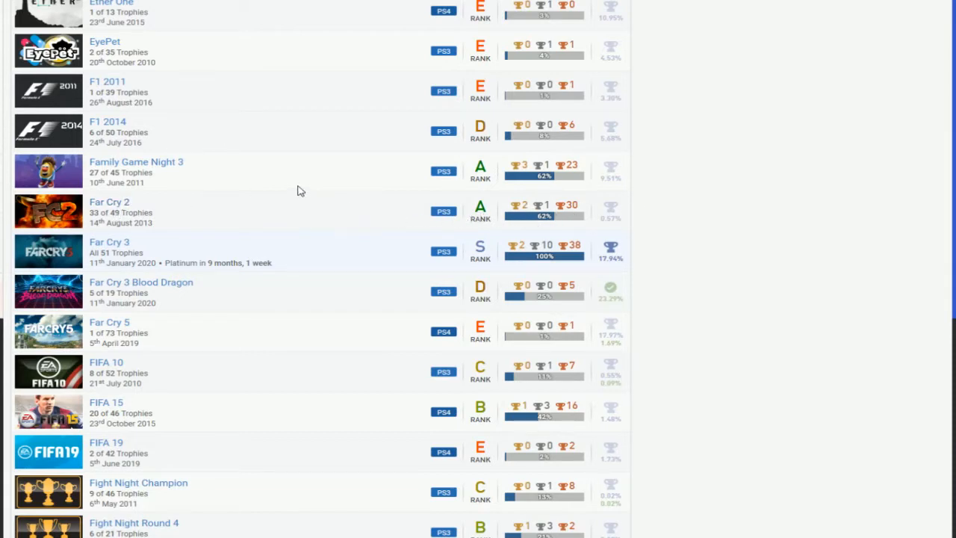
scroll(down, 3)
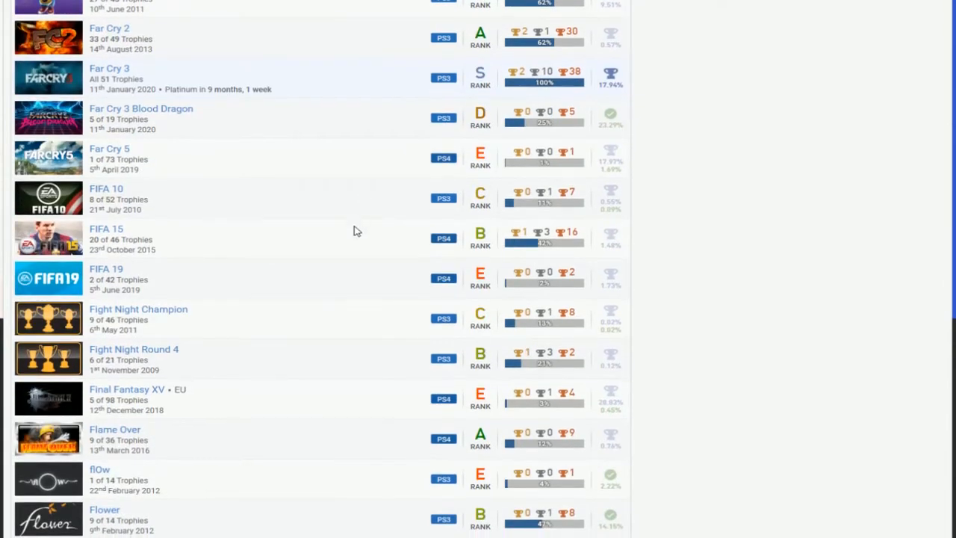
scroll(down, 3)
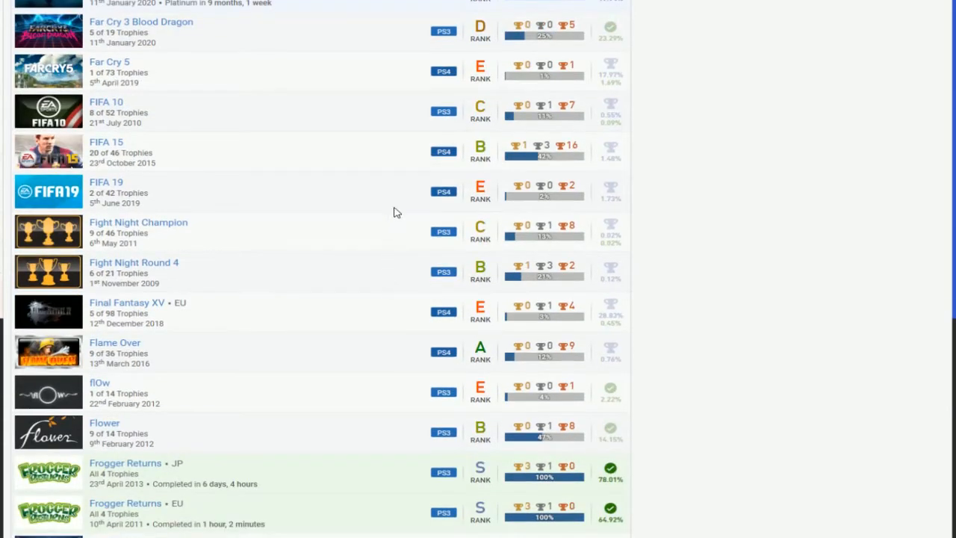
mouse_move(496, 188)
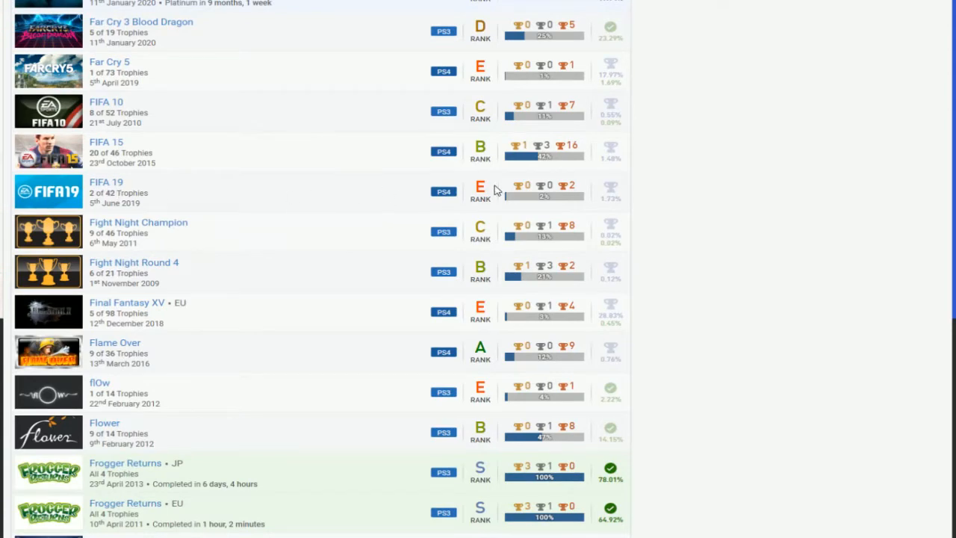
mouse_move(352, 197)
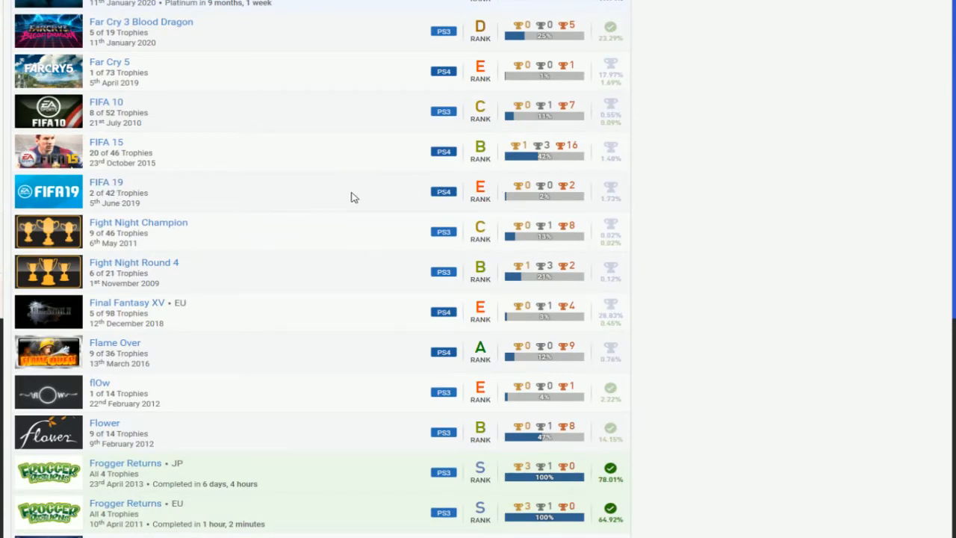
scroll(down, 3)
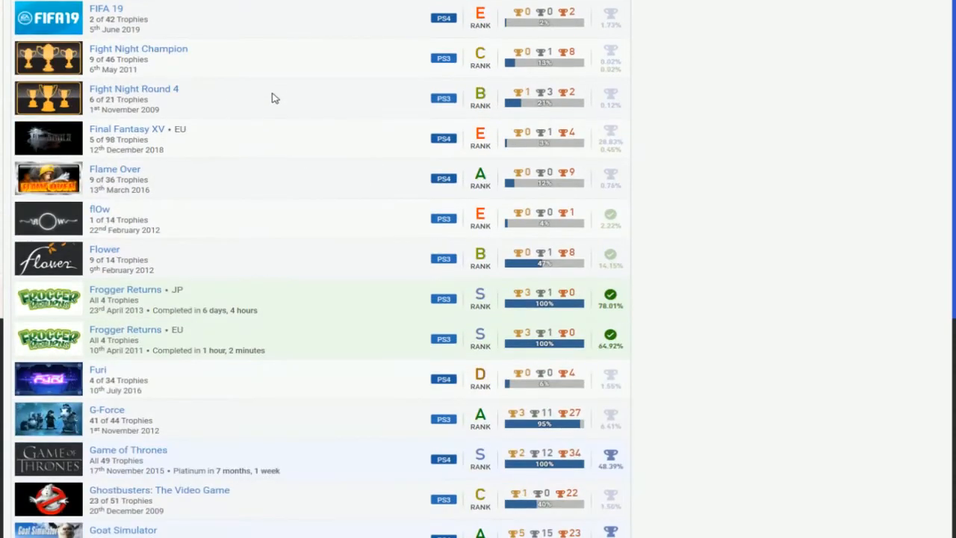
scroll(down, 3)
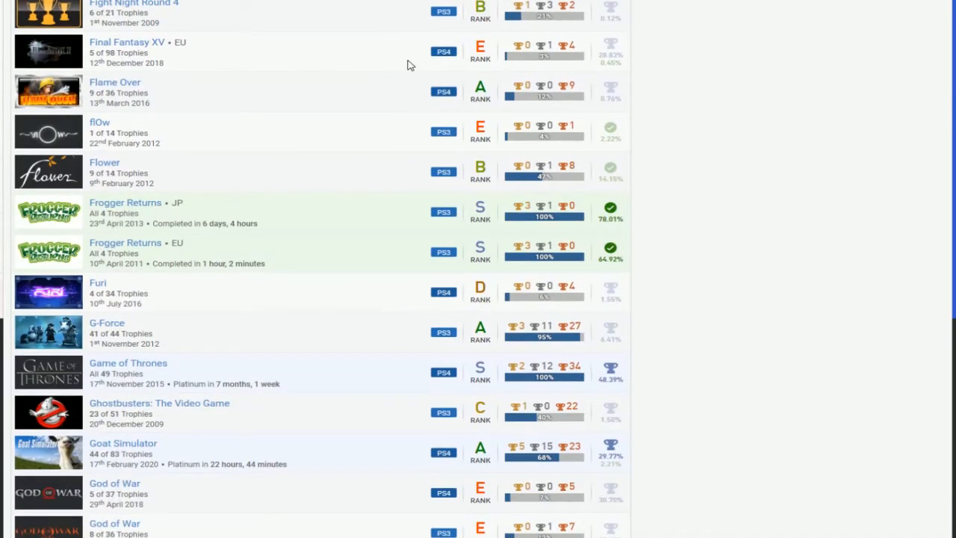
mouse_move(511, 165)
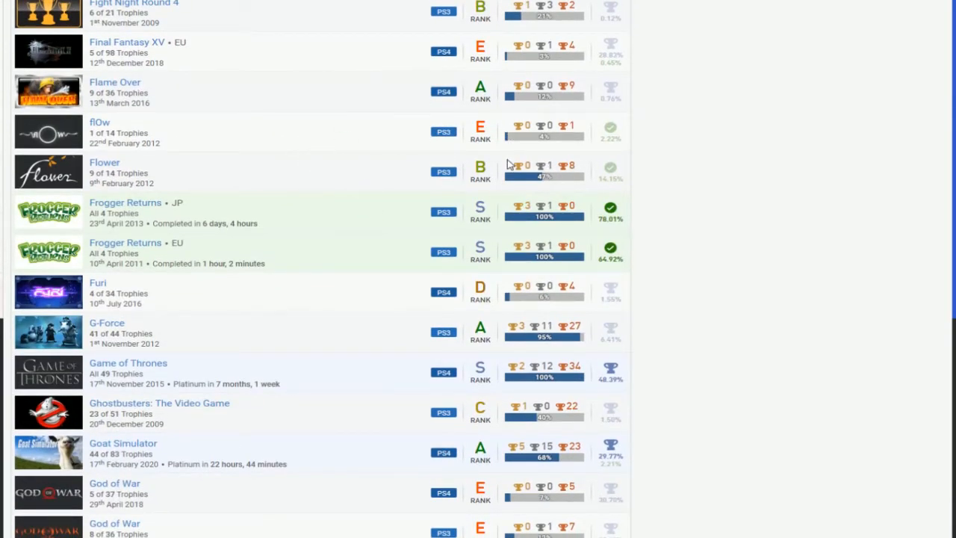
mouse_move(382, 260)
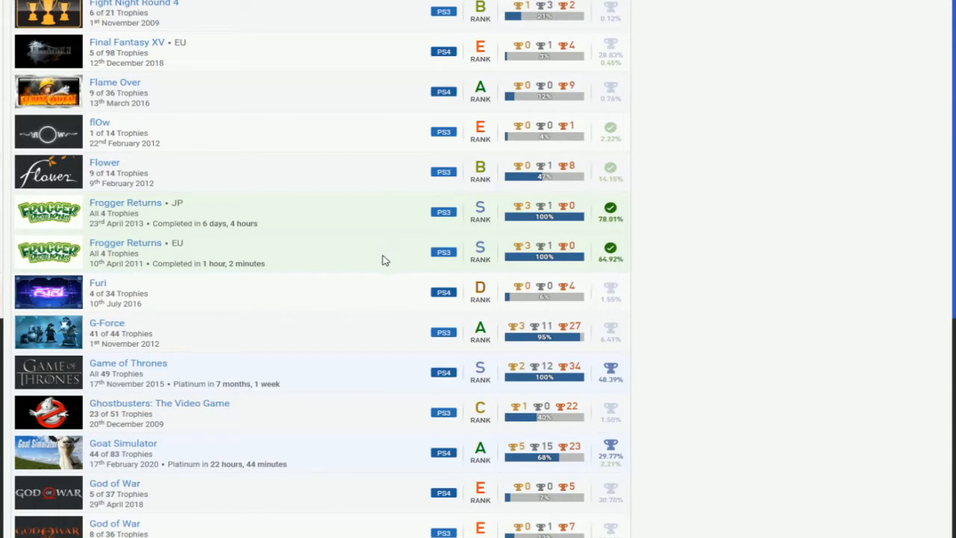
scroll(down, 3)
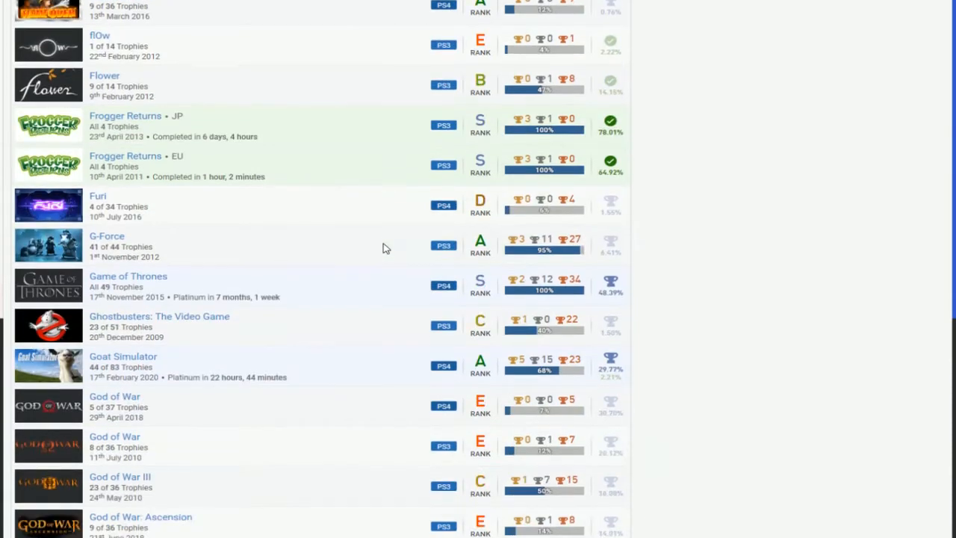
scroll(down, 3)
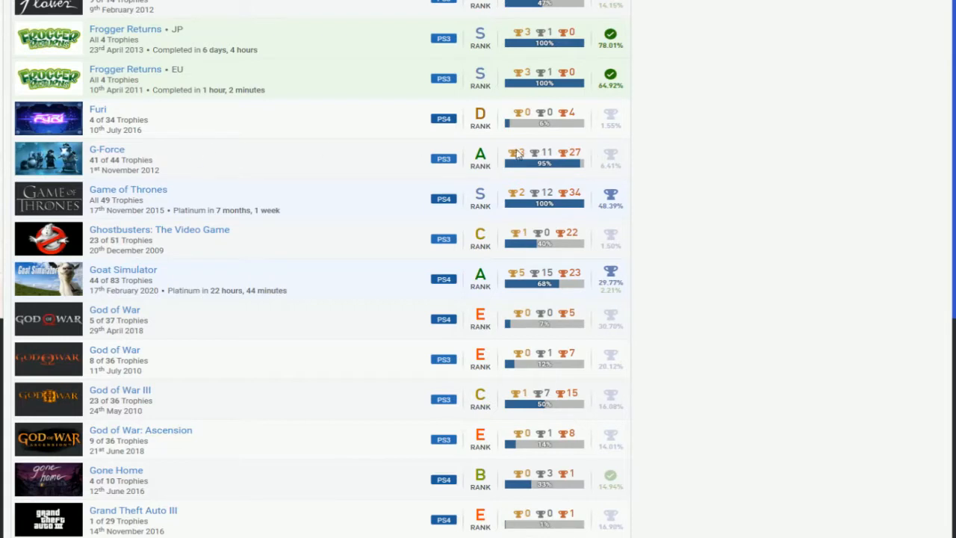
scroll(down, 3)
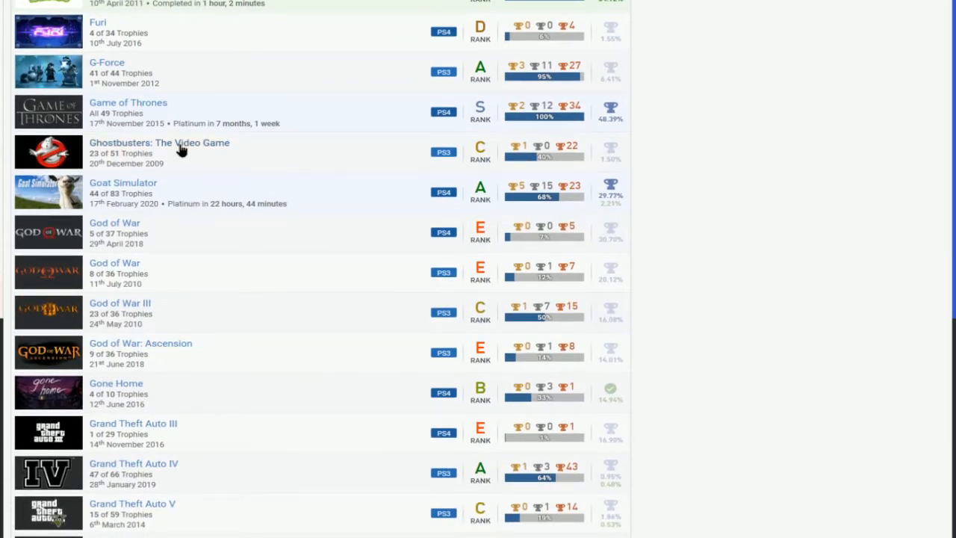
mouse_move(481, 179)
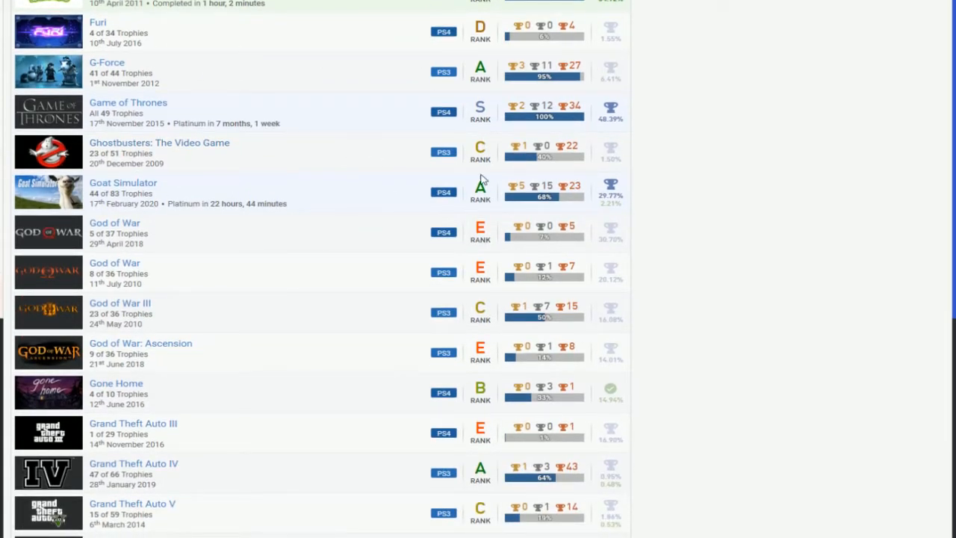
scroll(down, 3)
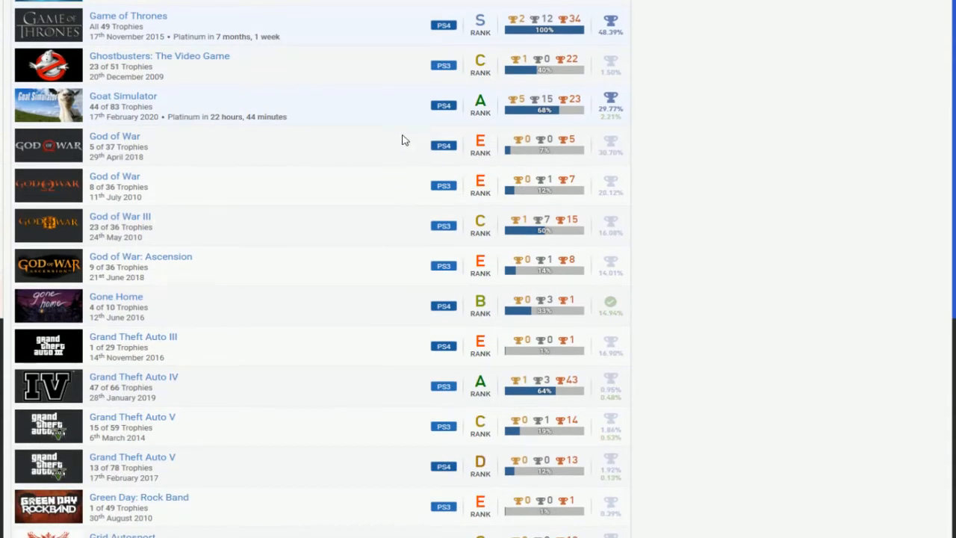
mouse_move(406, 166)
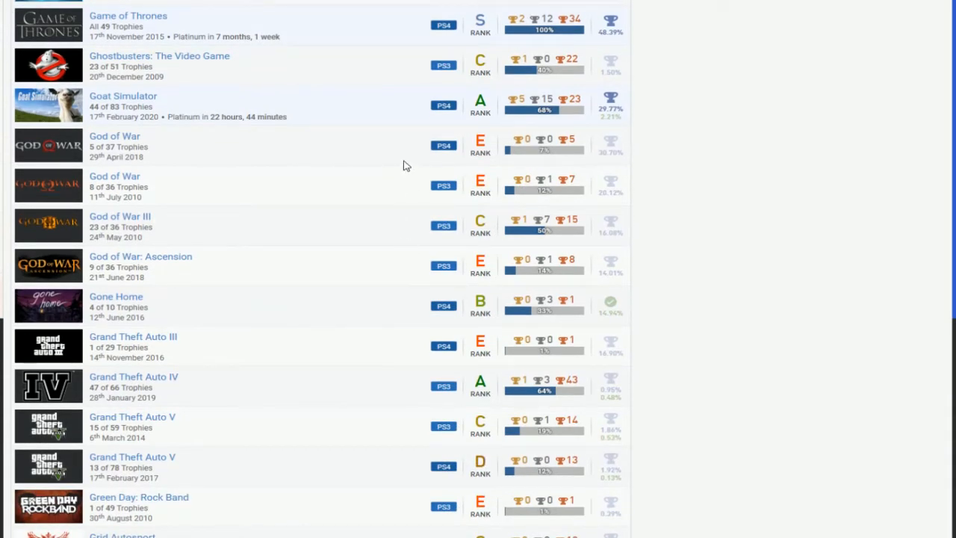
scroll(down, 3)
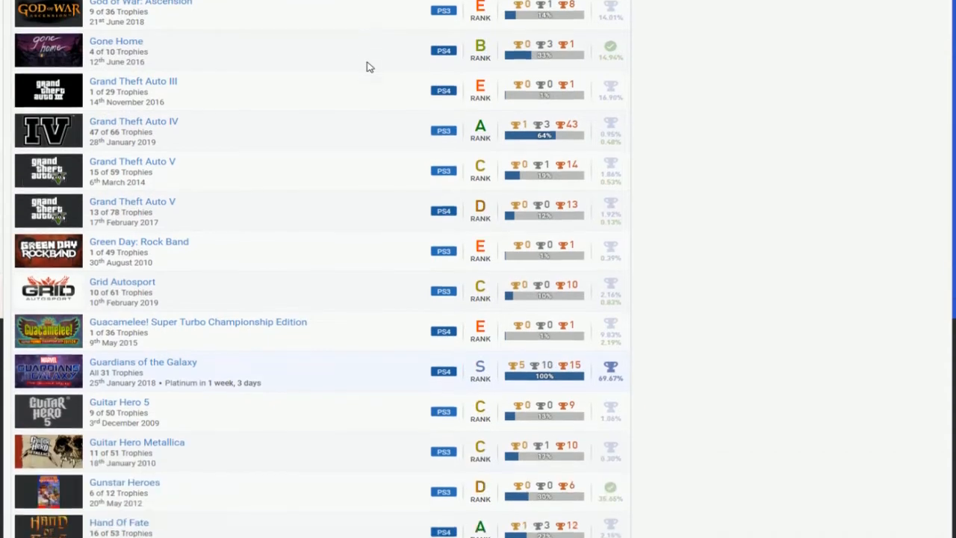
scroll(down, 3)
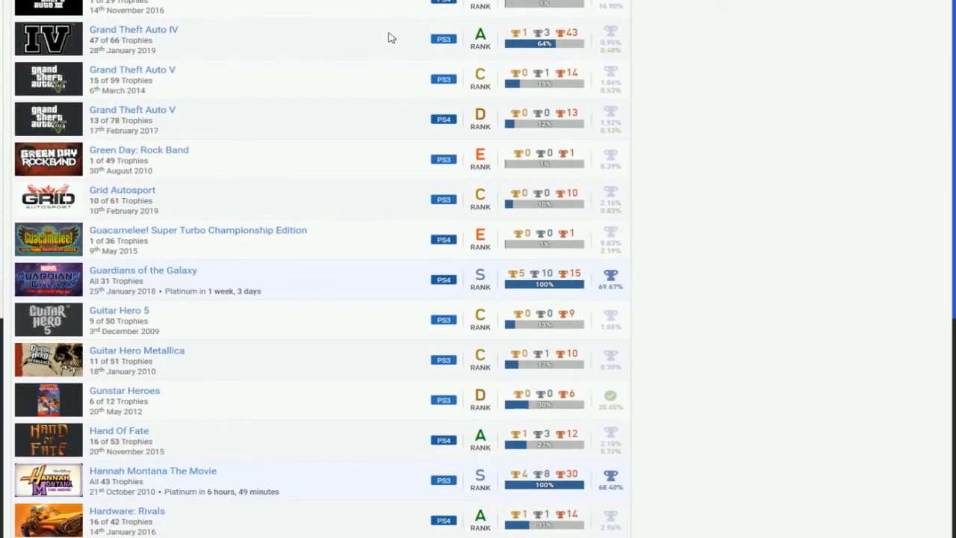
mouse_move(135, 36)
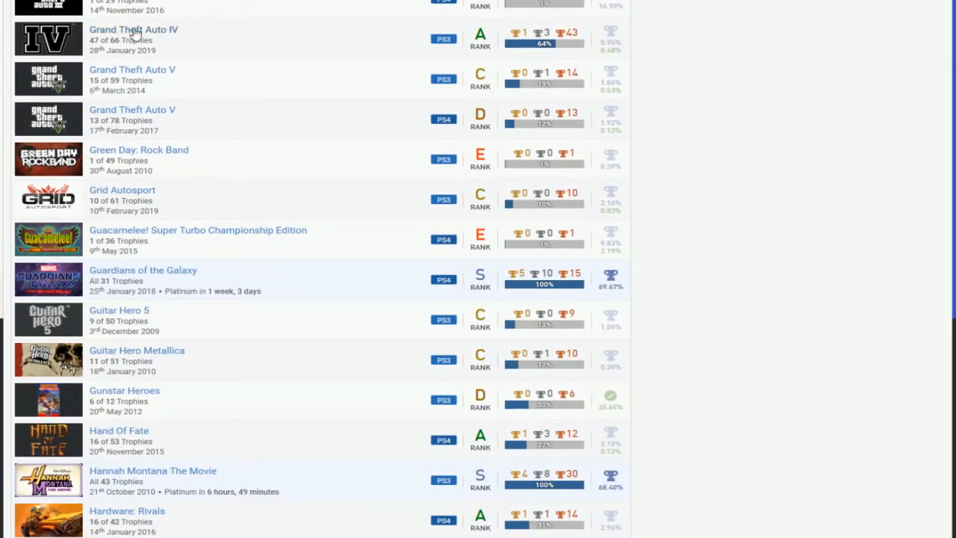
mouse_move(418, 127)
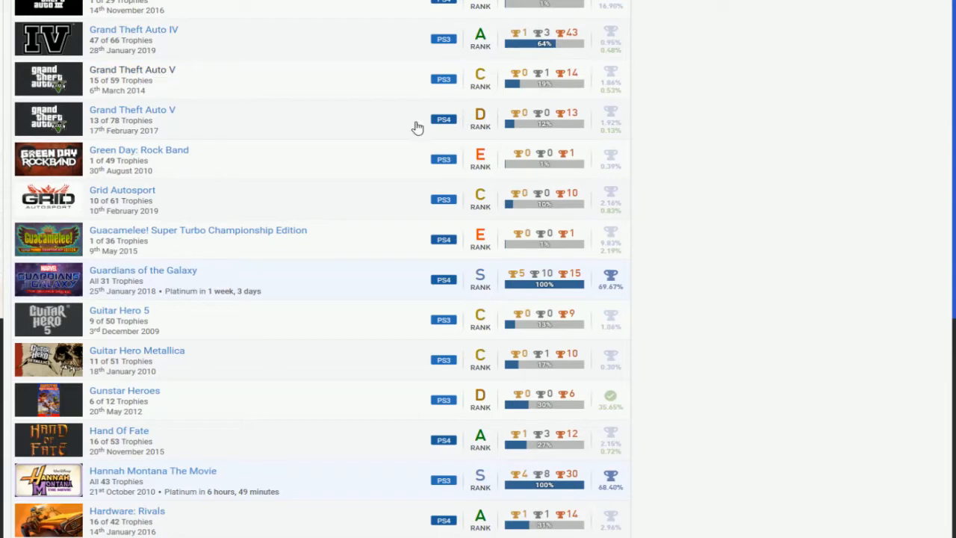
scroll(down, 3)
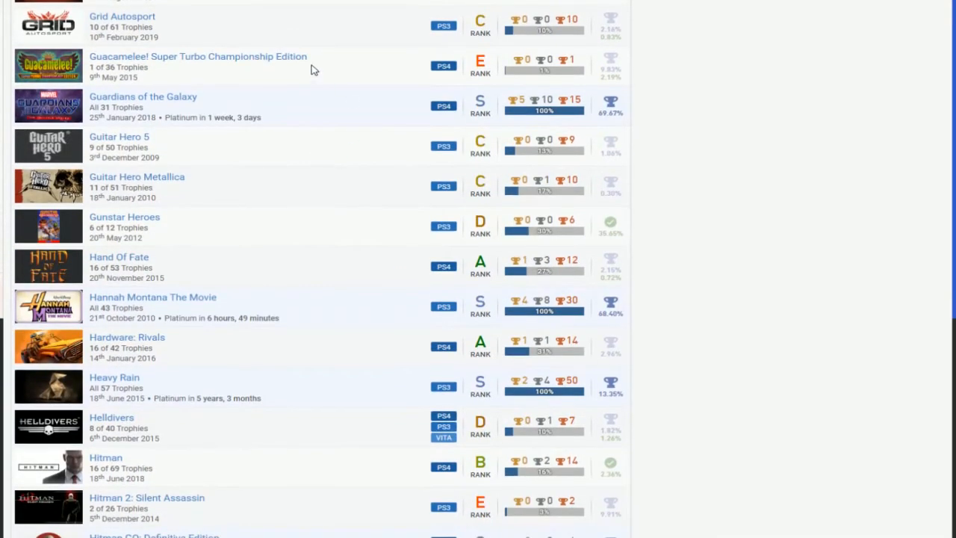
mouse_move(254, 215)
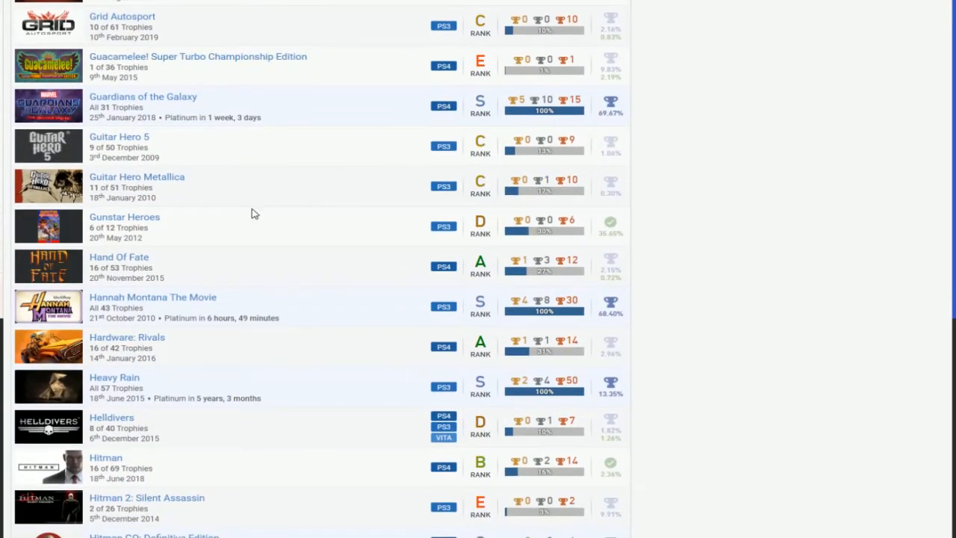
scroll(down, 3)
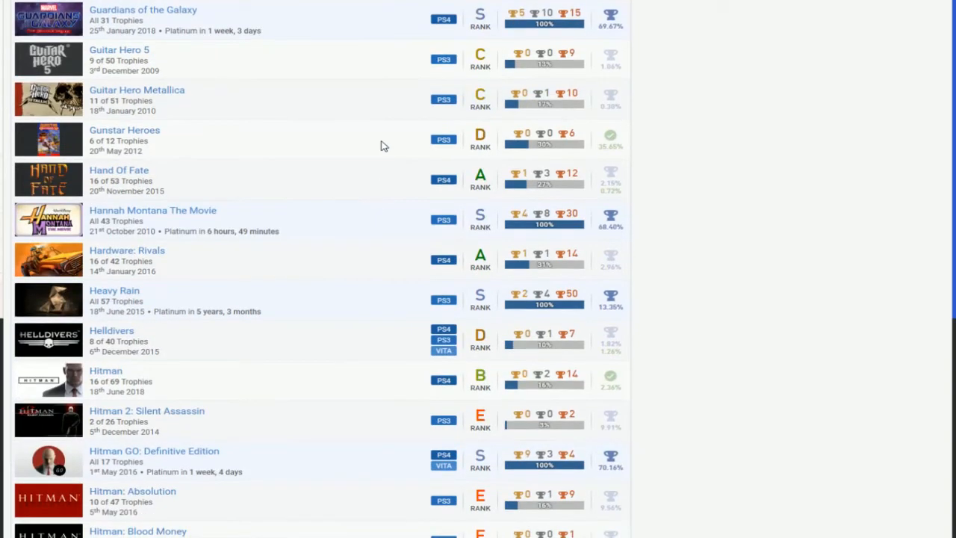
mouse_move(471, 131)
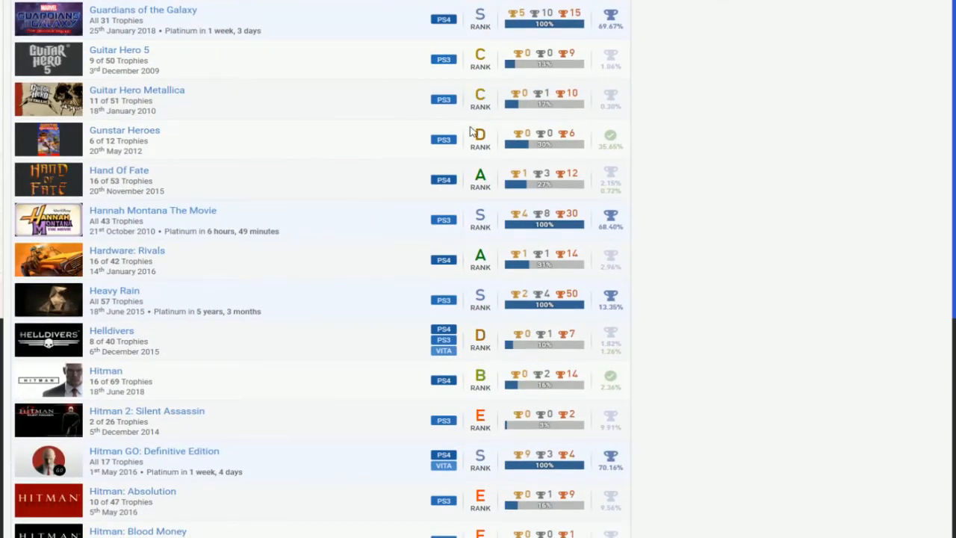
scroll(down, 3)
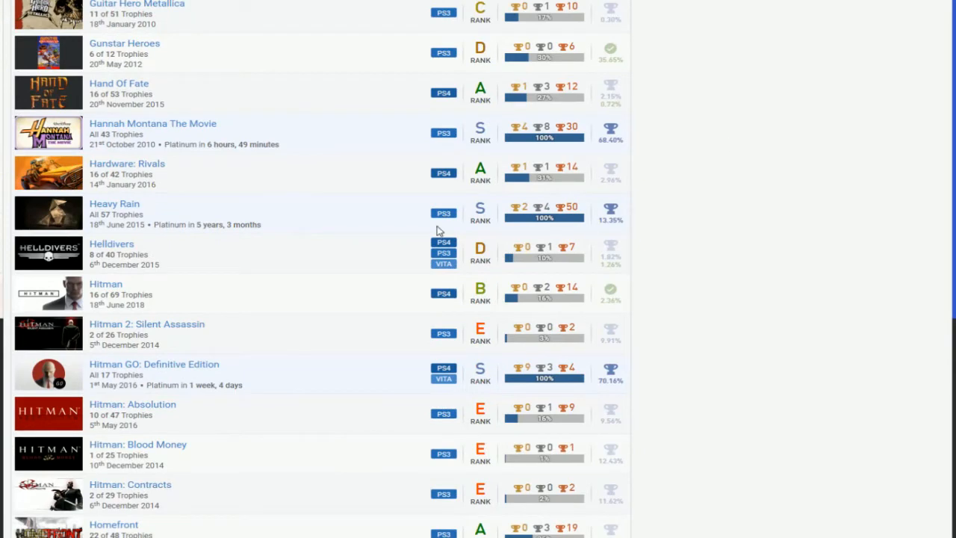
mouse_move(325, 198)
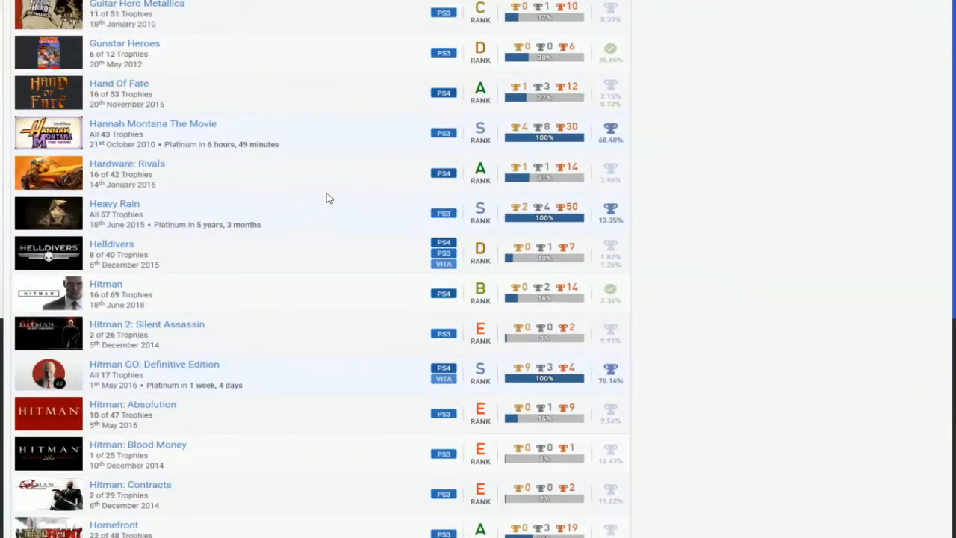
scroll(down, 3)
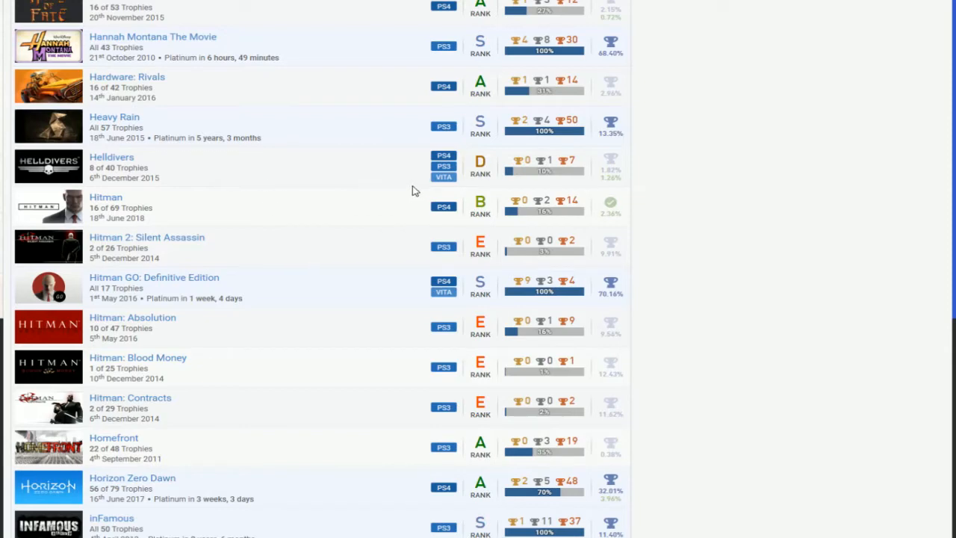
scroll(down, 3)
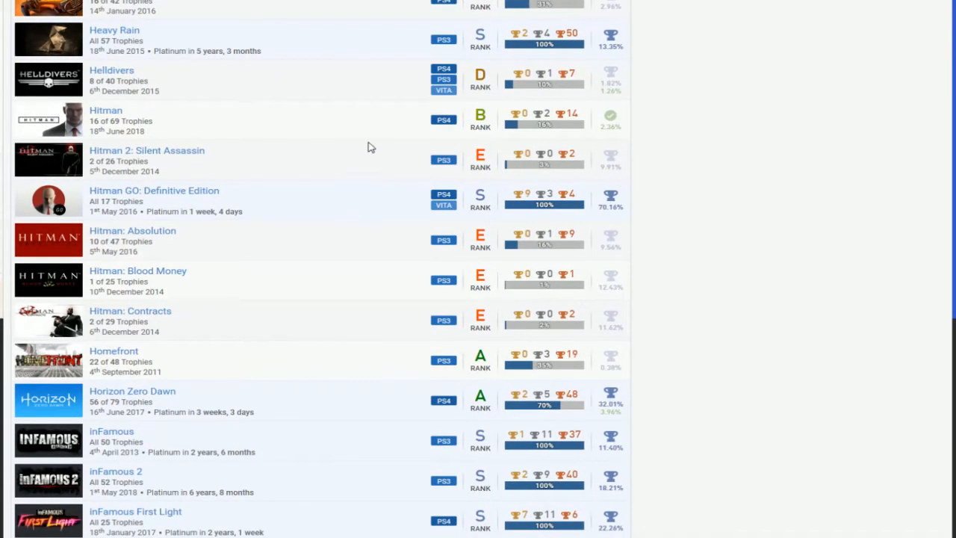
scroll(down, 3)
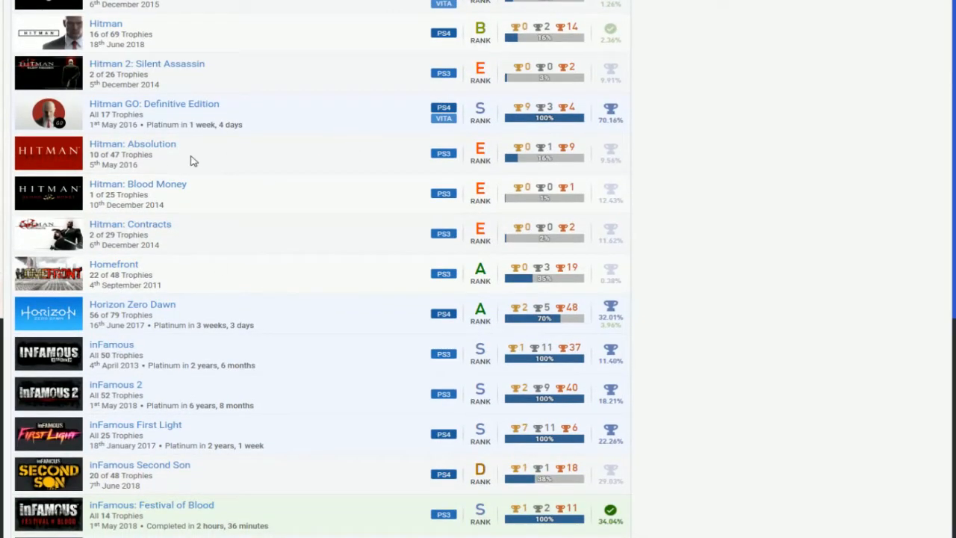
mouse_move(397, 167)
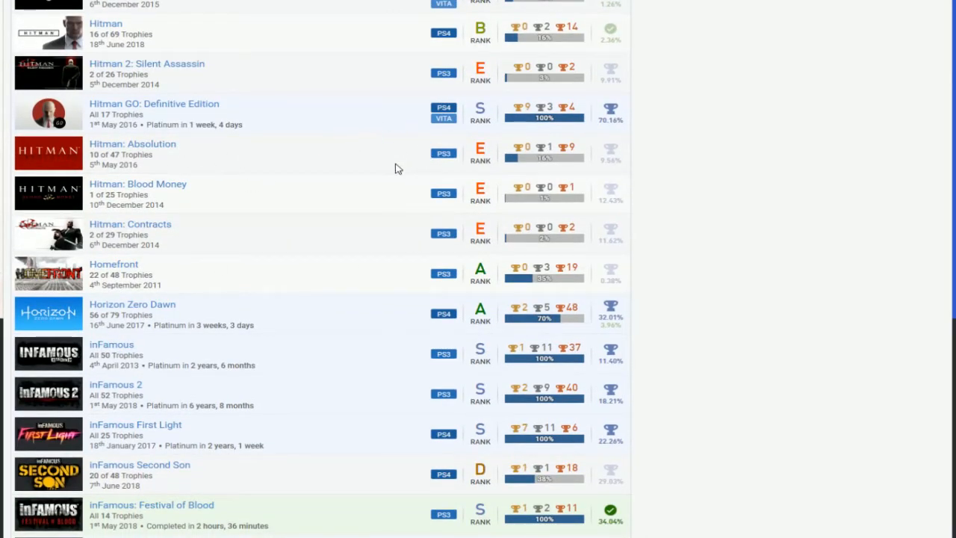
scroll(down, 3)
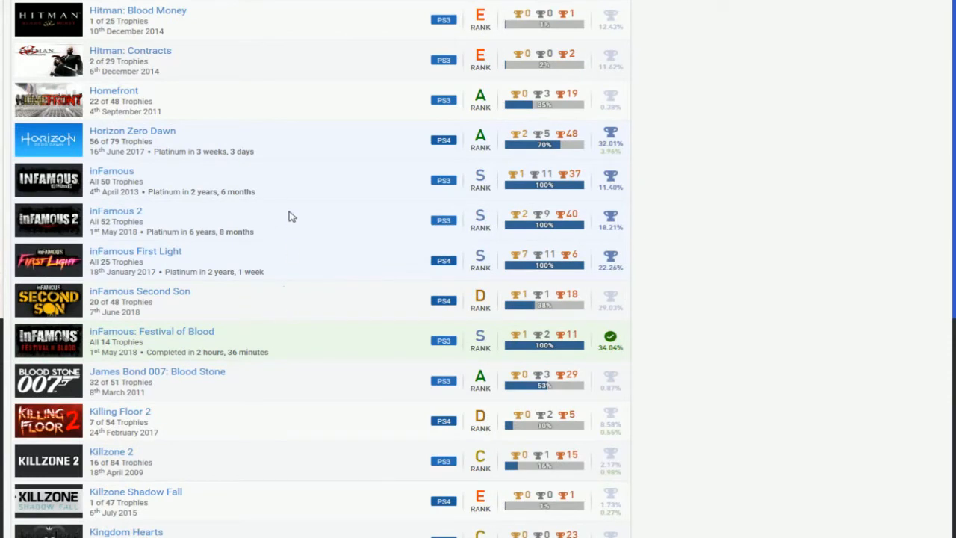
mouse_move(395, 218)
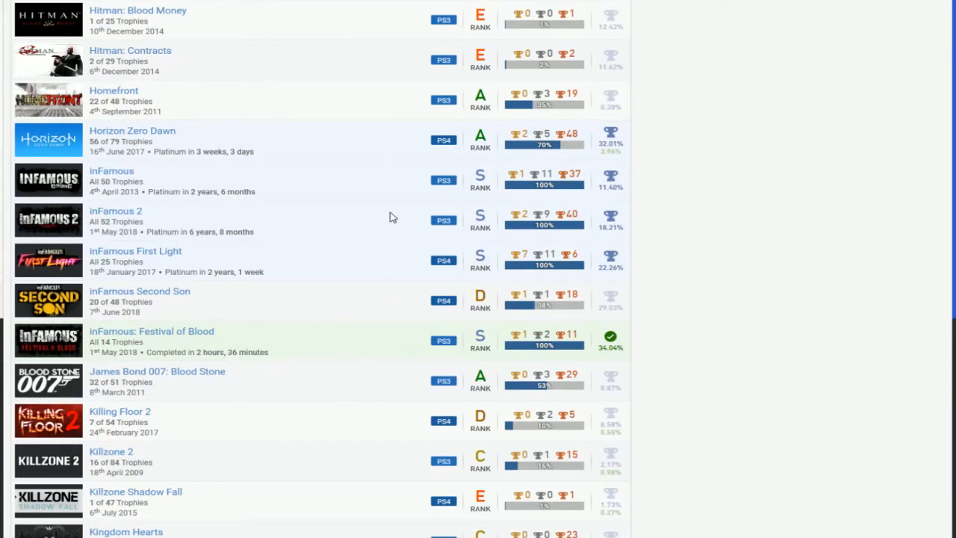
mouse_move(394, 320)
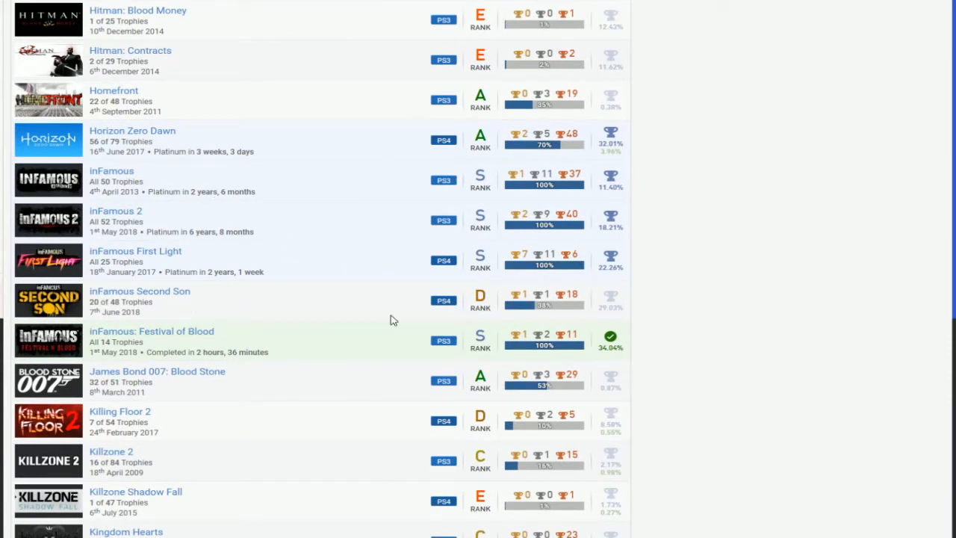
mouse_move(373, 209)
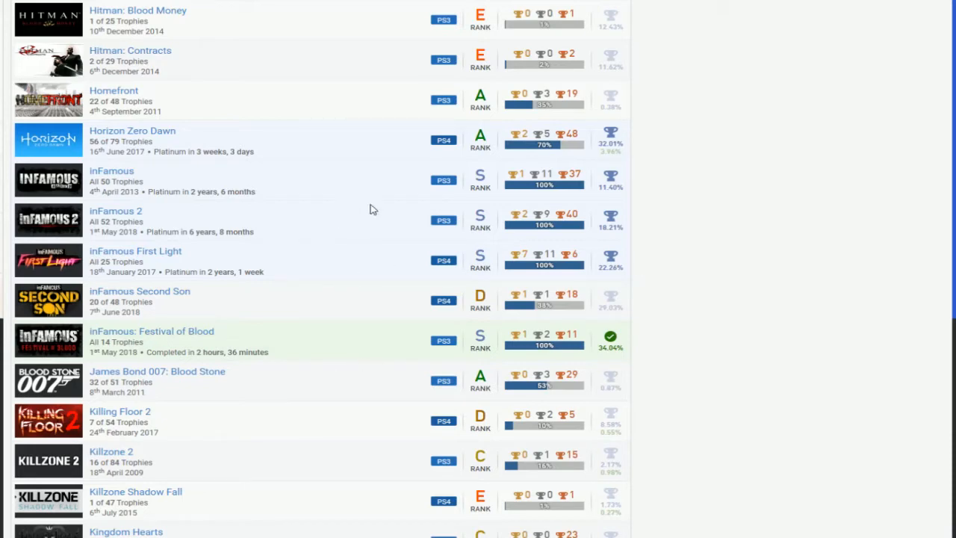
scroll(down, 3)
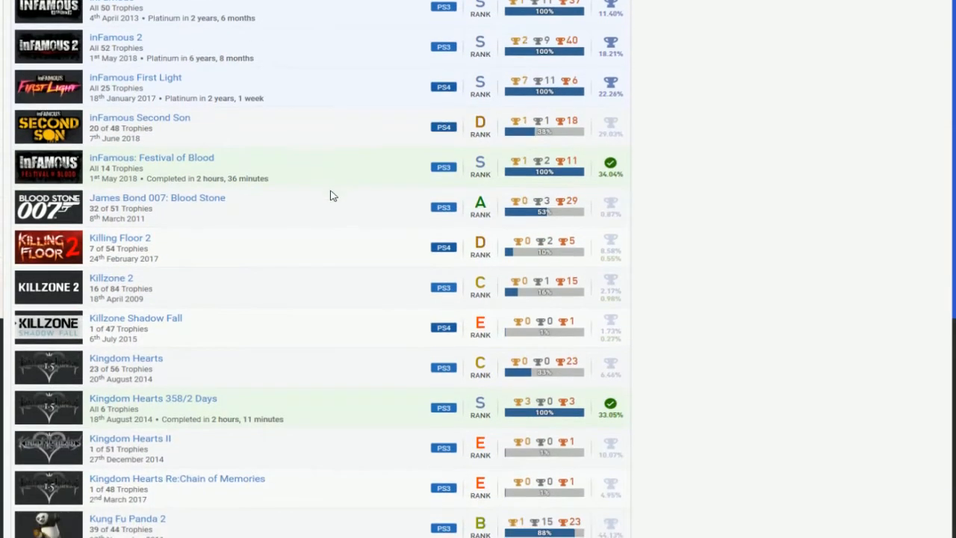
mouse_move(188, 203)
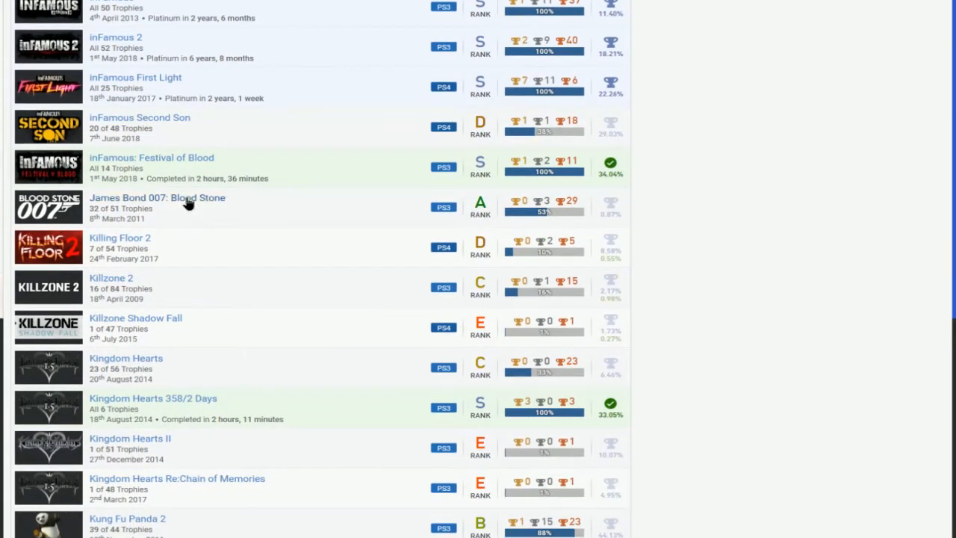
scroll(down, 3)
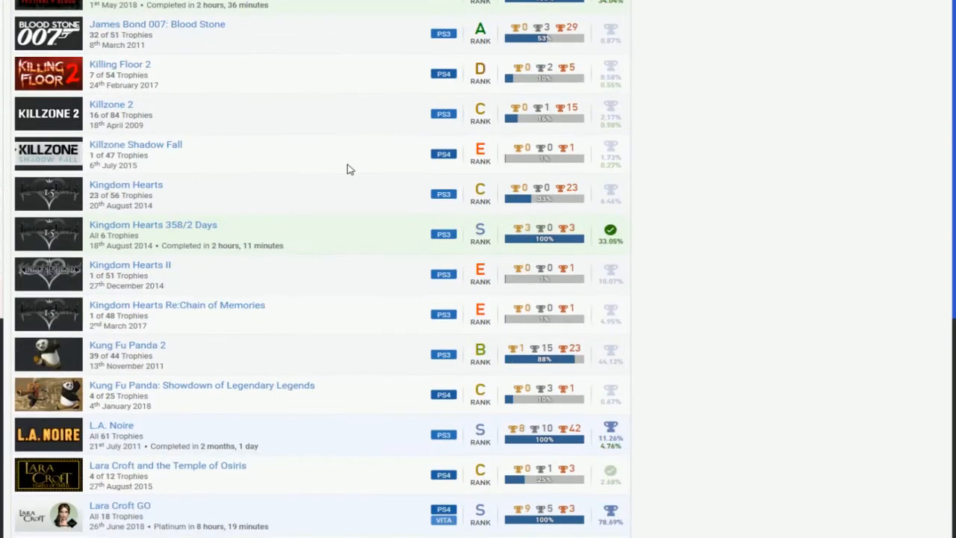
scroll(down, 3)
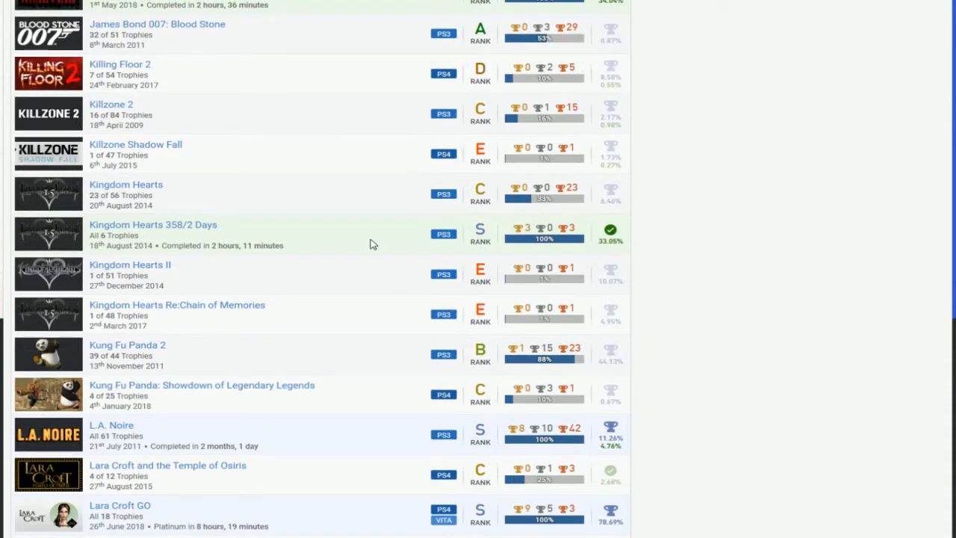
scroll(down, 3)
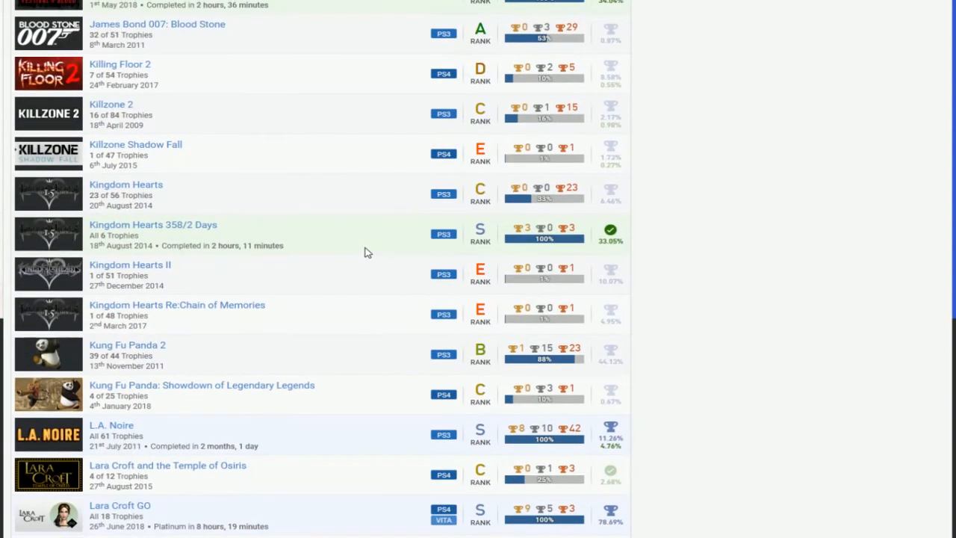
mouse_move(400, 70)
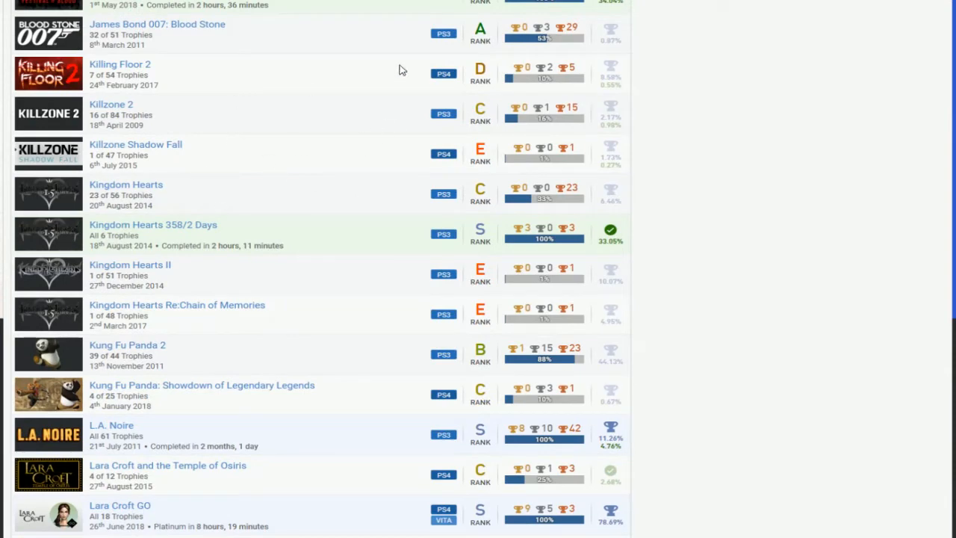
scroll(down, 3)
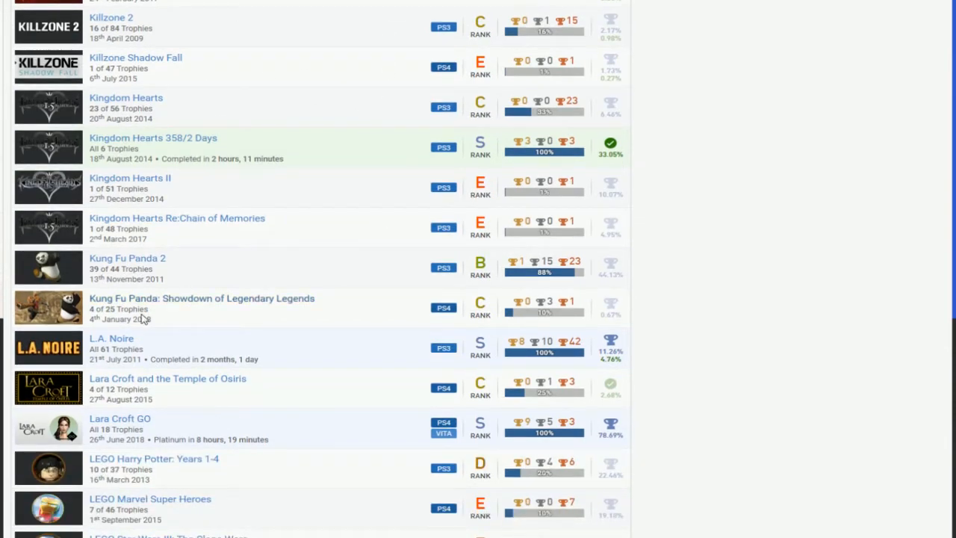
scroll(down, 3)
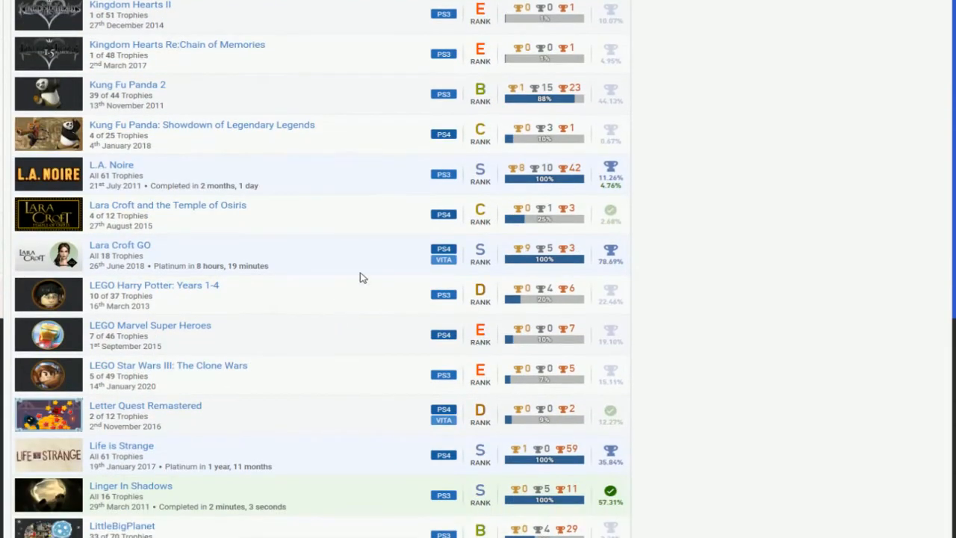
scroll(down, 3)
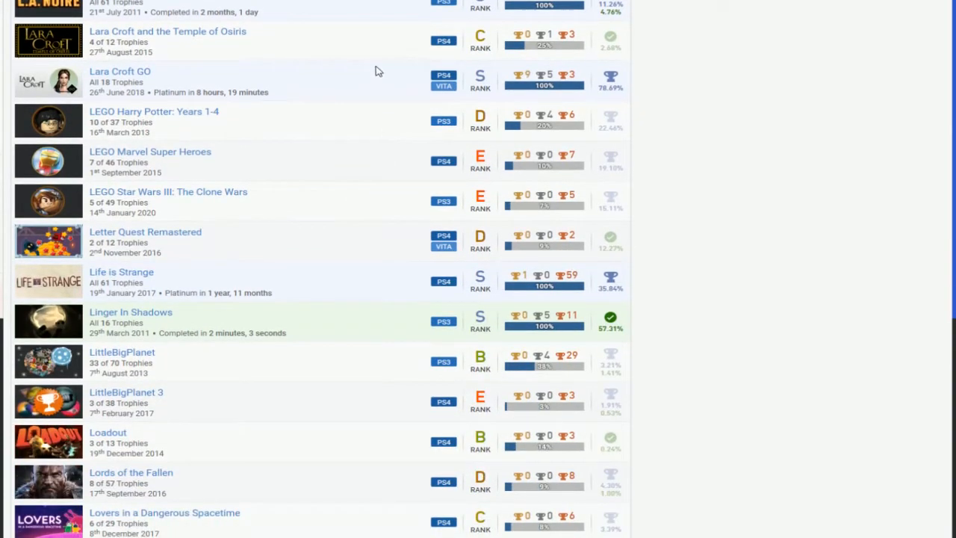
mouse_move(471, 7)
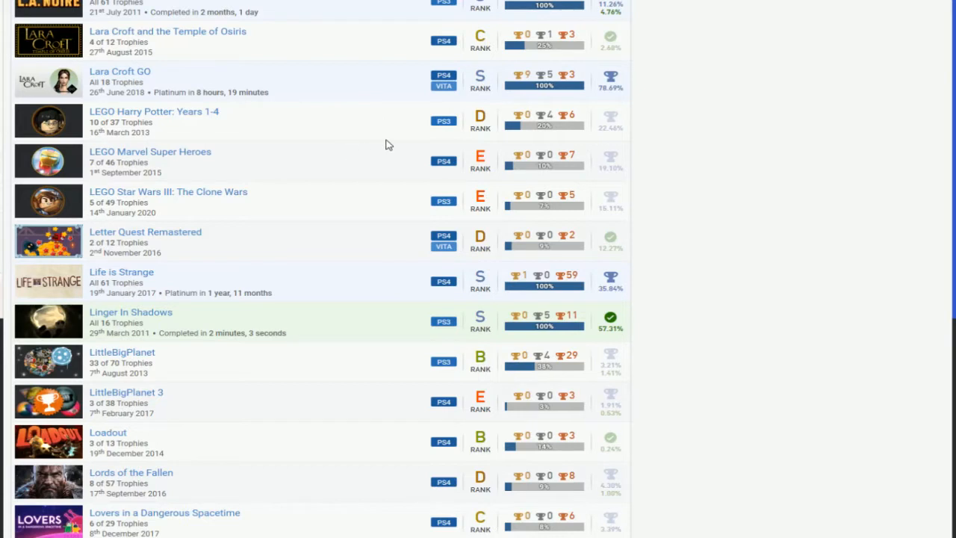
scroll(down, 3)
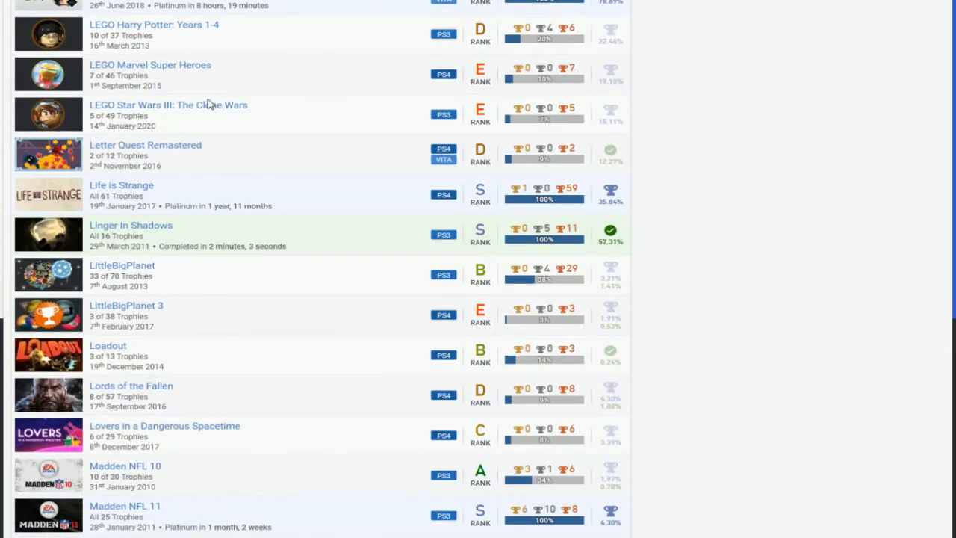
mouse_move(526, 78)
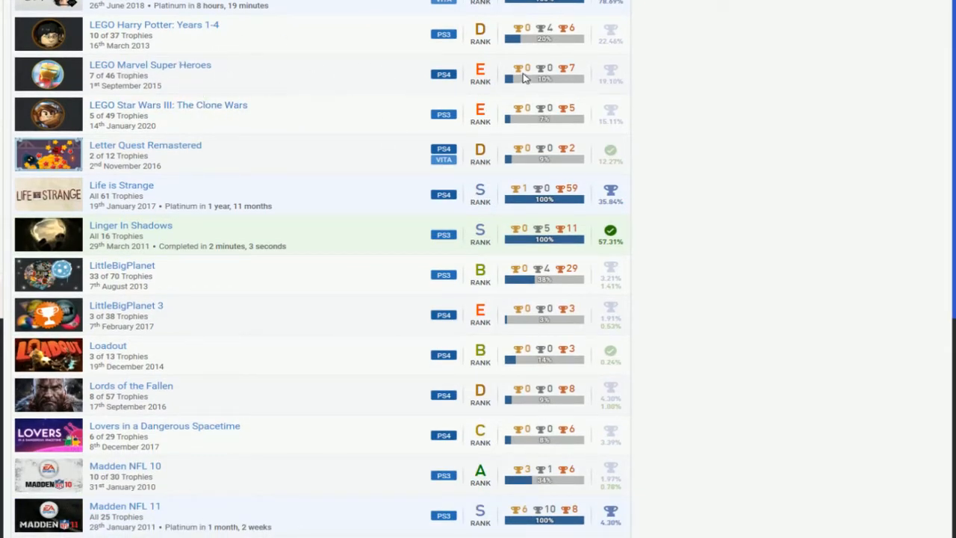
scroll(down, 3)
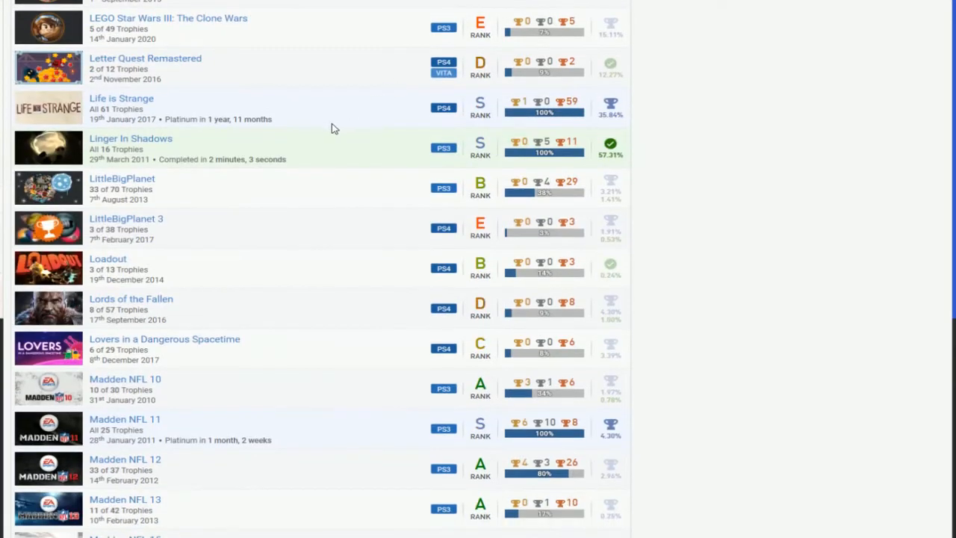
scroll(down, 3)
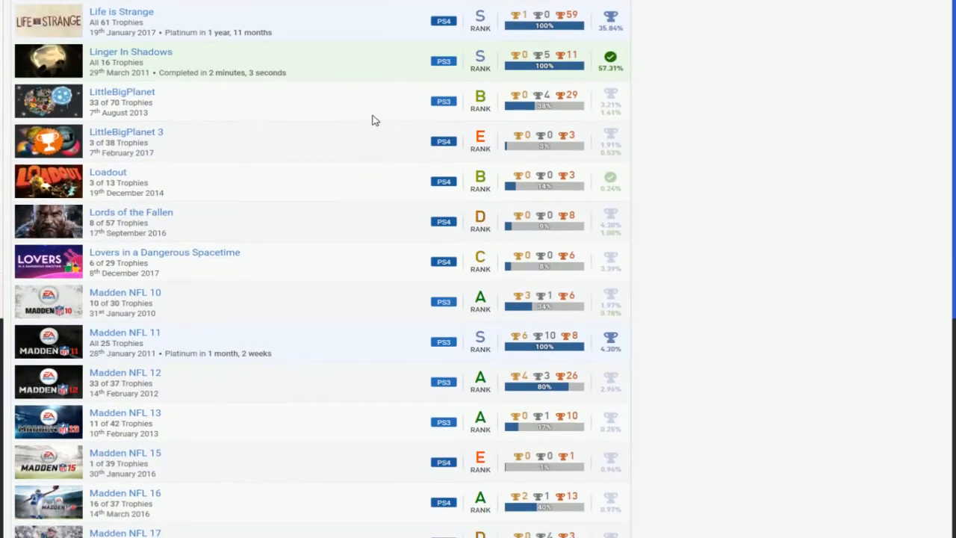
scroll(down, 3)
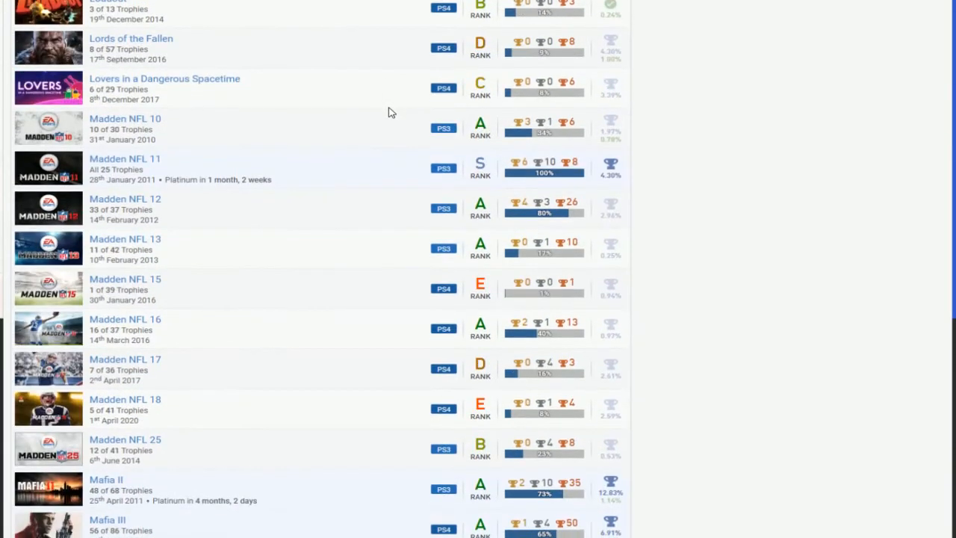
scroll(down, 3)
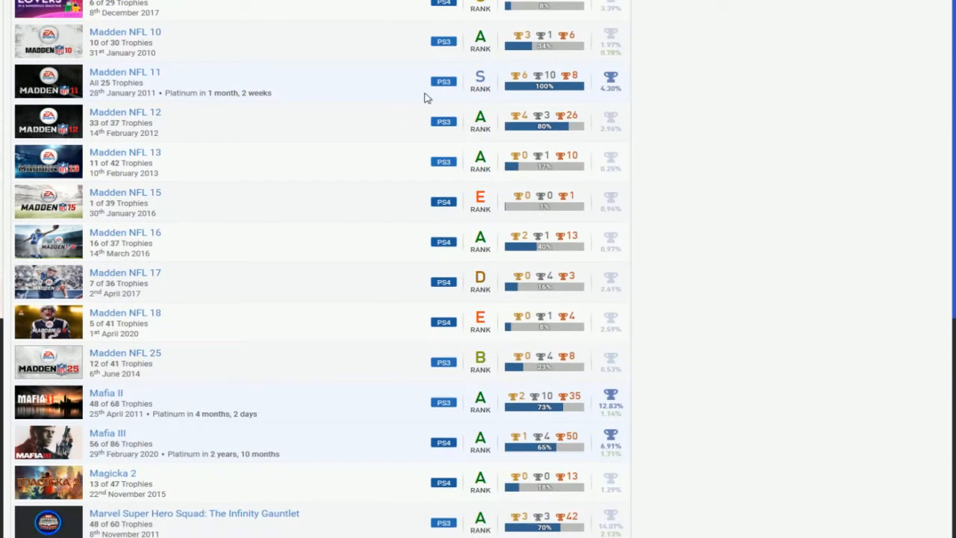
mouse_move(400, 269)
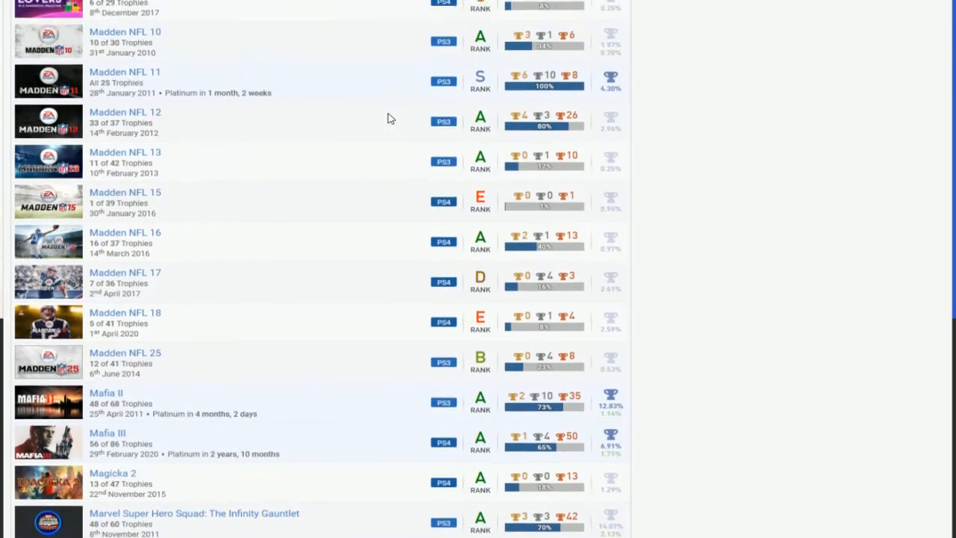
scroll(down, 3)
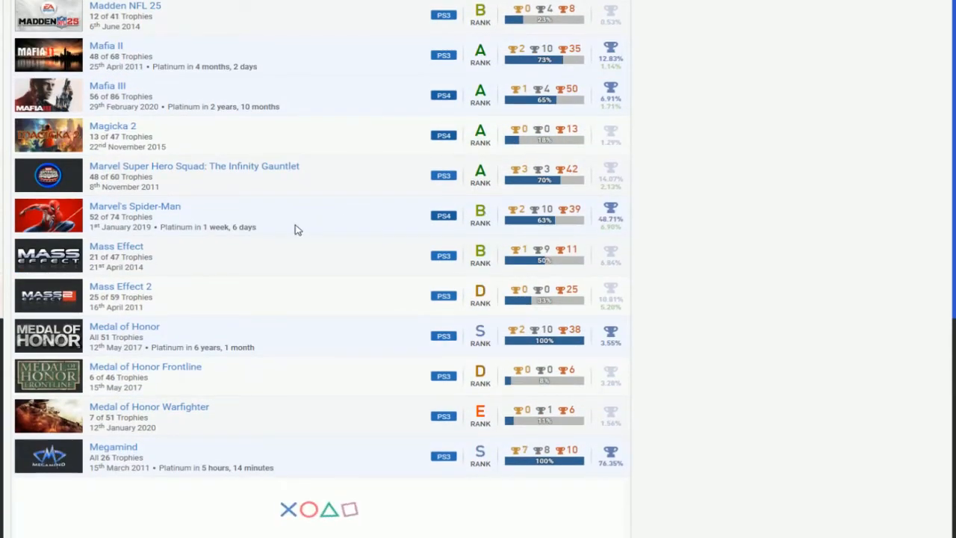
scroll(down, 3)
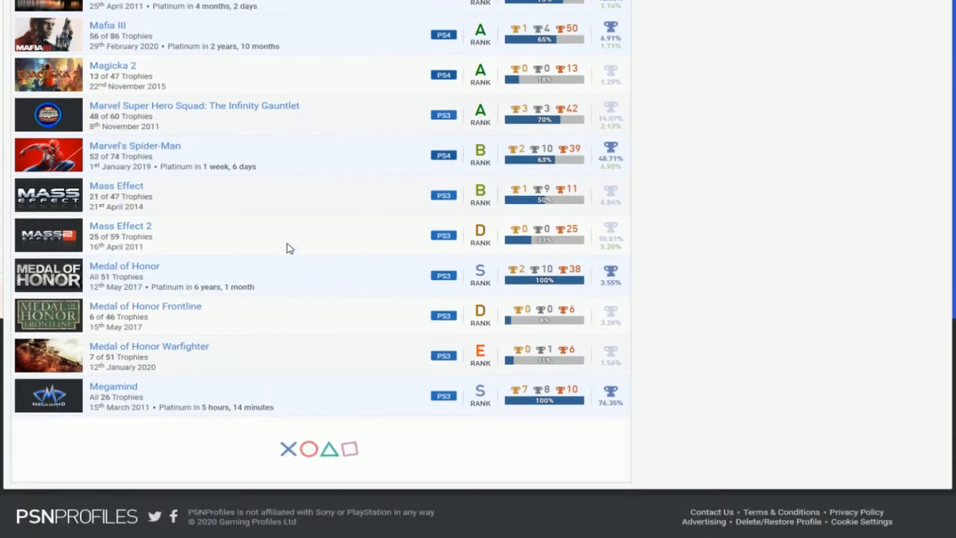
mouse_move(283, 220)
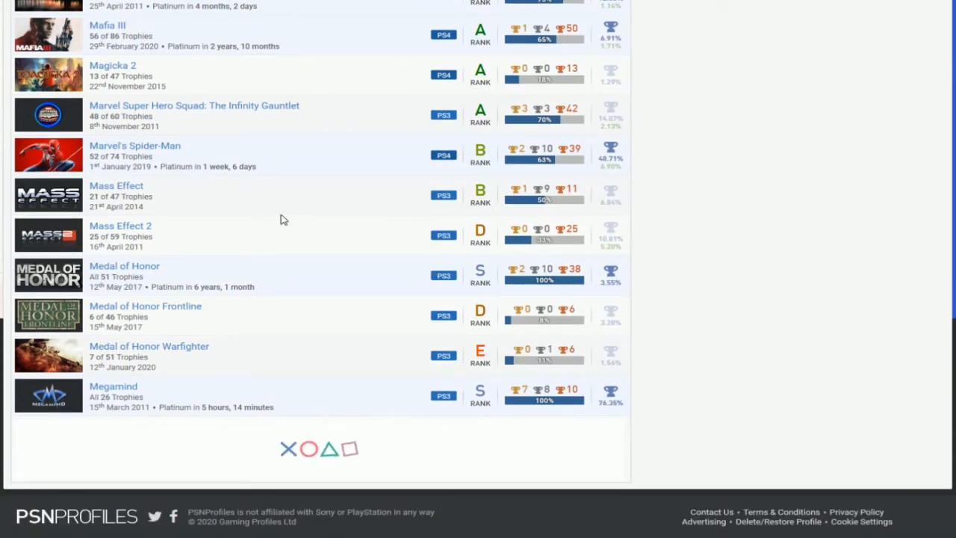
mouse_move(249, 309)
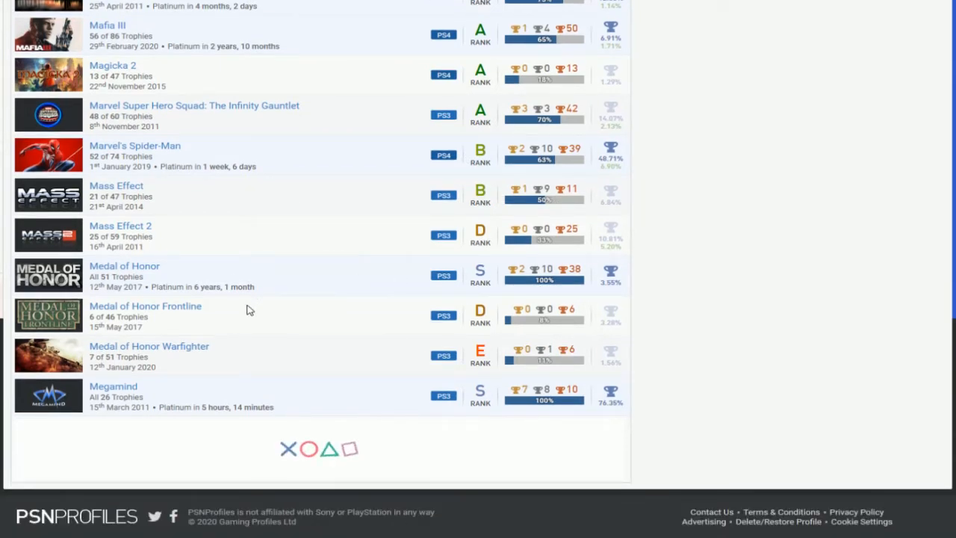
mouse_move(262, 359)
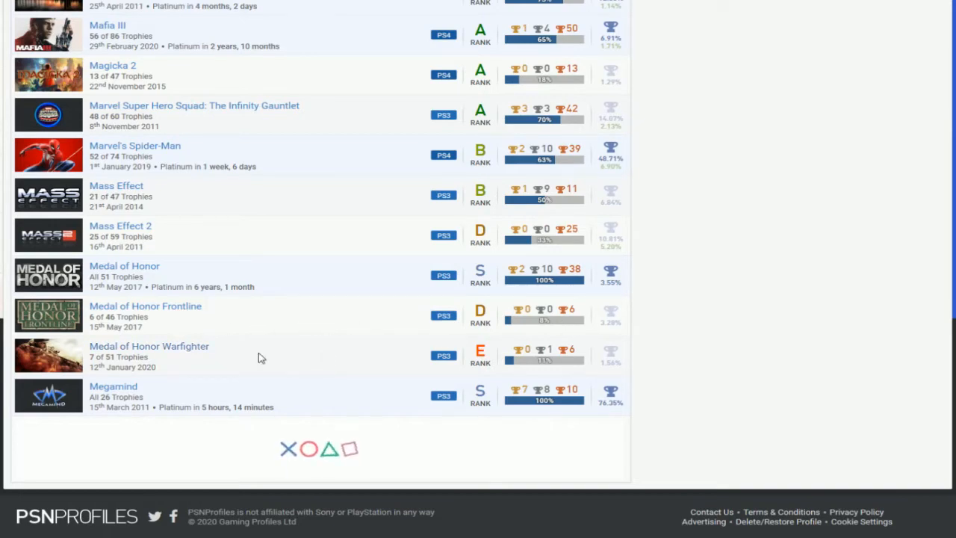
scroll(down, 3)
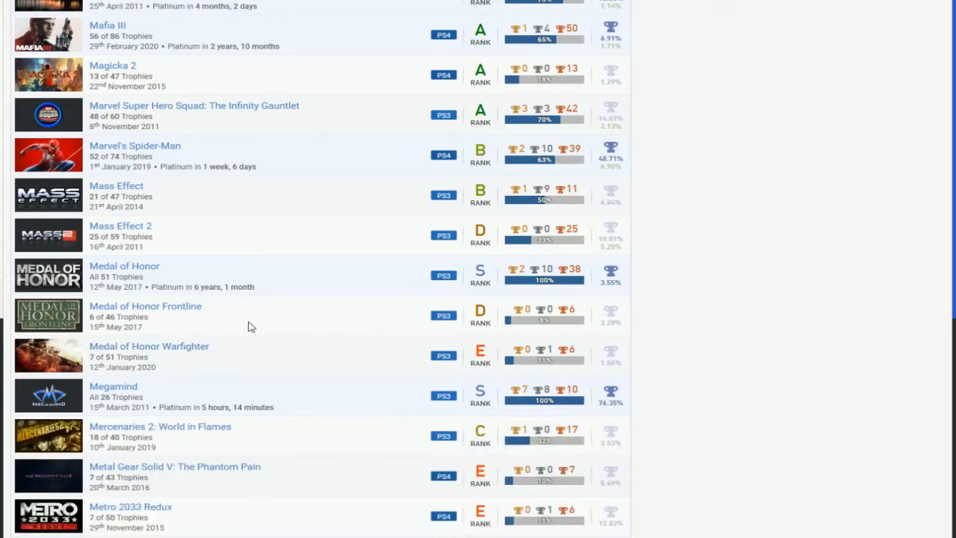
scroll(down, 3)
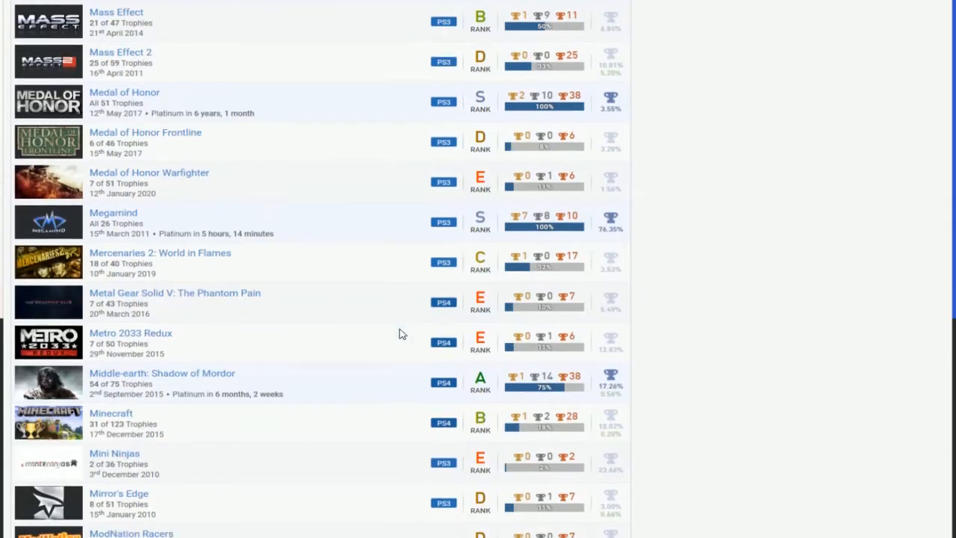
scroll(down, 3)
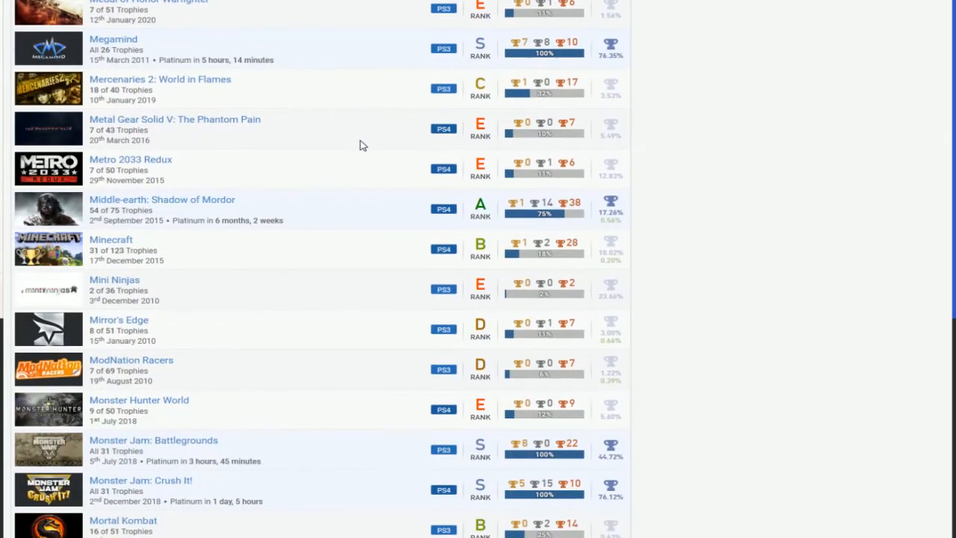
mouse_move(515, 231)
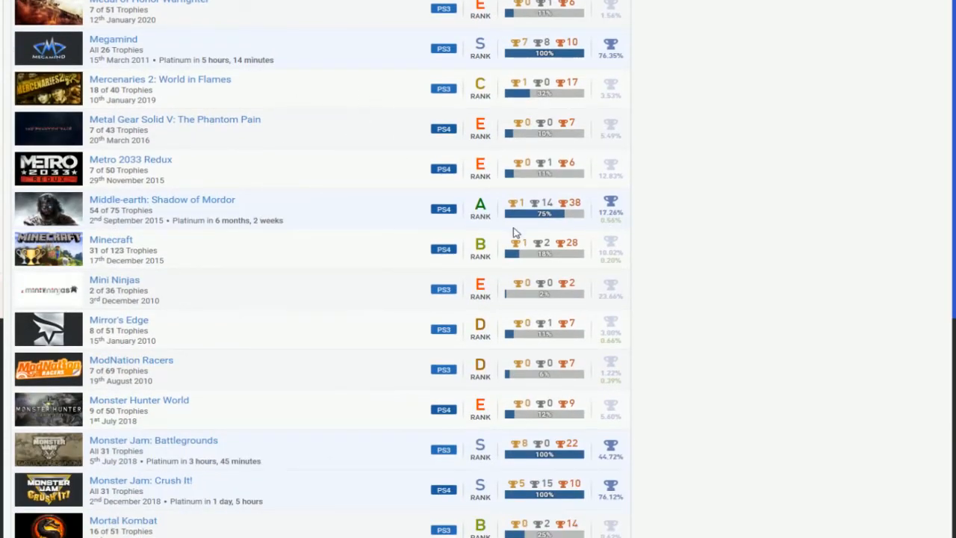
scroll(down, 3)
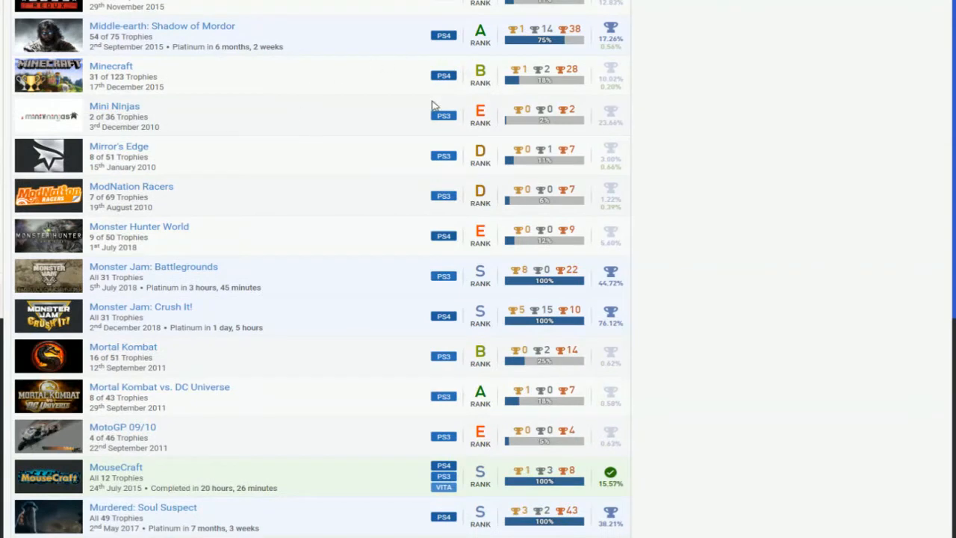
scroll(down, 3)
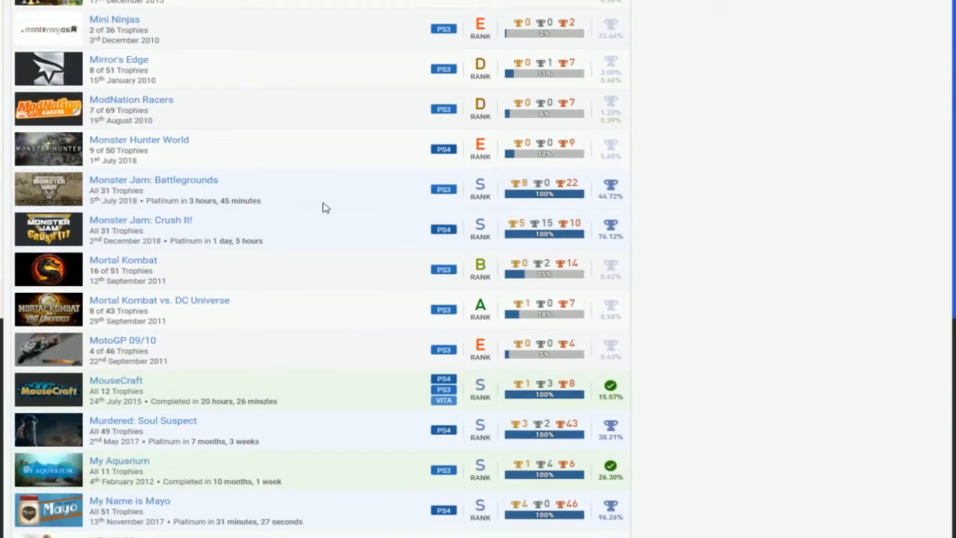
mouse_move(305, 216)
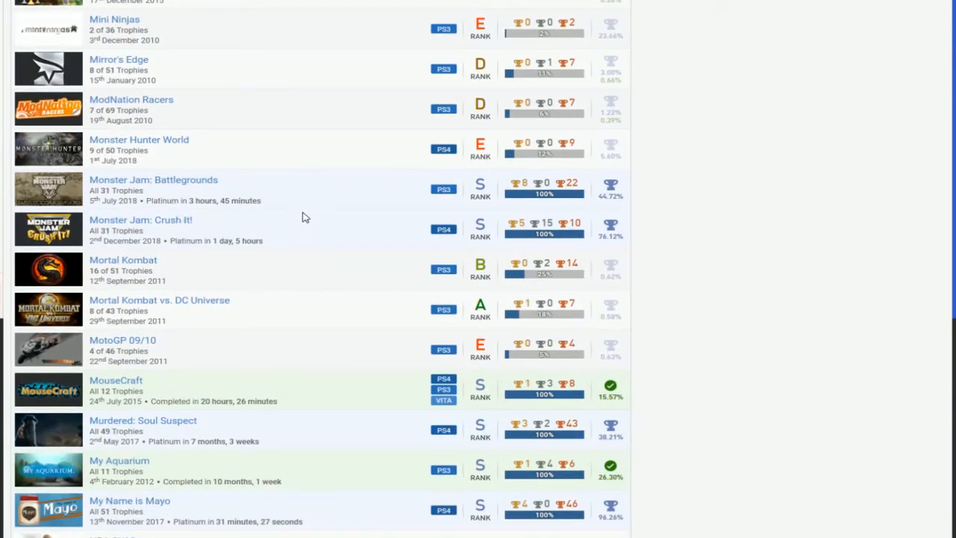
scroll(down, 3)
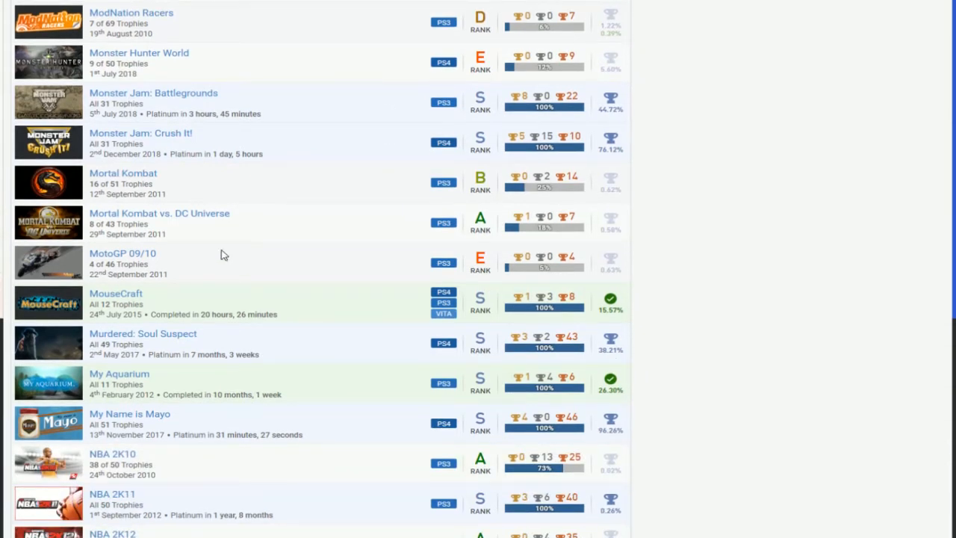
mouse_move(209, 218)
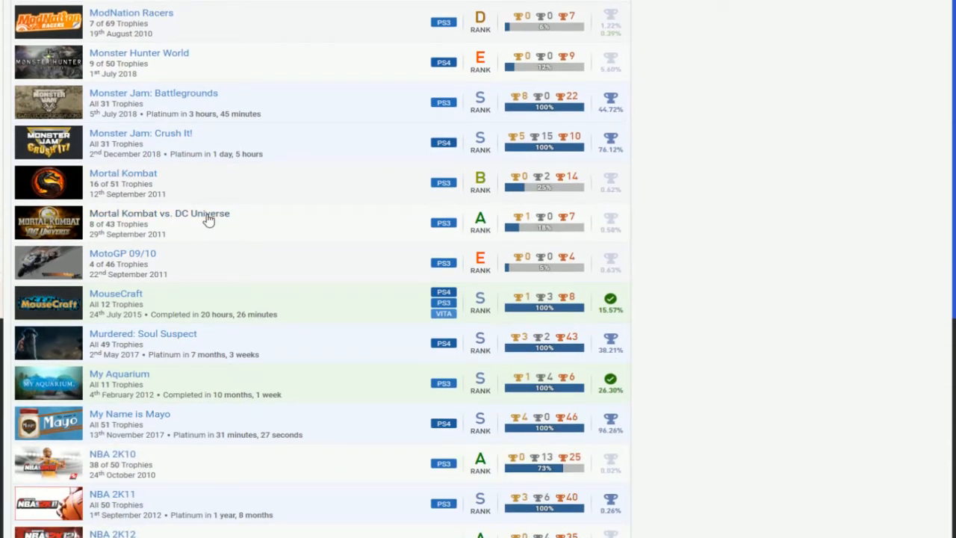
mouse_move(381, 200)
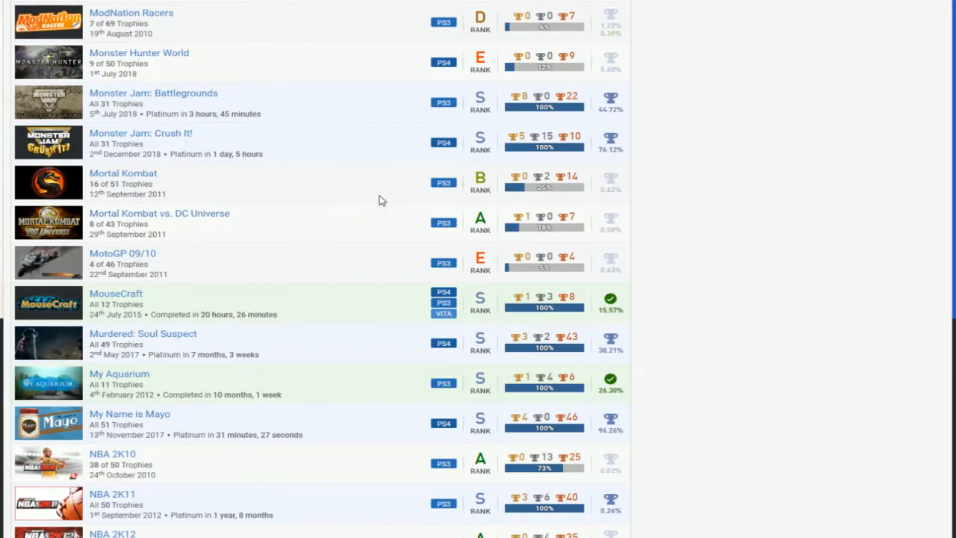
scroll(down, 3)
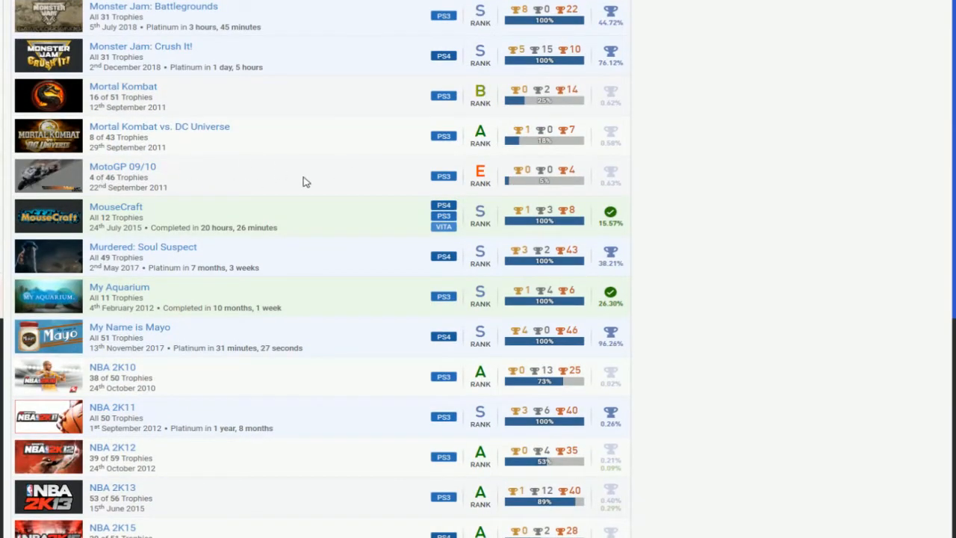
mouse_move(232, 170)
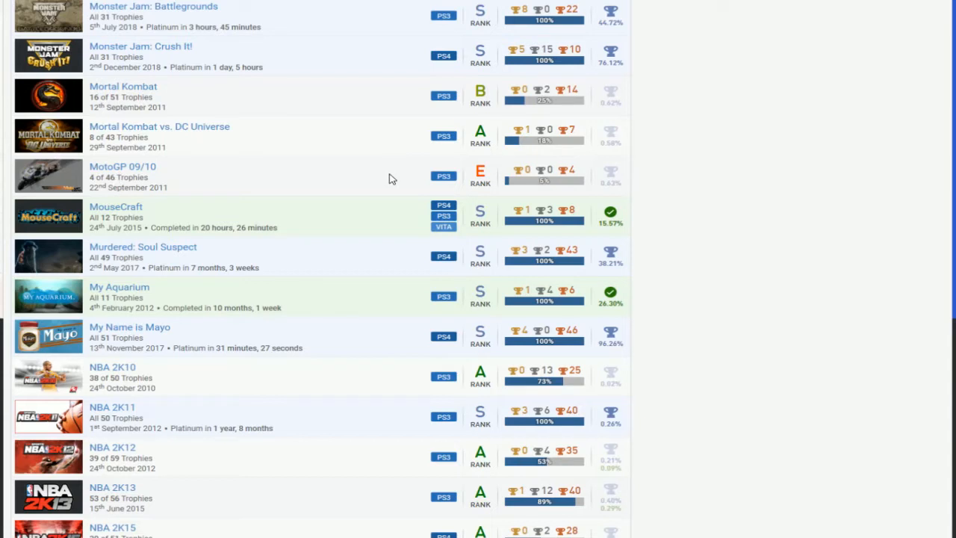
mouse_move(236, 190)
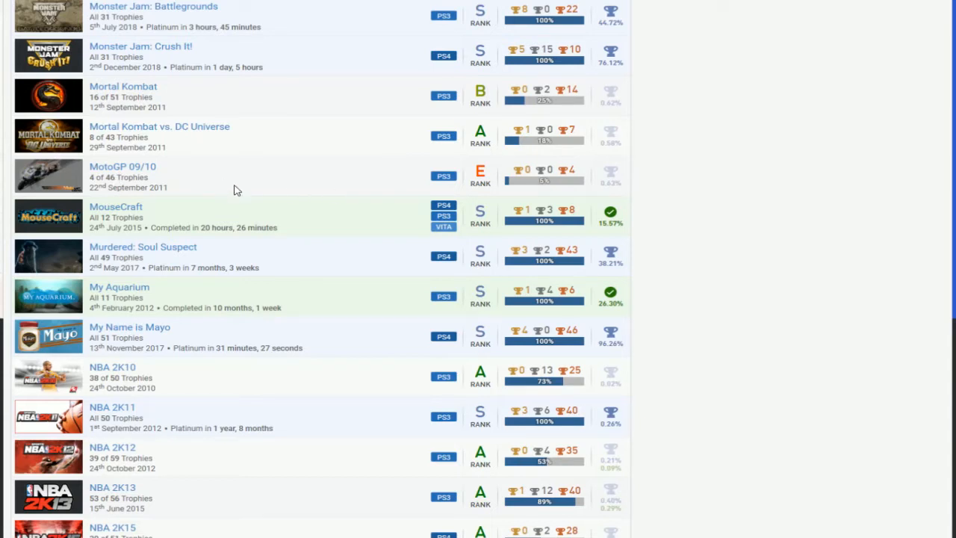
mouse_move(98, 178)
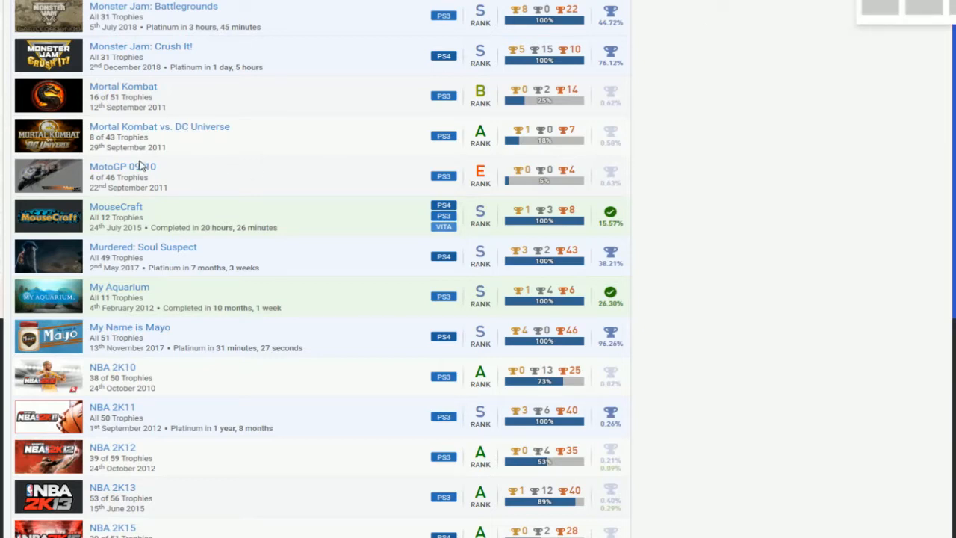
scroll(down, 3)
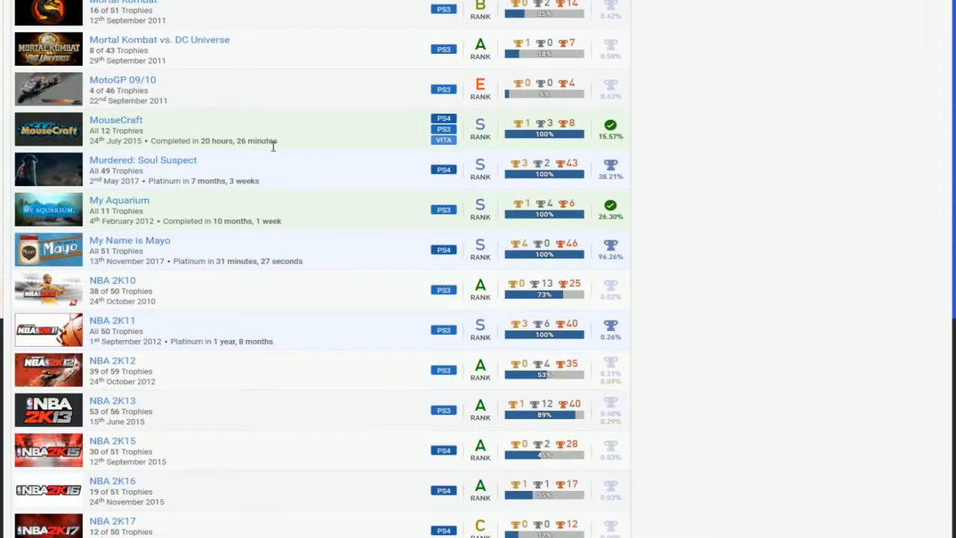
mouse_move(361, 171)
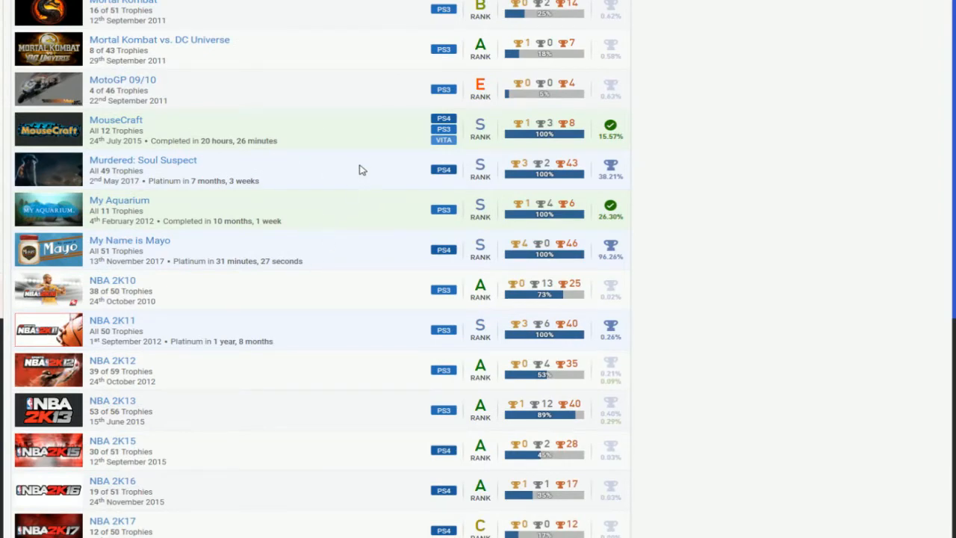
scroll(down, 3)
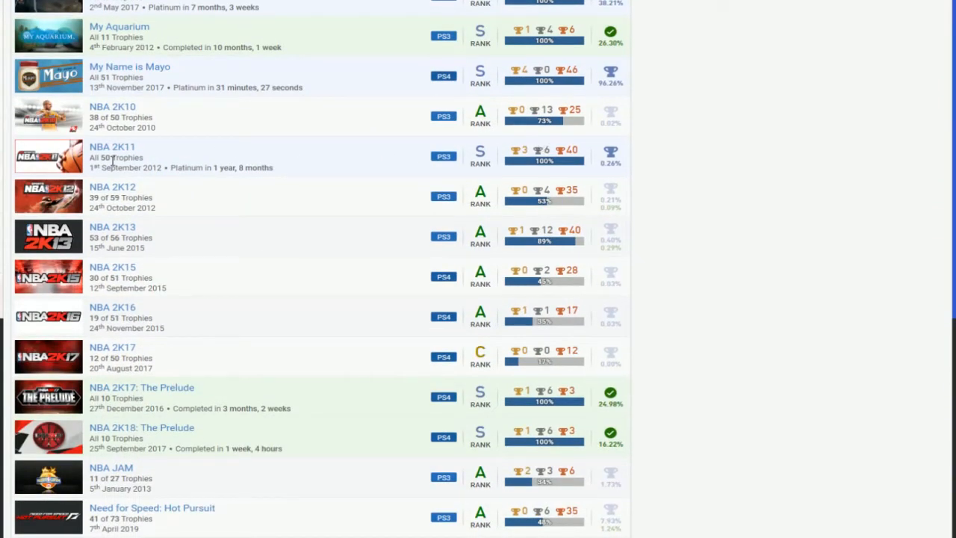
mouse_move(290, 157)
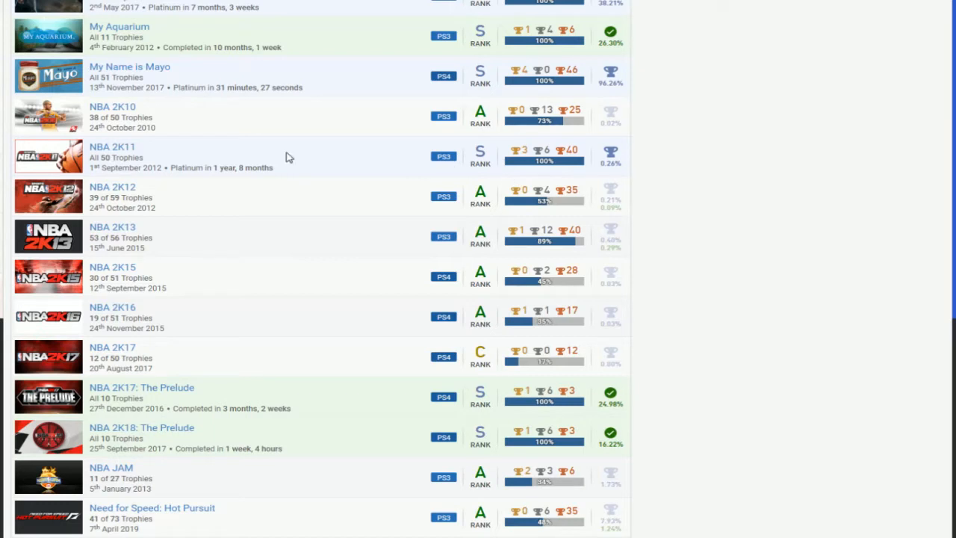
scroll(down, 3)
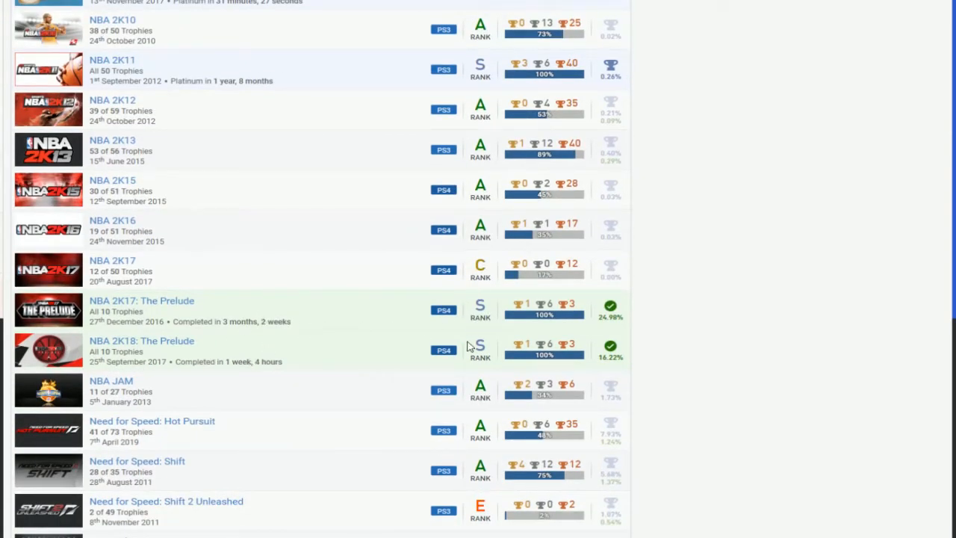
scroll(up, 3)
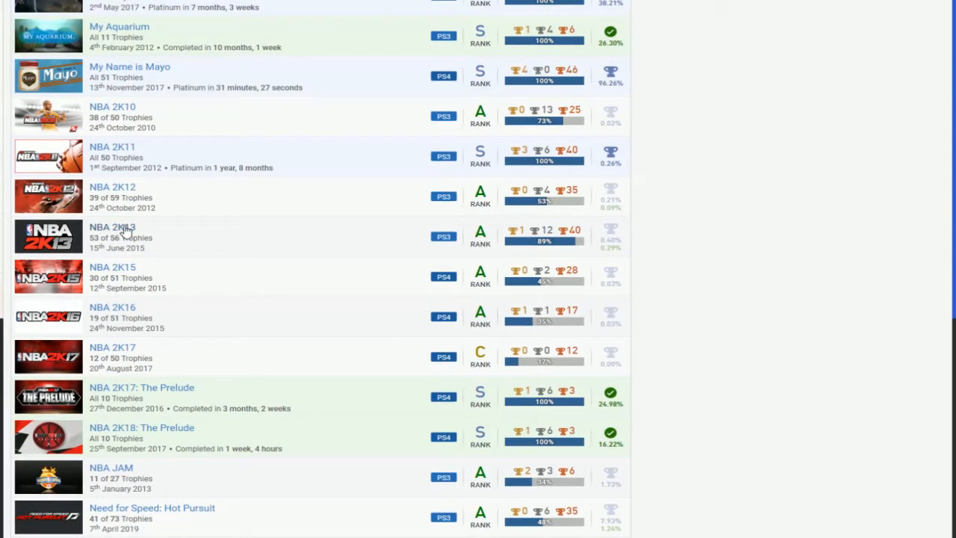
mouse_move(436, 239)
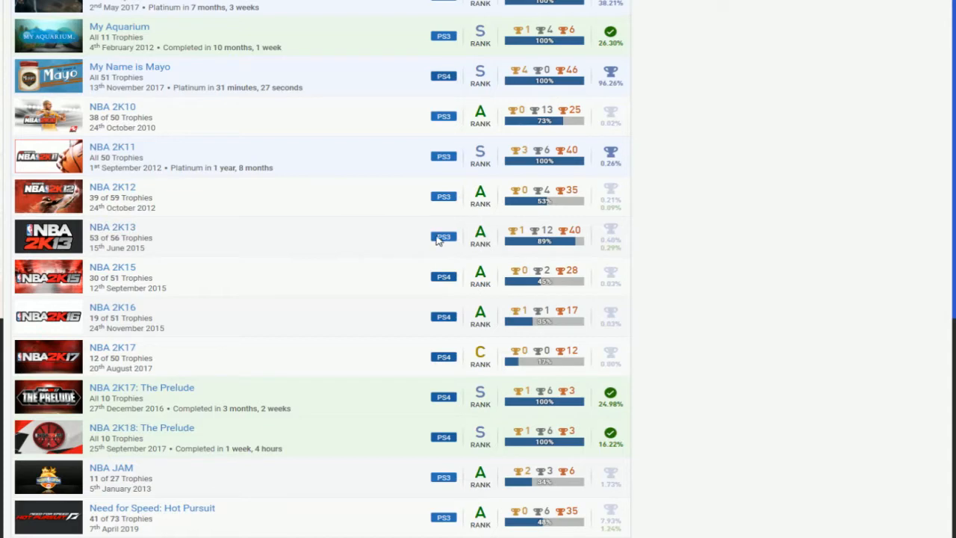
scroll(down, 3)
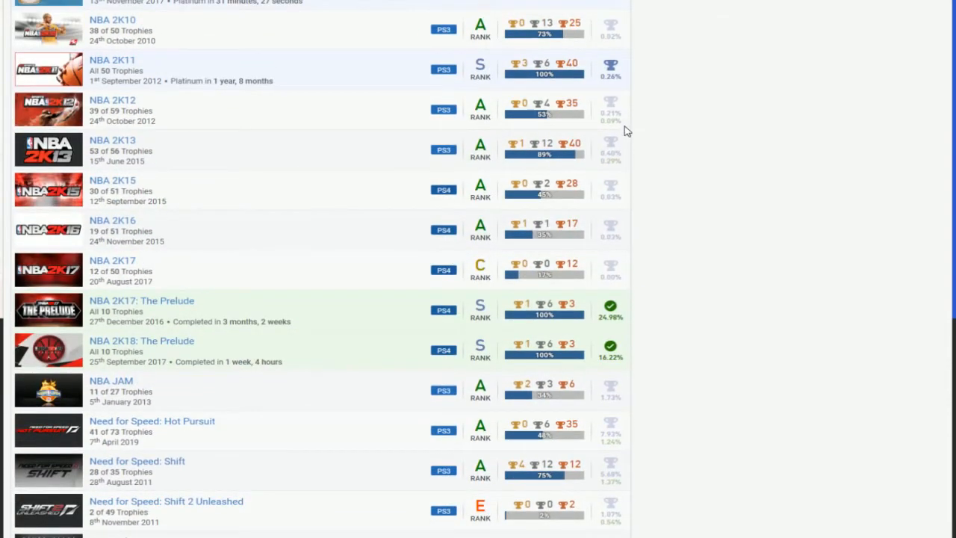
scroll(down, 3)
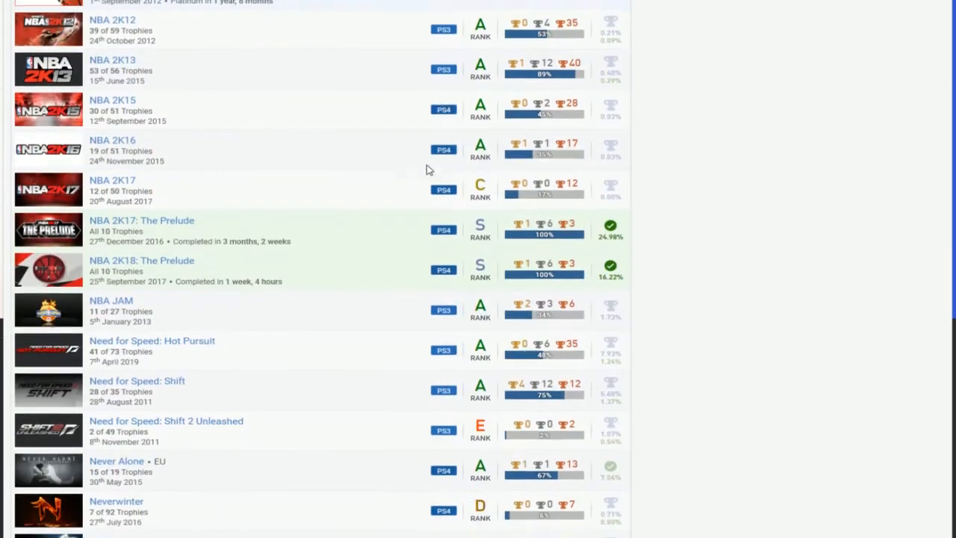
scroll(down, 3)
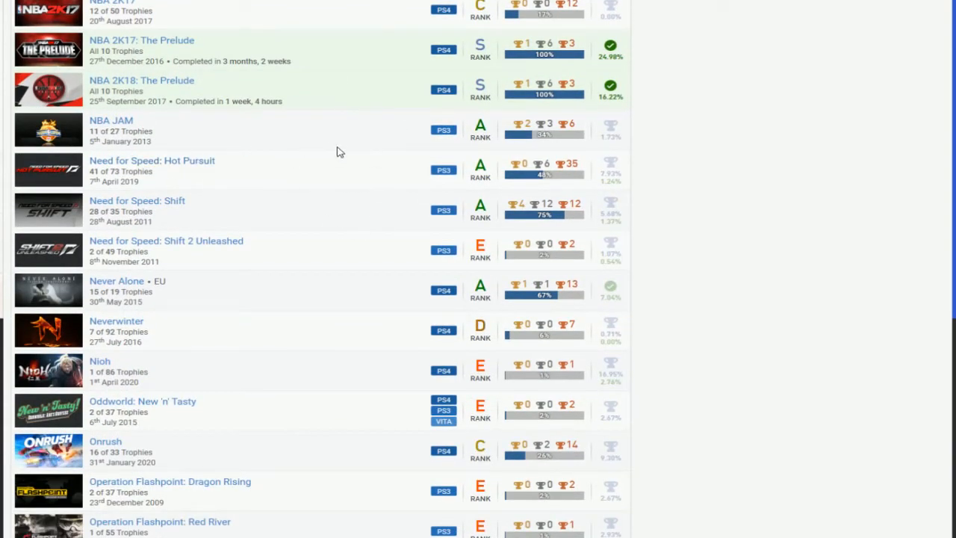
scroll(down, 3)
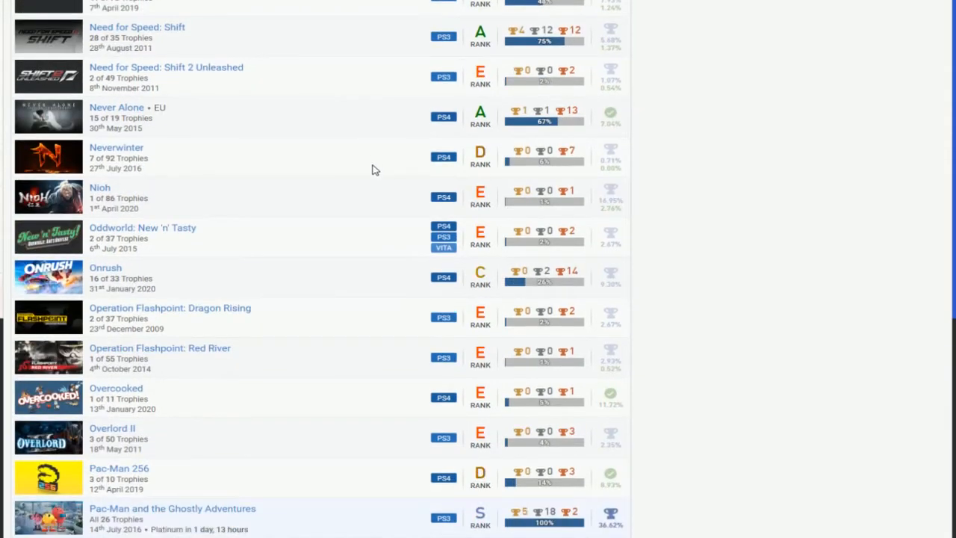
scroll(down, 3)
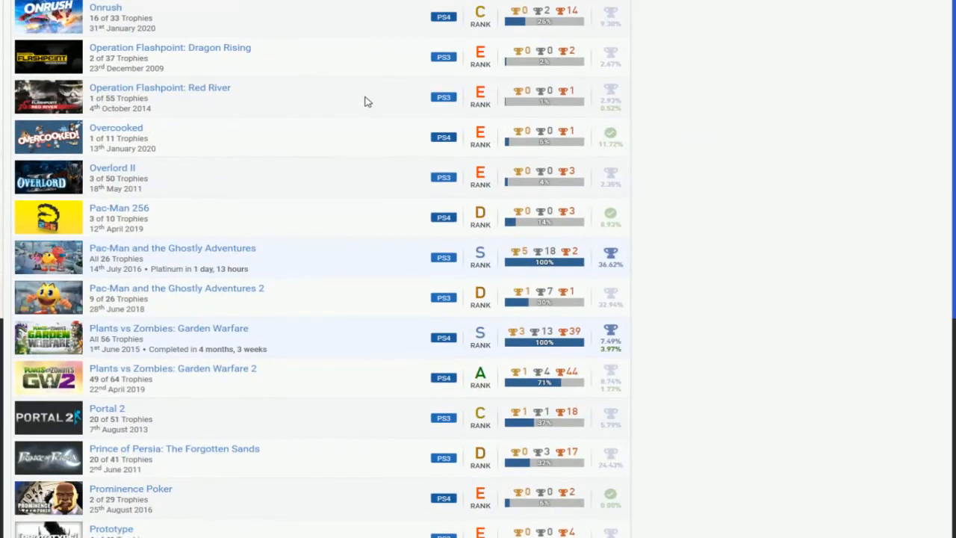
scroll(down, 3)
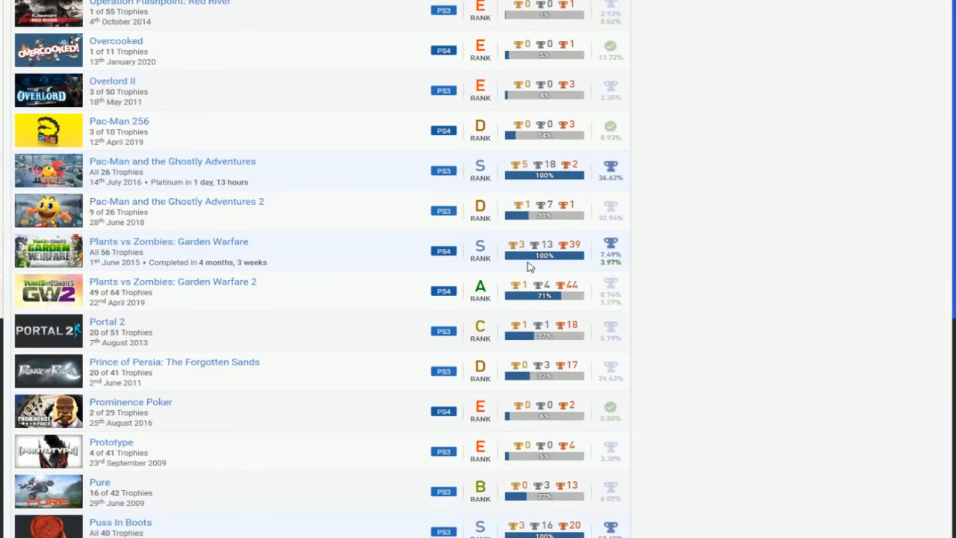
scroll(down, 3)
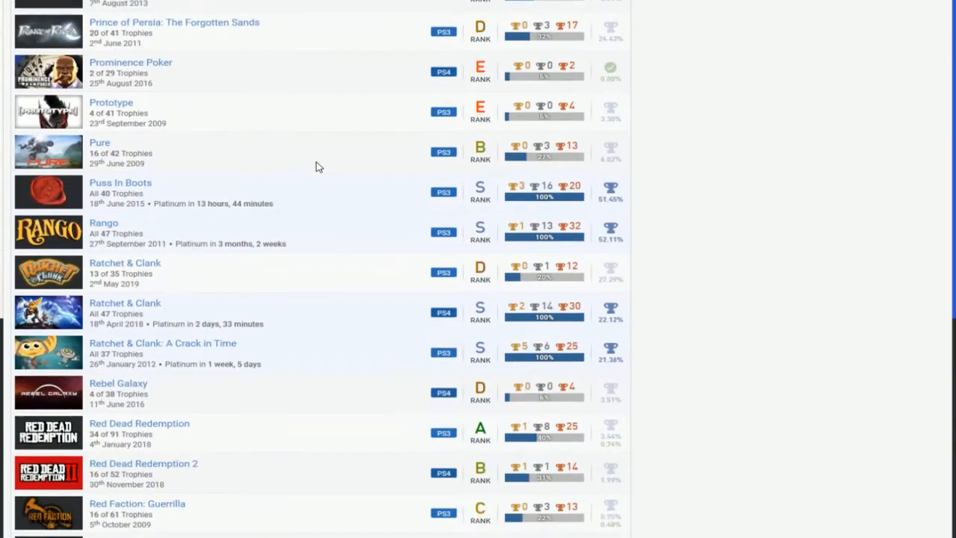
scroll(down, 3)
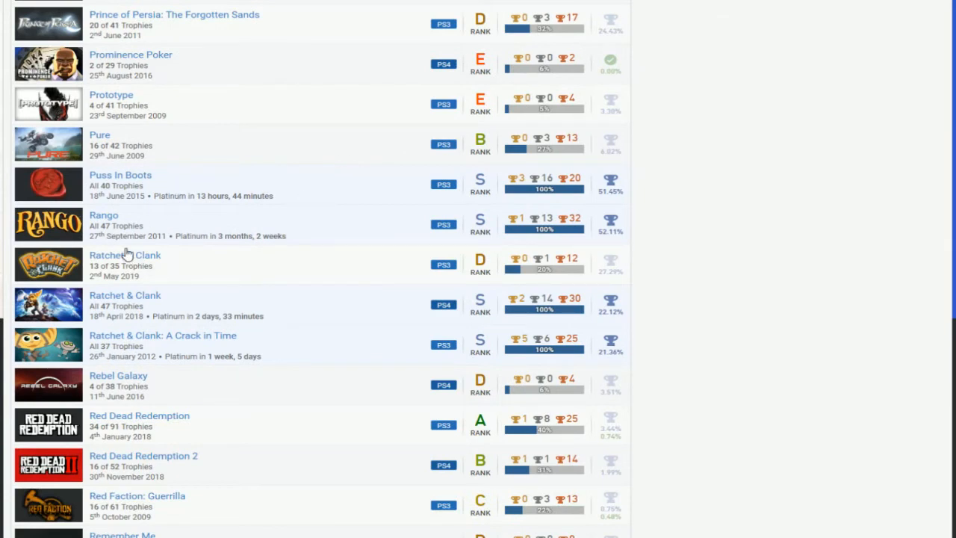
scroll(down, 3)
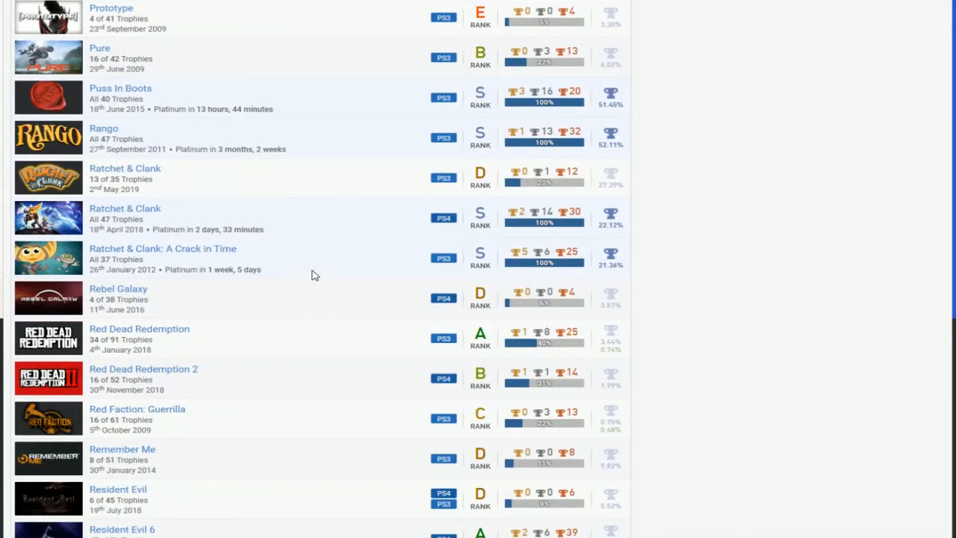
mouse_move(346, 230)
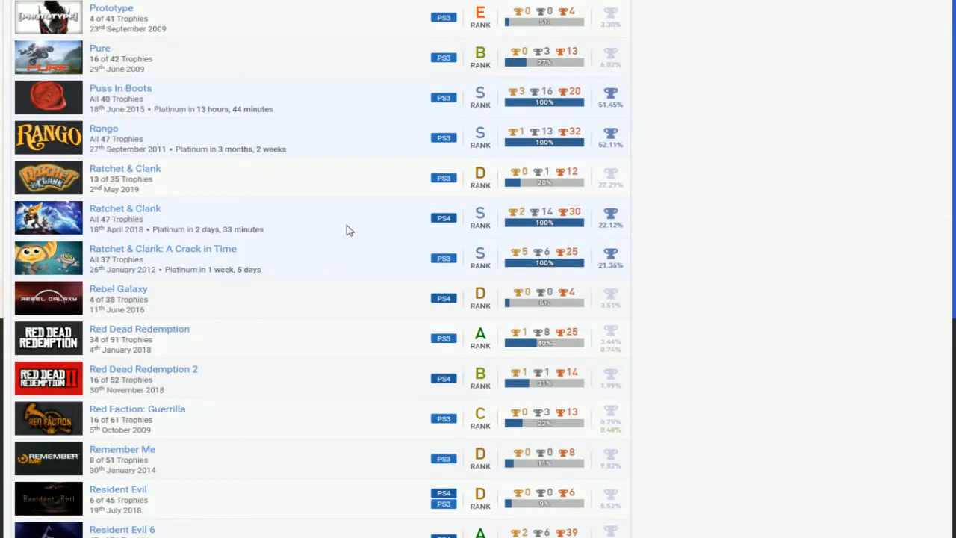
scroll(down, 3)
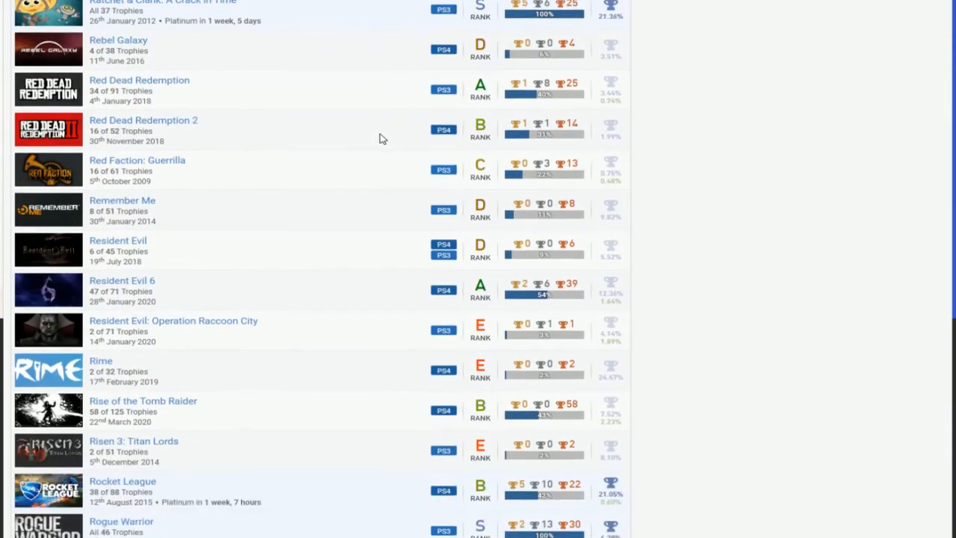
scroll(down, 3)
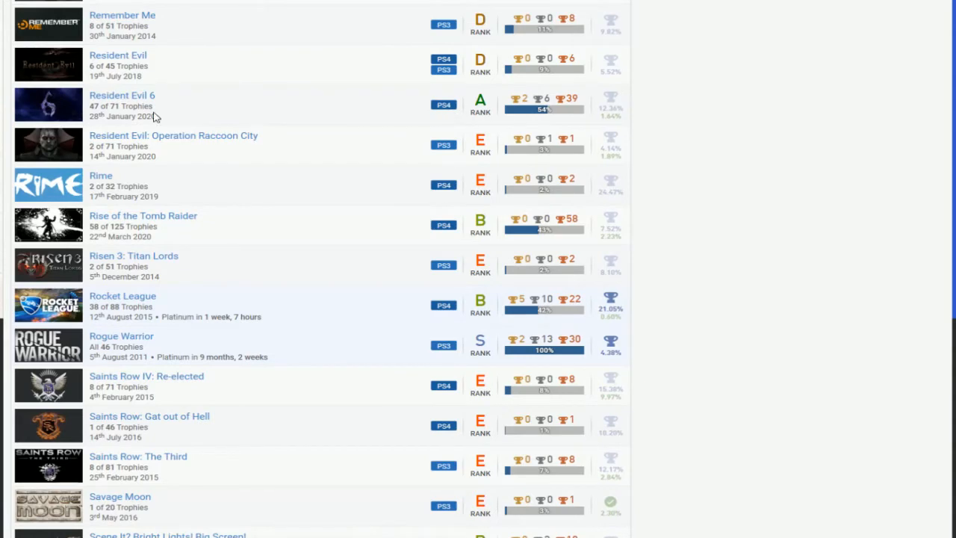
scroll(down, 3)
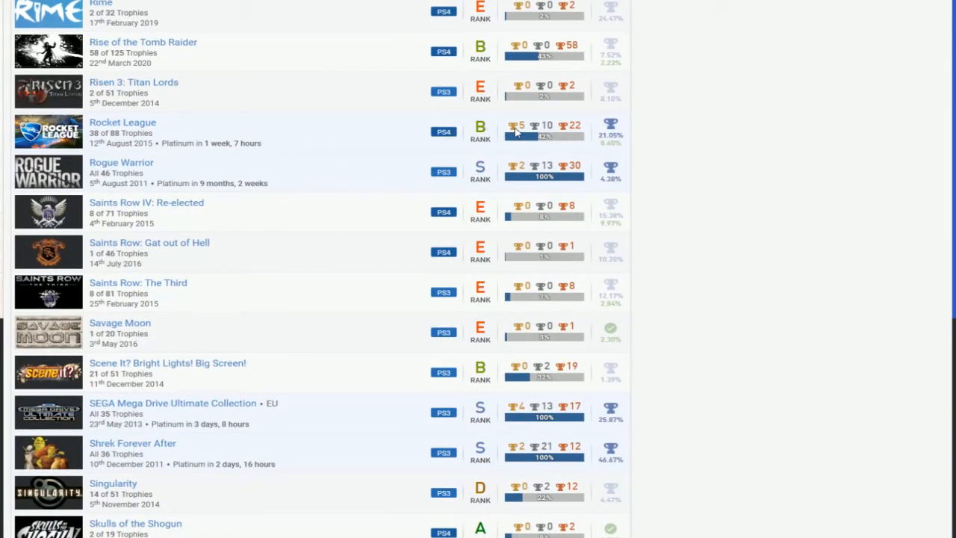
scroll(down, 3)
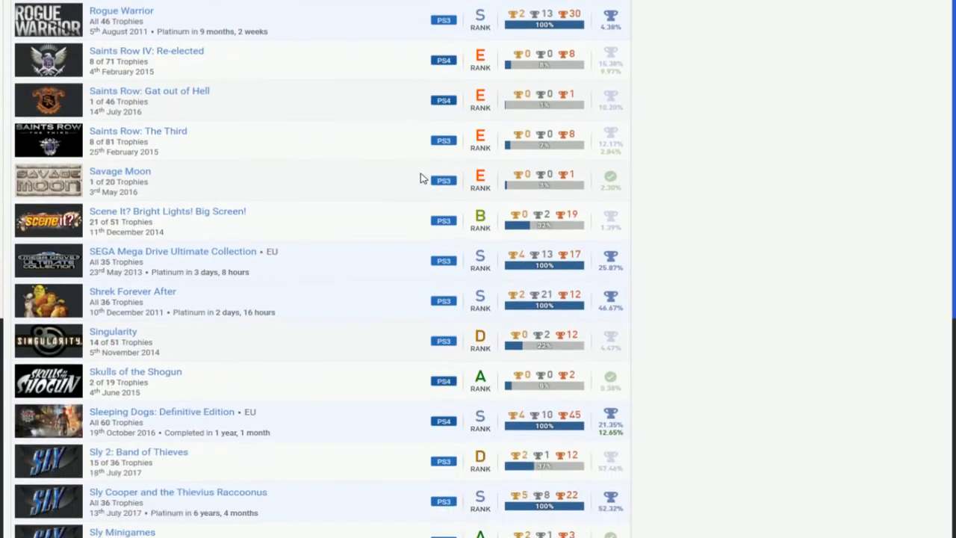
scroll(down, 3)
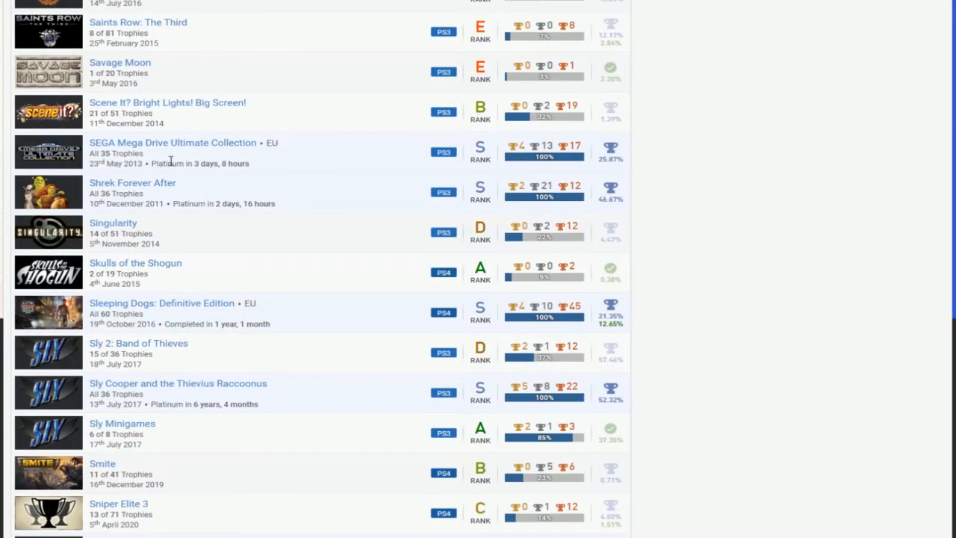
scroll(down, 3)
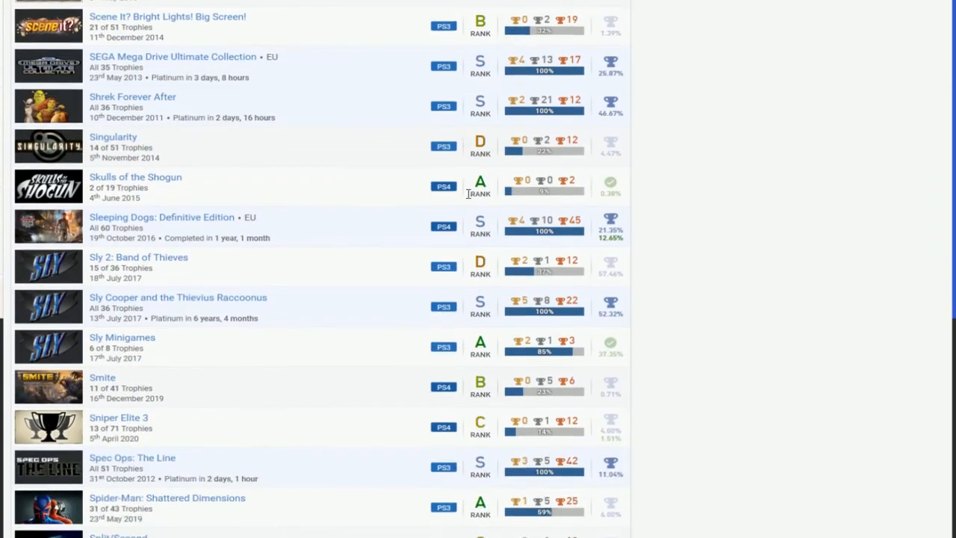
scroll(down, 3)
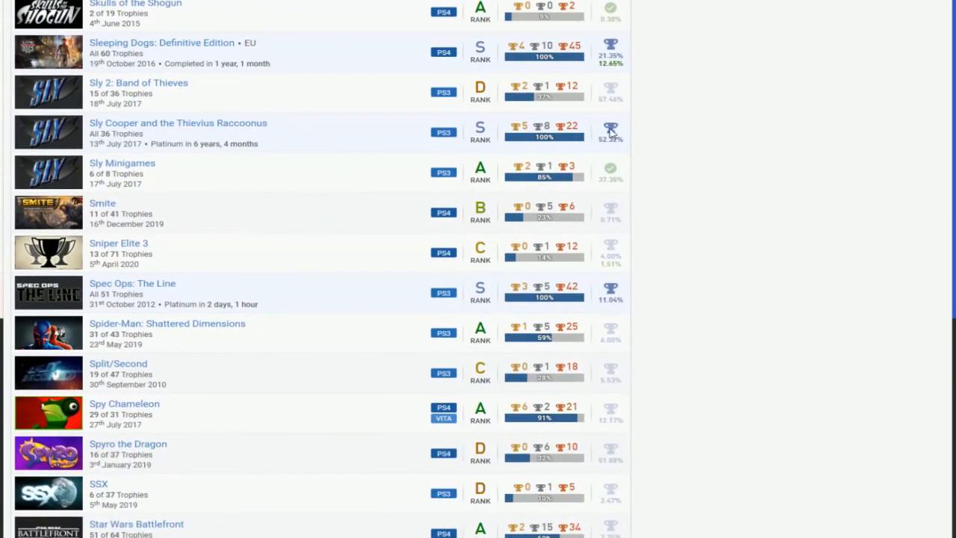
scroll(down, 3)
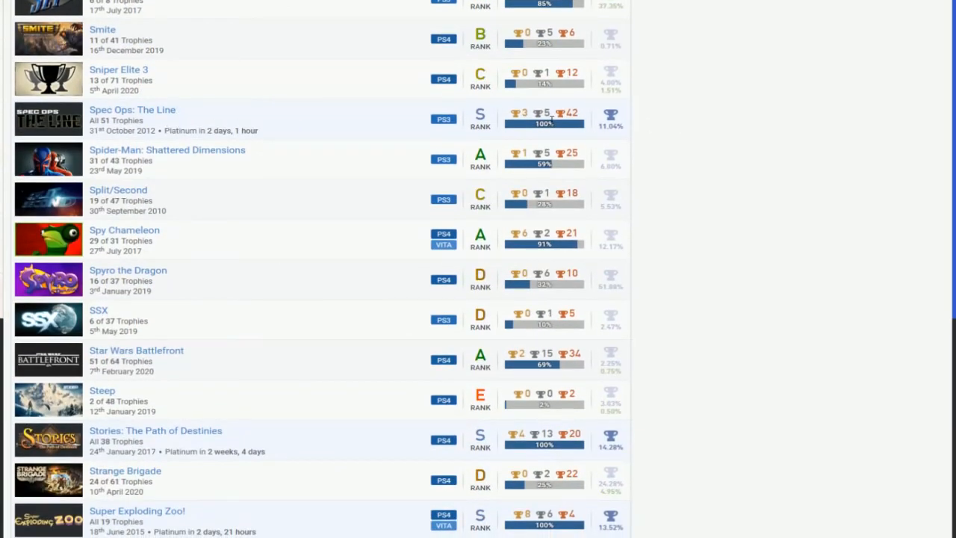
scroll(down, 3)
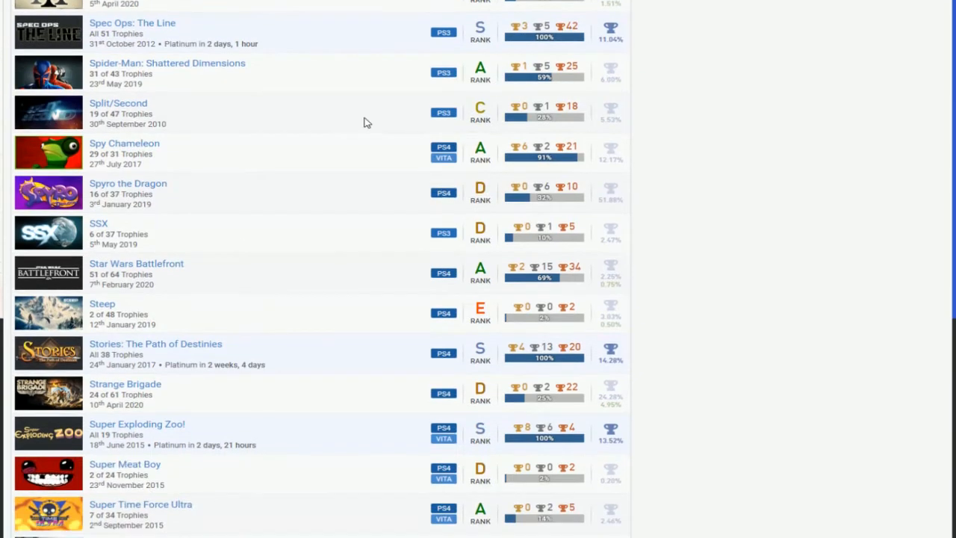
scroll(down, 3)
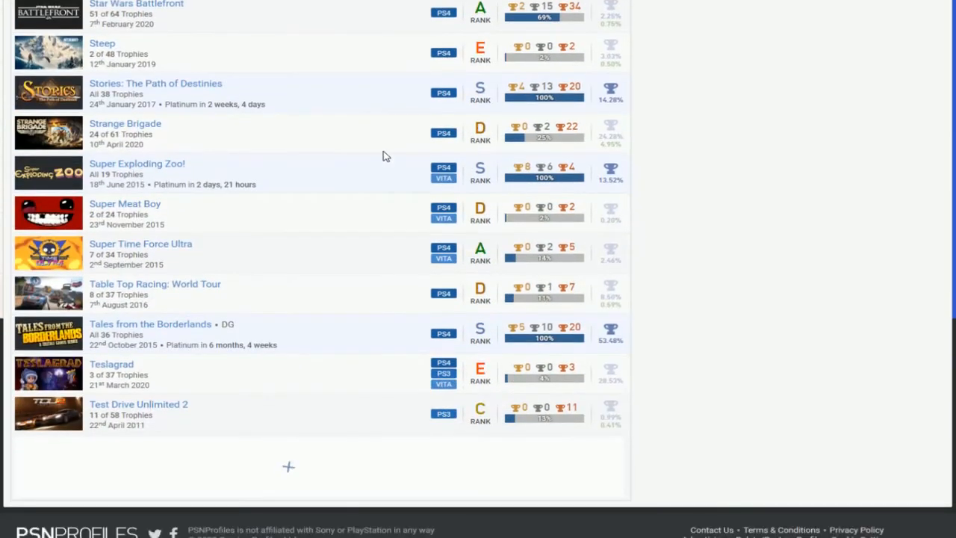
mouse_move(388, 218)
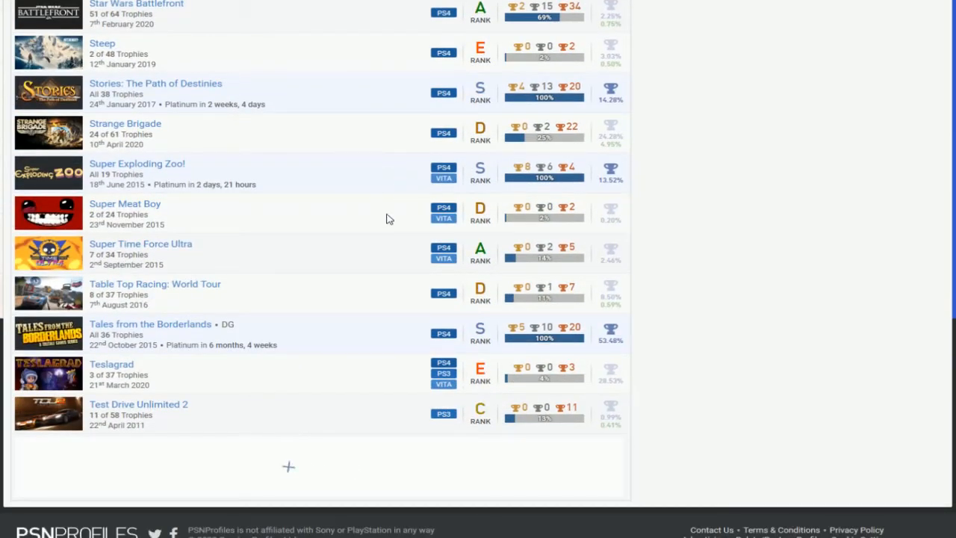
scroll(down, 3)
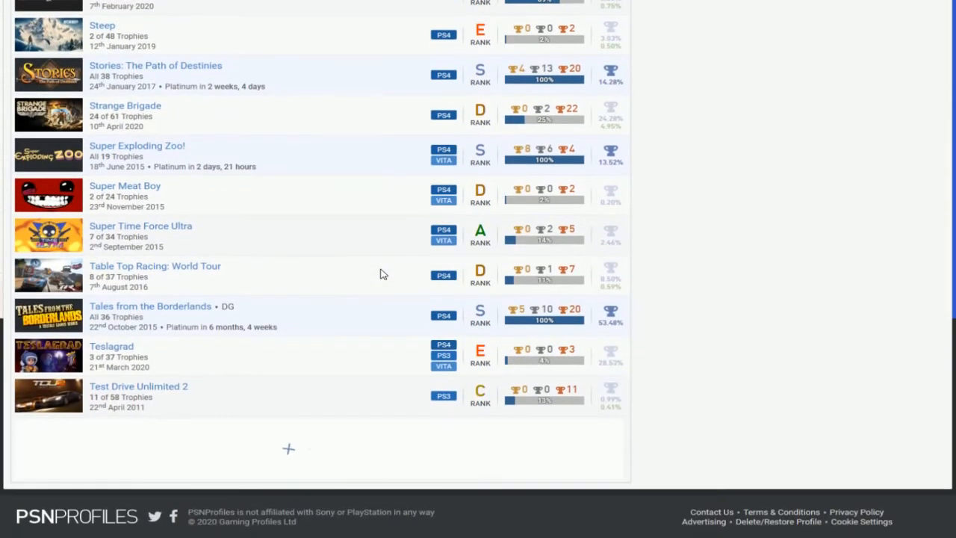
mouse_move(127, 191)
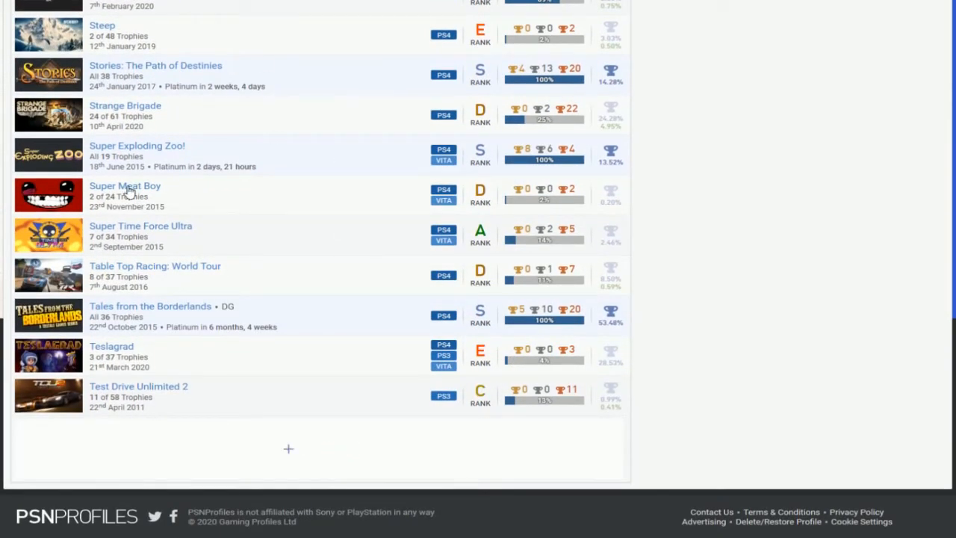
mouse_move(110, 149)
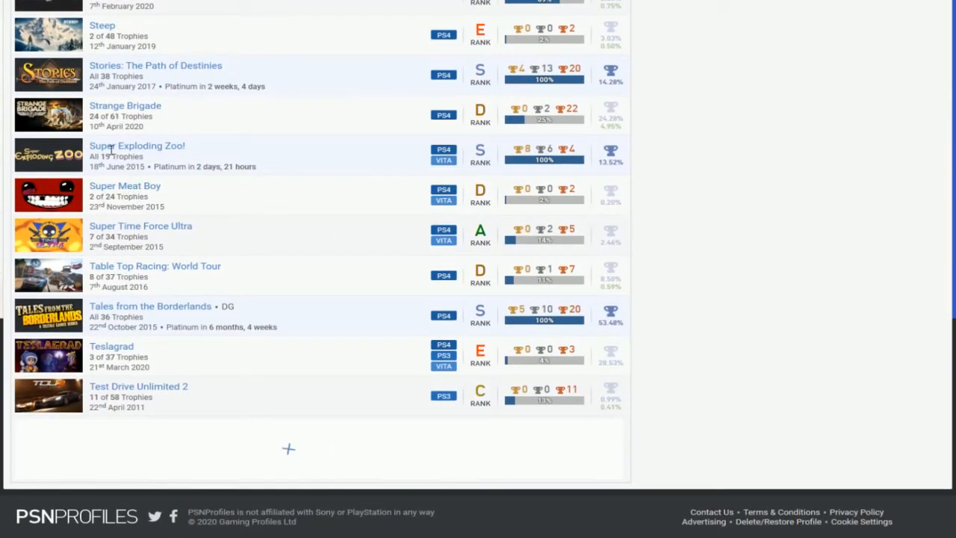
scroll(down, 3)
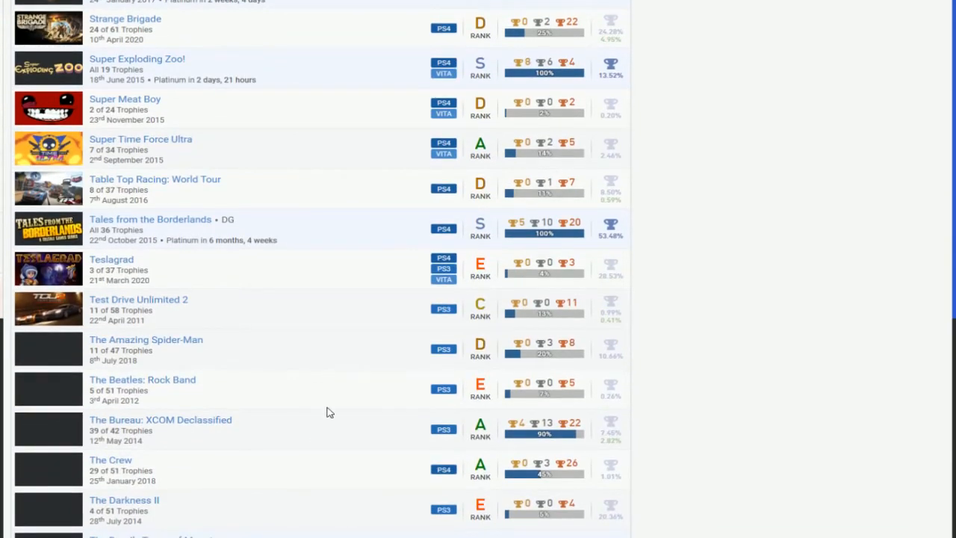
scroll(down, 3)
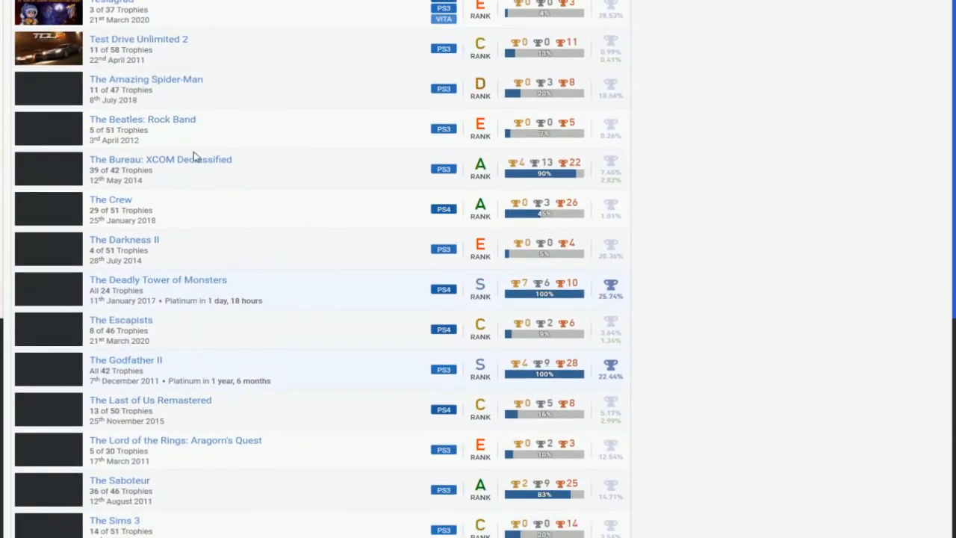
mouse_move(385, 101)
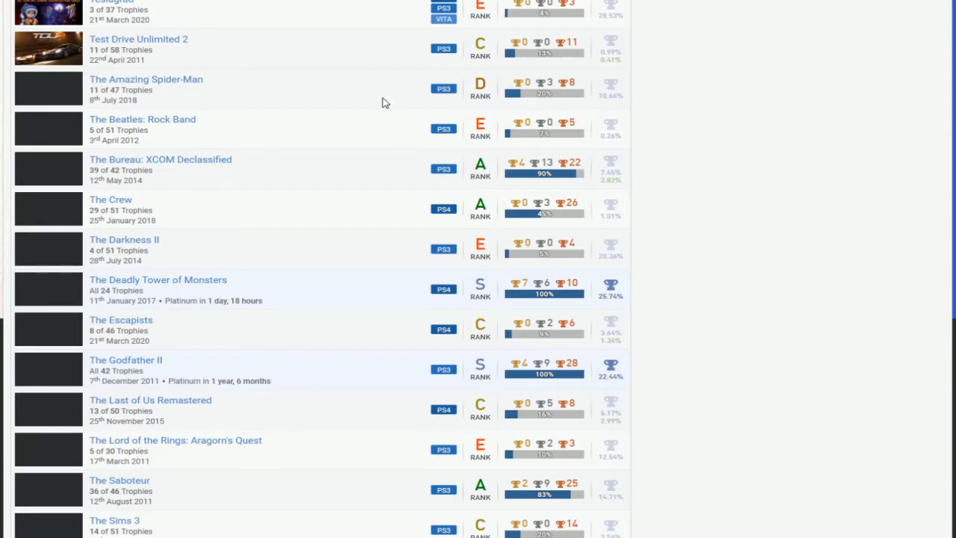
scroll(down, 3)
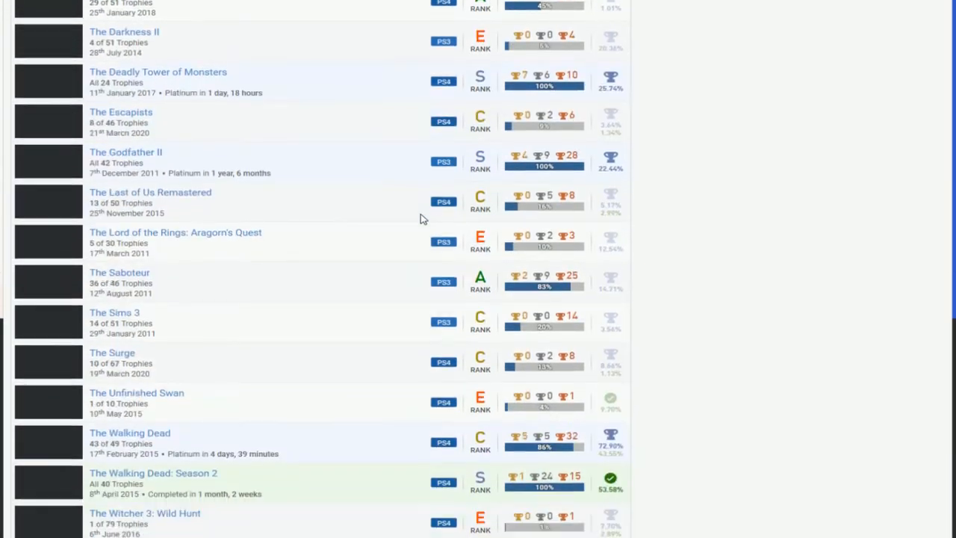
scroll(down, 3)
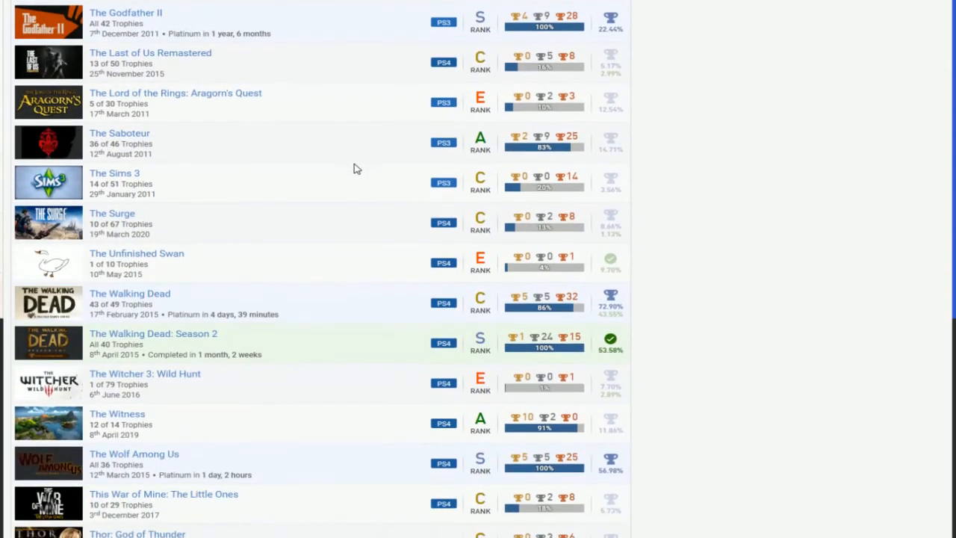
scroll(down, 3)
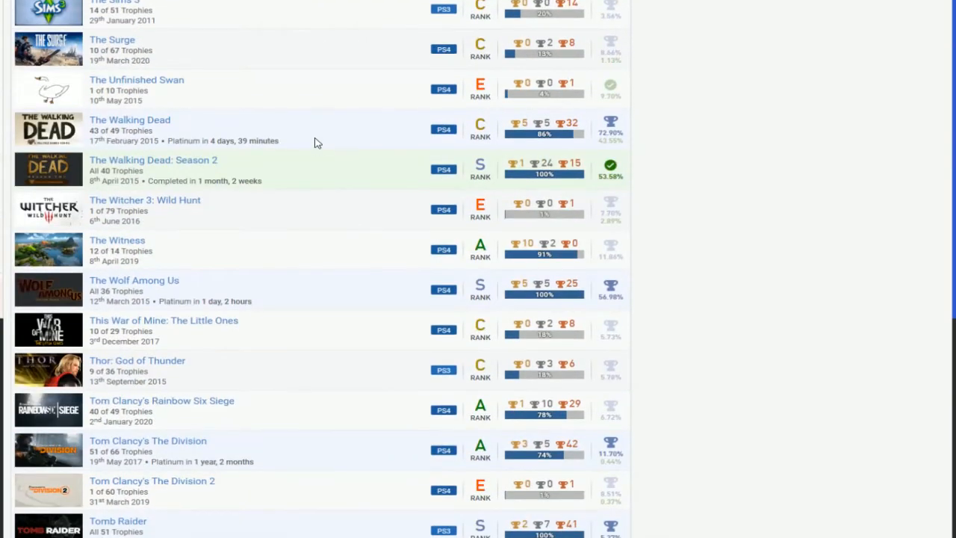
scroll(down, 3)
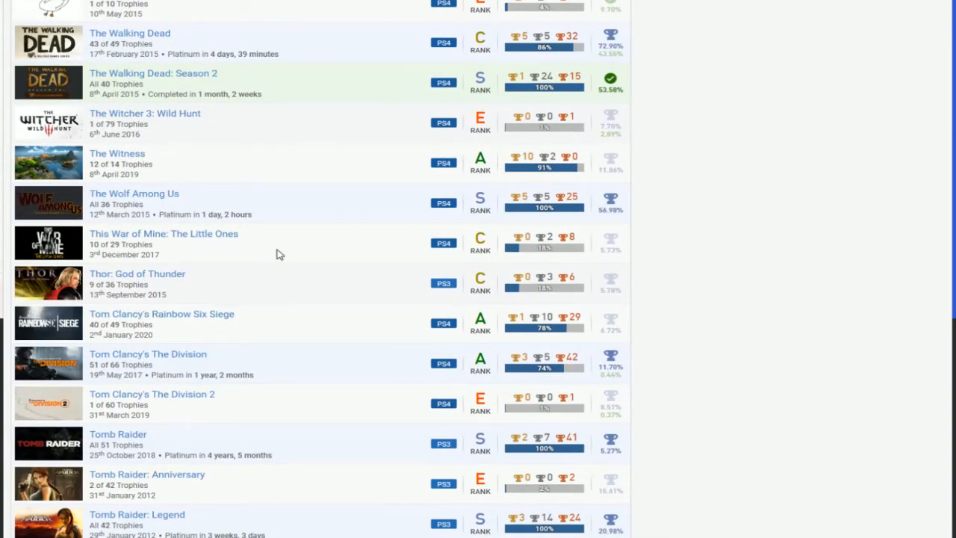
scroll(down, 3)
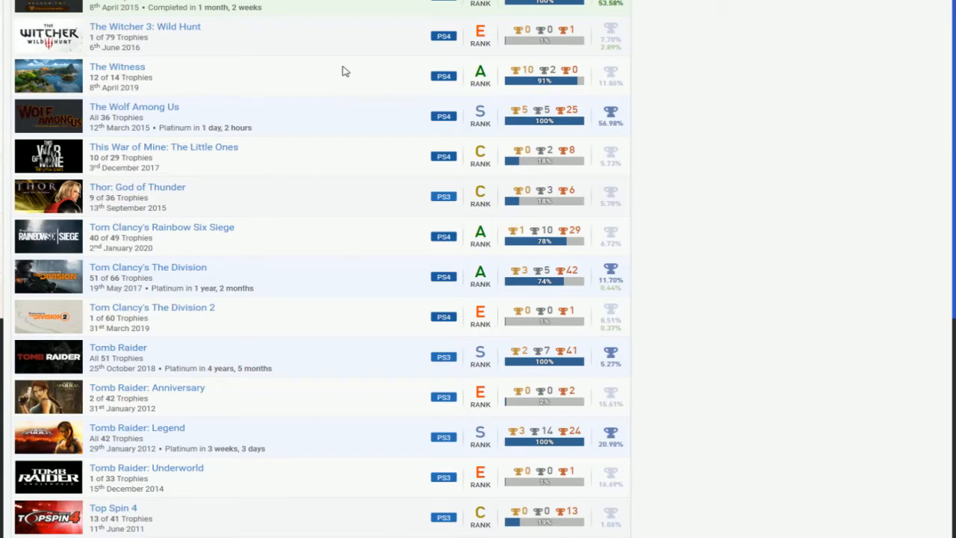
scroll(down, 3)
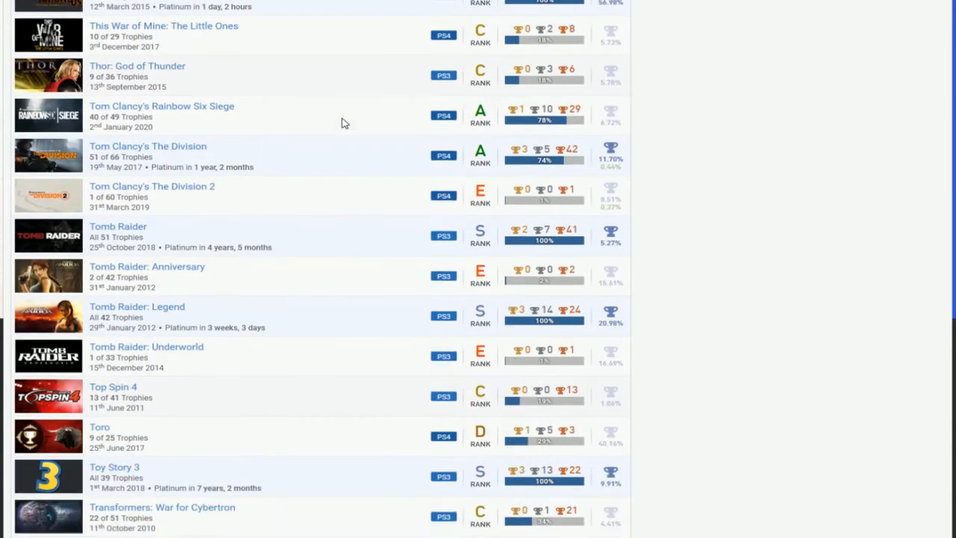
scroll(down, 3)
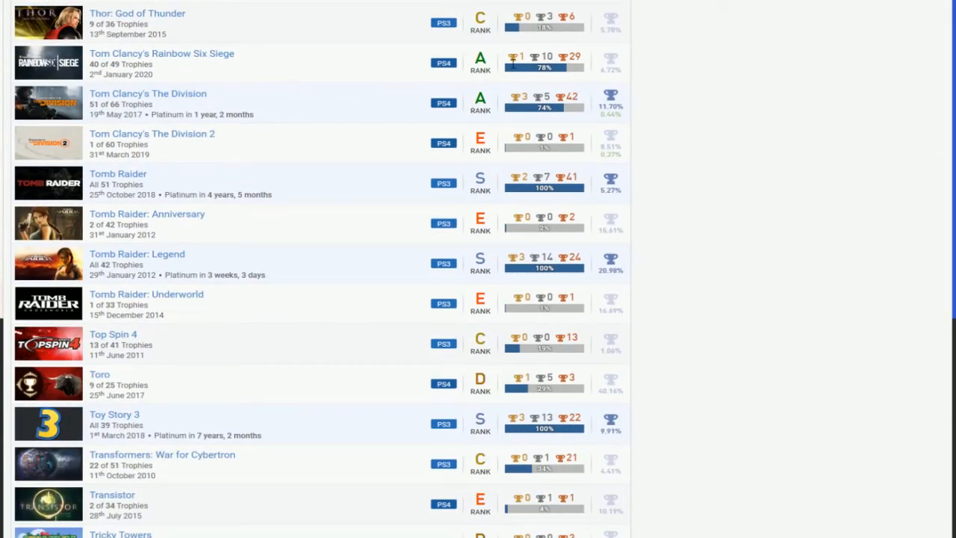
mouse_move(257, 187)
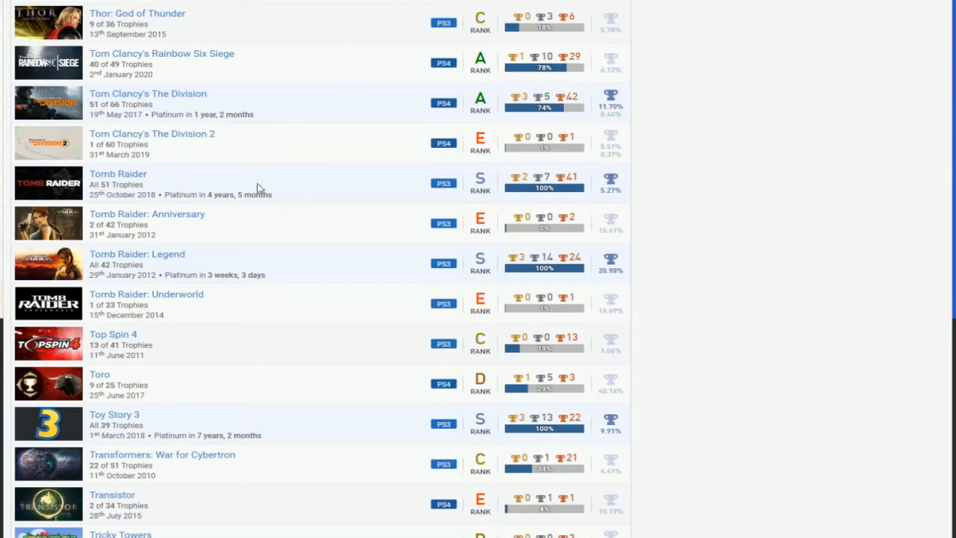
mouse_move(260, 404)
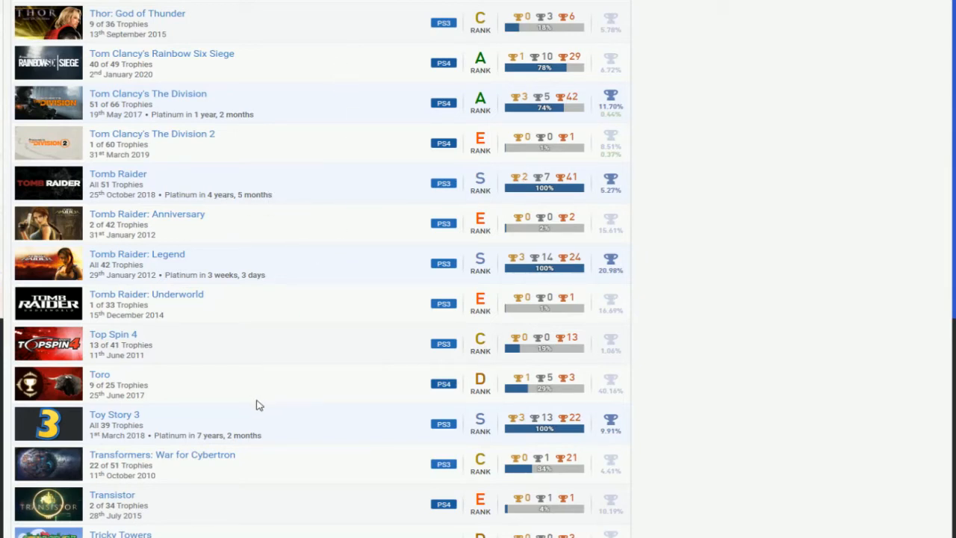
scroll(down, 3)
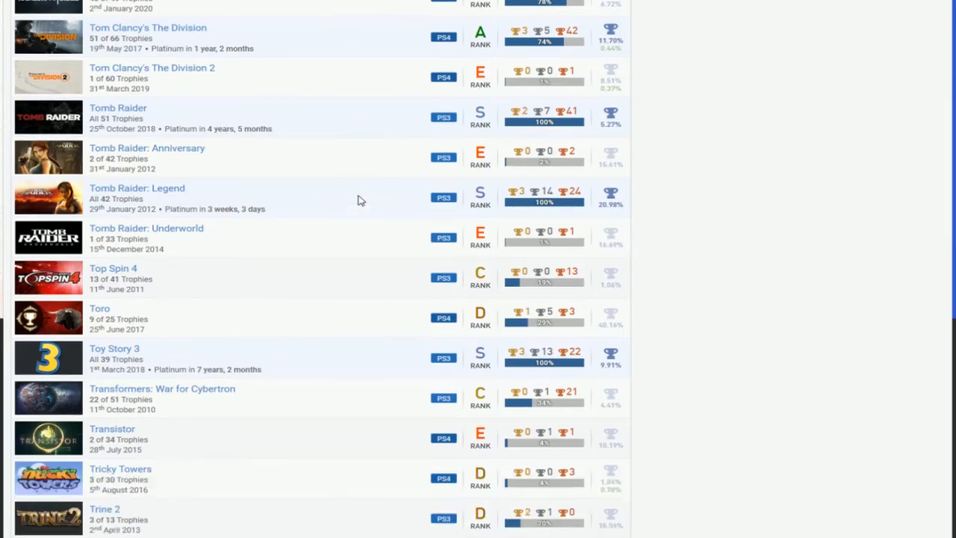
scroll(down, 3)
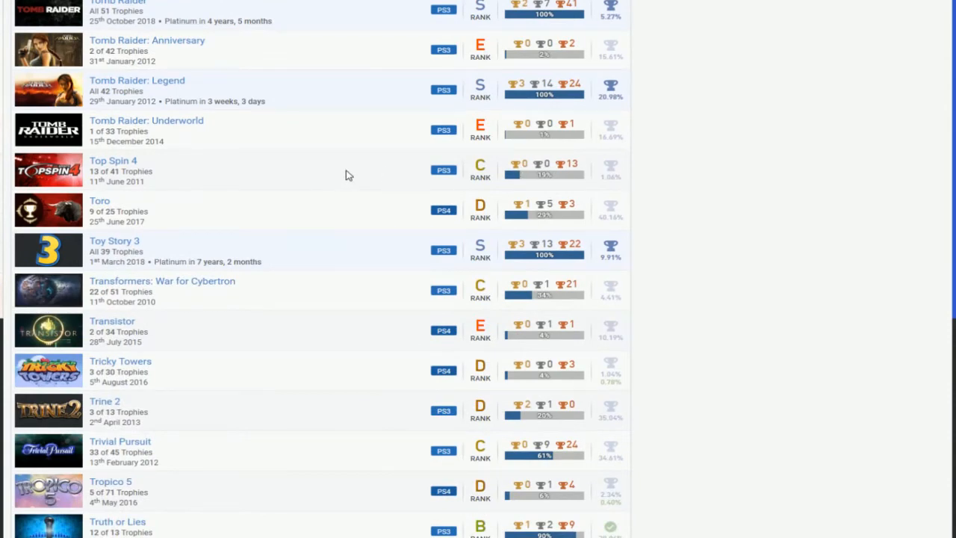
scroll(down, 3)
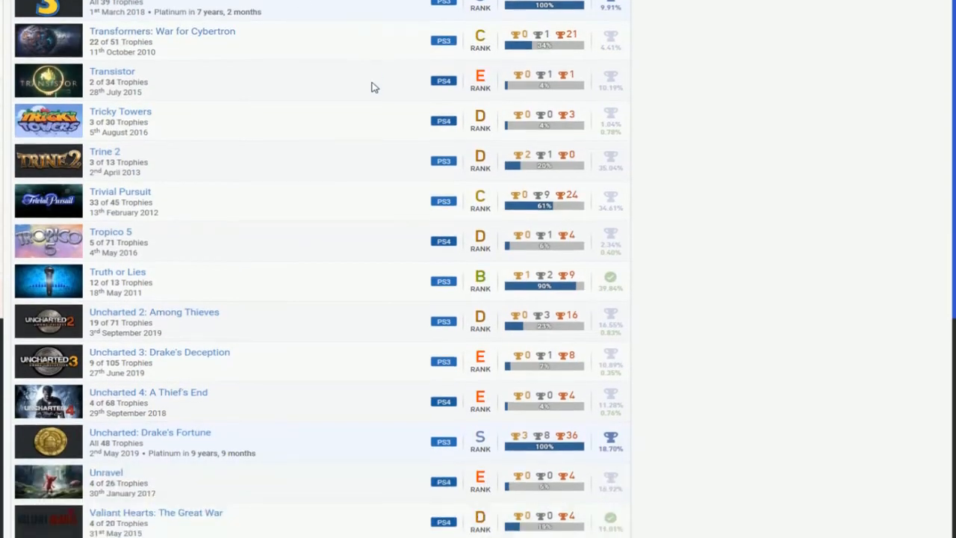
scroll(down, 3)
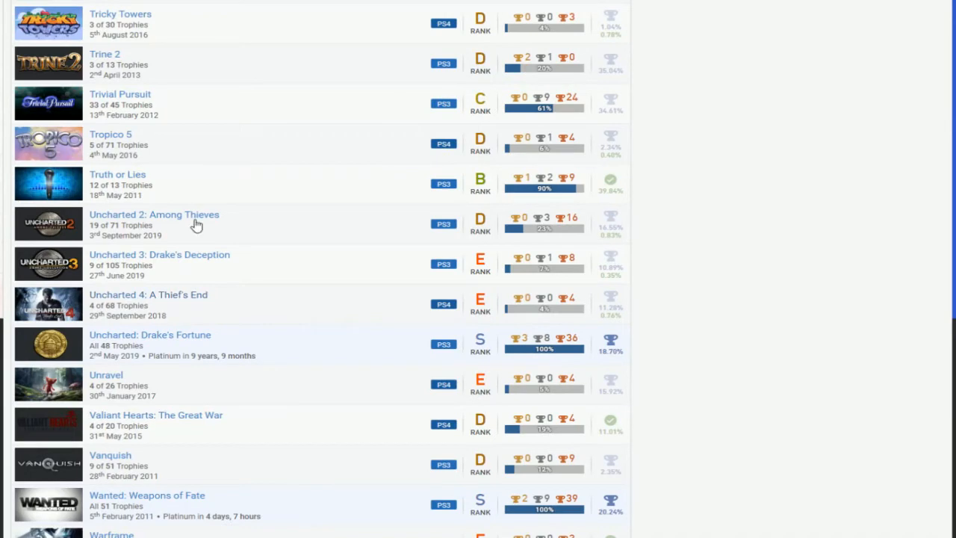
scroll(down, 3)
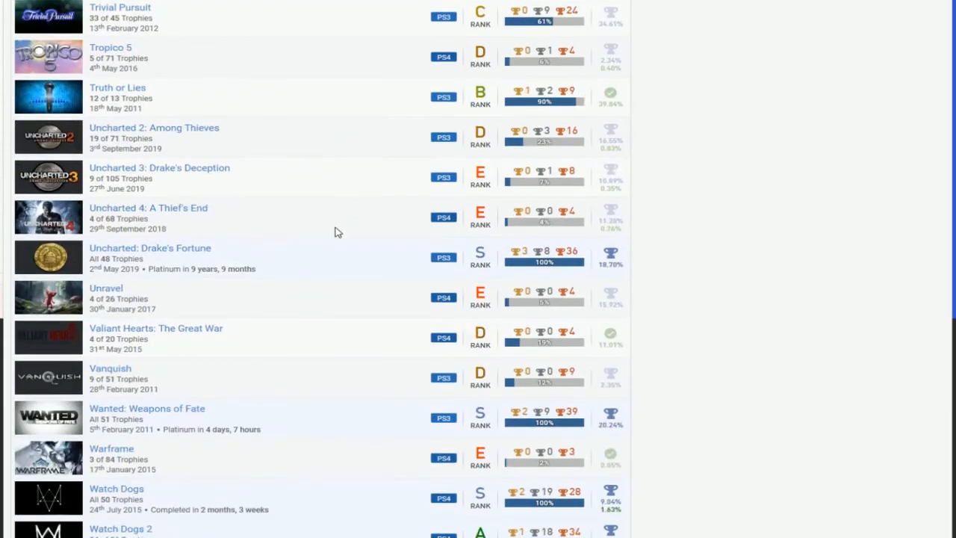
scroll(down, 3)
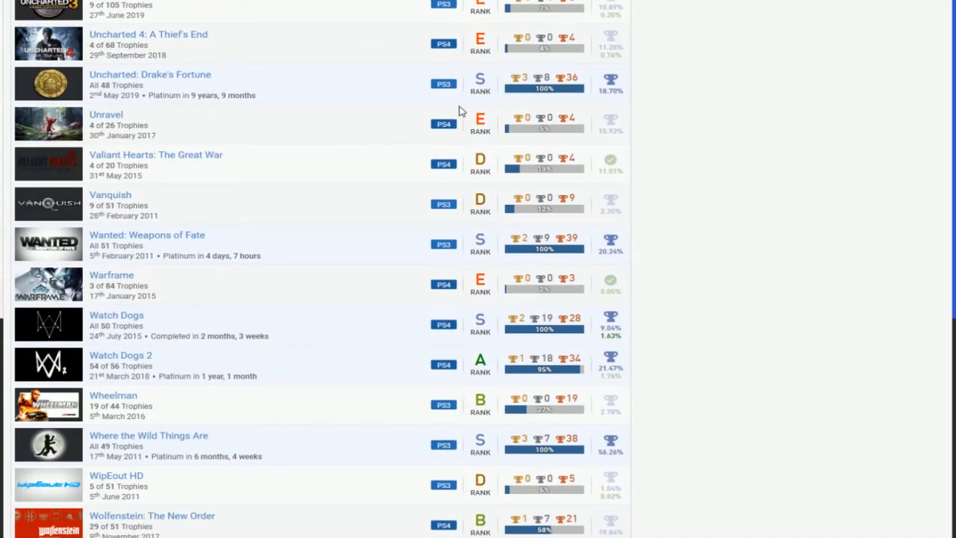
mouse_move(345, 134)
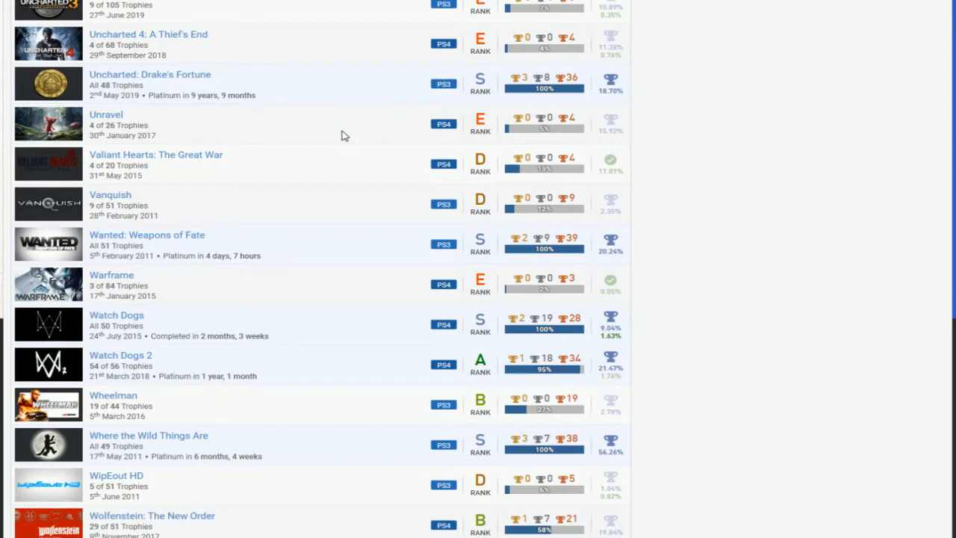
scroll(down, 3)
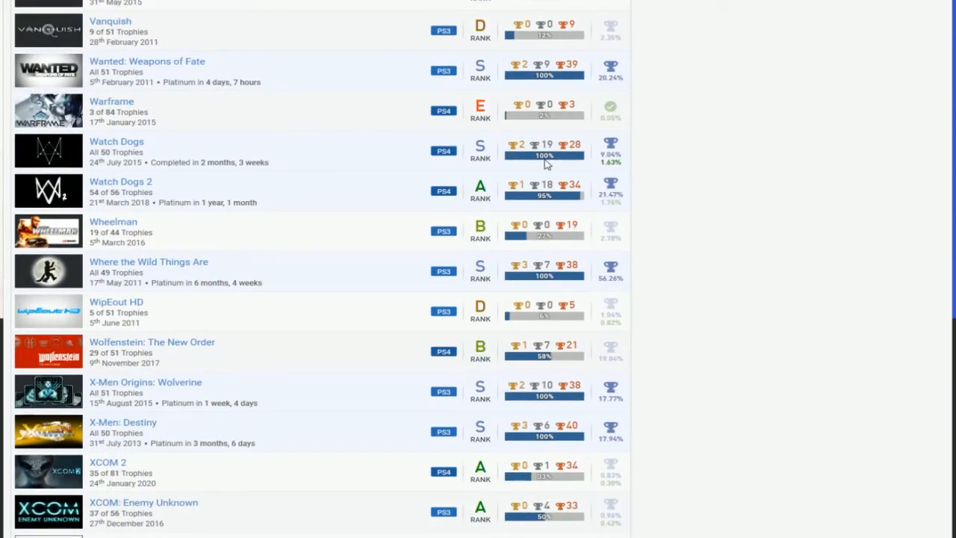
mouse_move(442, 188)
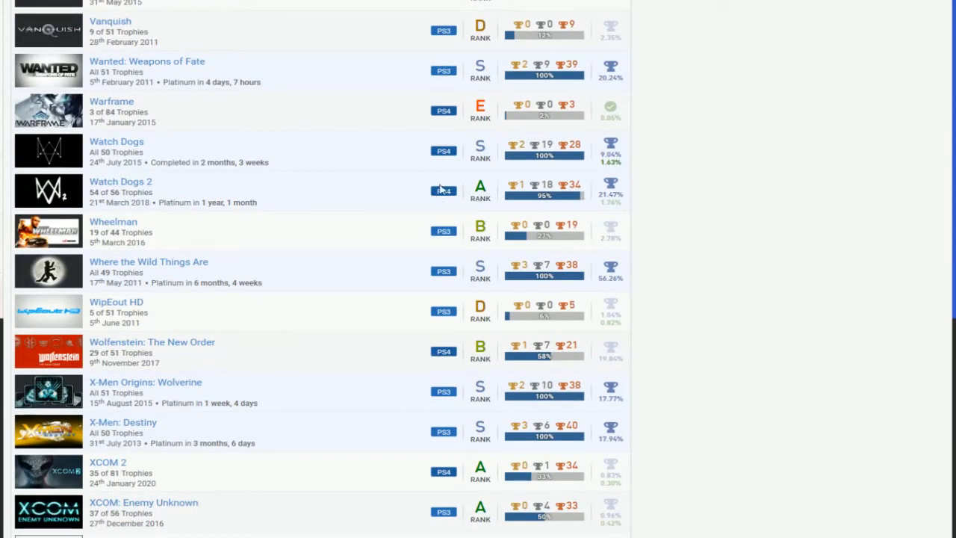
scroll(down, 3)
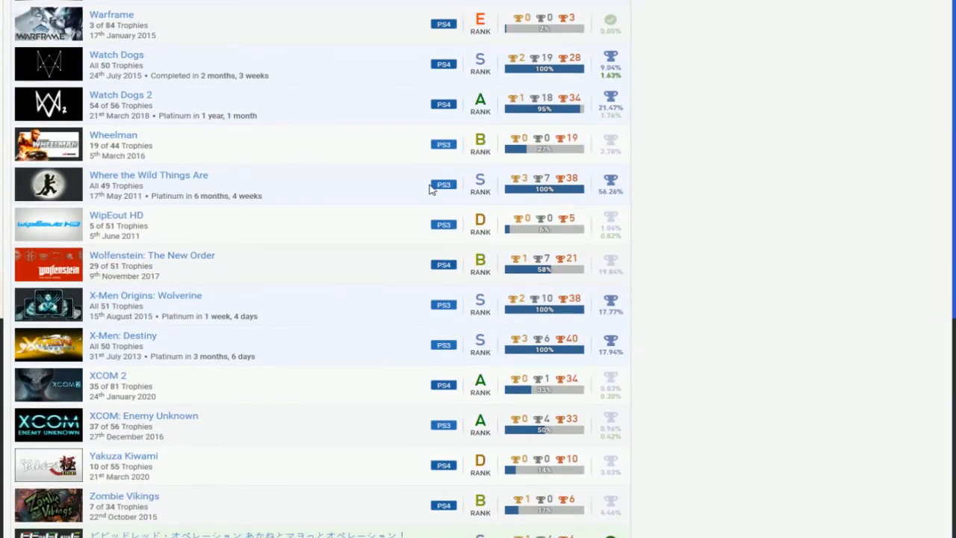
scroll(down, 3)
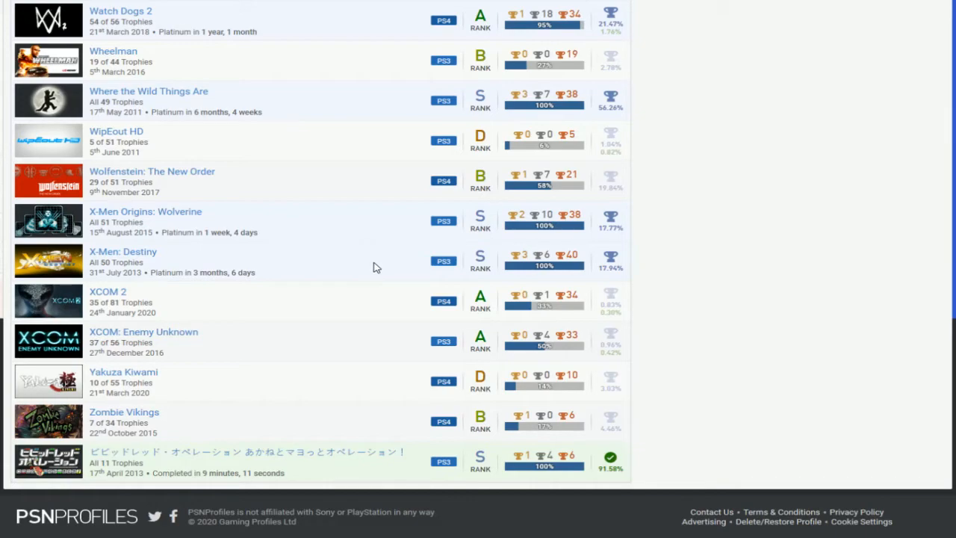
mouse_move(326, 463)
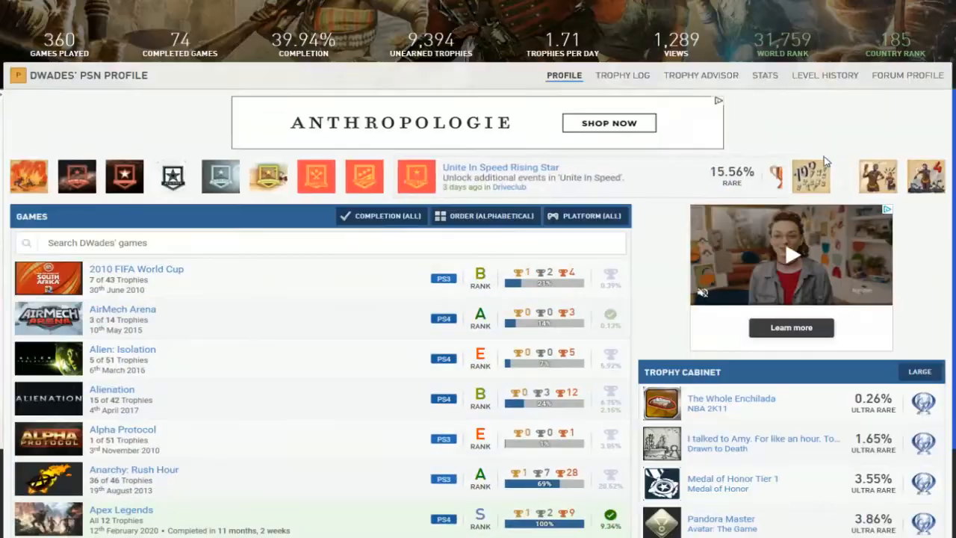
scroll(down, 3)
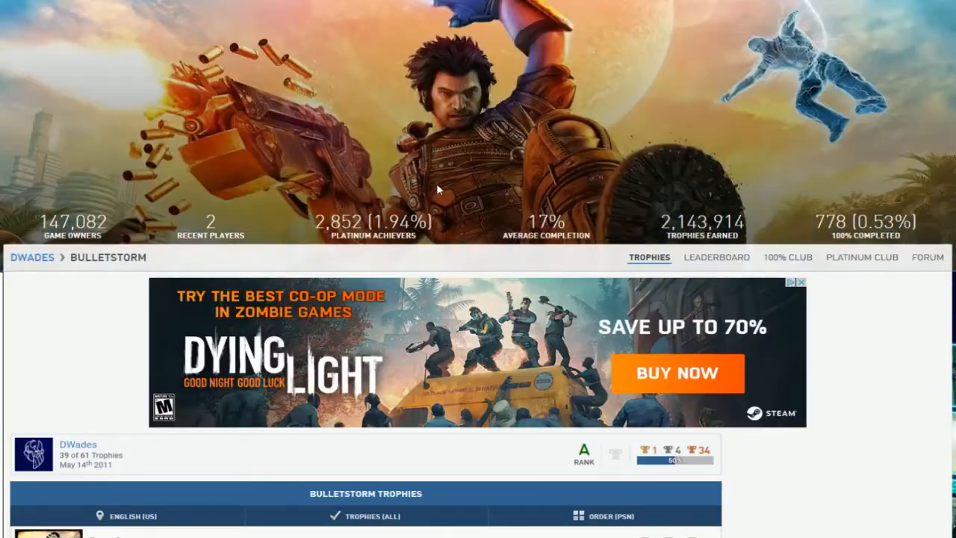
scroll(down, 3)
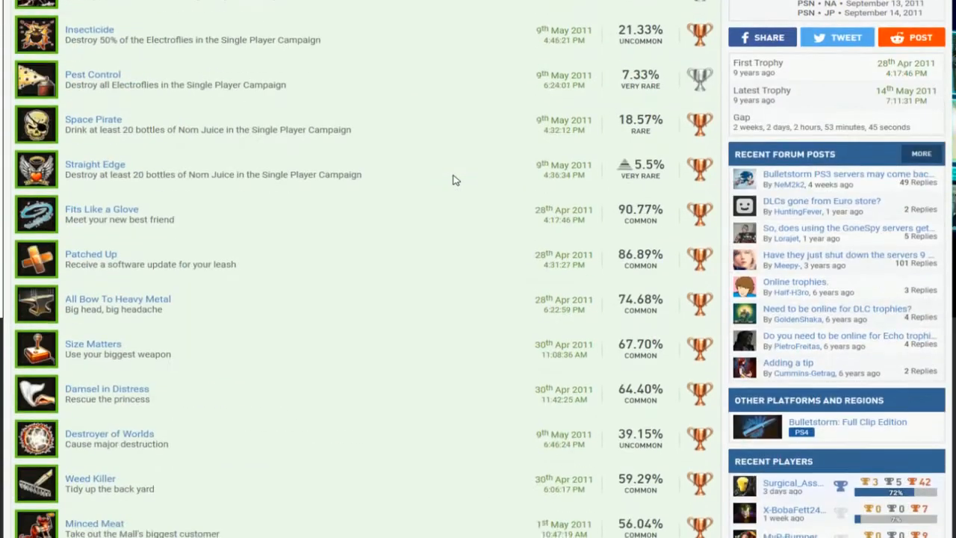
scroll(down, 3)
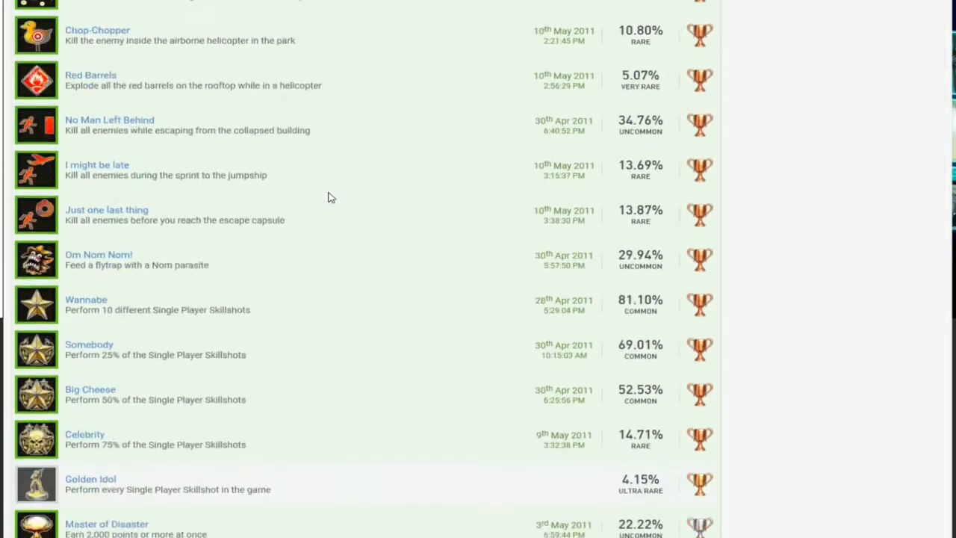
scroll(down, 3)
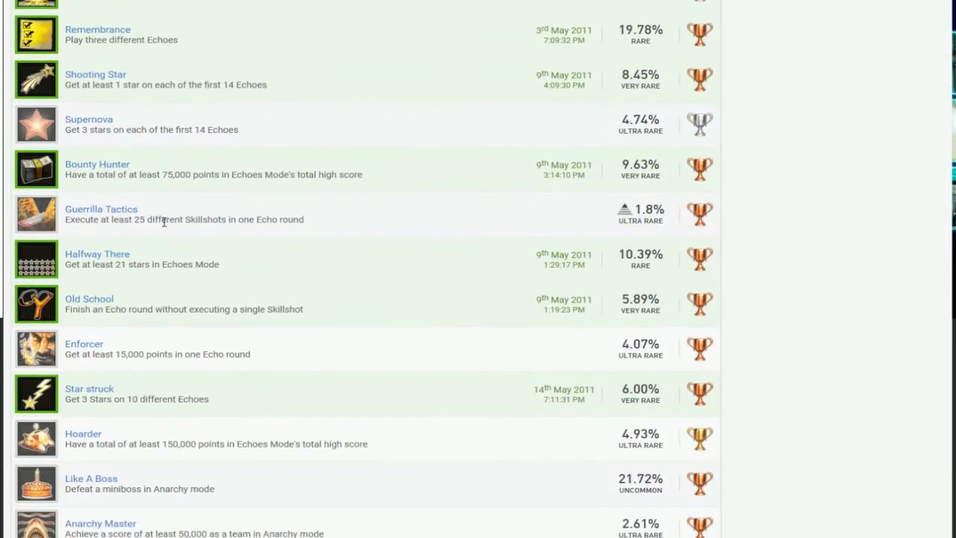
scroll(down, 3)
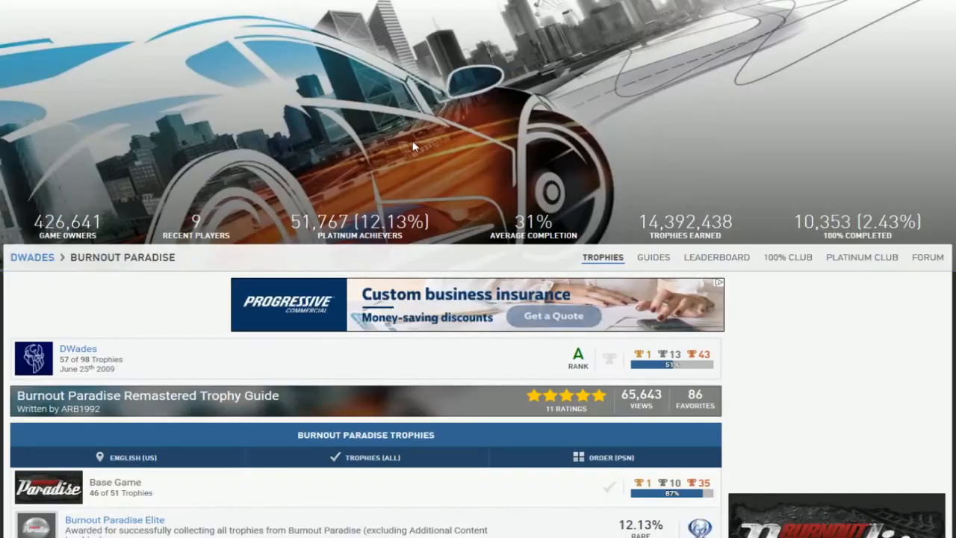
scroll(down, 3)
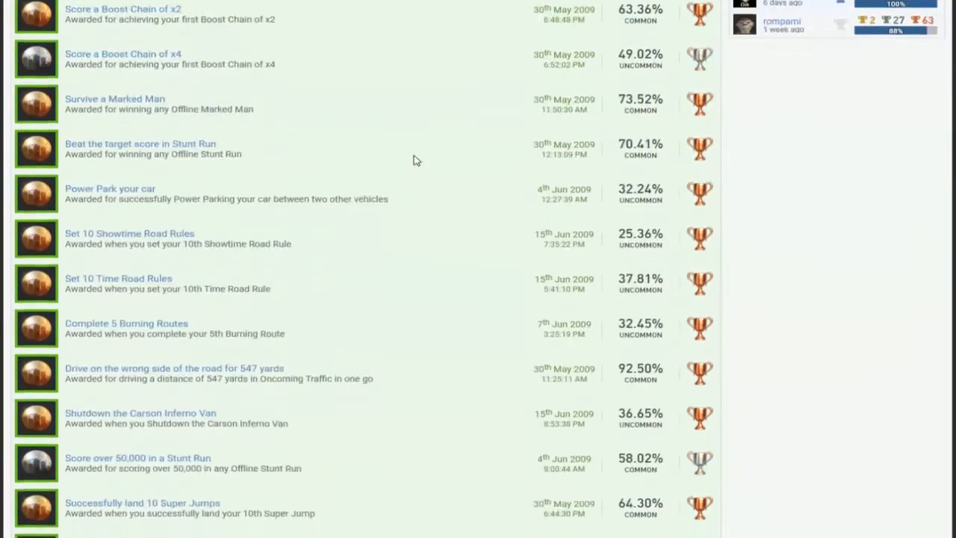
scroll(down, 3)
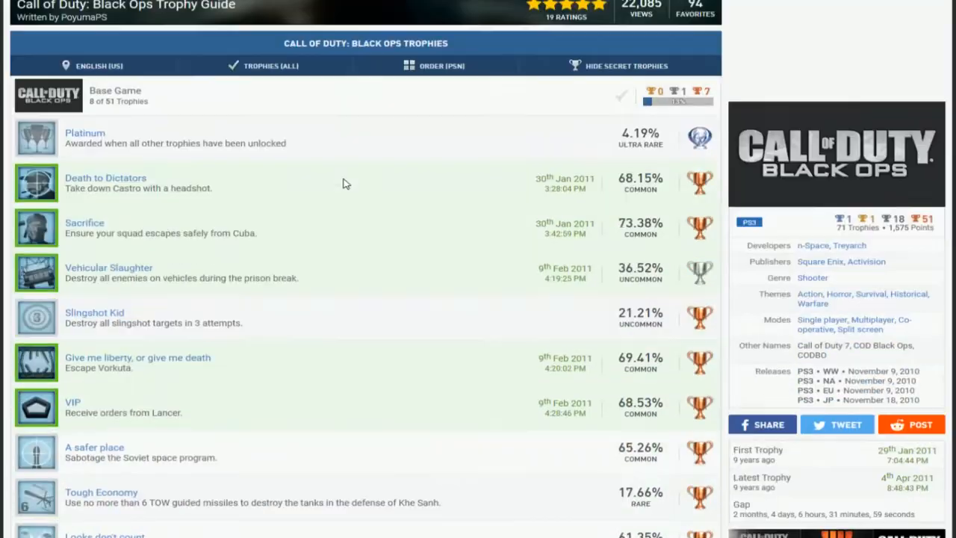
scroll(down, 3)
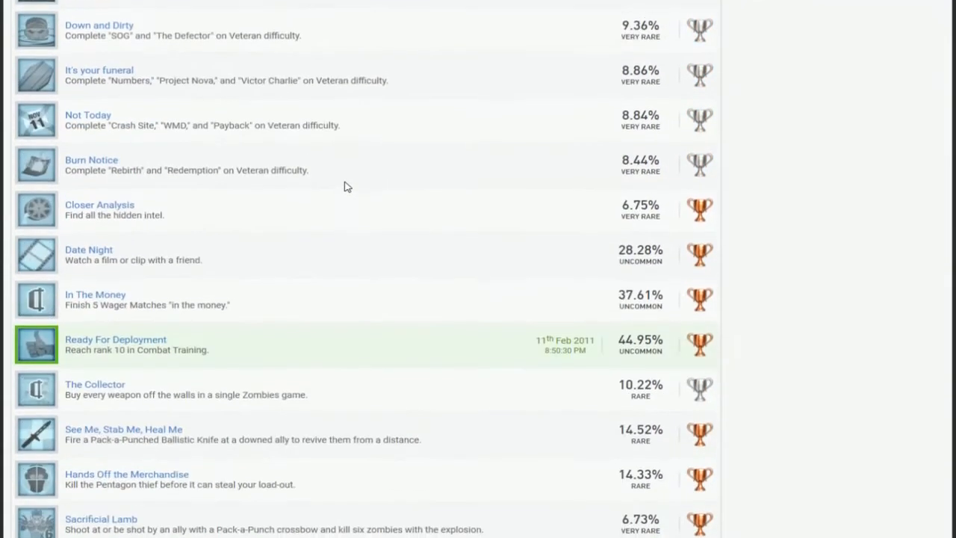
scroll(down, 3)
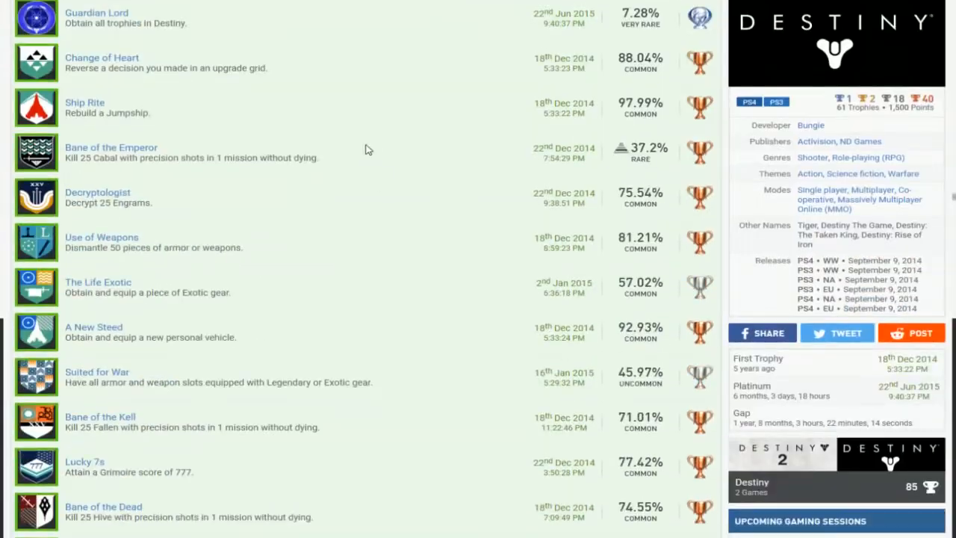
scroll(down, 3)
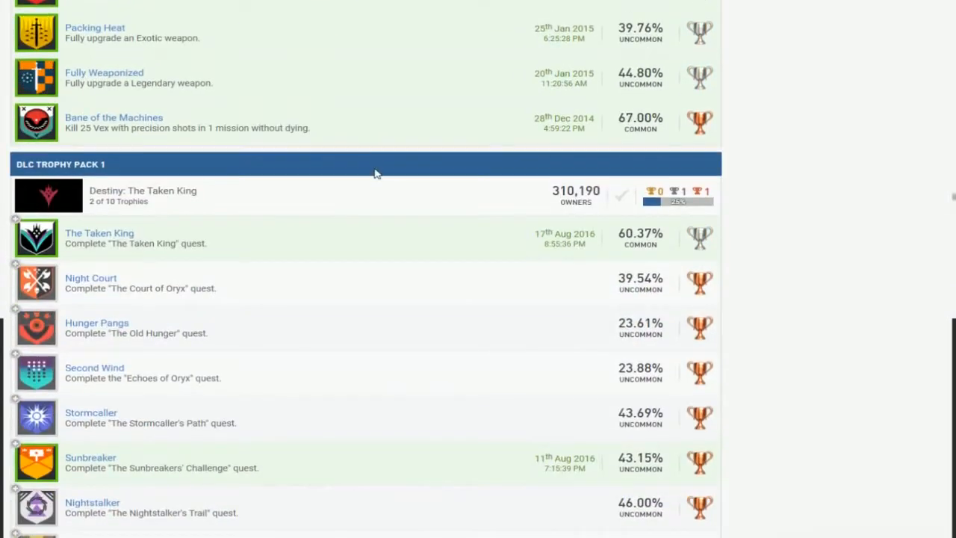
scroll(down, 3)
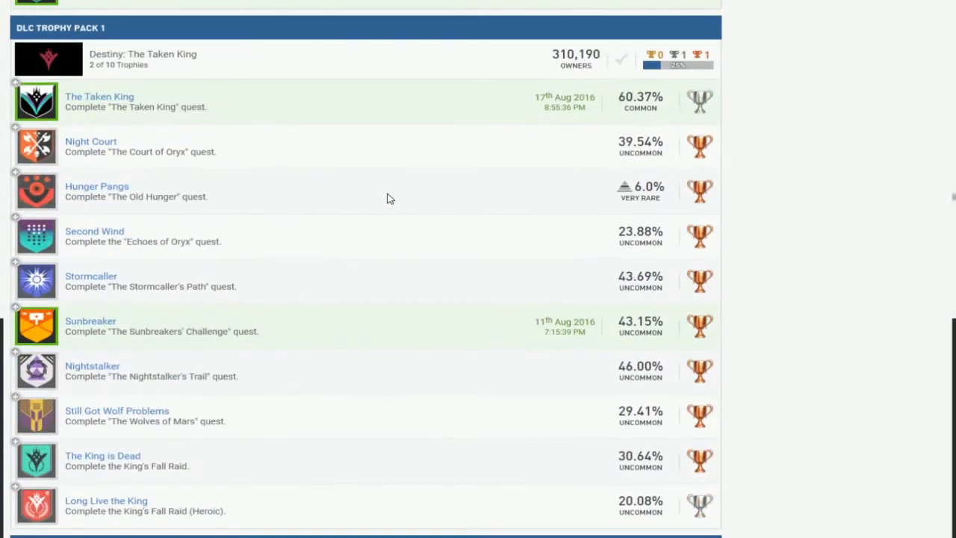
scroll(down, 3)
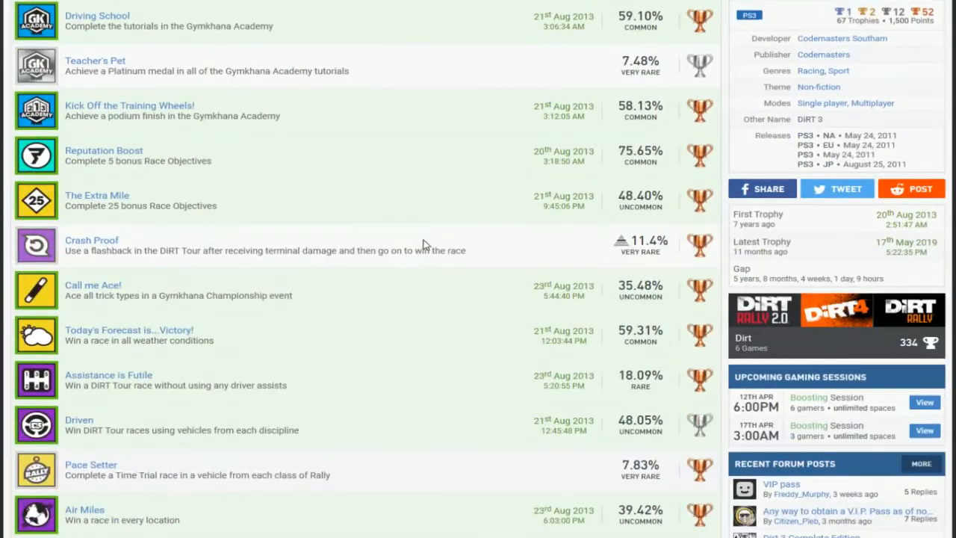
scroll(down, 3)
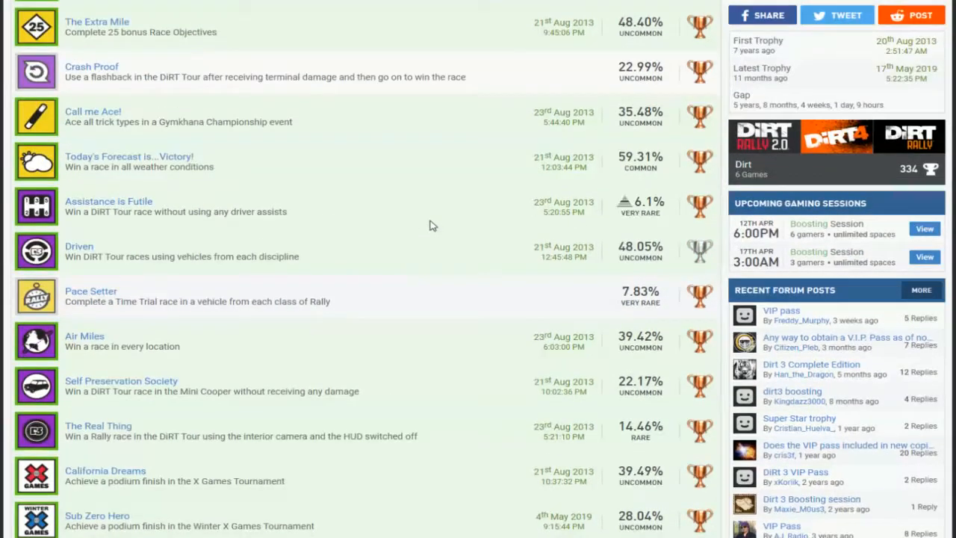
scroll(down, 3)
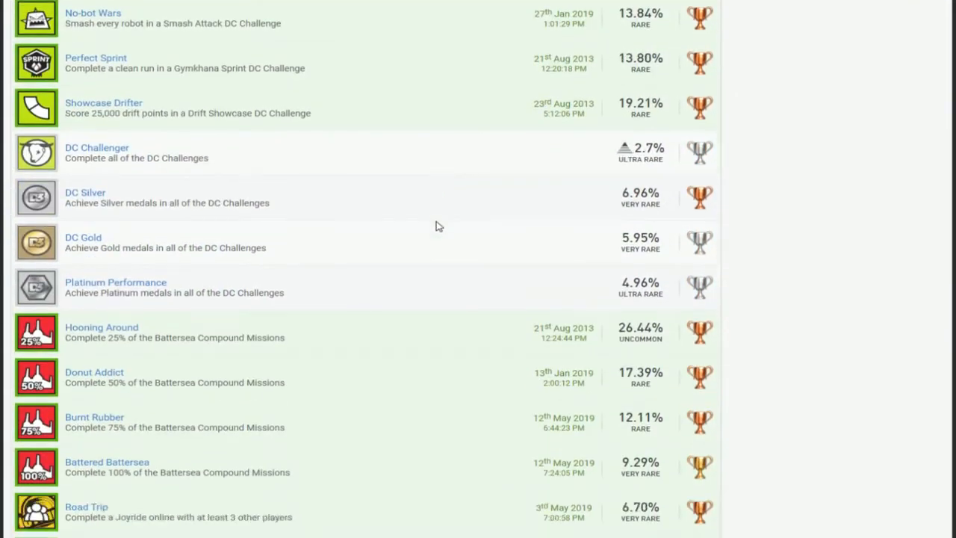
scroll(down, 3)
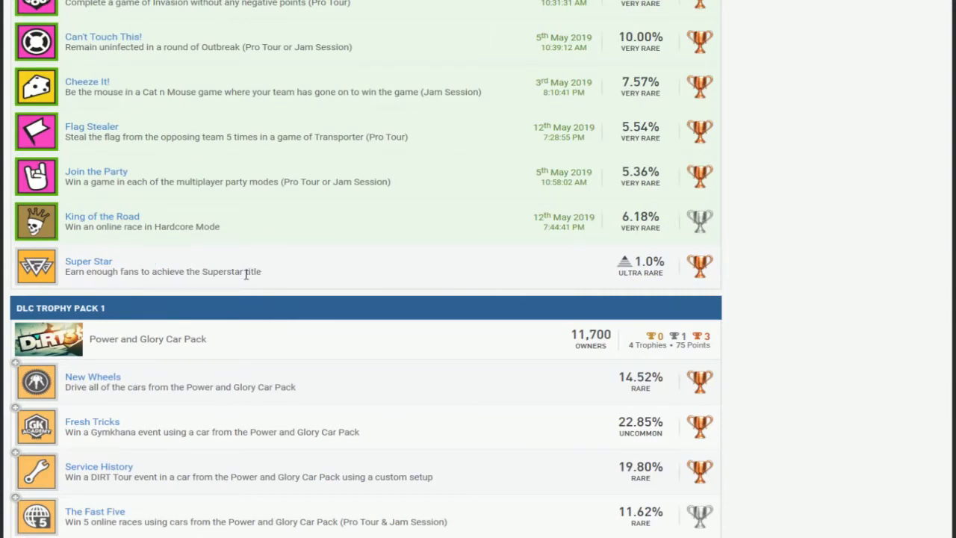
scroll(down, 3)
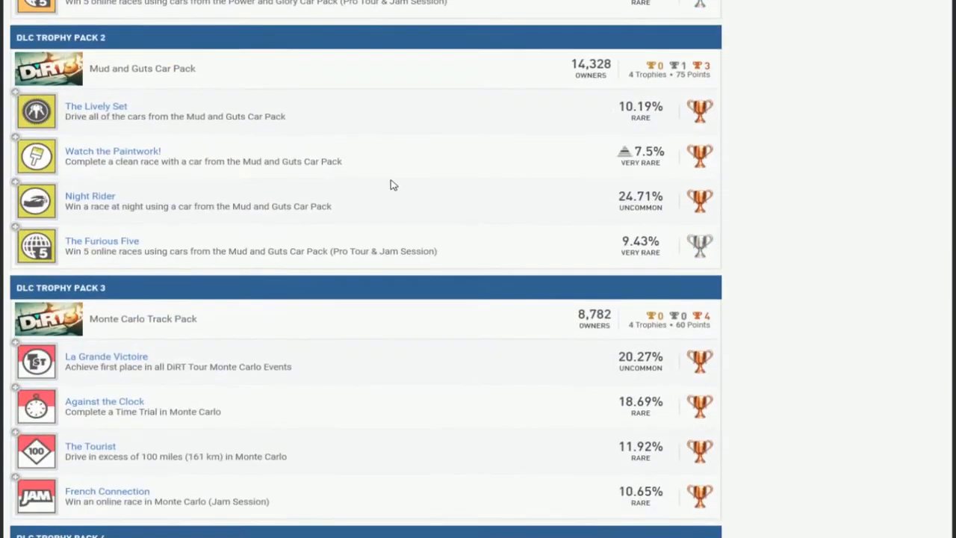
scroll(up, 3)
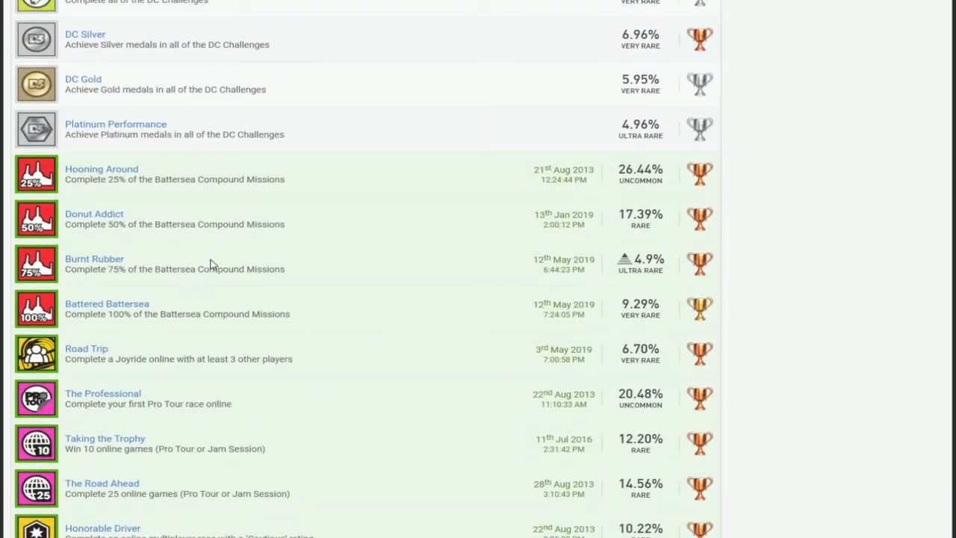
scroll(down, 3)
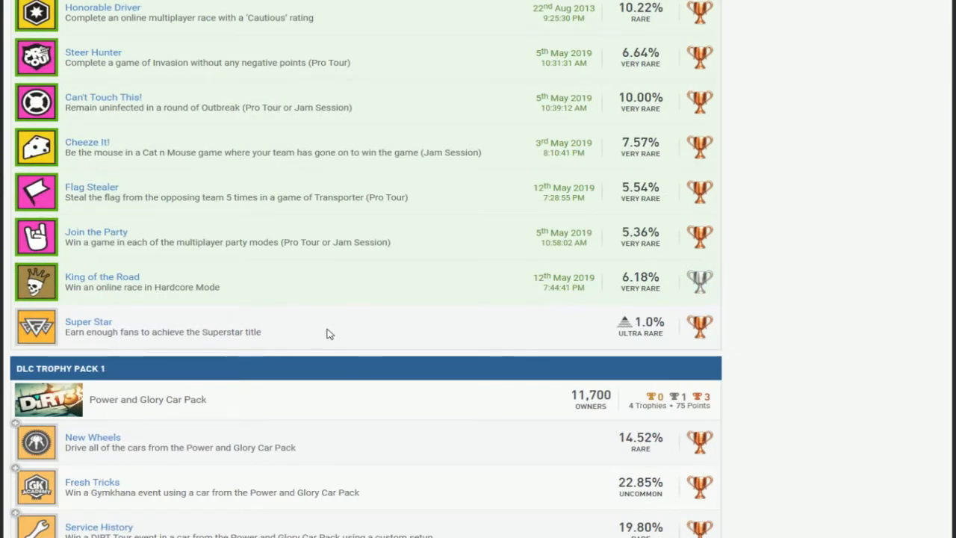
scroll(down, 3)
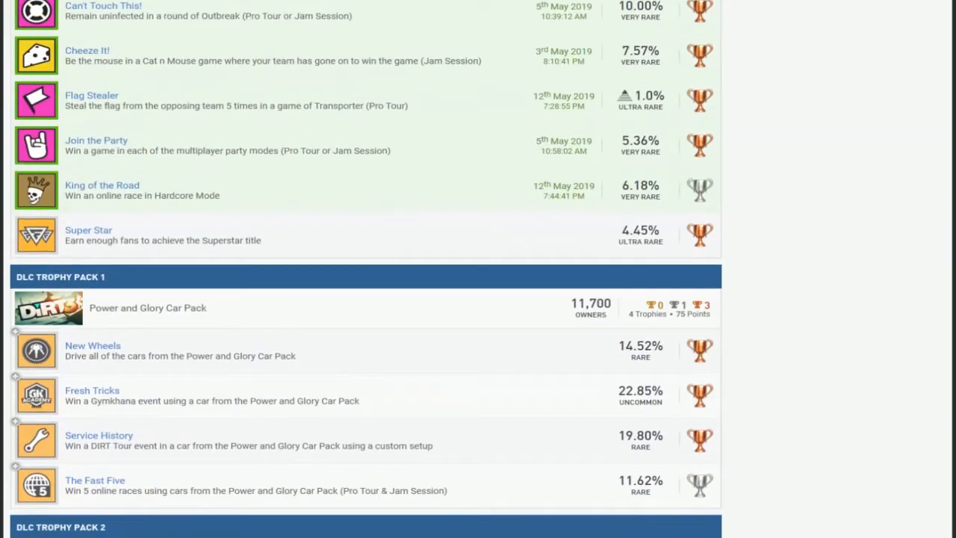
scroll(down, 3)
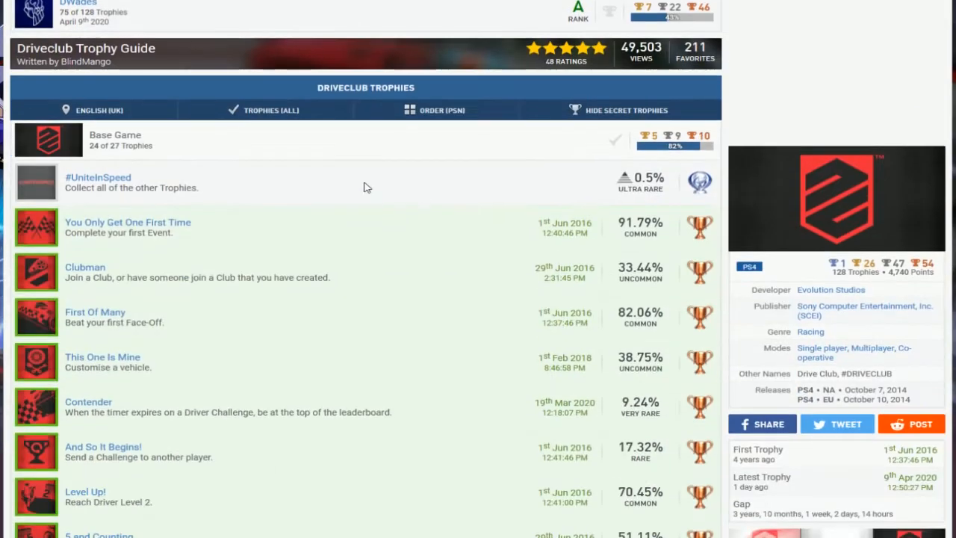
scroll(down, 3)
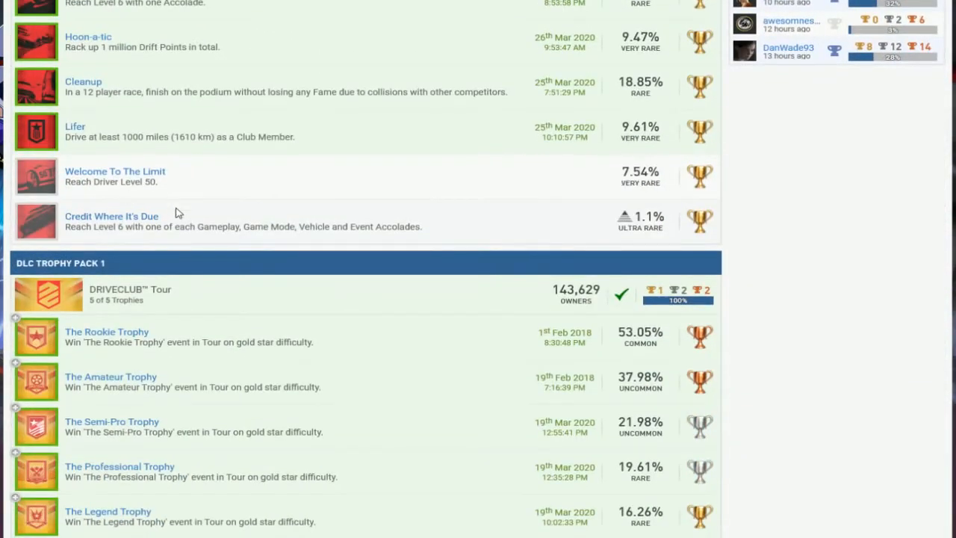
scroll(down, 3)
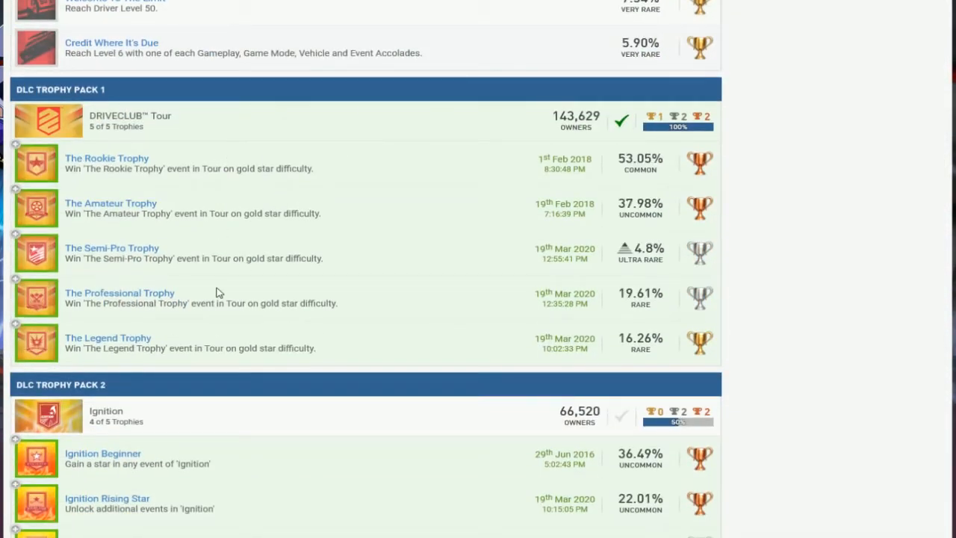
scroll(down, 3)
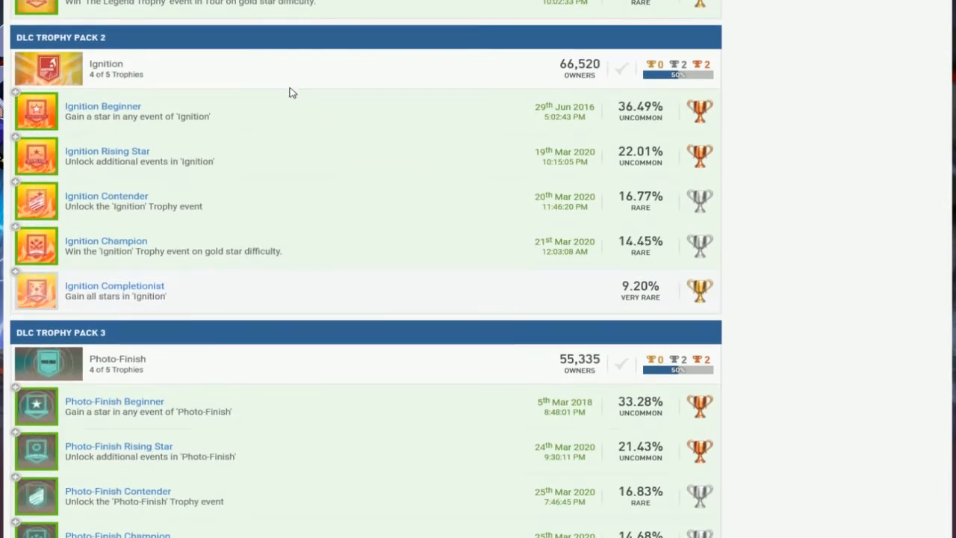
scroll(up, 3)
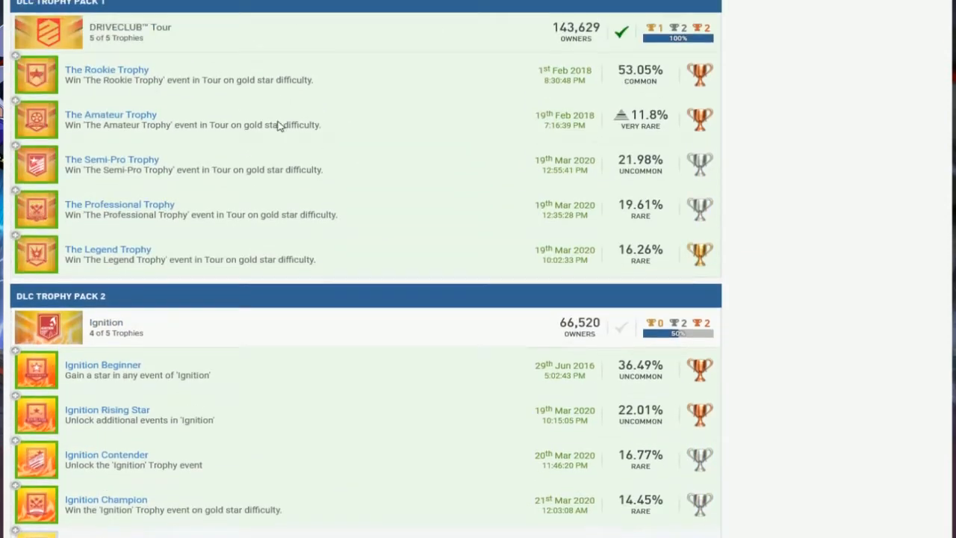
scroll(down, 3)
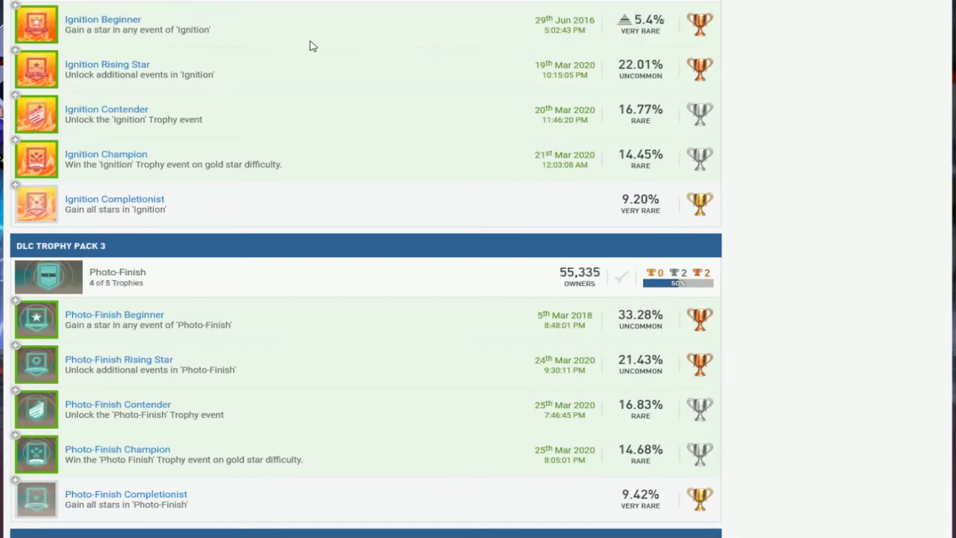
mouse_move(185, 51)
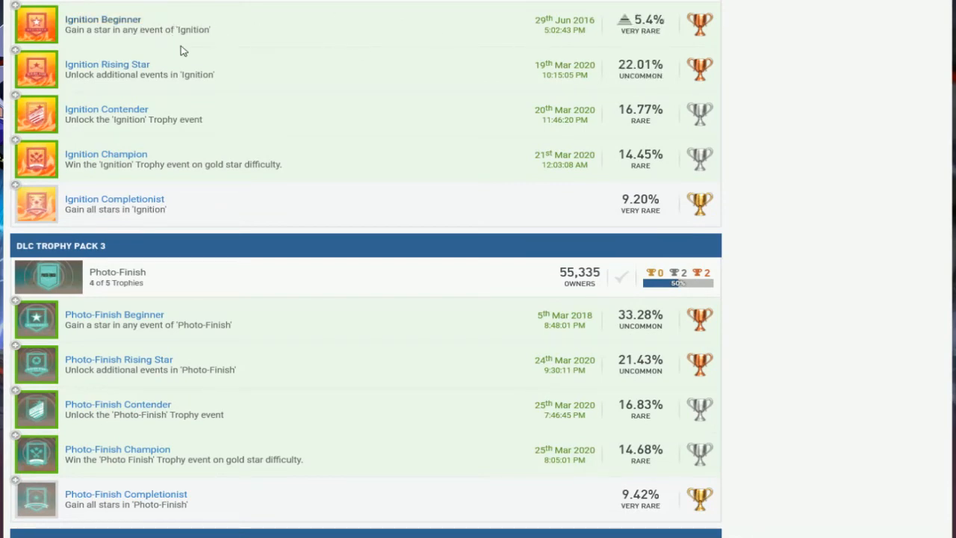
scroll(down, 3)
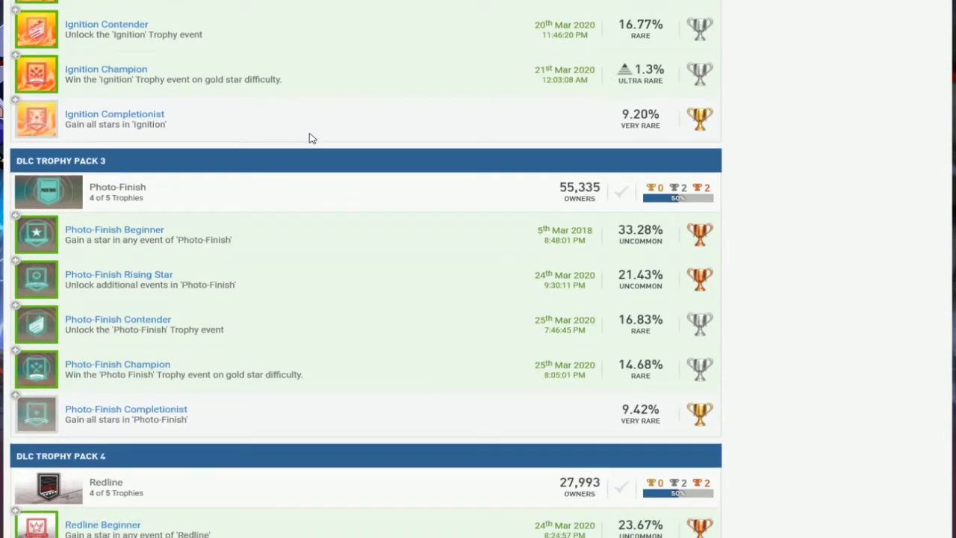
scroll(down, 3)
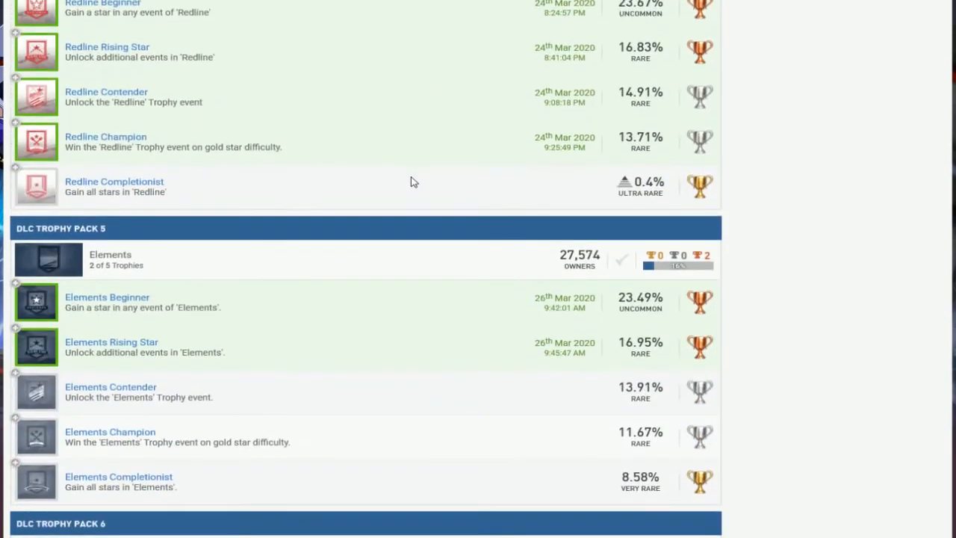
scroll(down, 3)
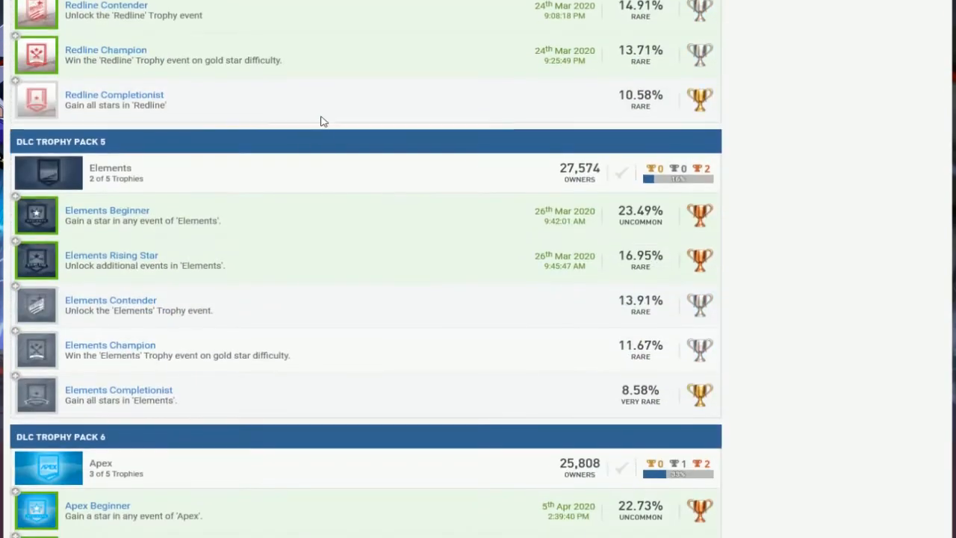
scroll(down, 3)
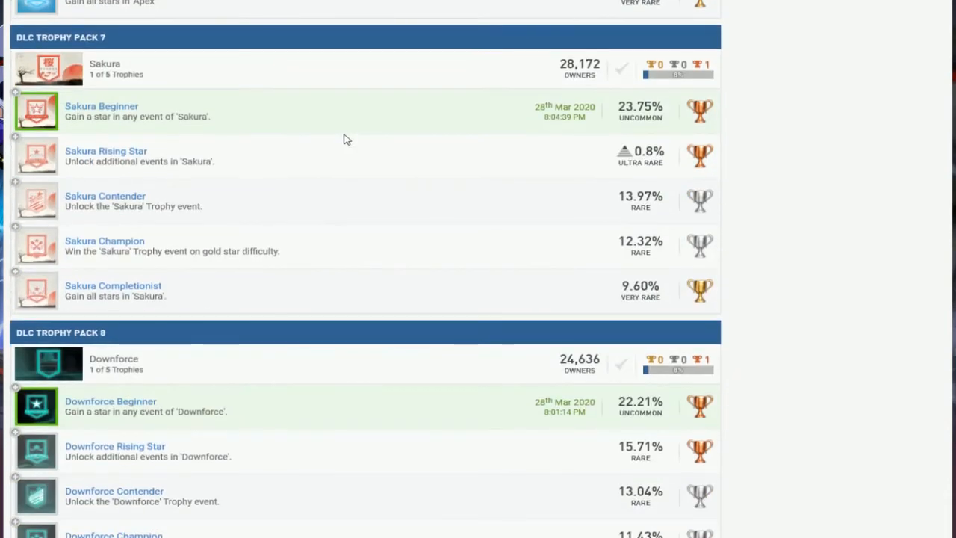
scroll(down, 3)
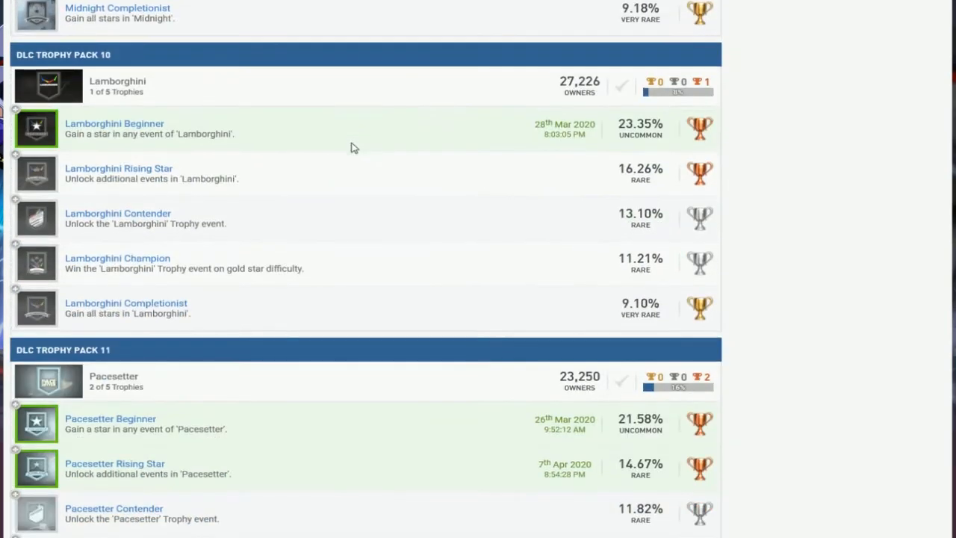
scroll(down, 3)
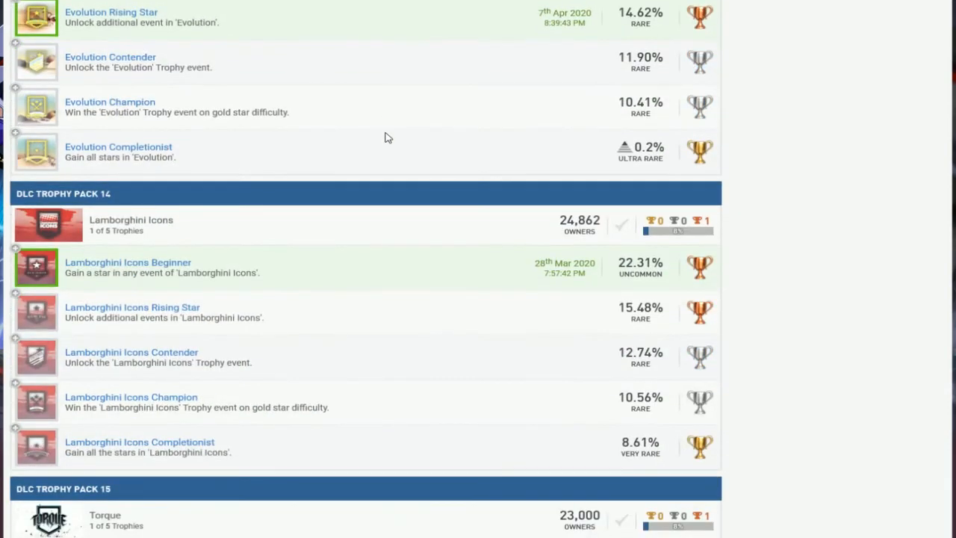
scroll(down, 3)
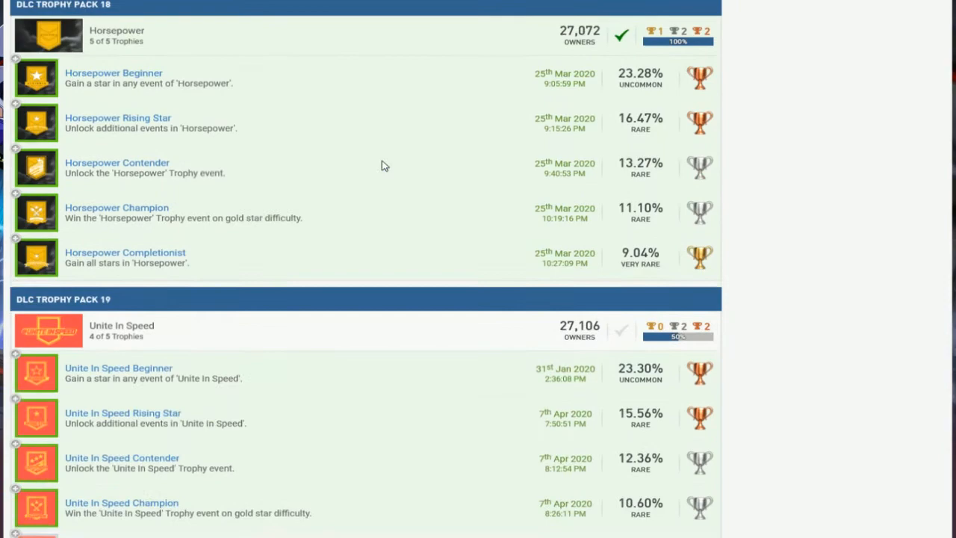
scroll(down, 3)
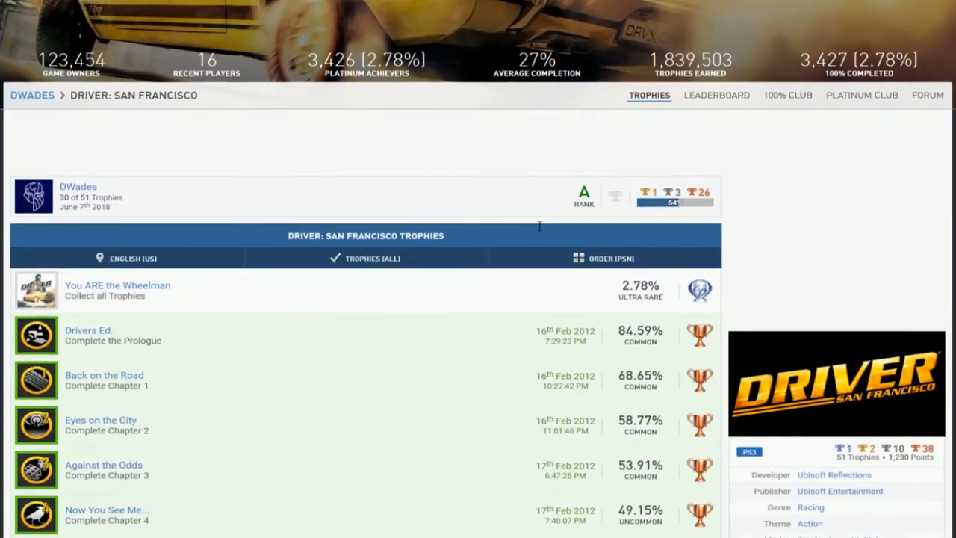
scroll(down, 3)
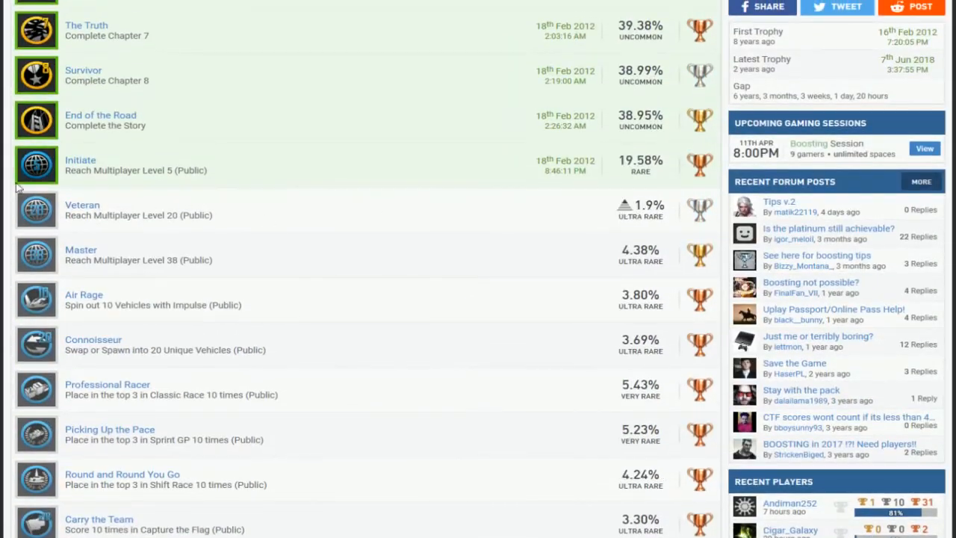
scroll(down, 3)
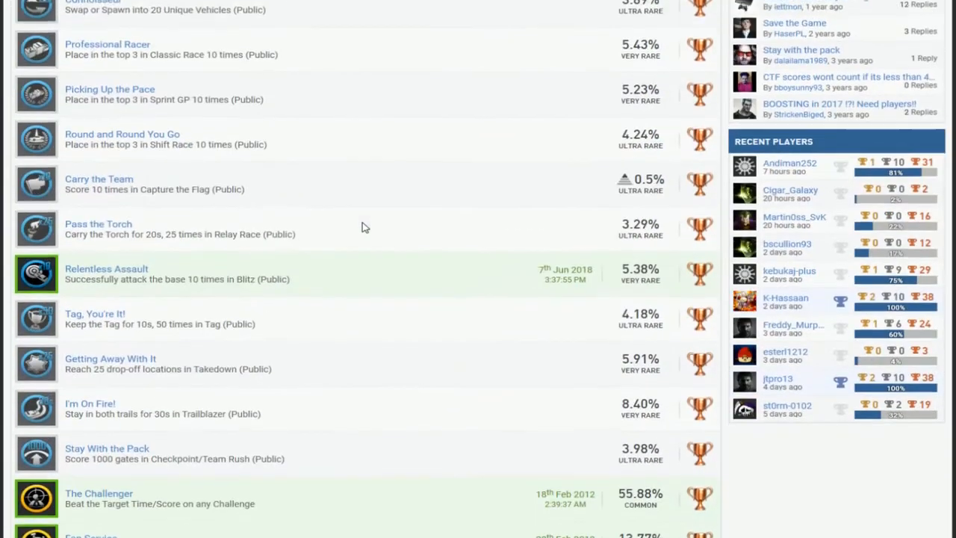
scroll(down, 3)
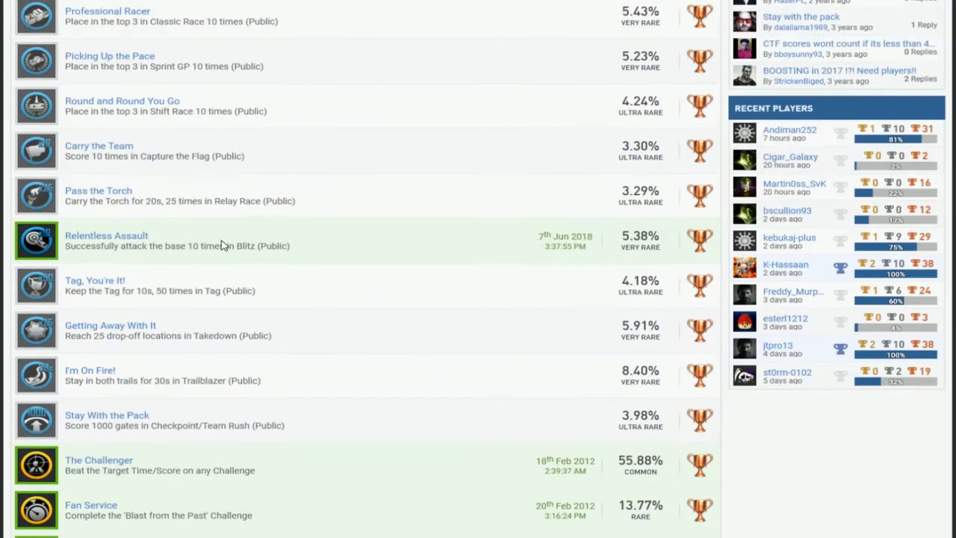
scroll(down, 3)
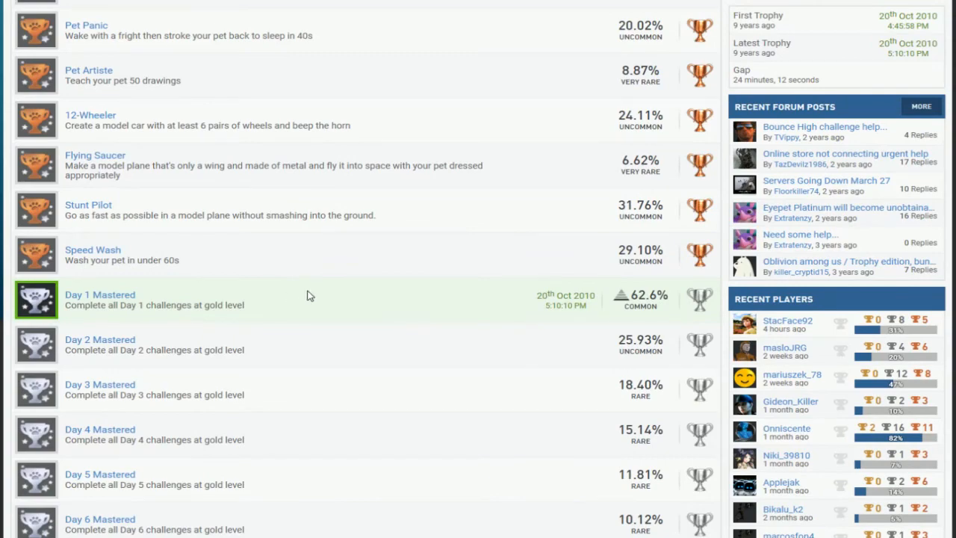
scroll(down, 3)
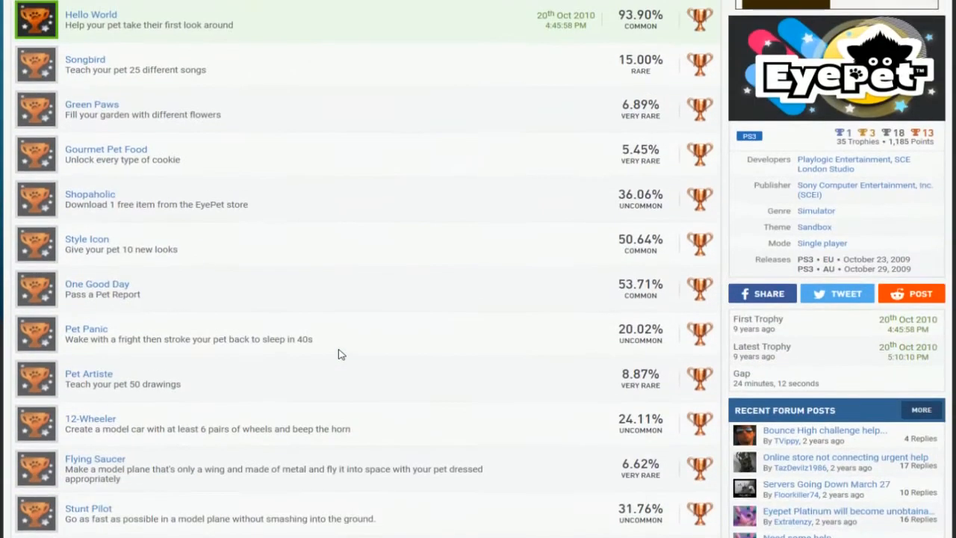
scroll(down, 3)
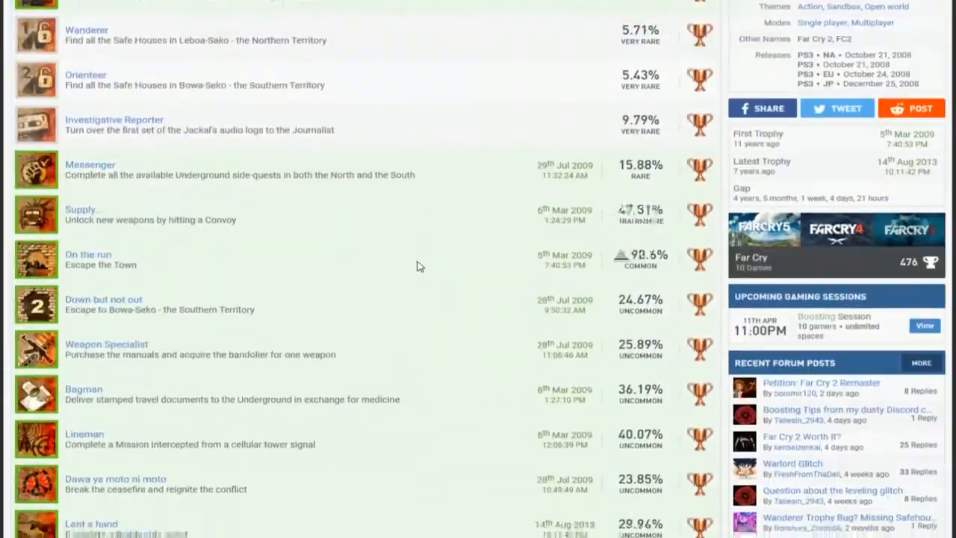
scroll(down, 3)
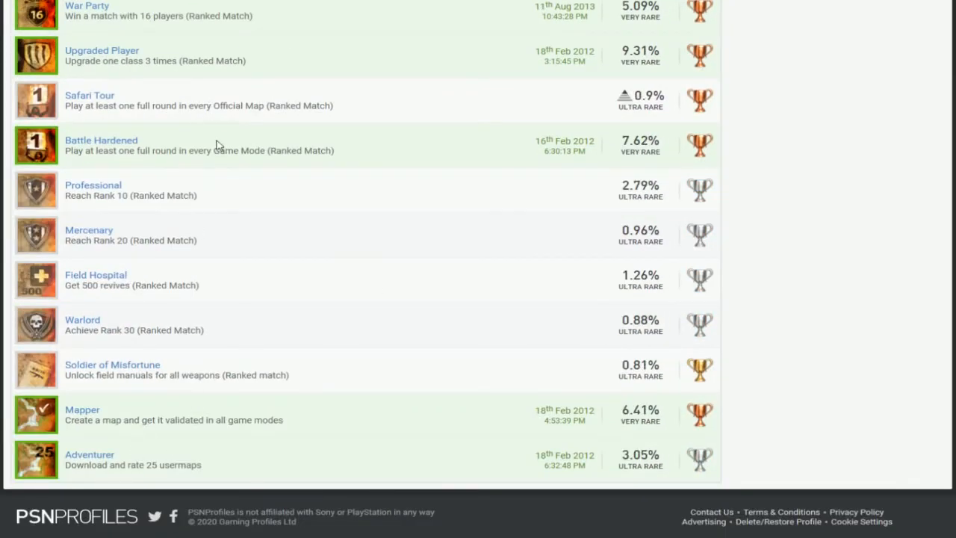
scroll(up, 3)
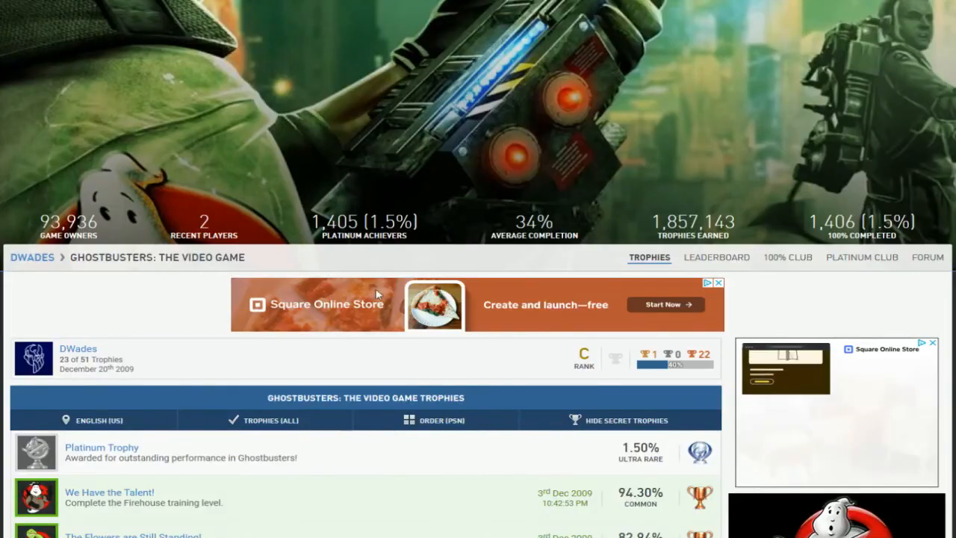
scroll(down, 3)
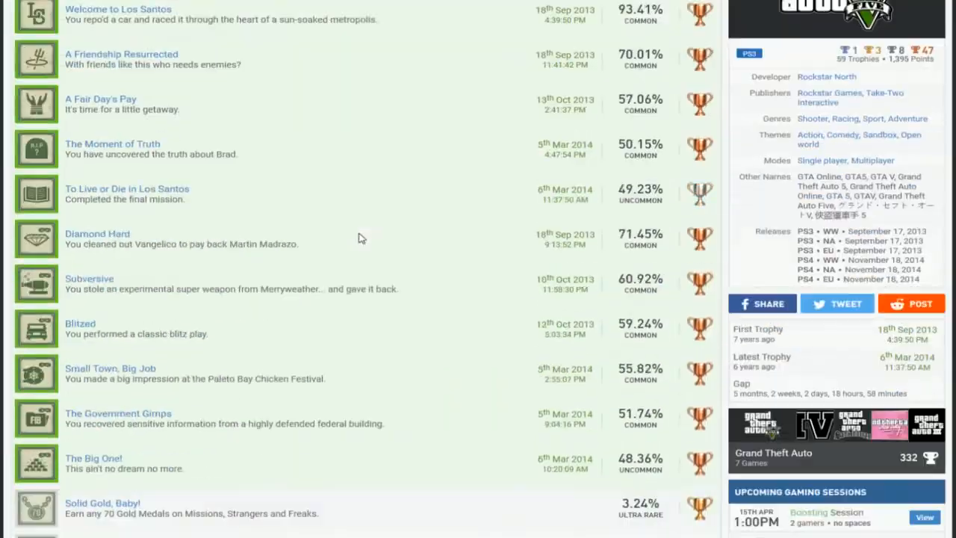
scroll(down, 3)
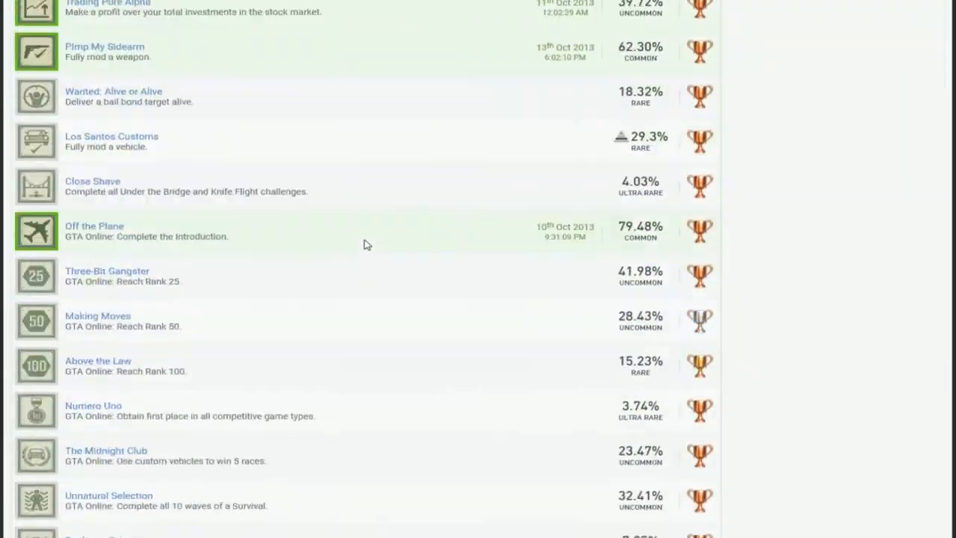
scroll(down, 3)
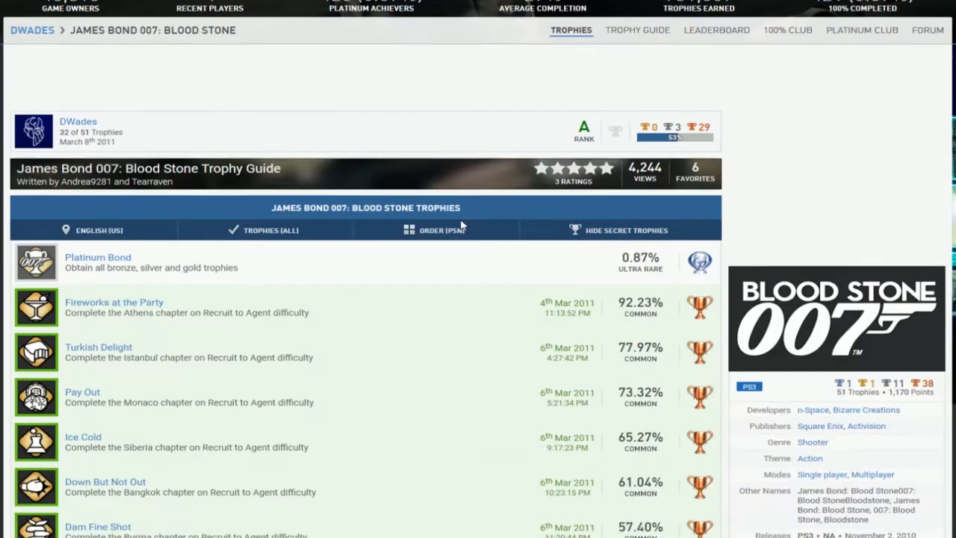
scroll(down, 3)
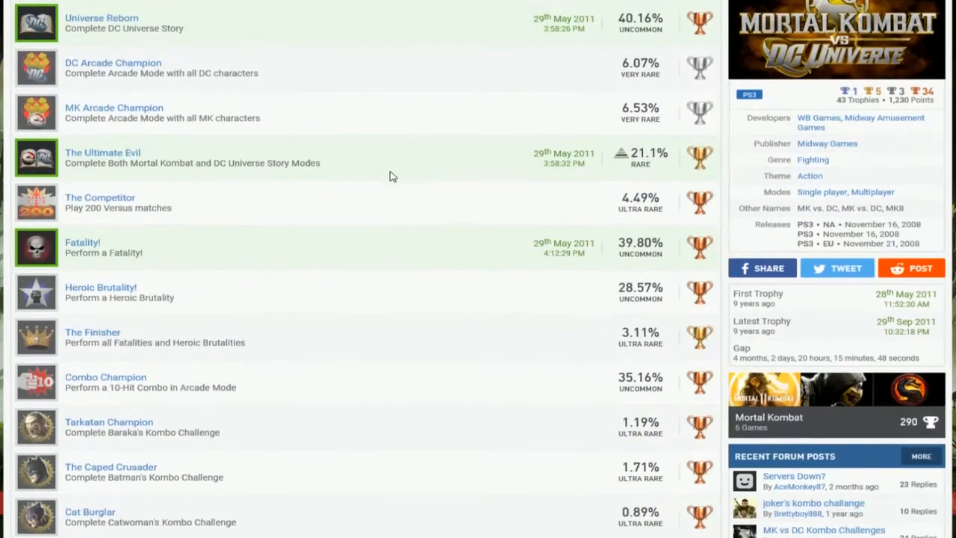
scroll(down, 3)
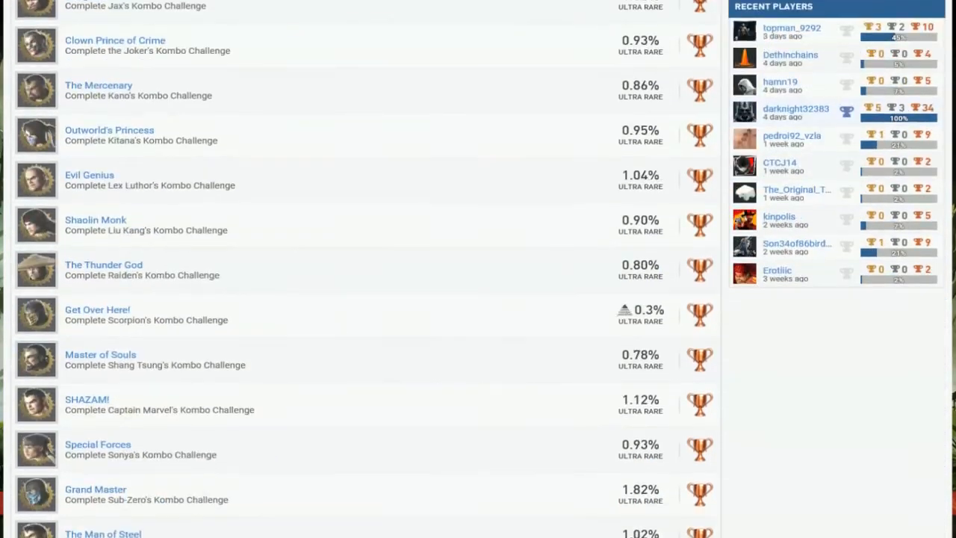
scroll(up, 3)
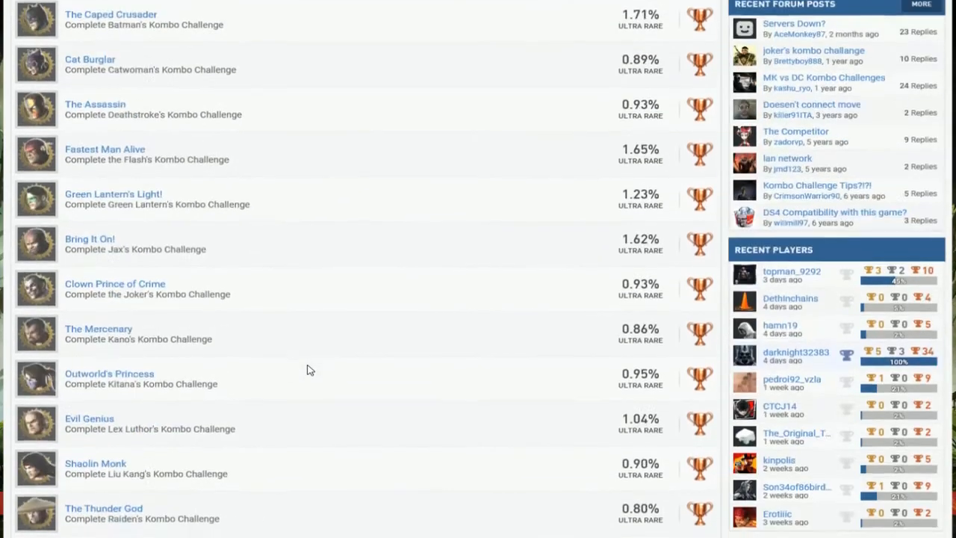
scroll(down, 3)
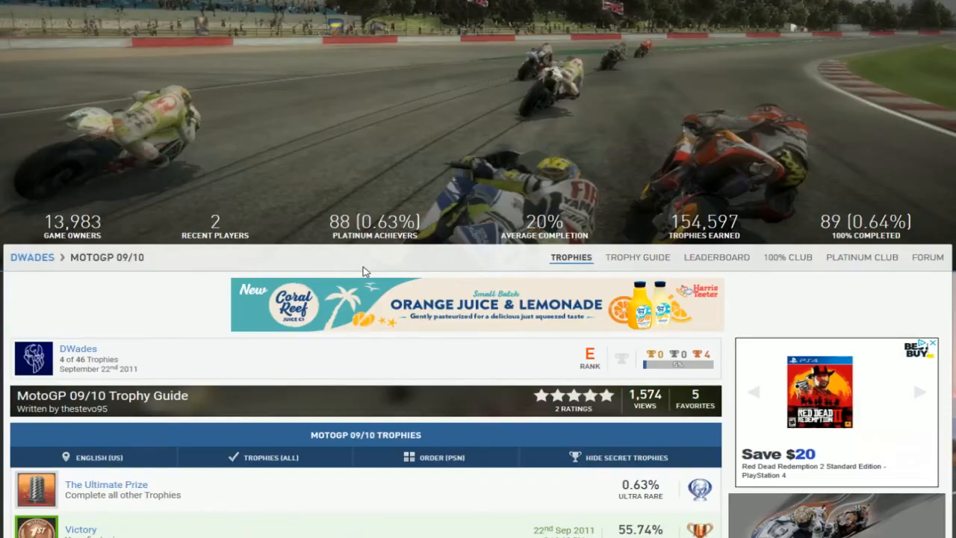
scroll(down, 3)
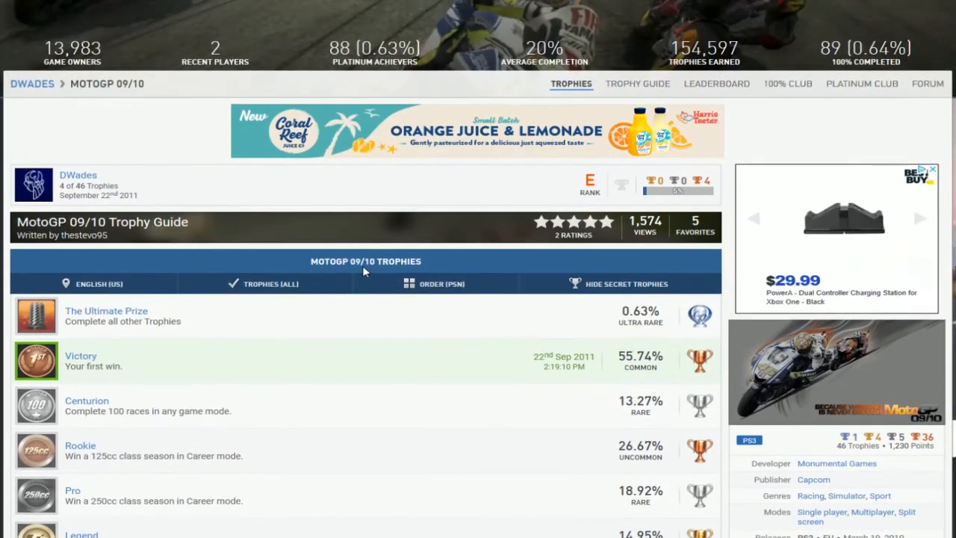
scroll(down, 3)
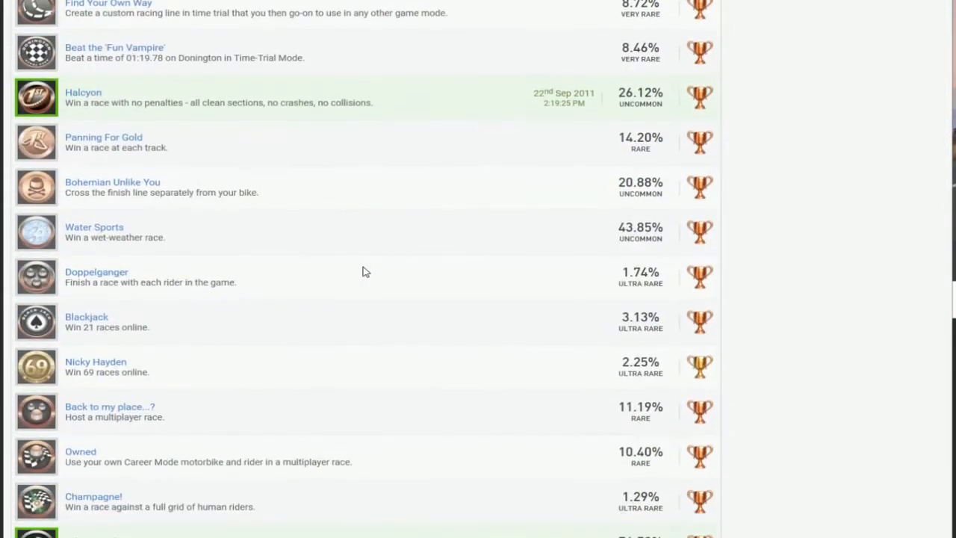
scroll(down, 3)
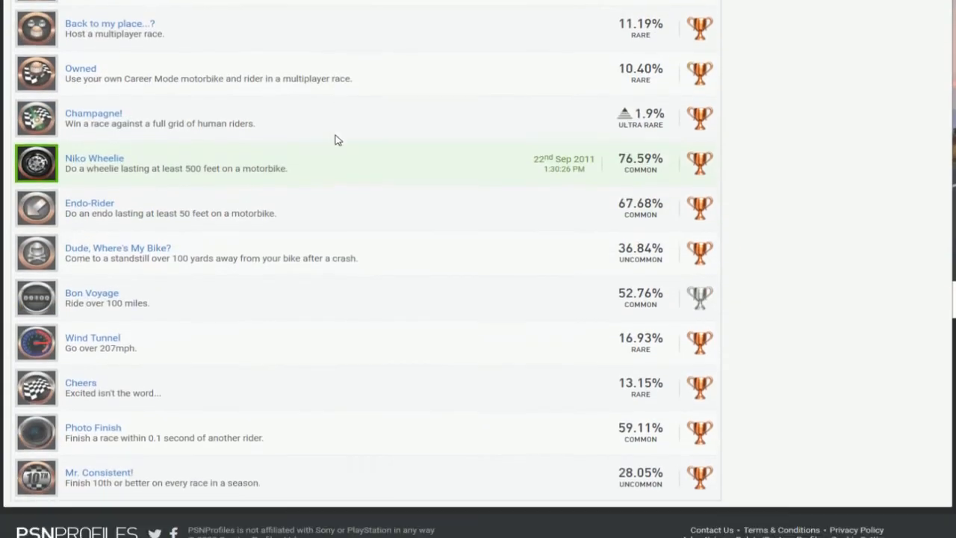
scroll(down, 3)
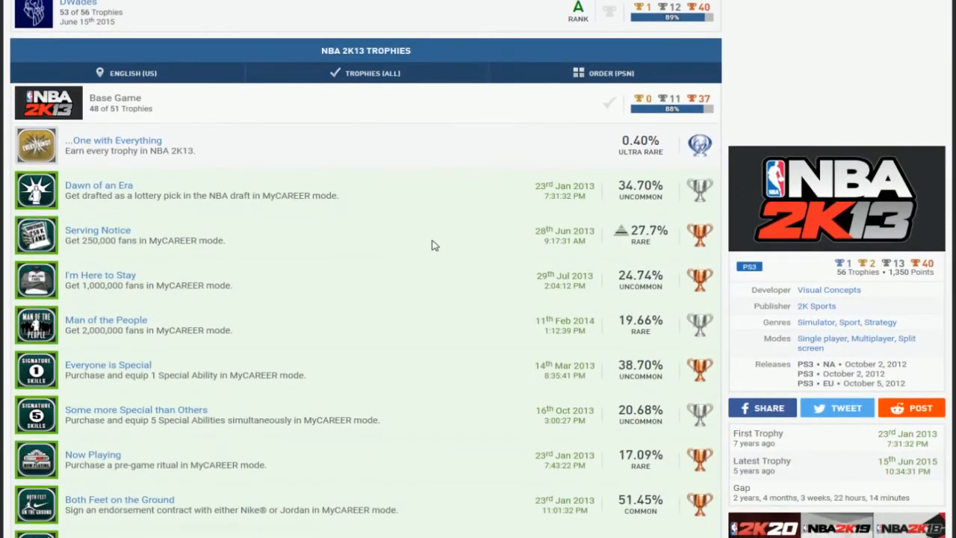
scroll(down, 3)
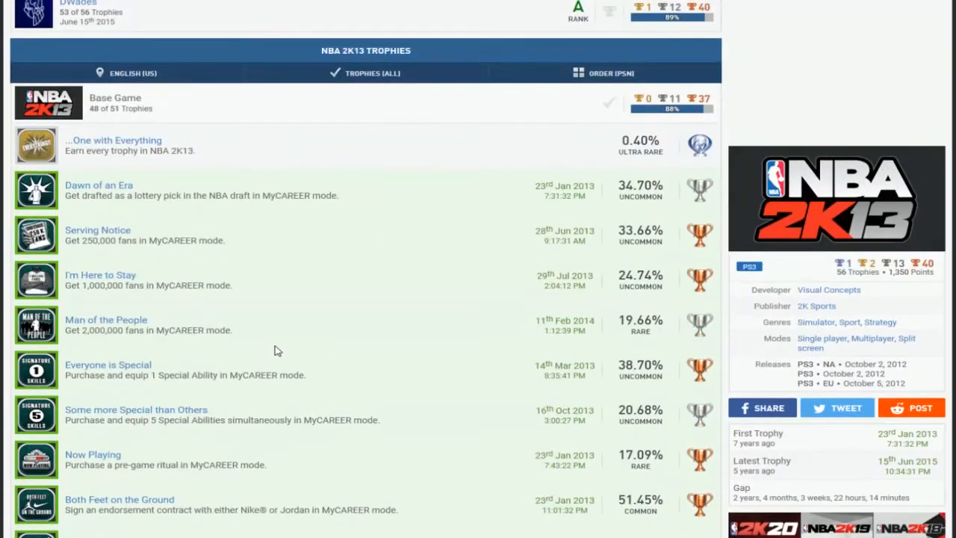
scroll(down, 3)
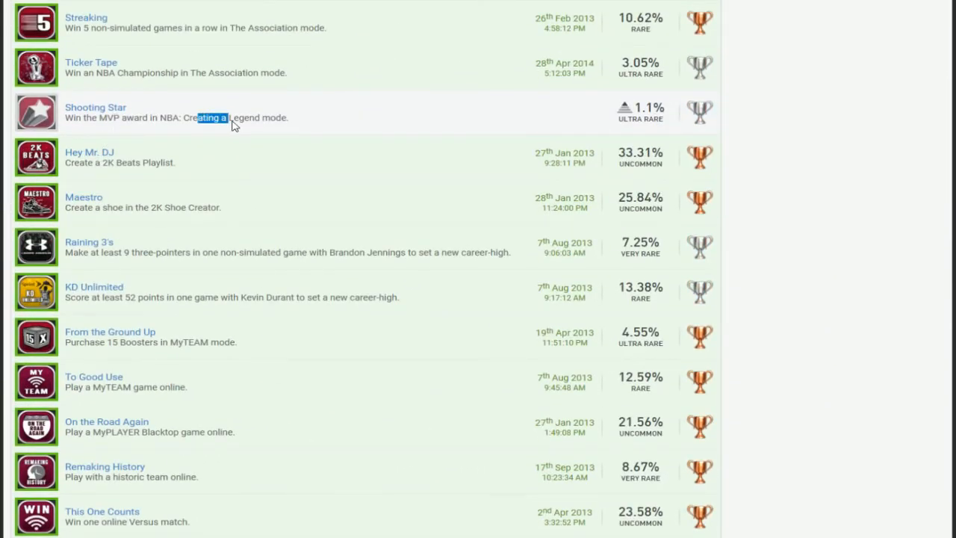
scroll(down, 3)
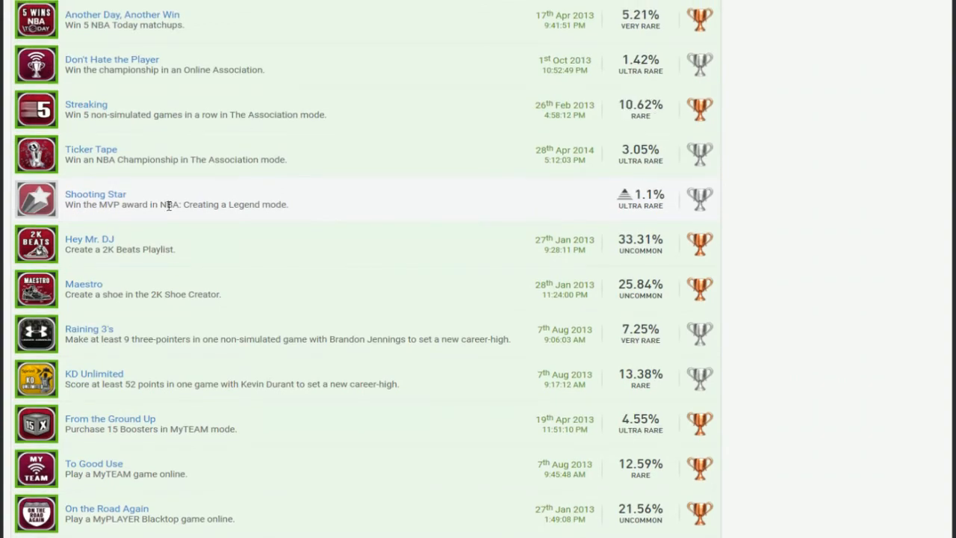
scroll(down, 3)
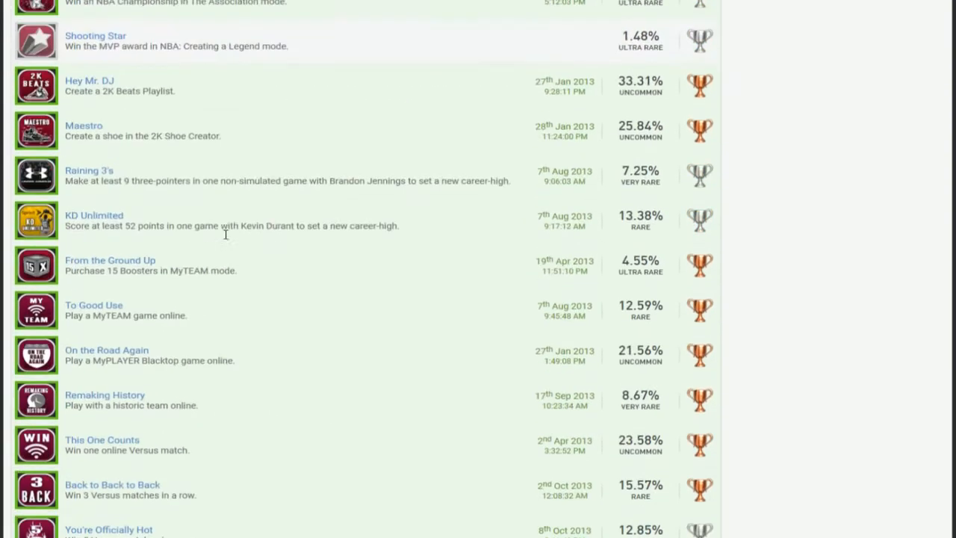
scroll(down, 3)
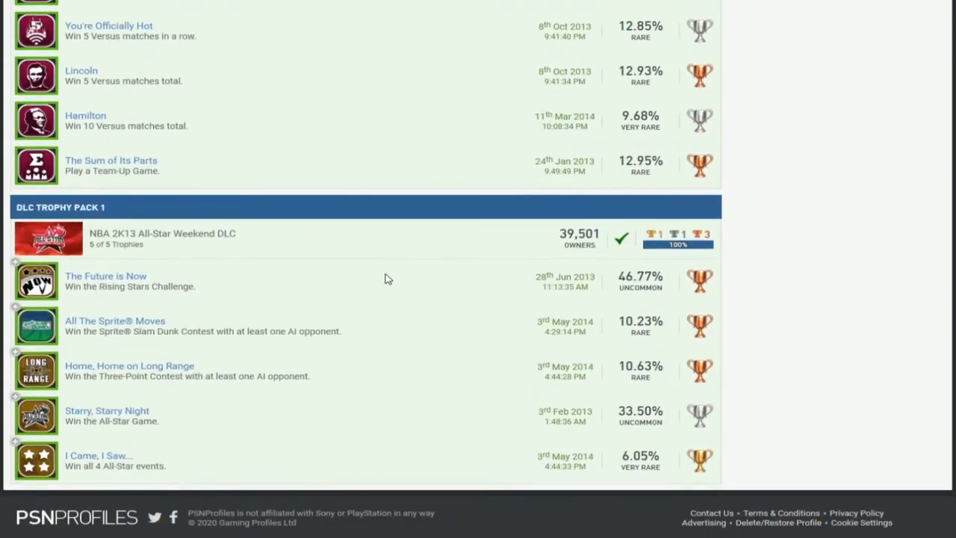
scroll(down, 3)
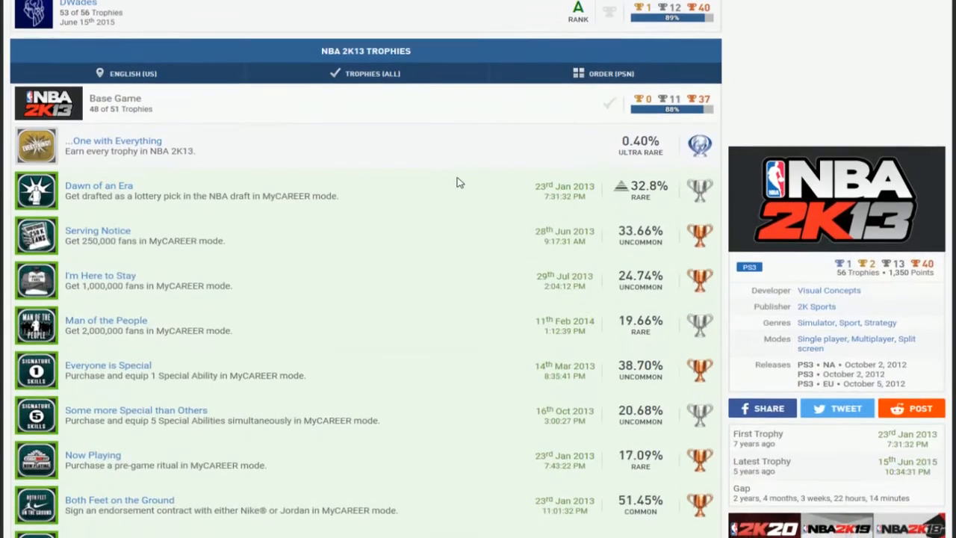
scroll(down, 3)
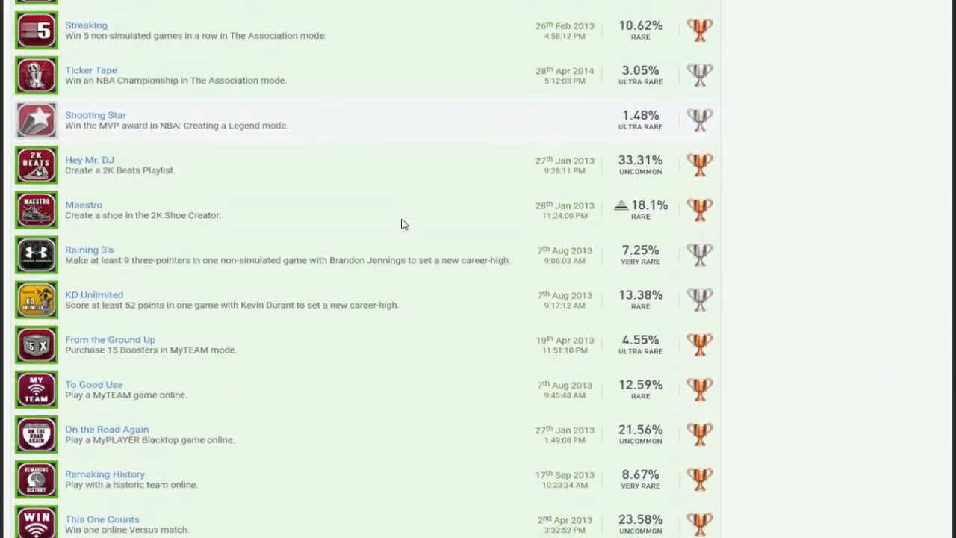